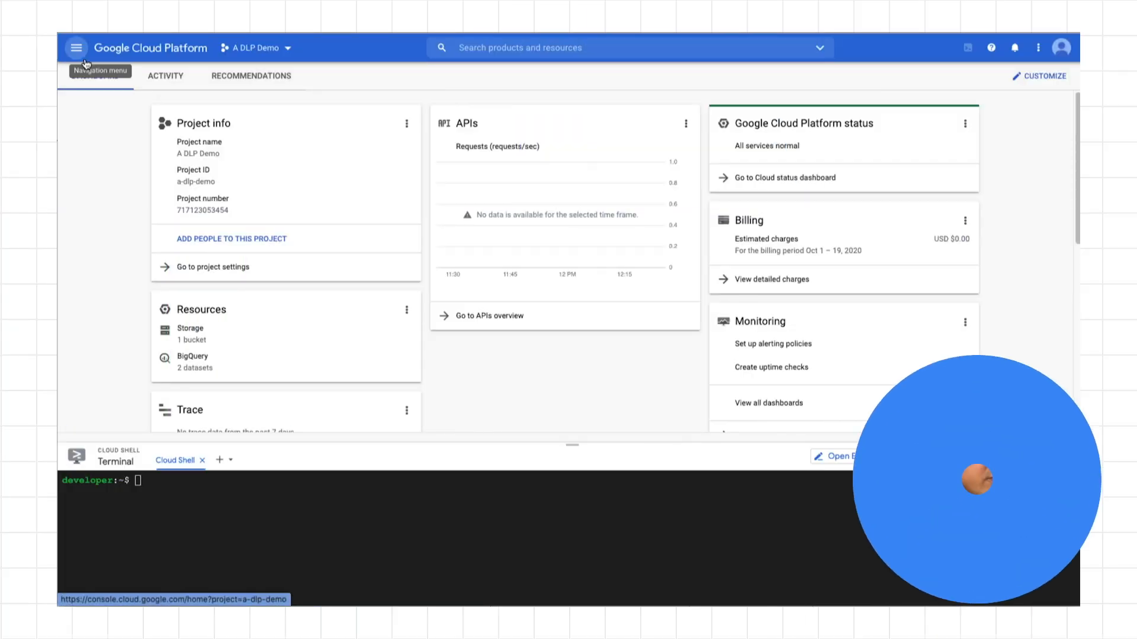
Navigate via Storage > Browser to the sample_data_dlp bucket and view its files.
{"action": "left_click", "coordinate": [76, 48]}
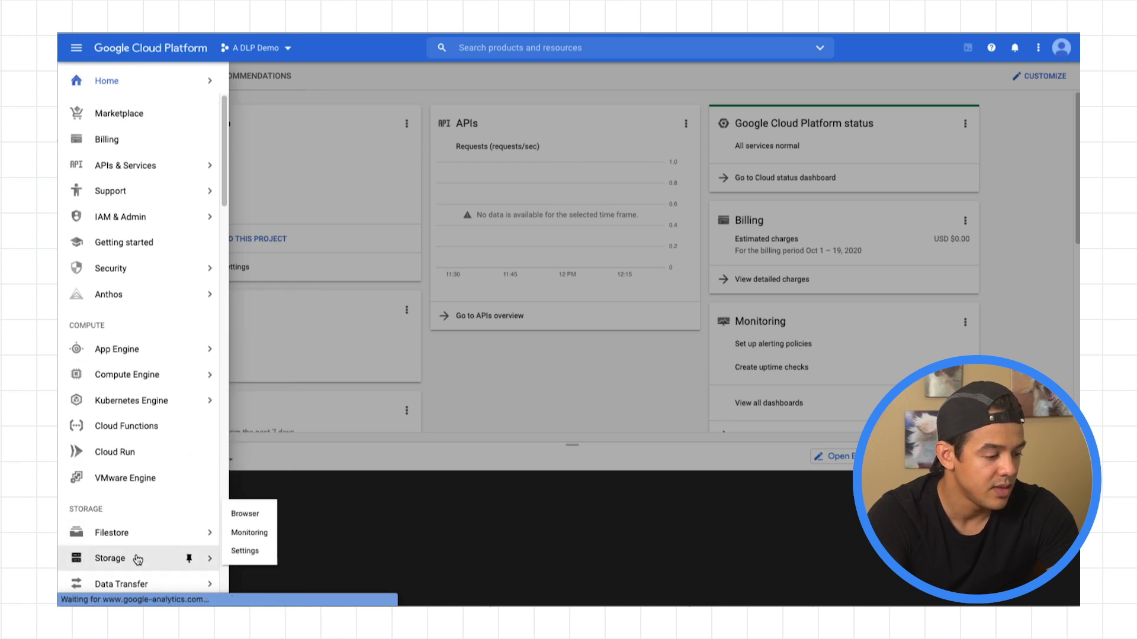
{"action": "left_click", "coordinate": [244, 513]}
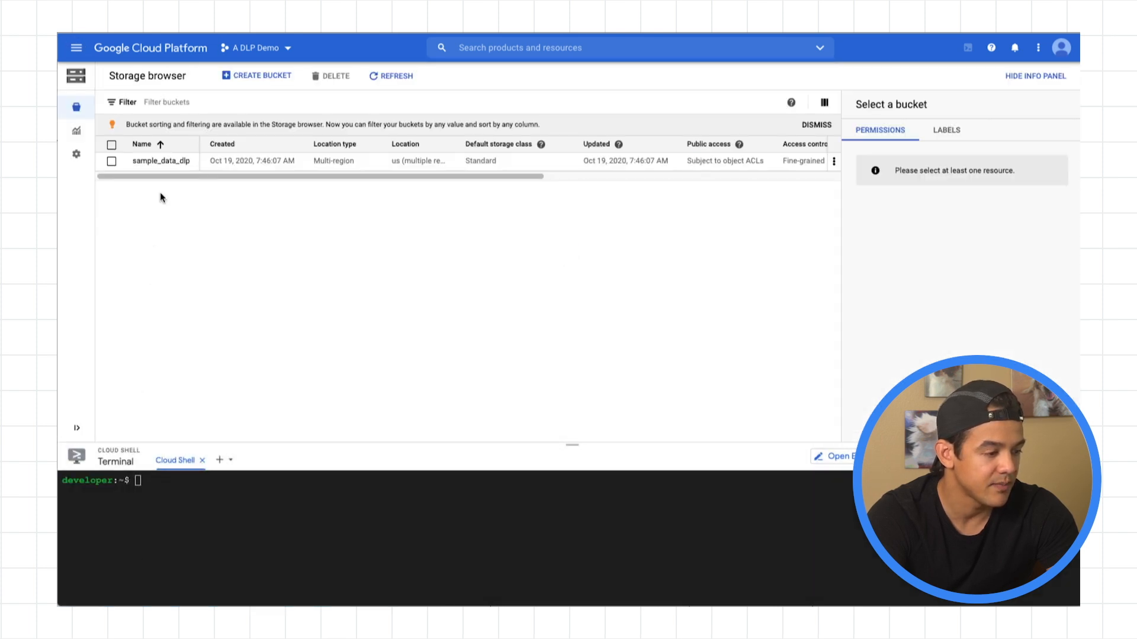
{"action": "left_click", "coordinate": [167, 160]}
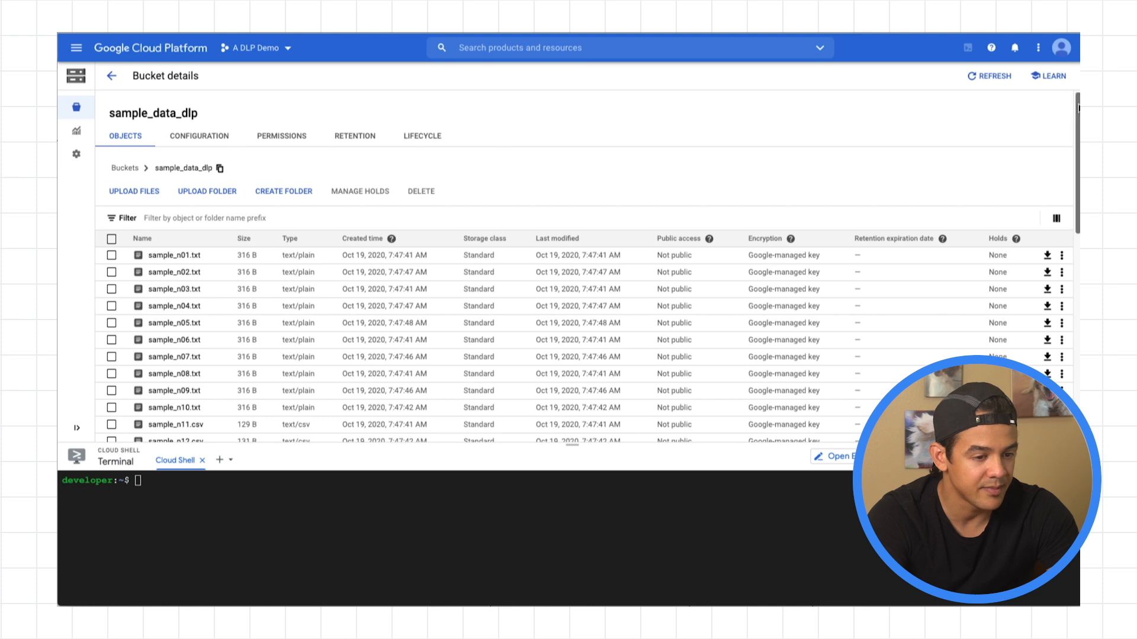
Run gsutil cat on sample_s10.csv and sample_s20.csv in Cloud Shell to show names, phones and SSNs.
{"action": "scroll", "scroll_direction": "down", "scroll_amount": 3}
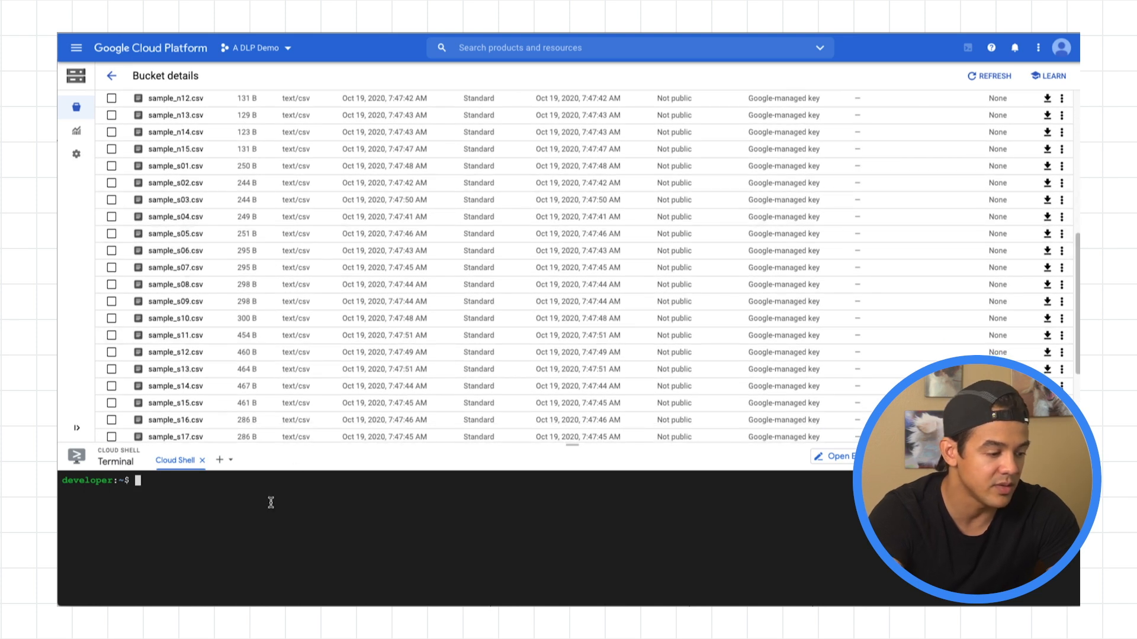
{"action": "type", "text": "gsutil cat gs://sample_data_dlp/sample_s10.csv"}
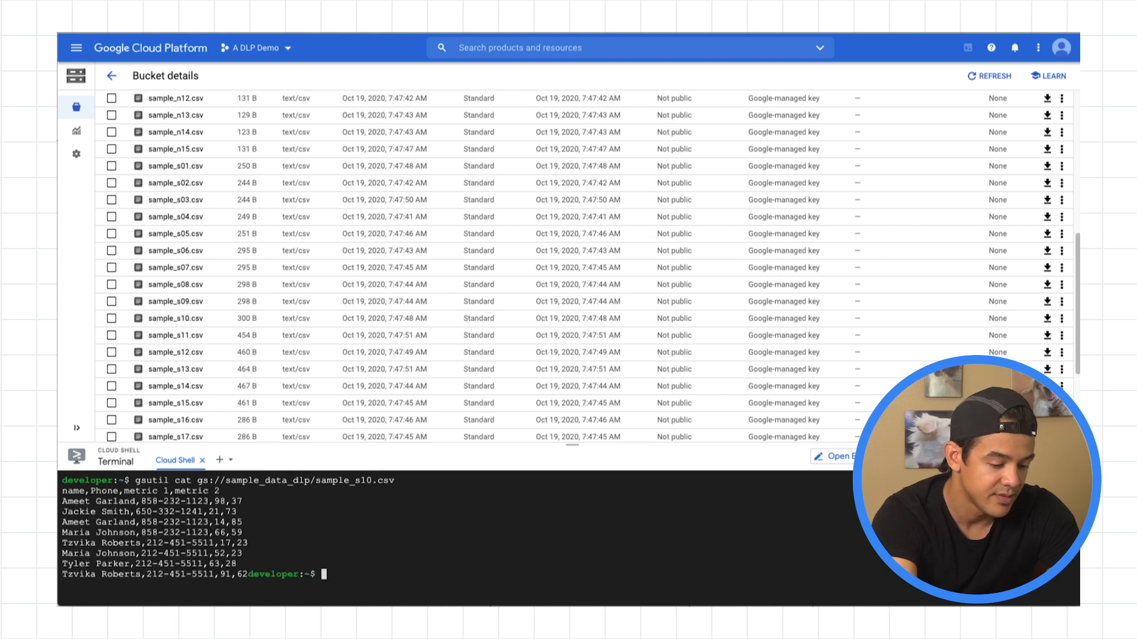
{"action": "type", "text": "gsutil cat gs://sample_data_dlp/sample_s1.csv"}
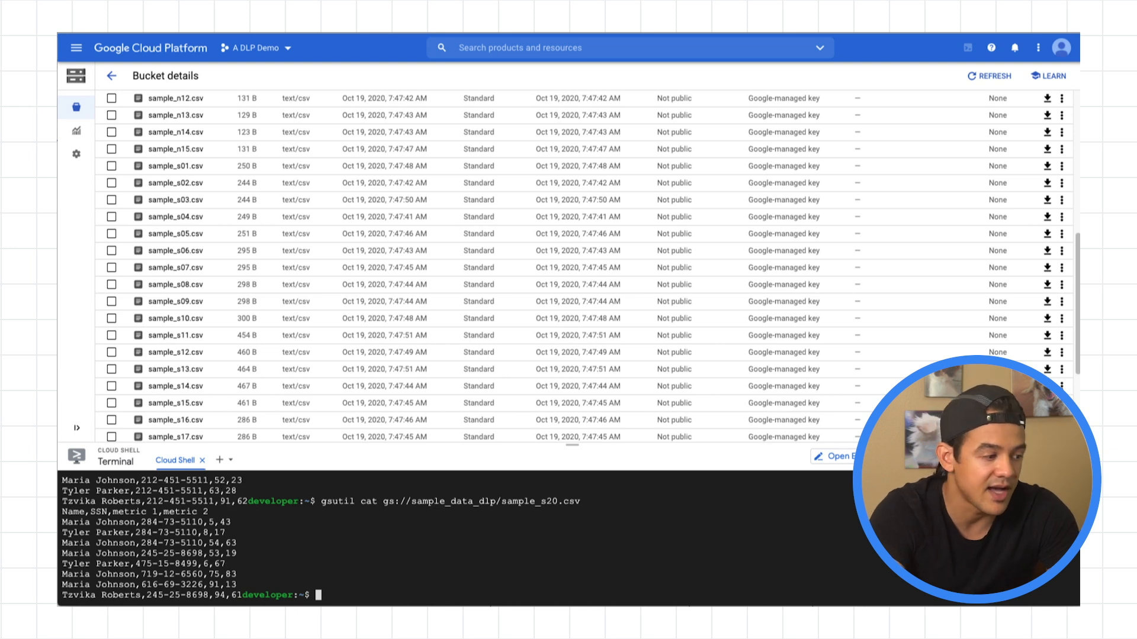
{"action": "mouse_move", "coordinate": [76, 47]}
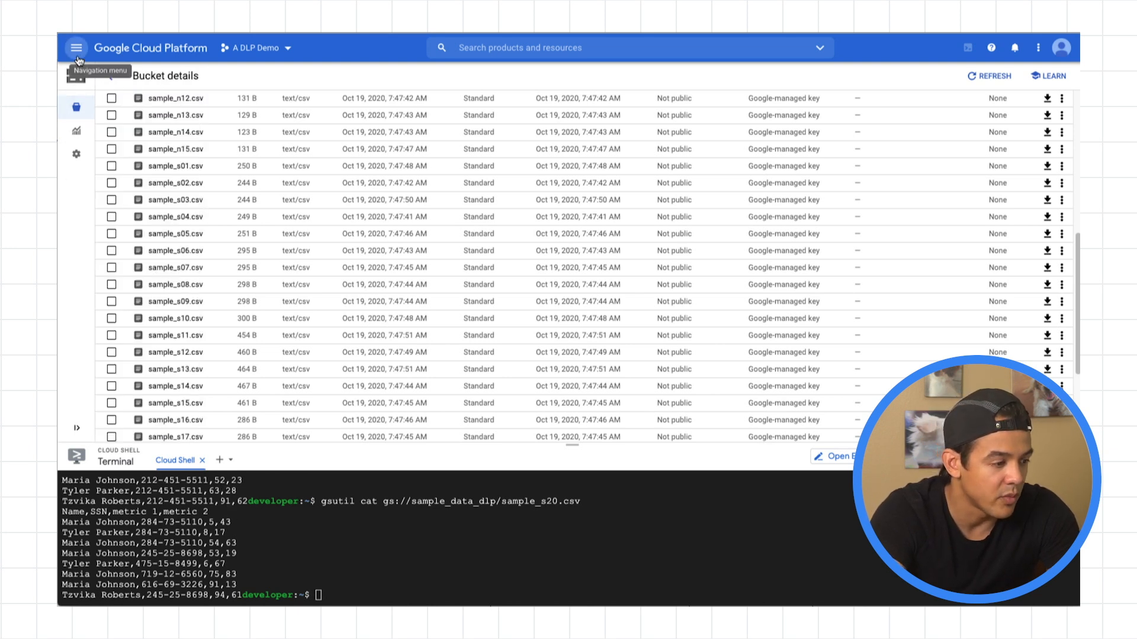
Go to Security > Data Loss Prevention and show the Create options.
{"action": "left_click", "coordinate": [76, 47]}
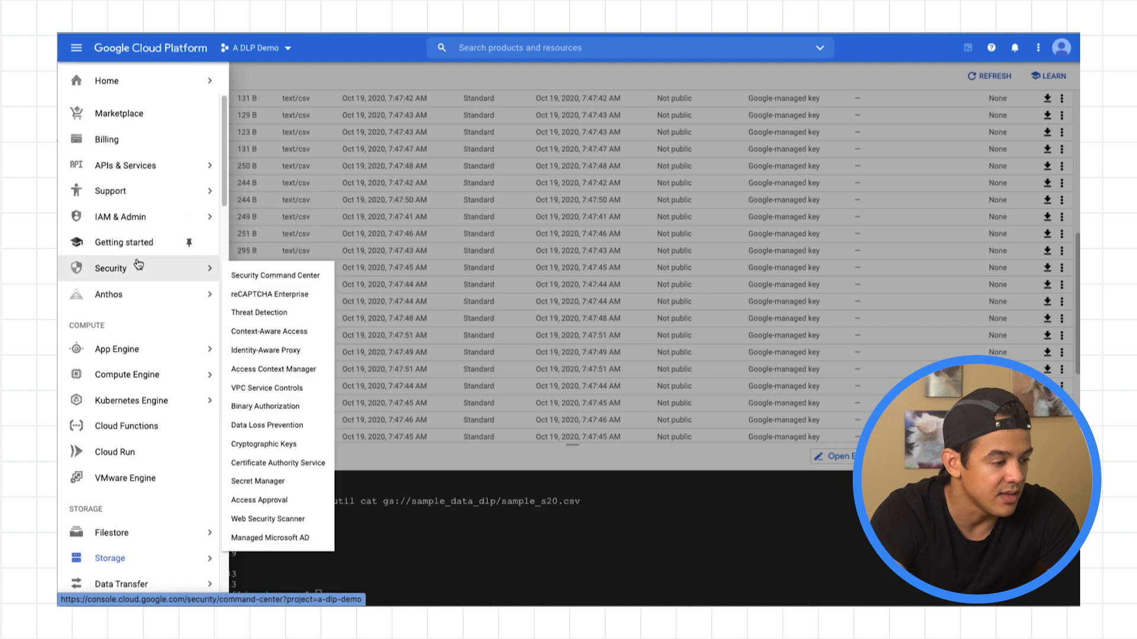
{"action": "mouse_move", "coordinate": [273, 451]}
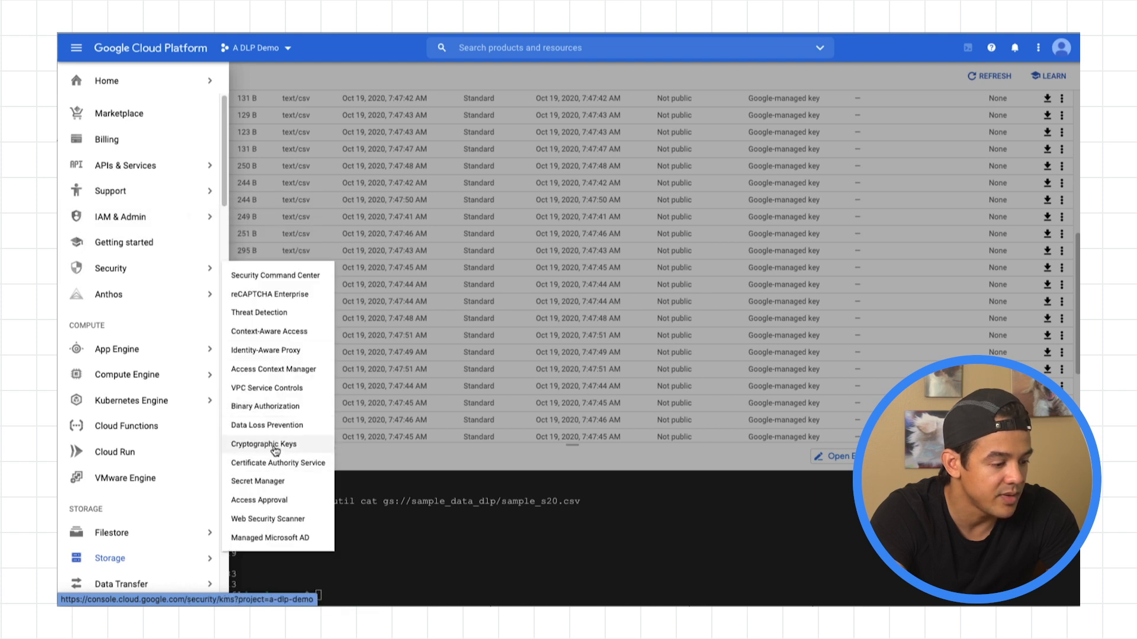
{"action": "left_click", "coordinate": [264, 444]}
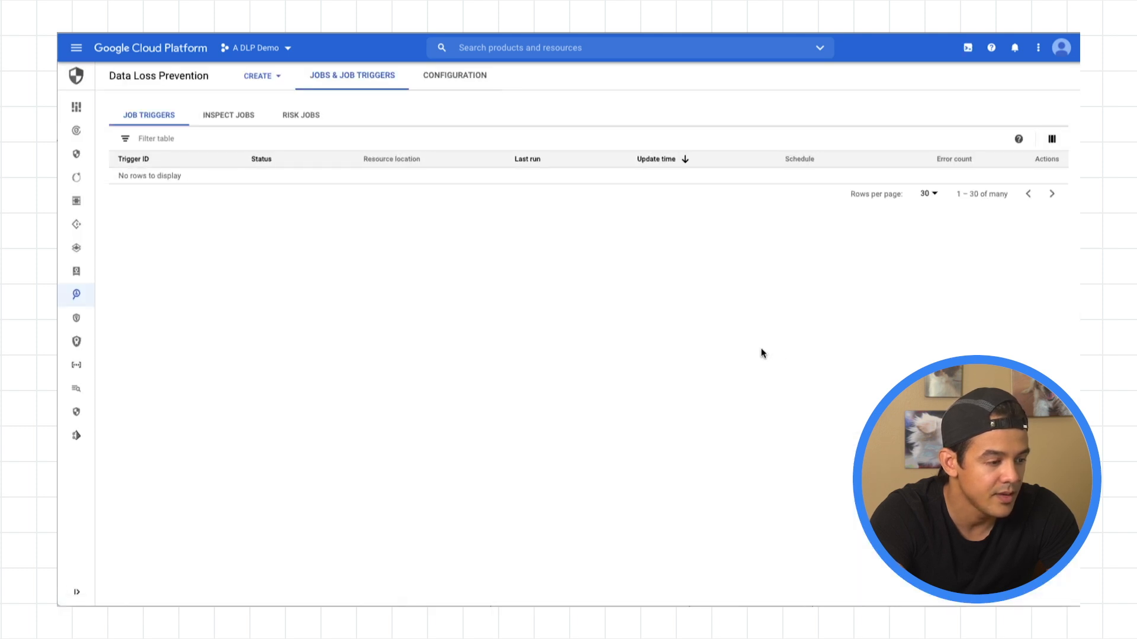
{"action": "left_click", "coordinate": [256, 75]}
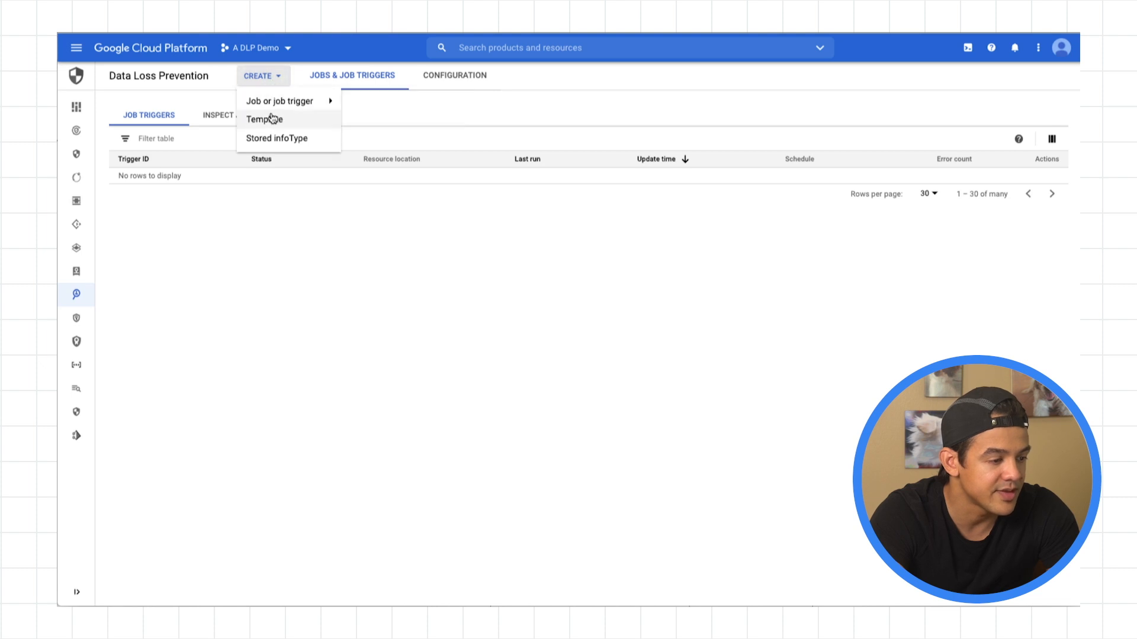
{"action": "mouse_move", "coordinate": [279, 99]}
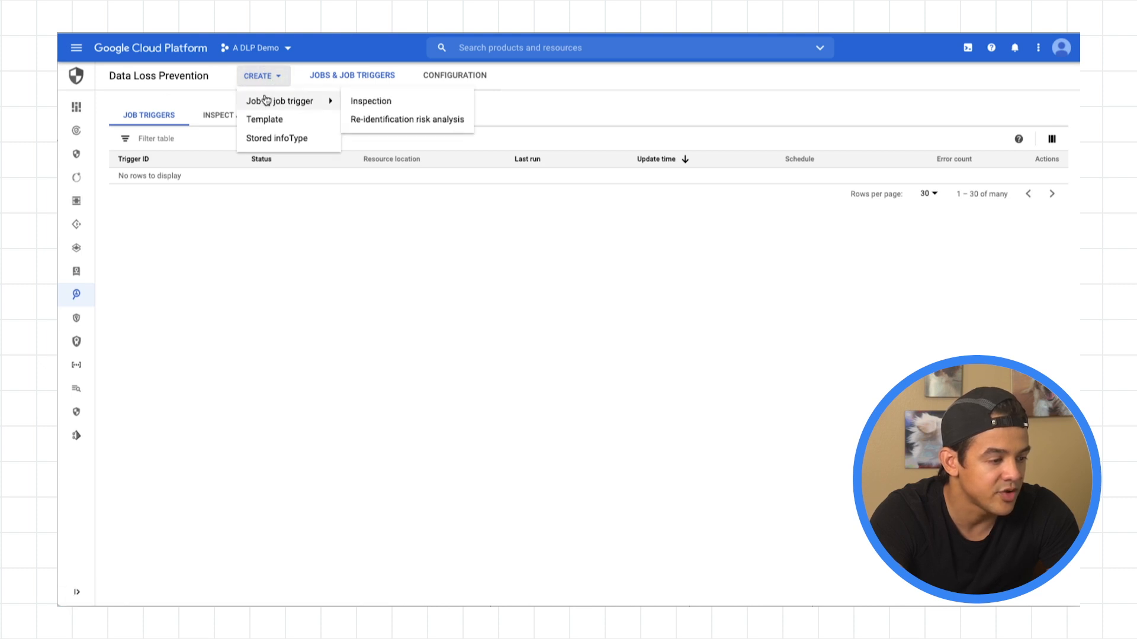
Start a new template and keep its type as Inspect (find sensitive data).
{"action": "left_click", "coordinate": [264, 118]}
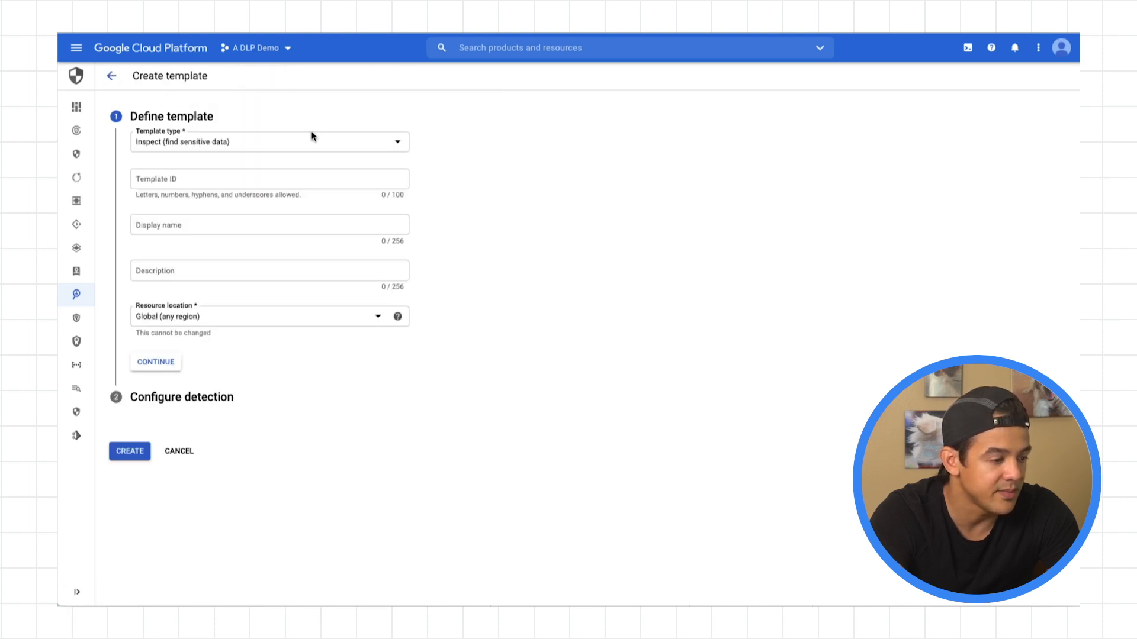
{"action": "left_click", "coordinate": [269, 141]}
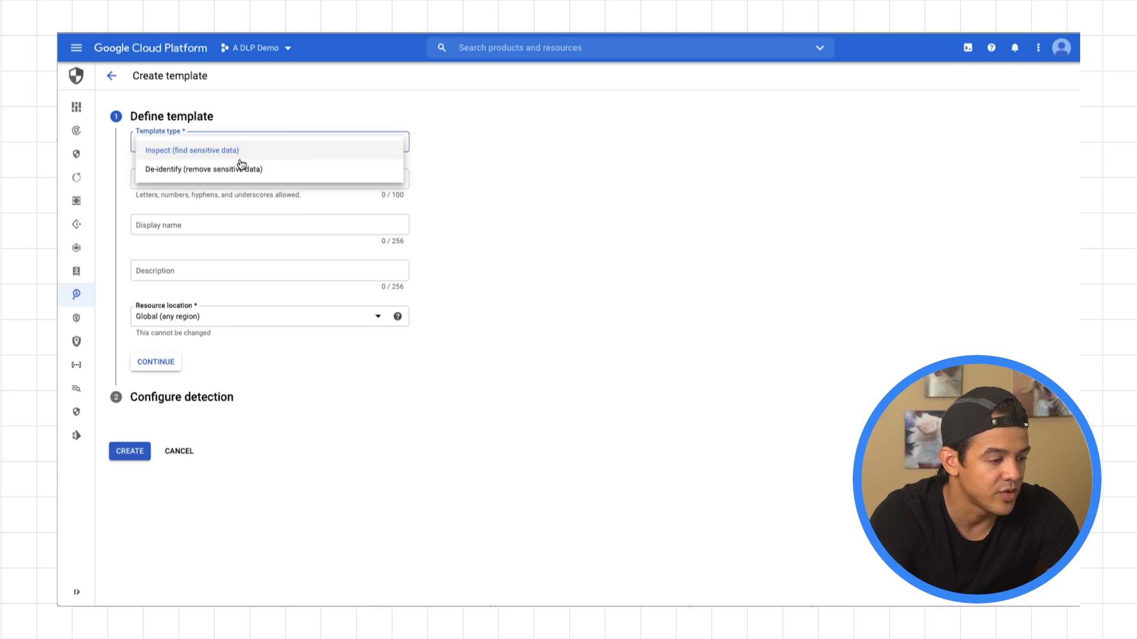
{"action": "mouse_move", "coordinate": [211, 177]}
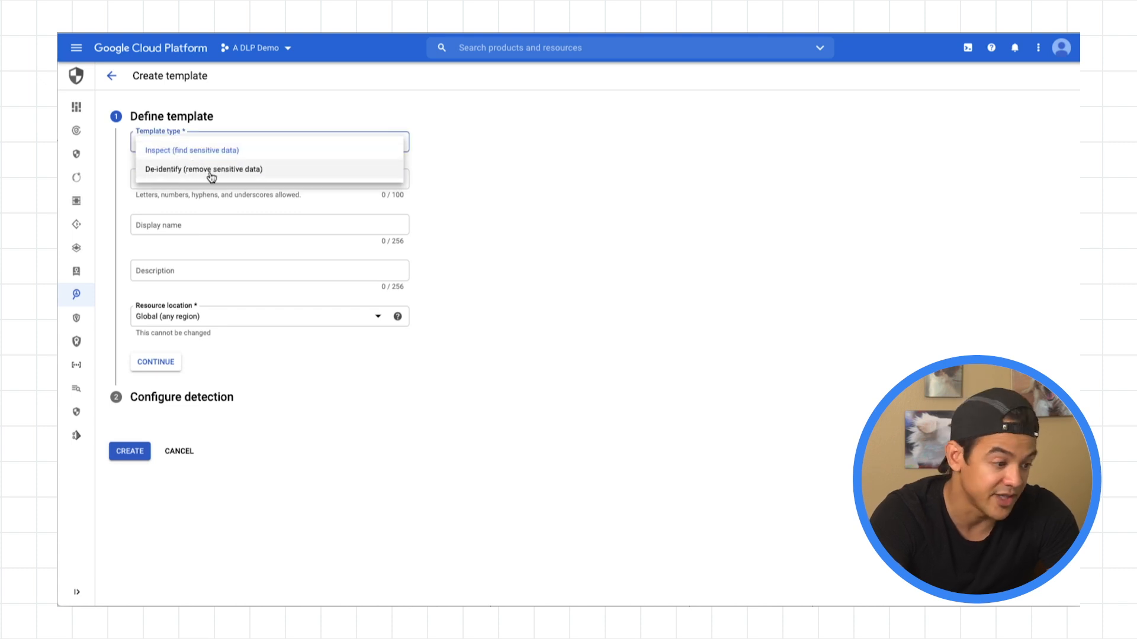
{"action": "left_click", "coordinate": [191, 150]}
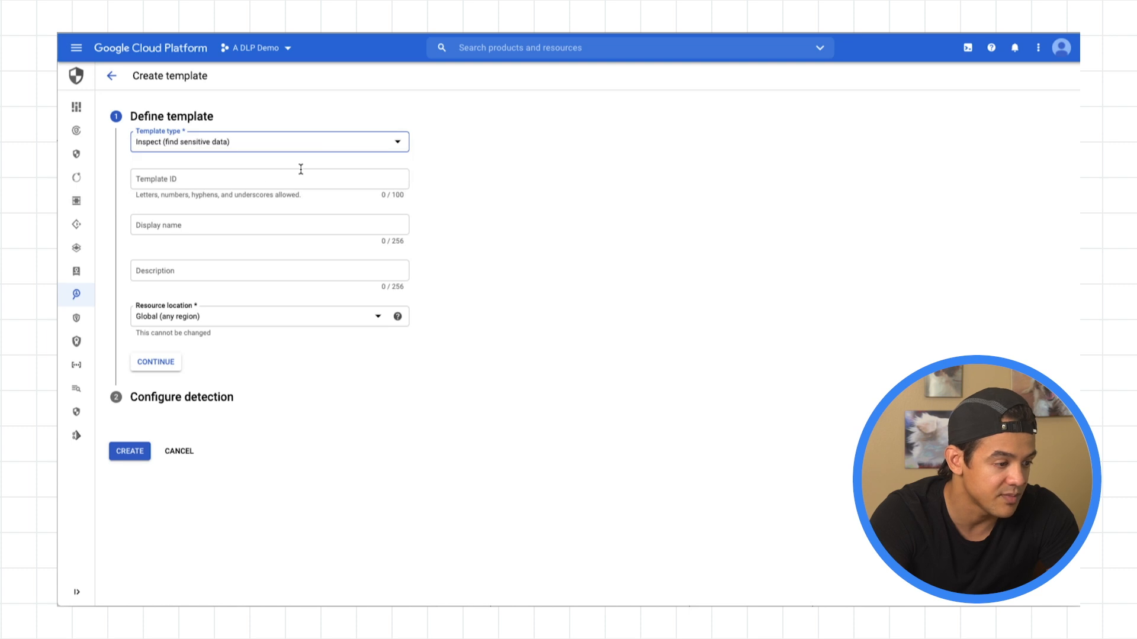
Set Template ID bucket_inspect and display name 'bucket inspection template', then continue to detection.
{"action": "left_click", "coordinate": [268, 179]}
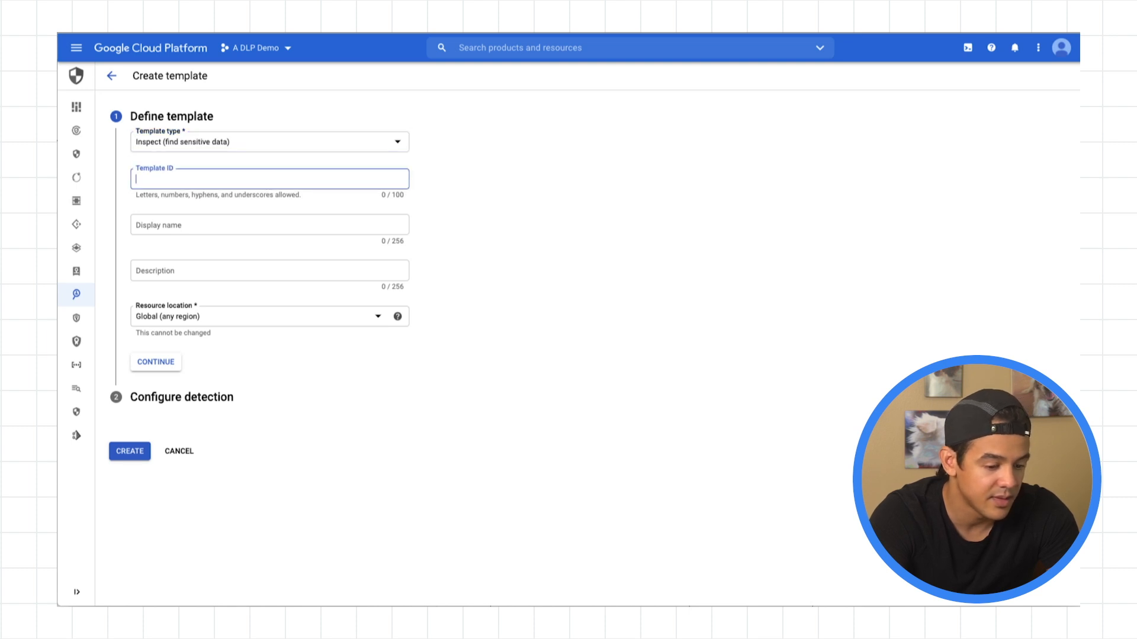
{"action": "type", "text": "bucket_inspect"}
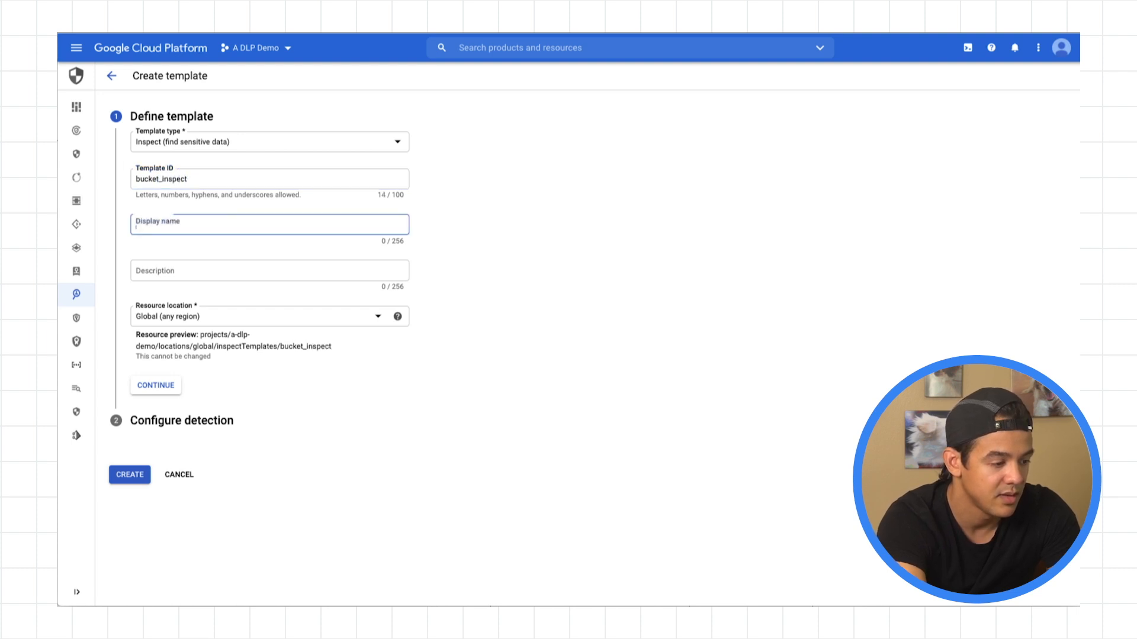
{"action": "type", "text": "Cuck"}
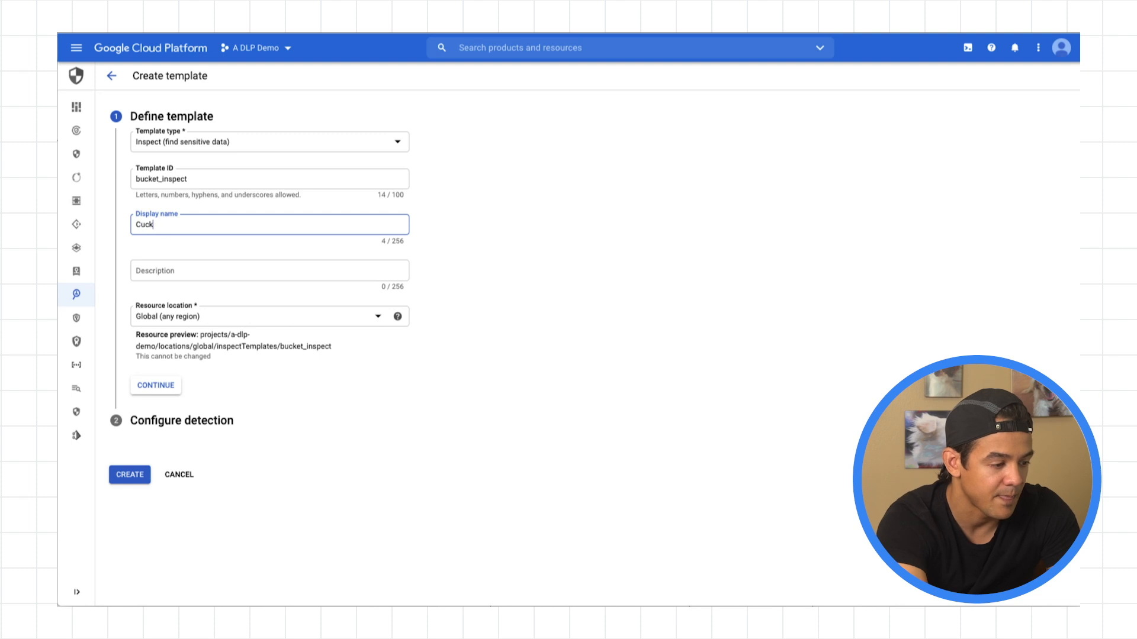
{"action": "type", "text": "bucket"}
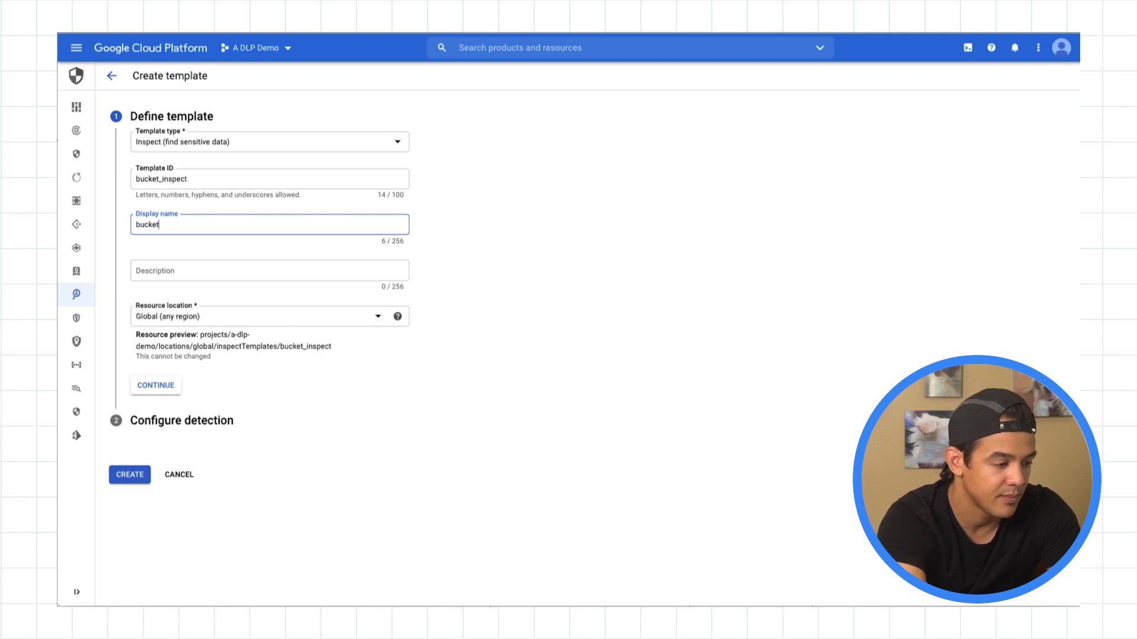
{"action": "type", "text": "inspection template"}
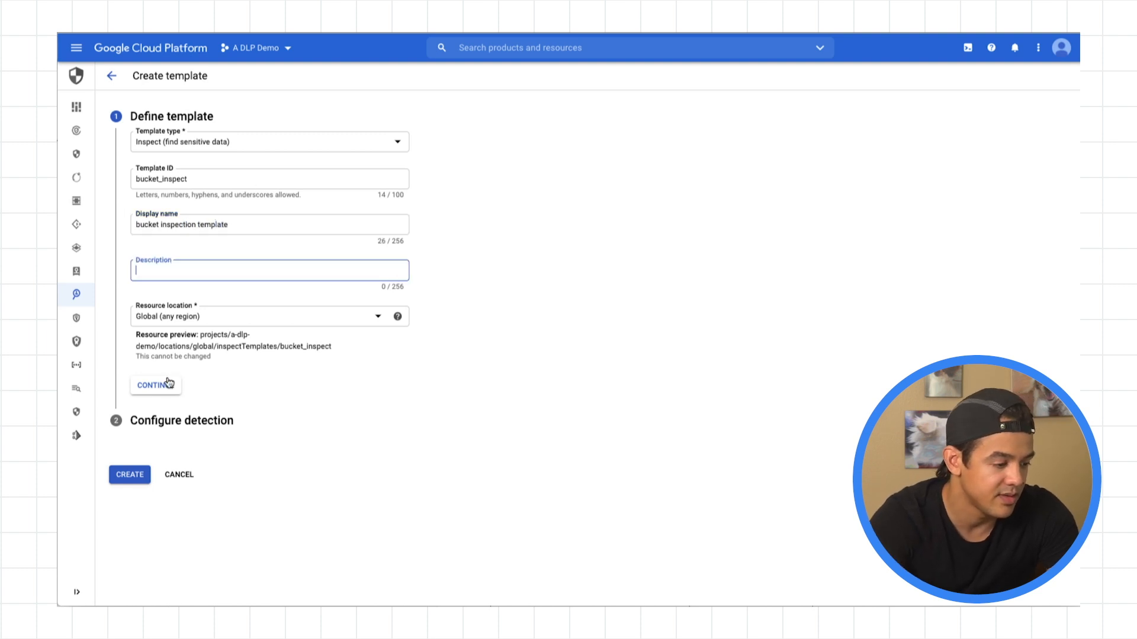
{"action": "left_click", "coordinate": [155, 385]}
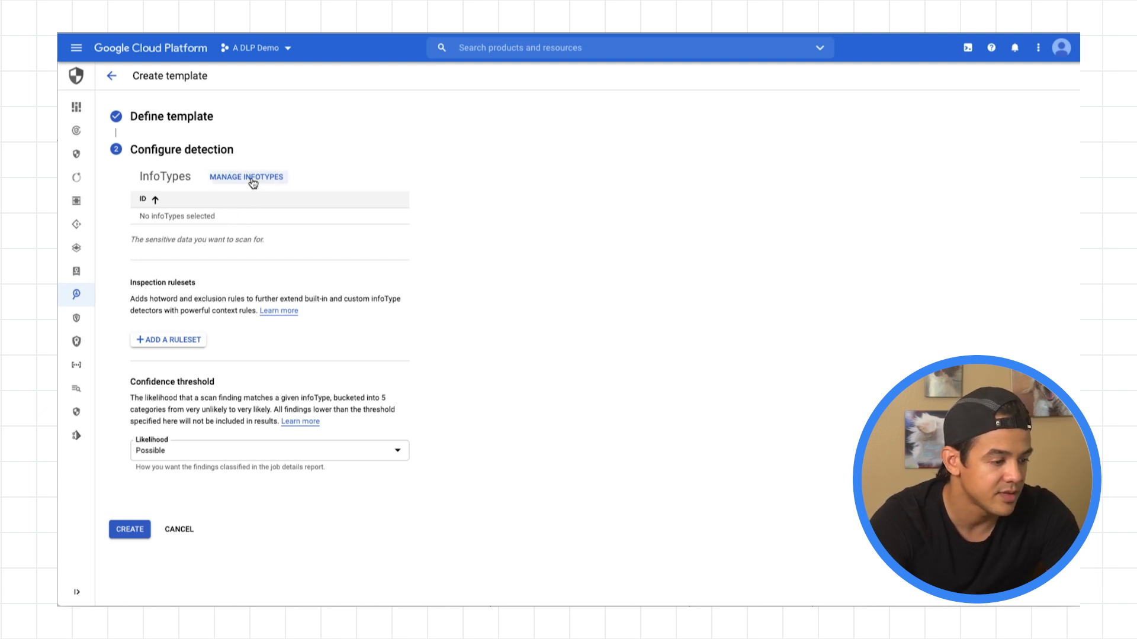
Add US_SOCIAL_SECURITY_NUMBER and PHONE_NUMBER as infoTypes to detect.
{"action": "left_click", "coordinate": [246, 176]}
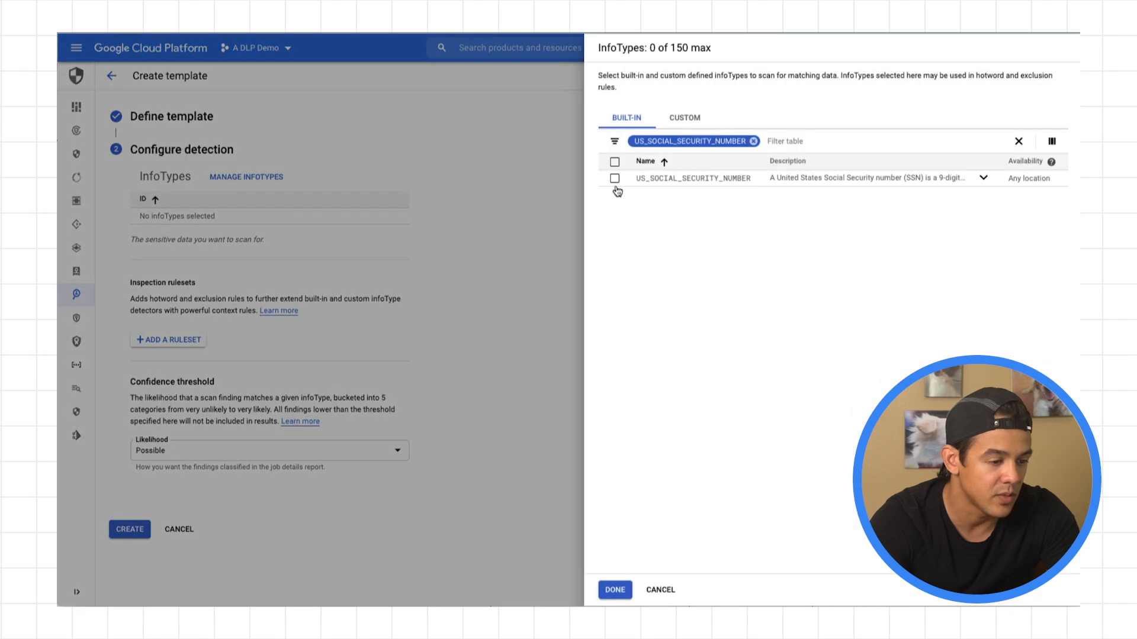
{"action": "left_click", "coordinate": [614, 179]}
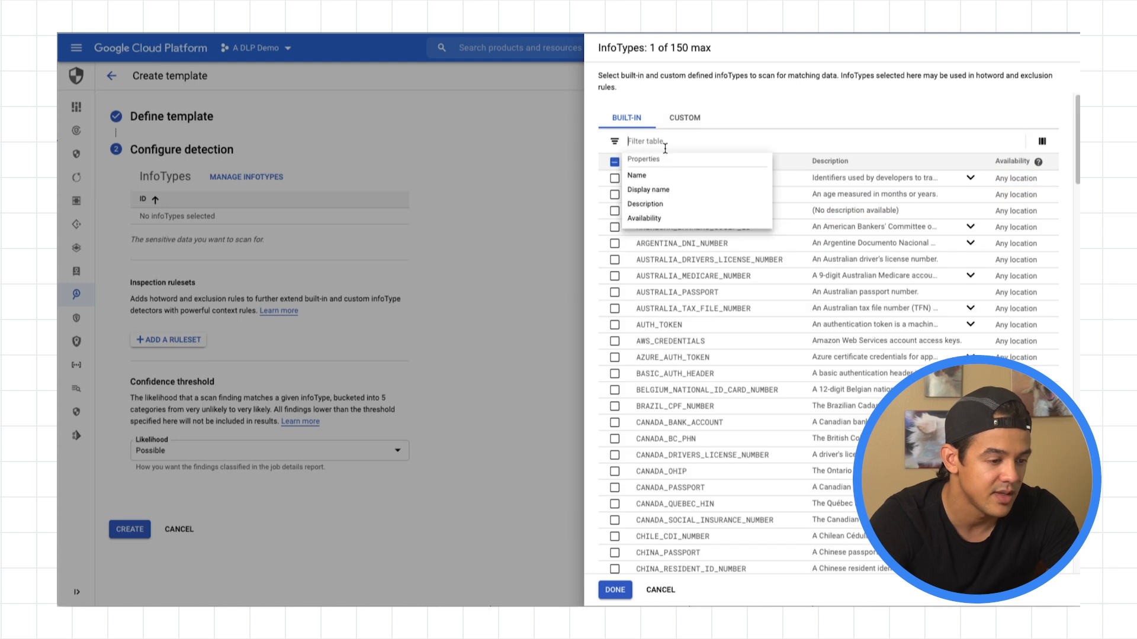
{"action": "type", "text": "phone"}
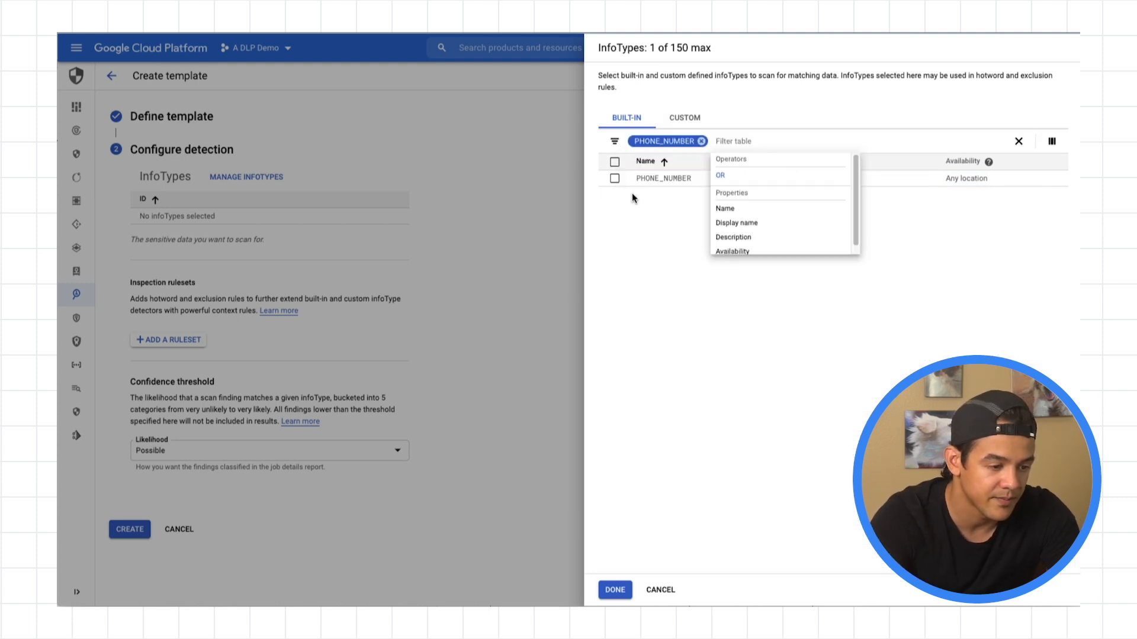
{"action": "left_click", "coordinate": [614, 589]}
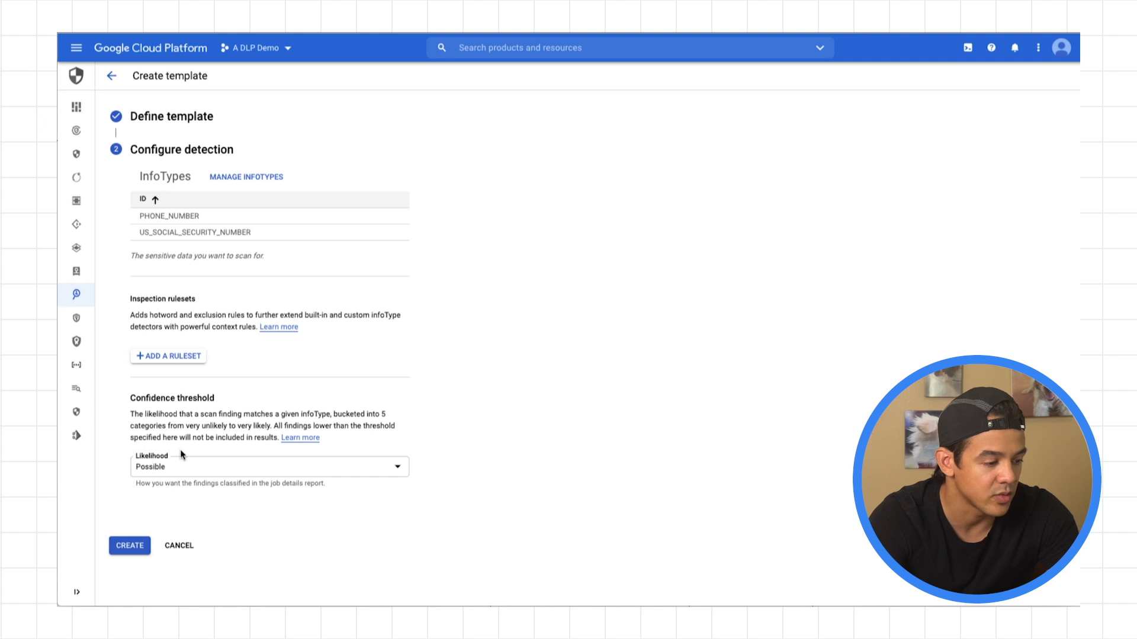
Set minimum likelihood to Possible and create the bucket_inspect template.
{"action": "left_click", "coordinate": [269, 467]}
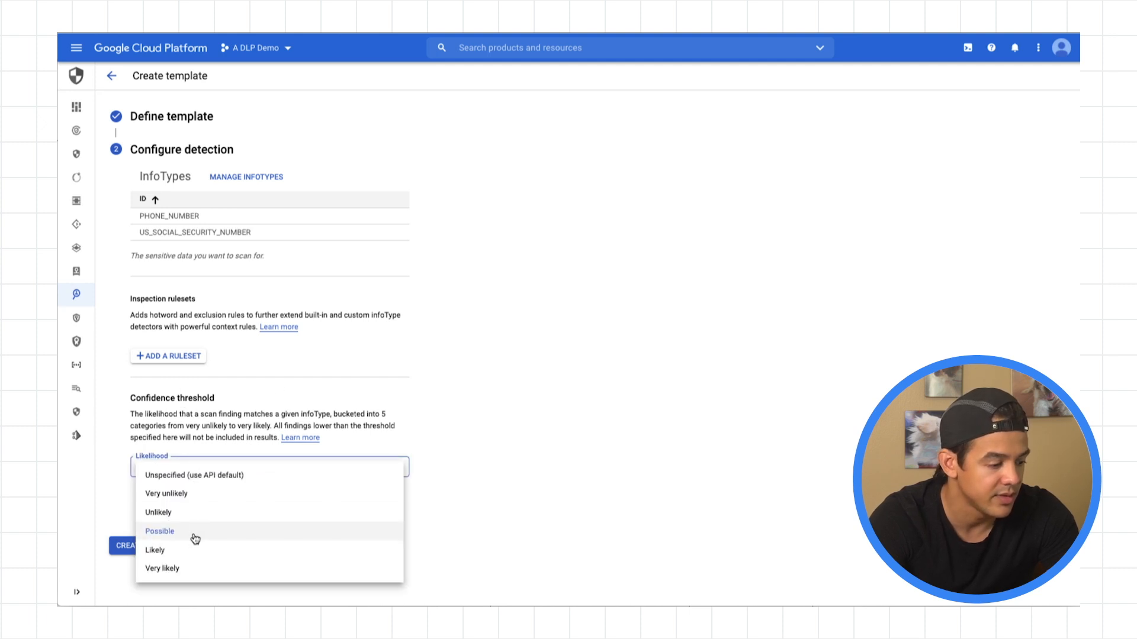
{"action": "mouse_move", "coordinate": [191, 494]}
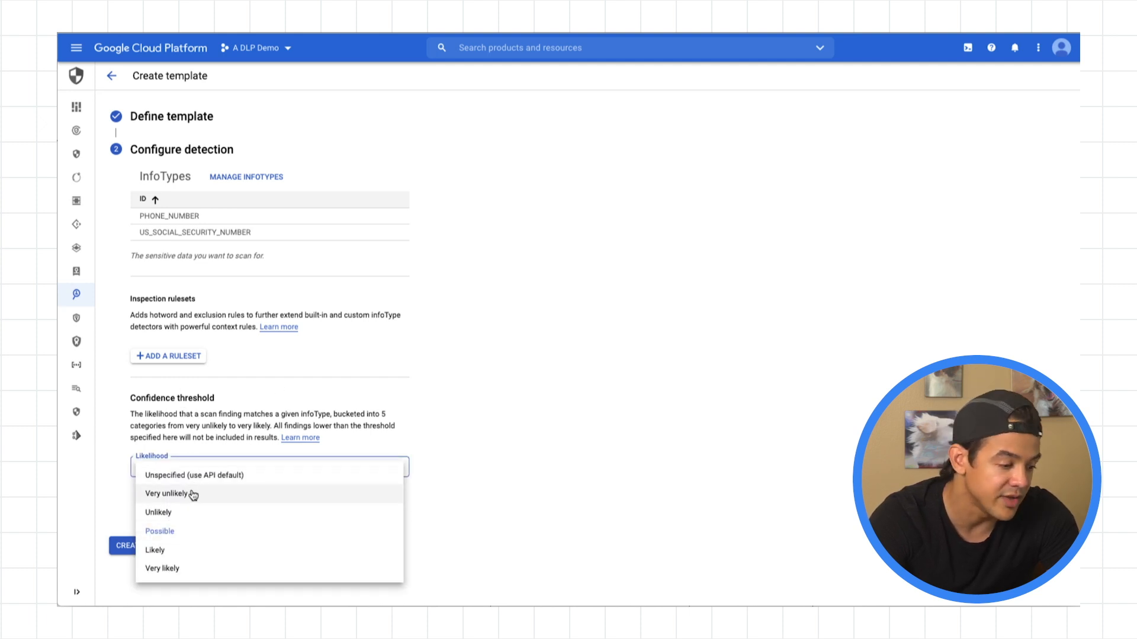
{"action": "left_click", "coordinate": [159, 530]}
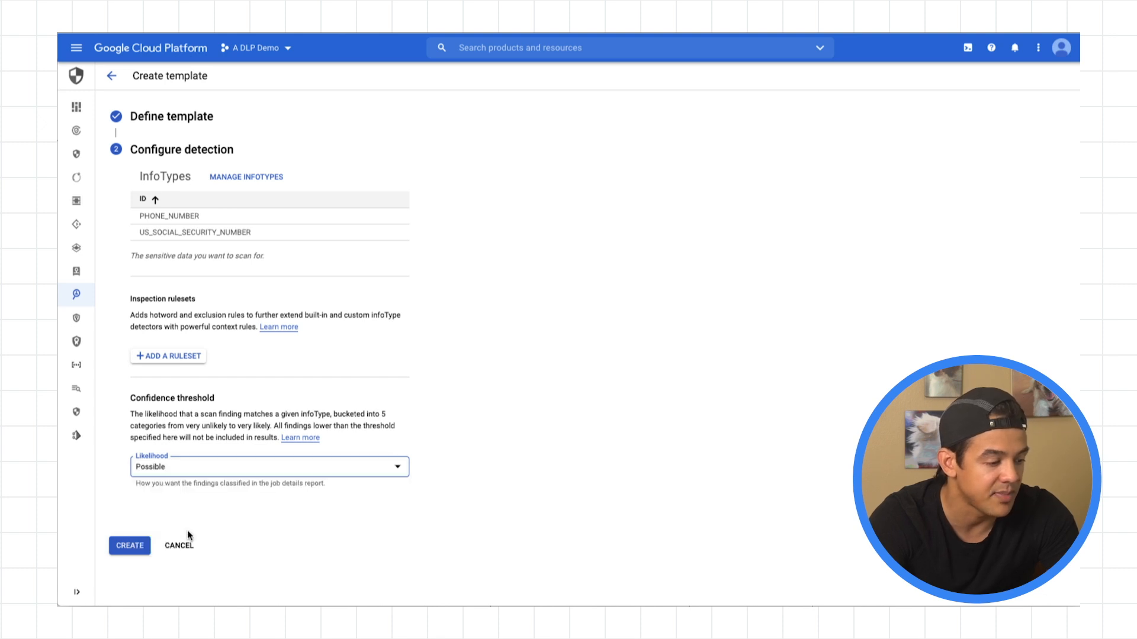
{"action": "left_click", "coordinate": [129, 545]}
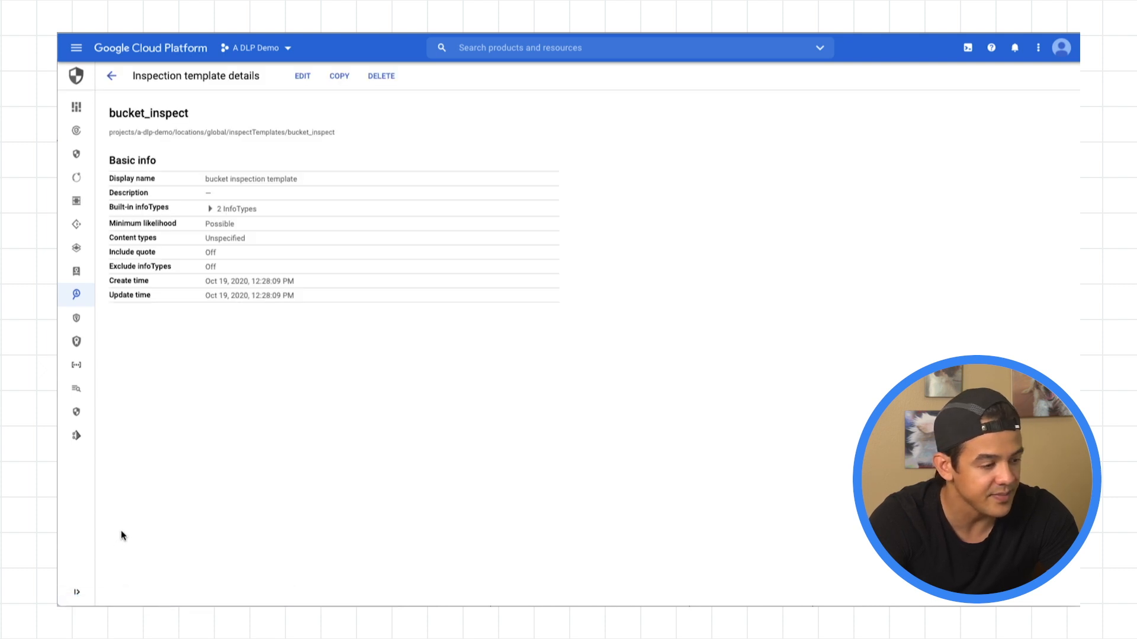
{"action": "mouse_move", "coordinate": [215, 150]}
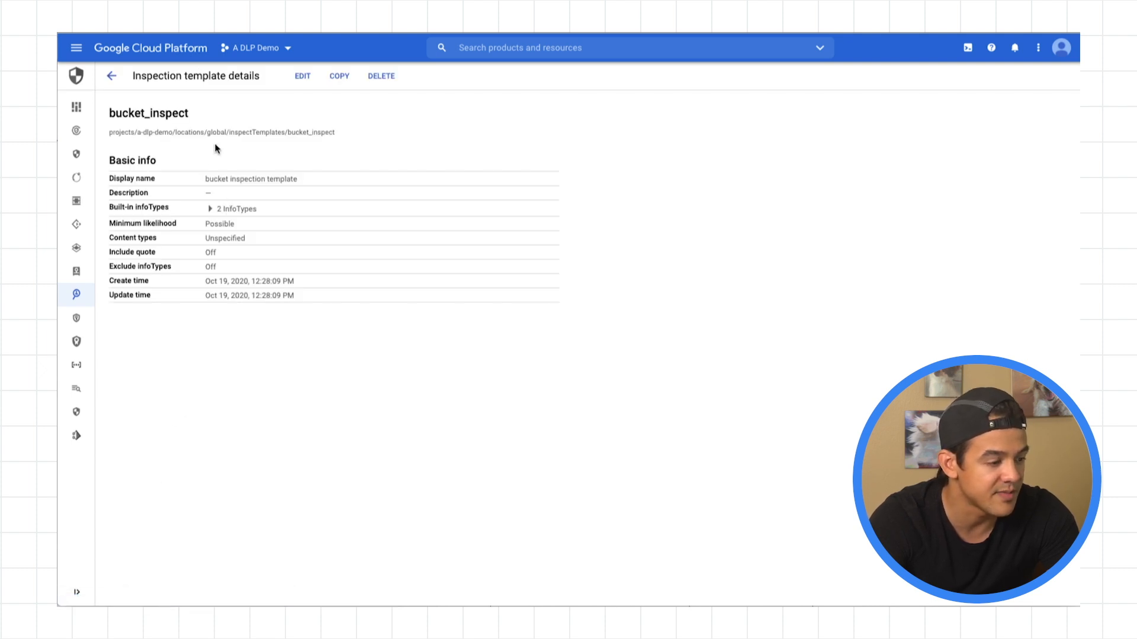
Return to the templates list and start creating a new job or job trigger.
{"action": "left_click", "coordinate": [211, 208]}
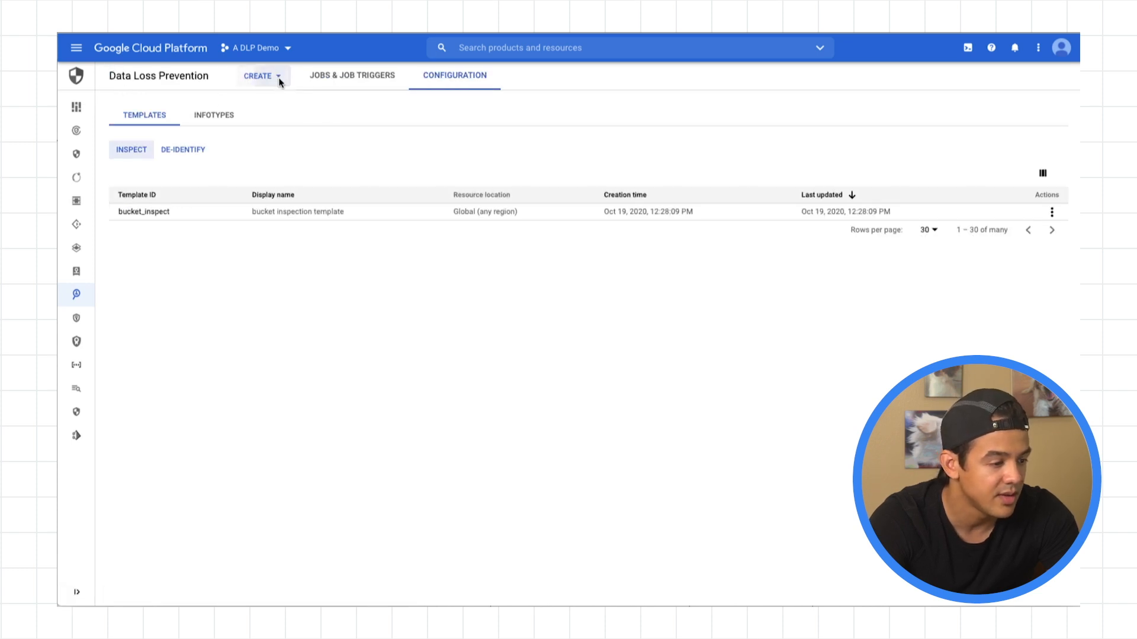
{"action": "left_click", "coordinate": [258, 75]}
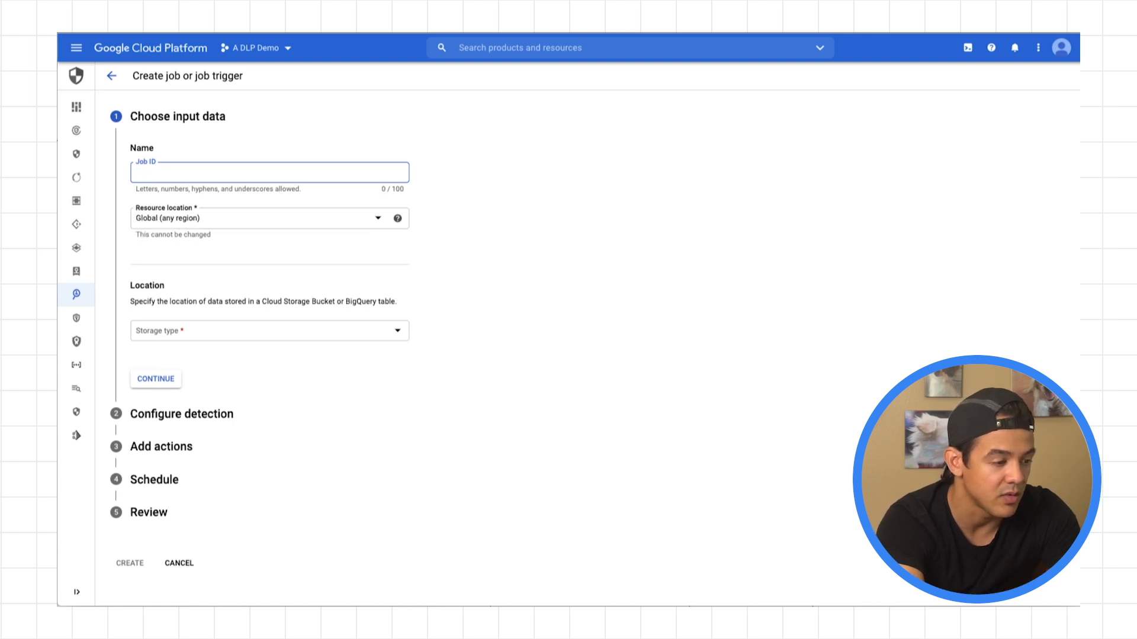
Set Job ID weekly_inspection with Google Cloud Storage as the storage type.
{"action": "type", "text": "weekly"}
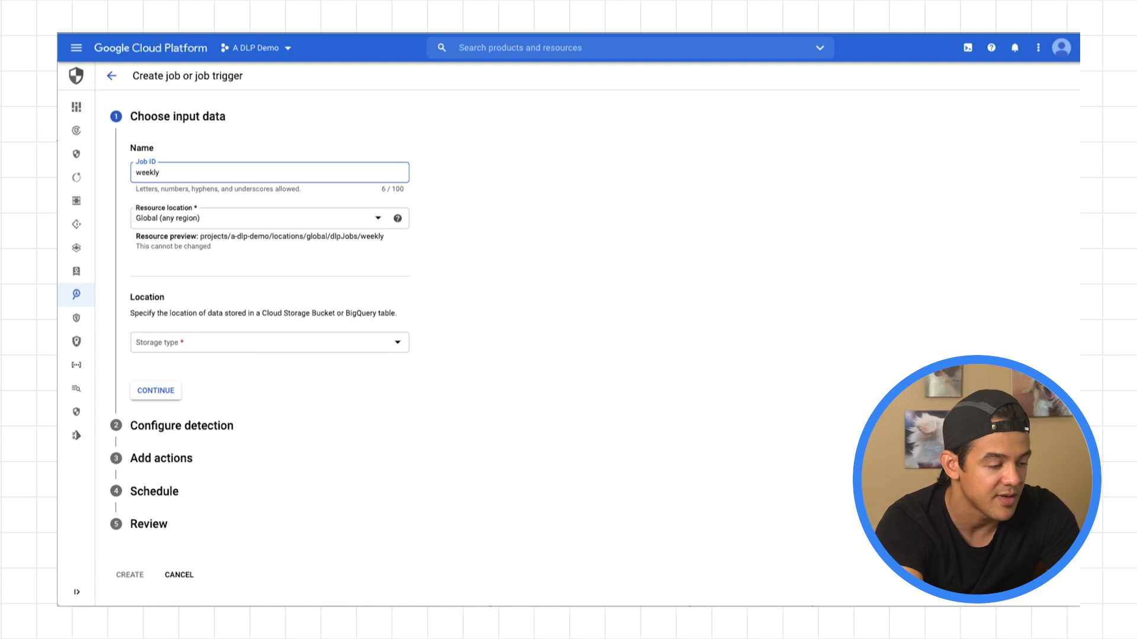
{"action": "type", "text": "_inspection"}
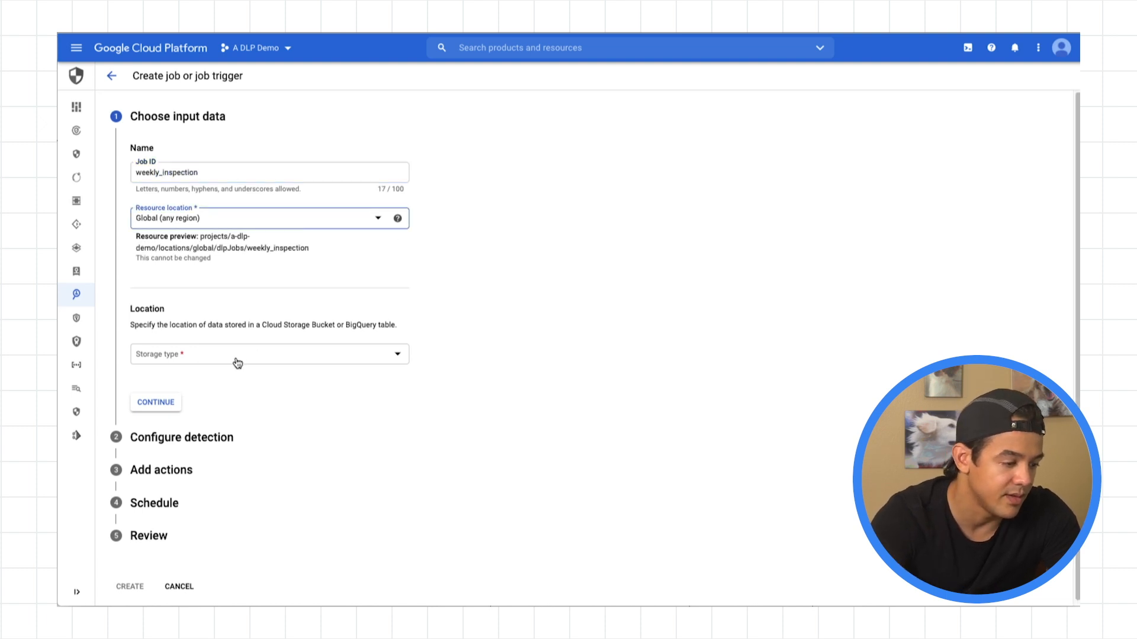
{"action": "left_click", "coordinate": [269, 354]}
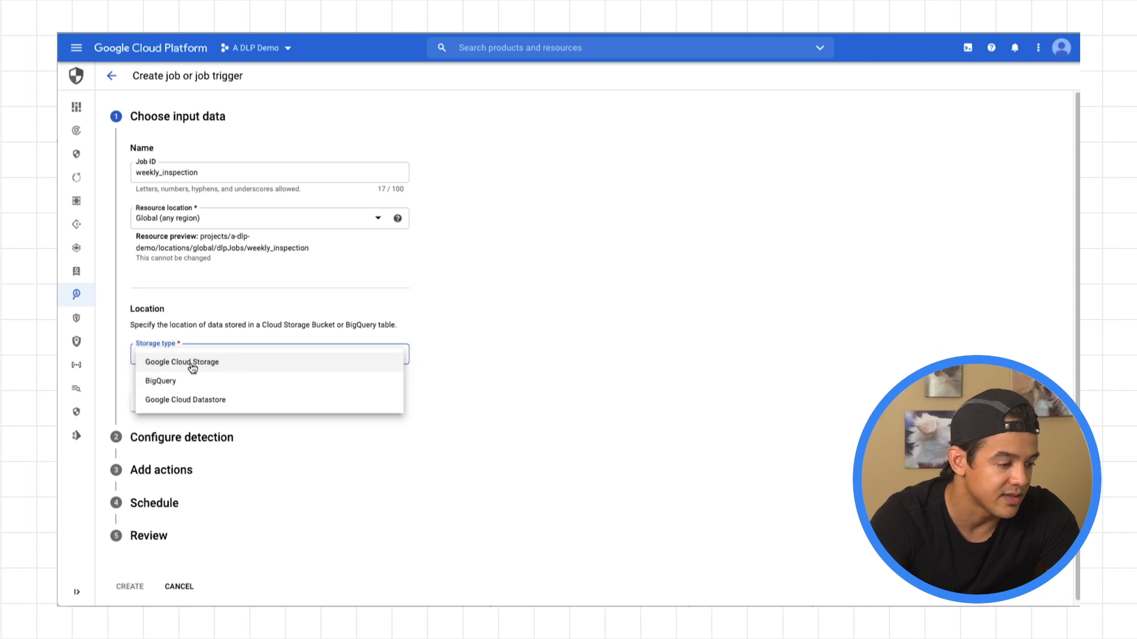
{"action": "left_click", "coordinate": [183, 363]}
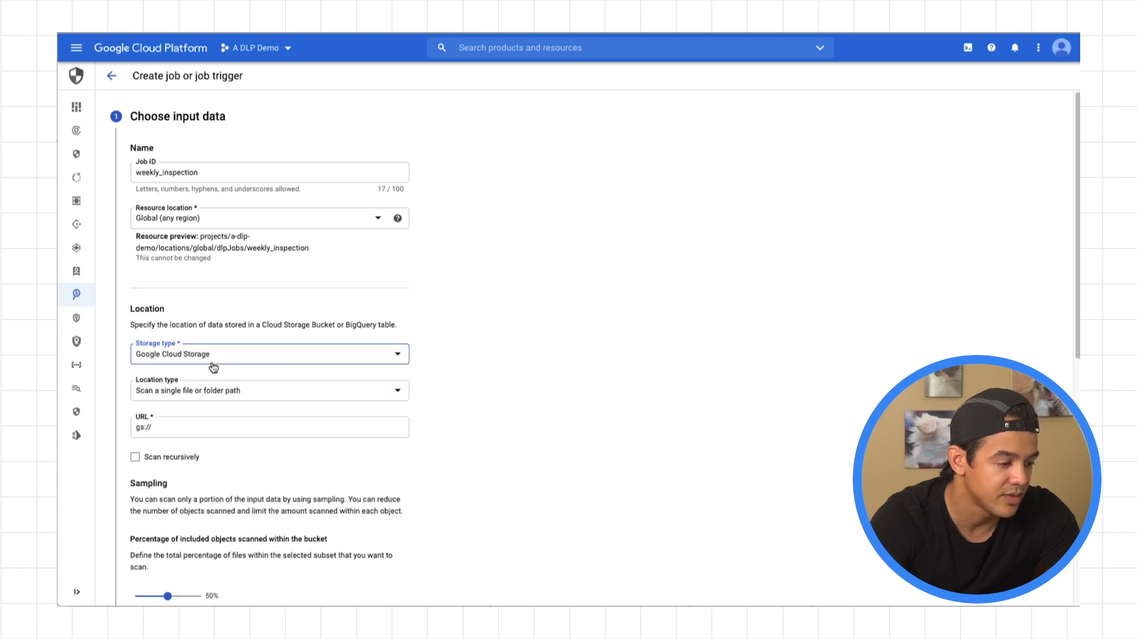
{"action": "left_click", "coordinate": [268, 354]}
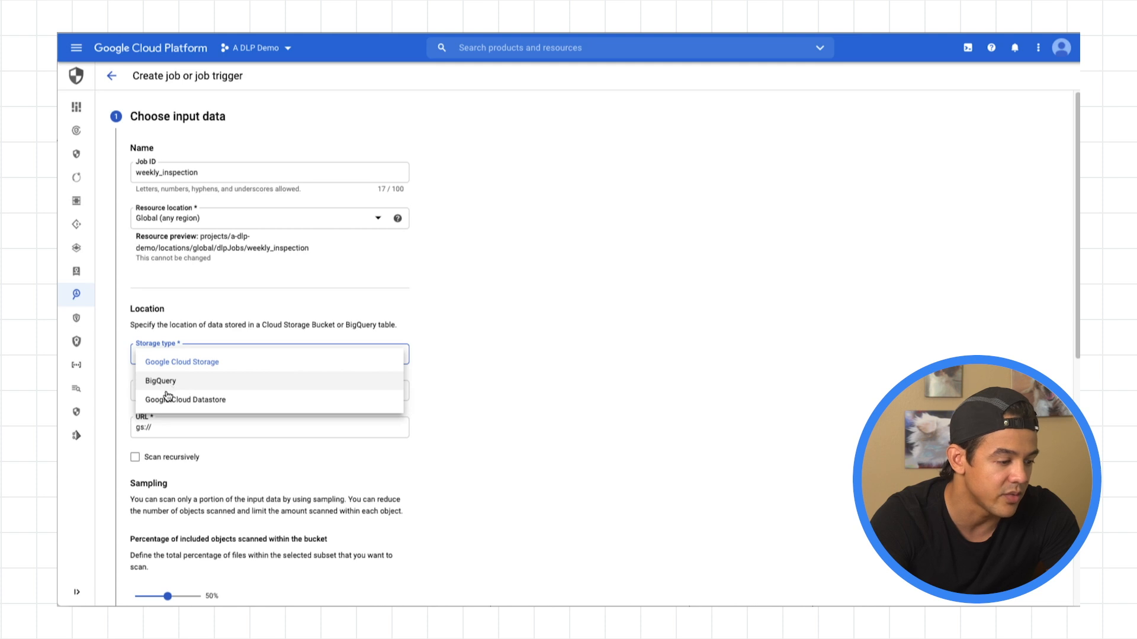
{"action": "left_click", "coordinate": [183, 362]}
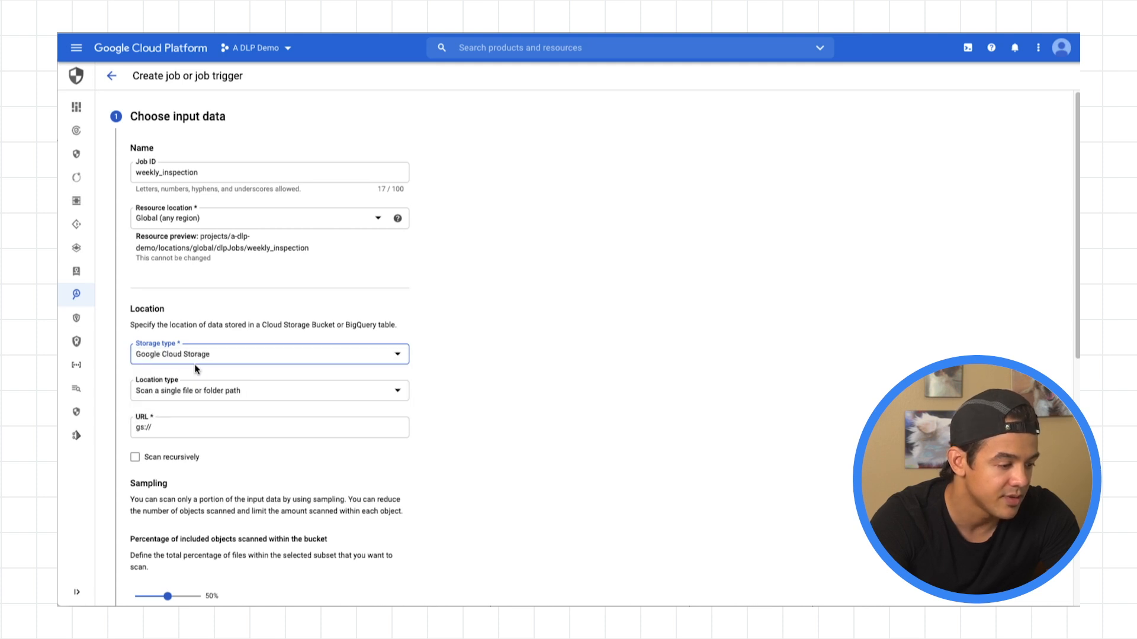
Enter gs://sample_data_dlp/ as the Cloud Storage URL to scan.
{"action": "left_click", "coordinate": [269, 427]}
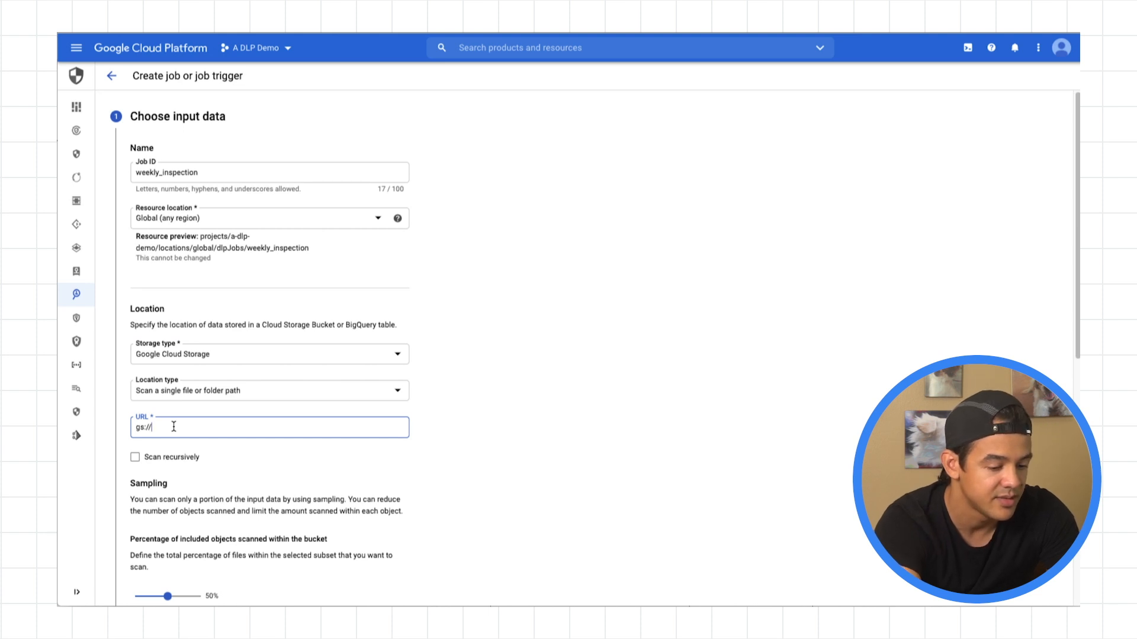
{"action": "type", "text": "s"}
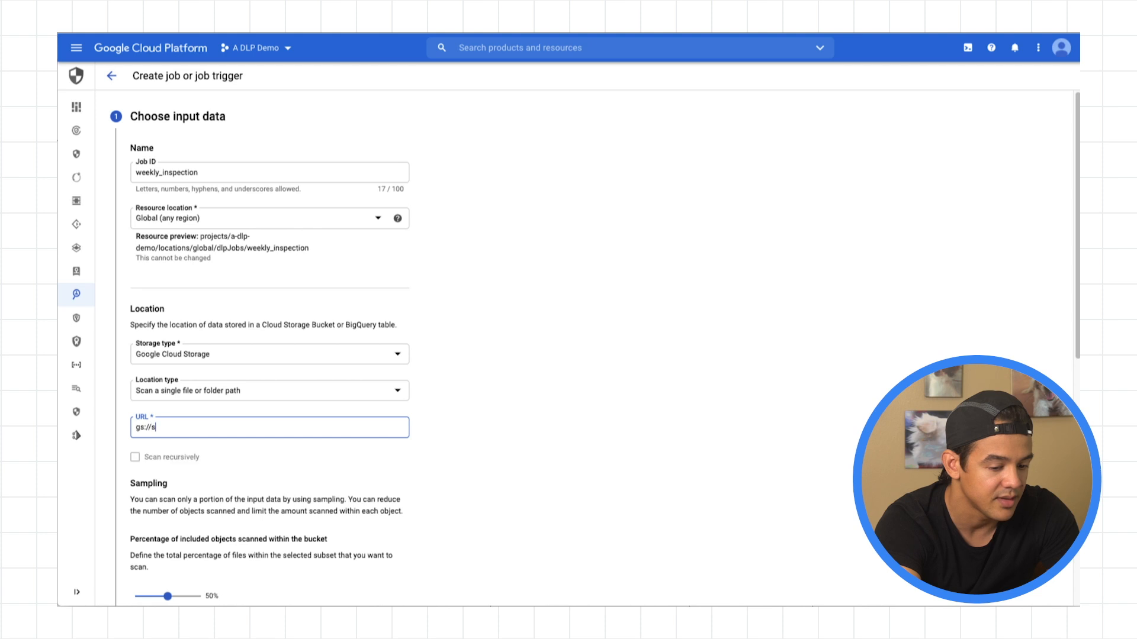
{"action": "type", "text": "ample_data"}
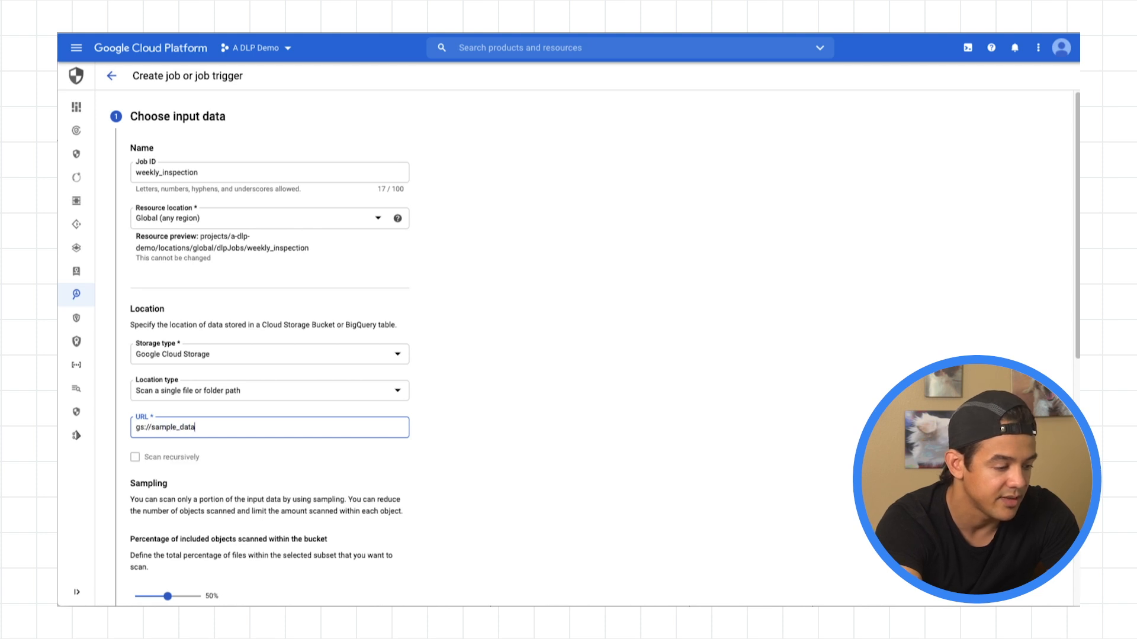
{"action": "type", "text": "_dlp/"}
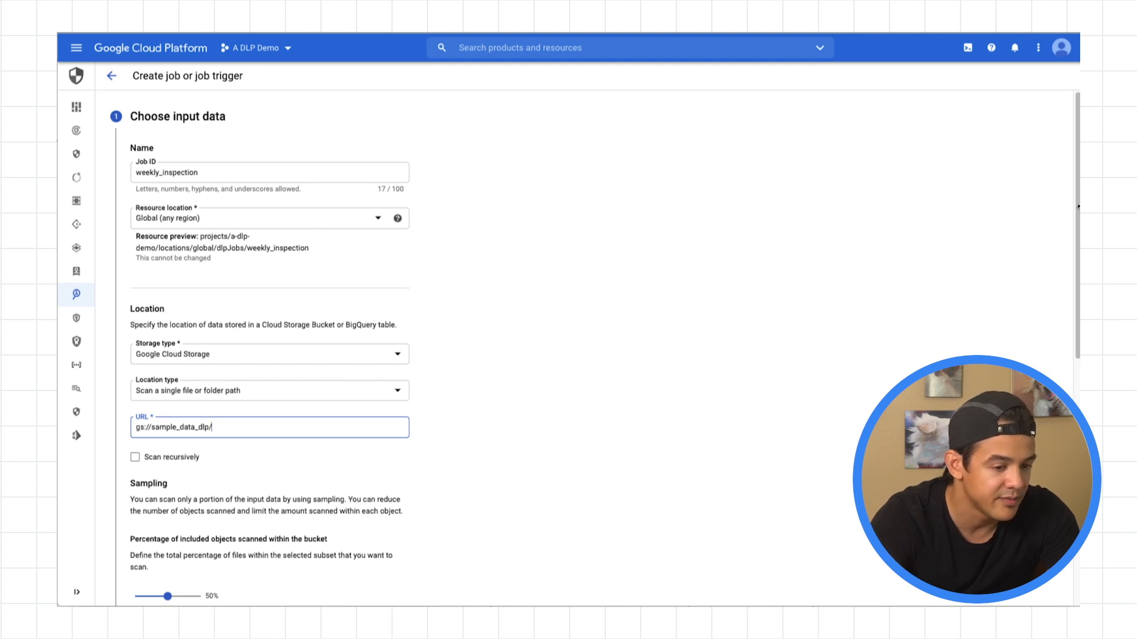
Set the percentage of bucket objects scanned to 58% with the slider.
{"action": "scroll", "scroll_direction": "down", "scroll_amount": 3}
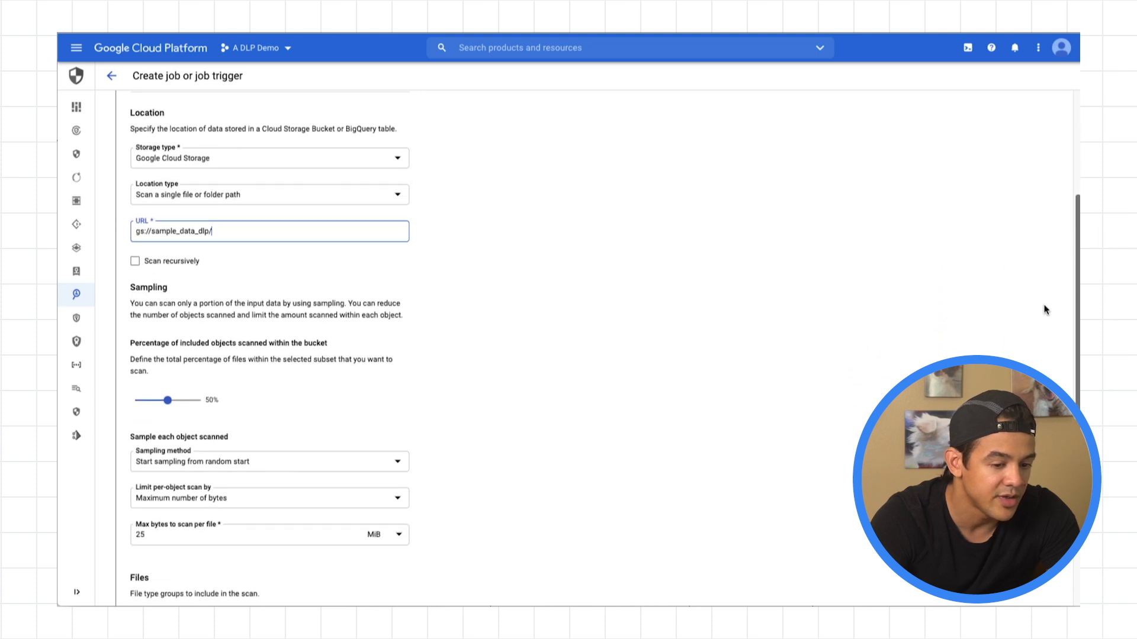
{"action": "scroll", "scroll_direction": "down", "scroll_amount": 3}
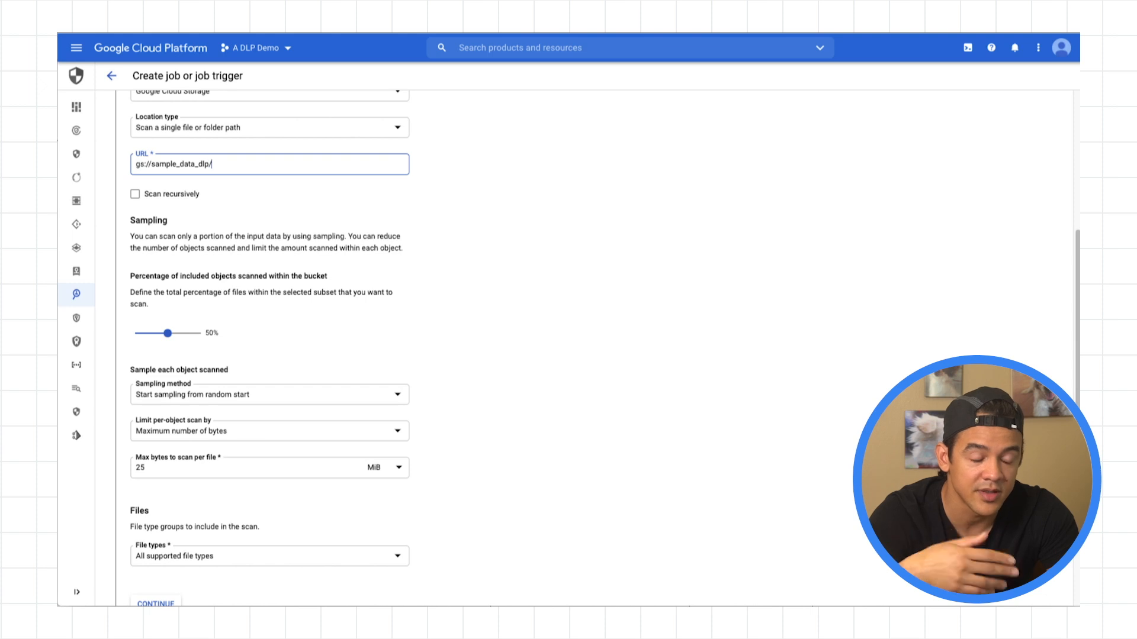
{"action": "mouse_move", "coordinate": [162, 261]}
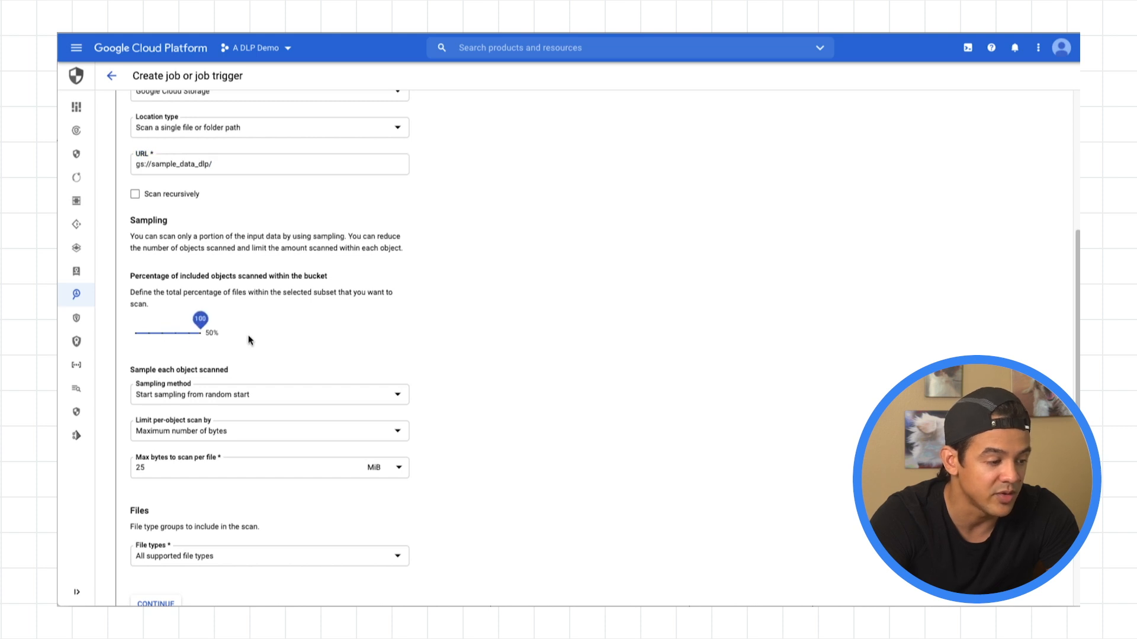
{"action": "left_click_drag", "start_coordinate": [201, 318], "coordinate": [140, 318]}
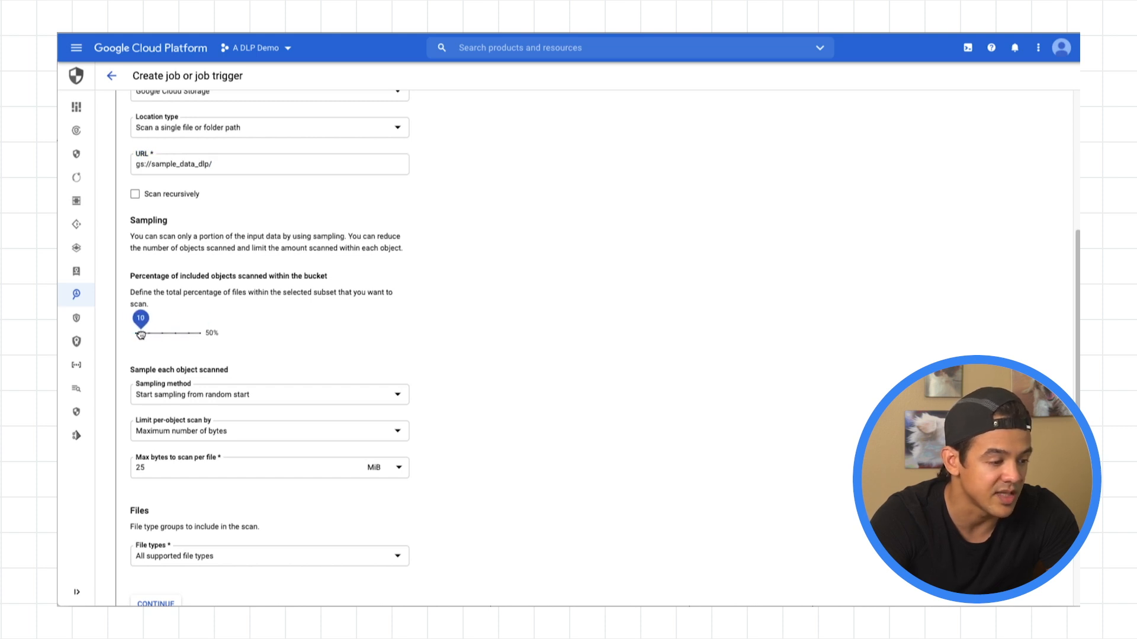
{"action": "left_click_drag", "start_coordinate": [140, 318], "coordinate": [144, 319]}
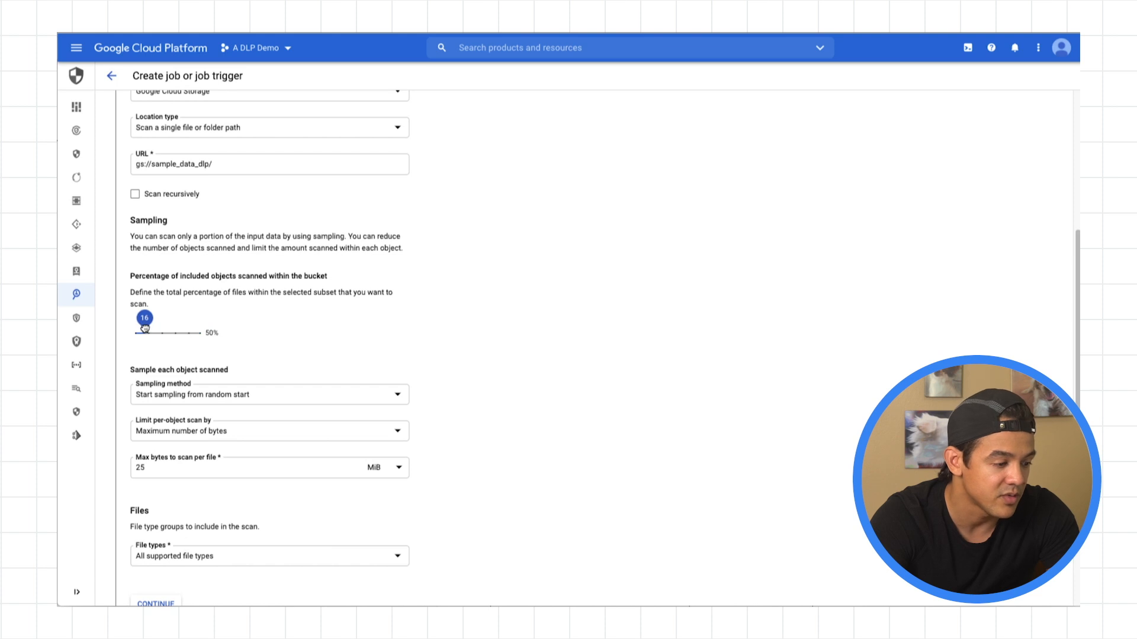
{"action": "left_click_drag", "start_coordinate": [143, 327], "coordinate": [167, 331]}
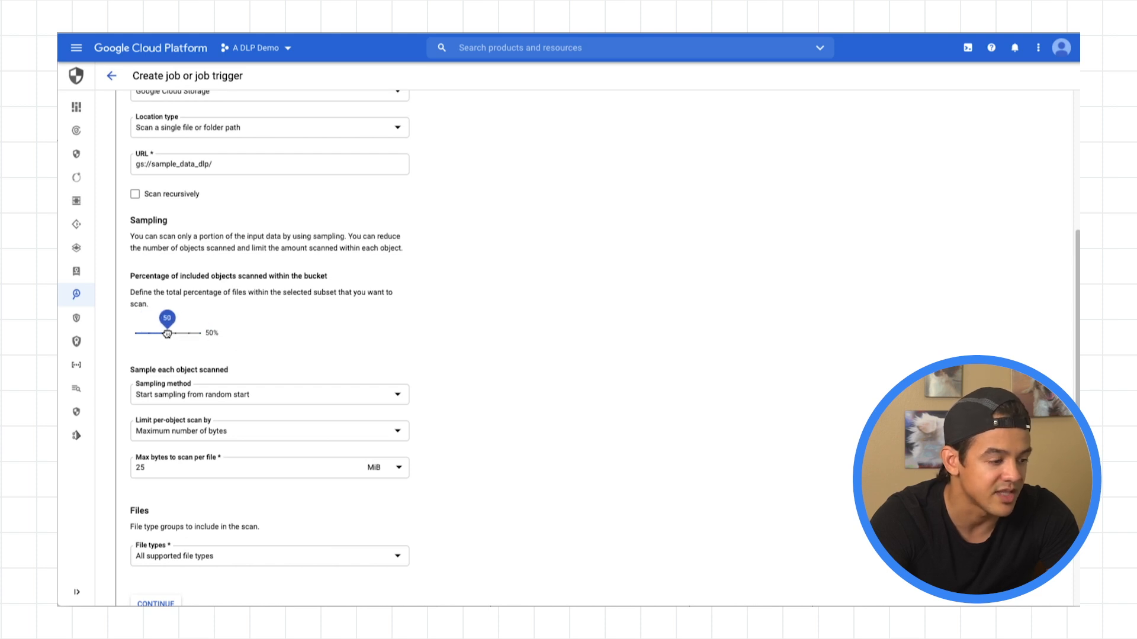
{"action": "left_click_drag", "start_coordinate": [167, 319], "coordinate": [172, 319]}
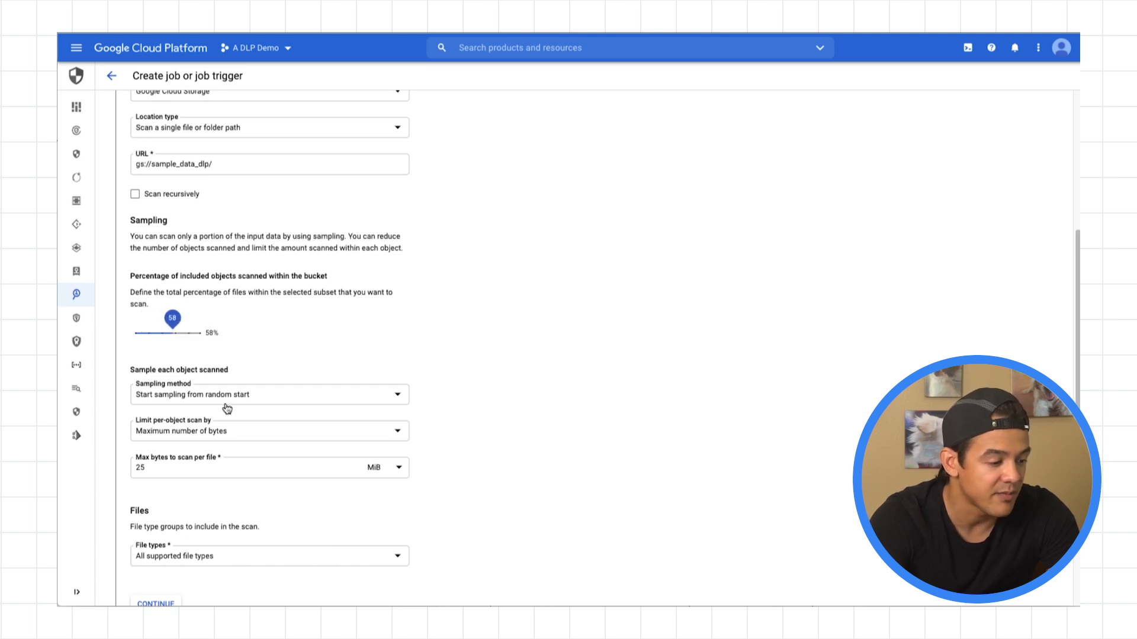
Set sampling method to No sampling and continue to Configure detection.
{"action": "left_click", "coordinate": [269, 395]}
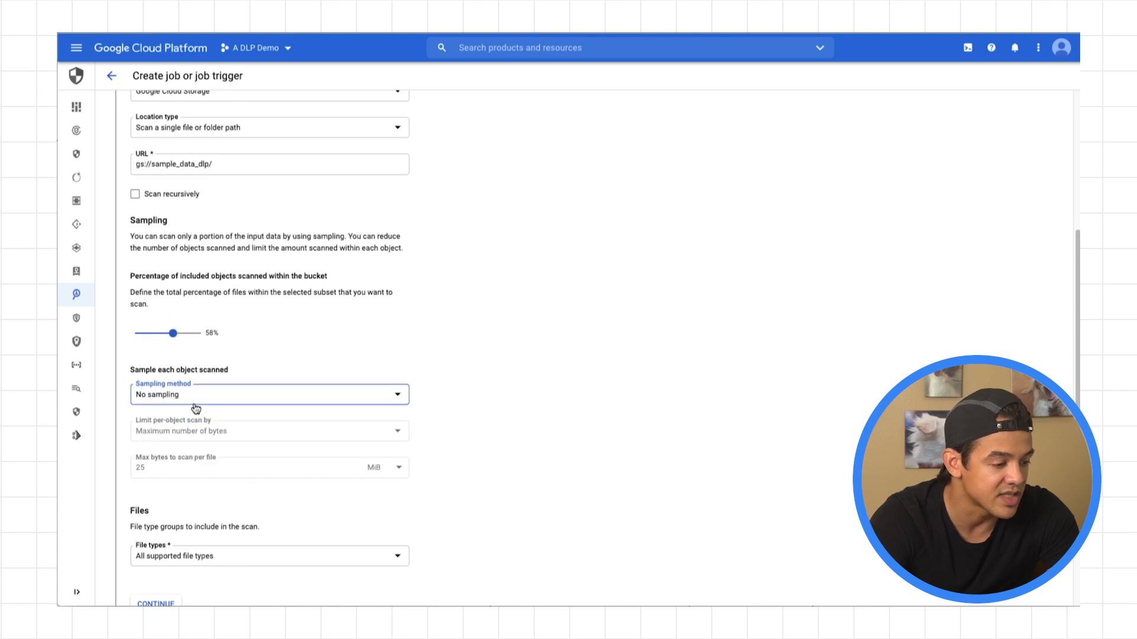
{"action": "scroll", "scroll_direction": "down", "scroll_amount": 3}
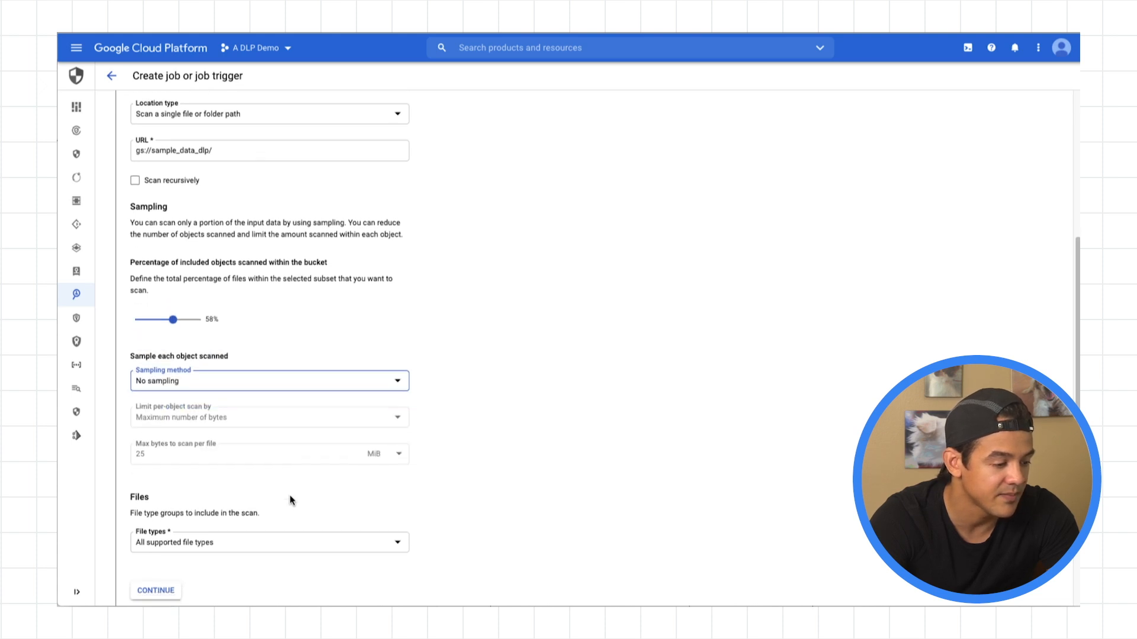
{"action": "left_click", "coordinate": [269, 542]}
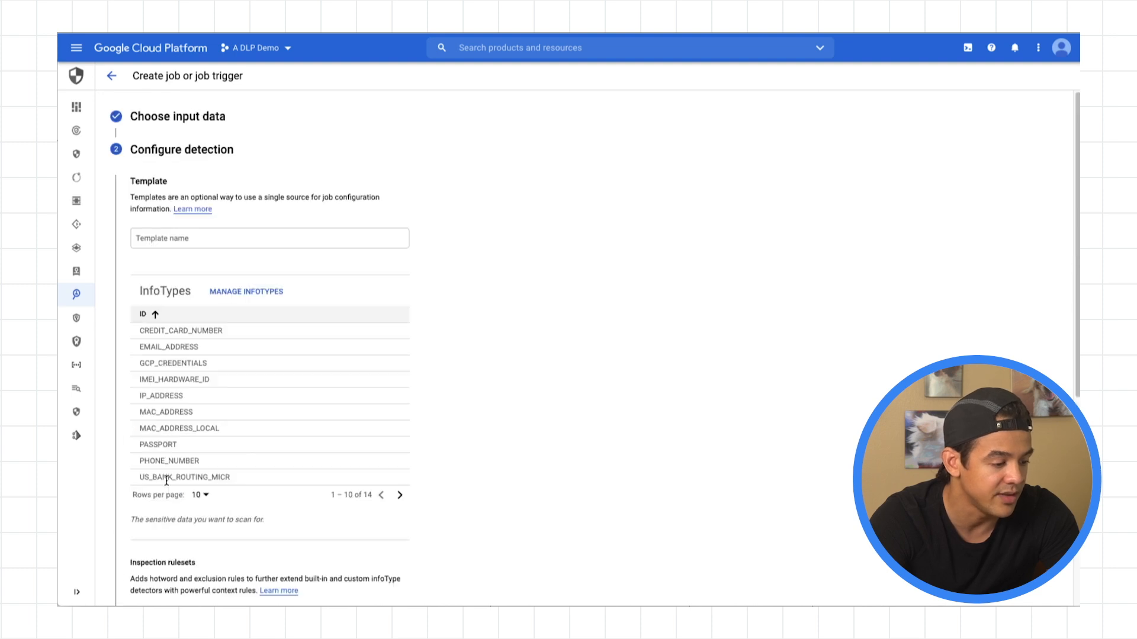
{"action": "mouse_move", "coordinate": [151, 257]}
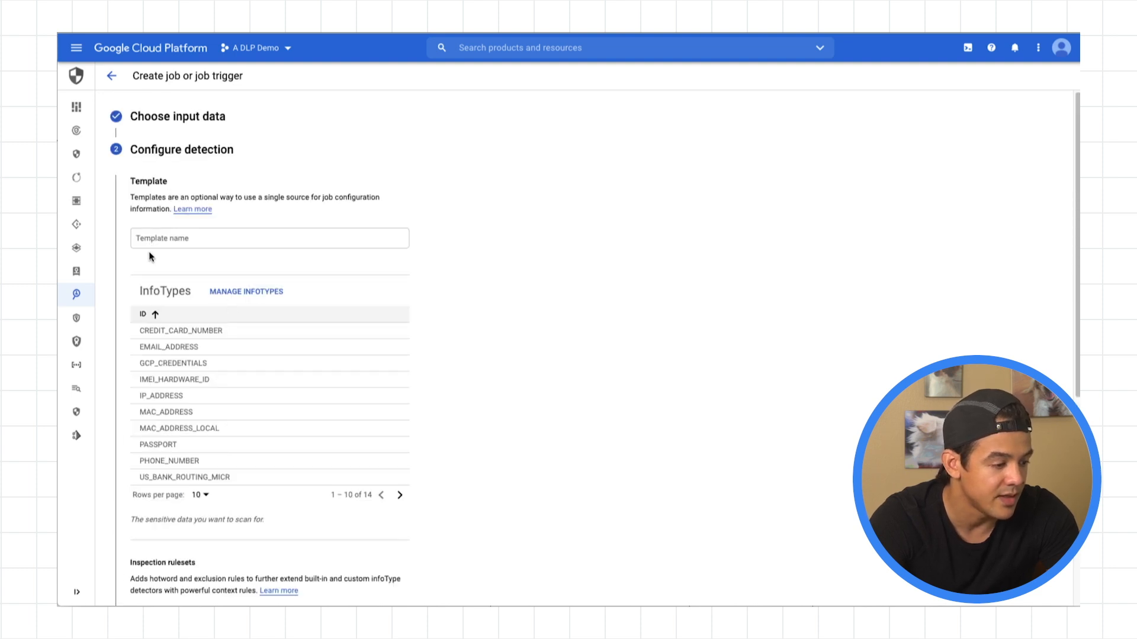
Select bucket_inspect as the job's inspection template and view its infoTypes.
{"action": "left_click", "coordinate": [269, 238]}
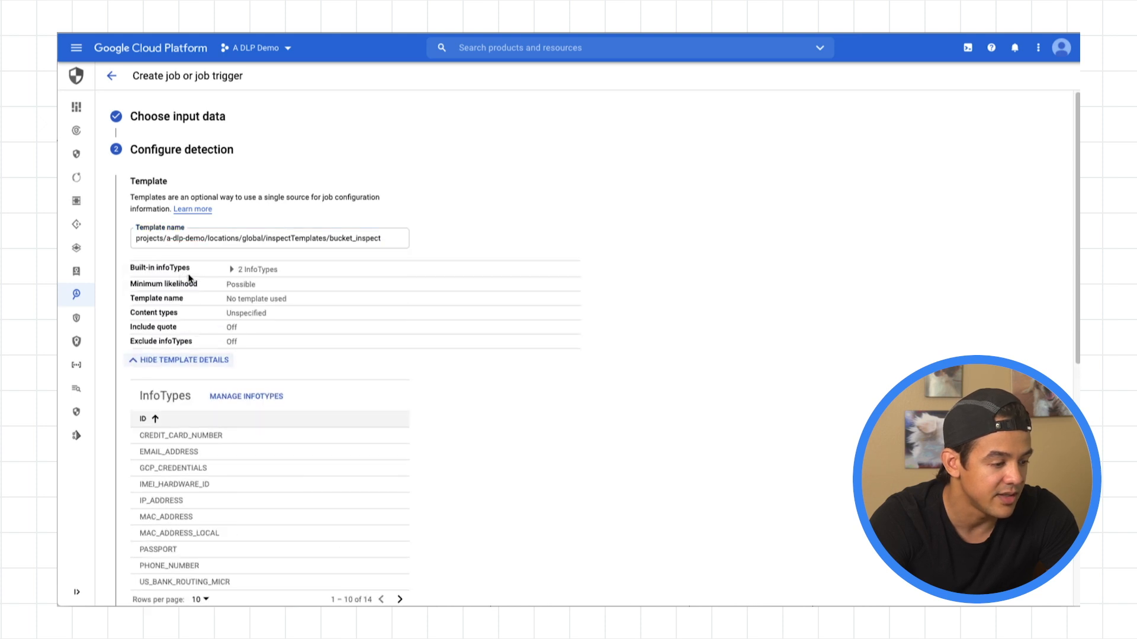
{"action": "left_click", "coordinate": [232, 269]}
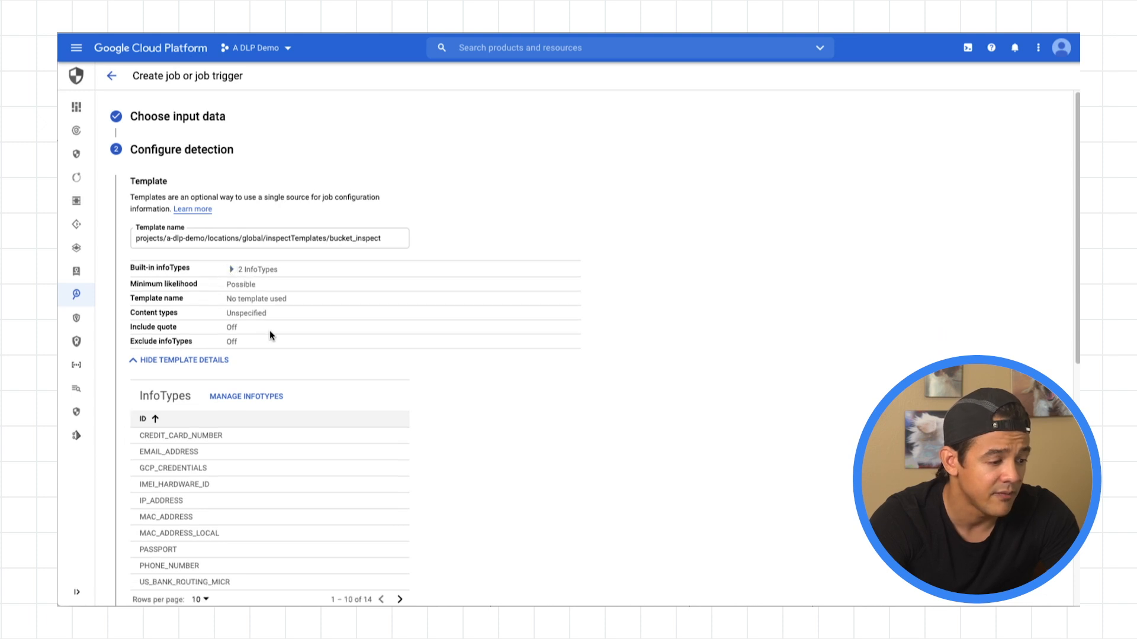
{"action": "scroll", "scroll_direction": "down", "scroll_amount": 3}
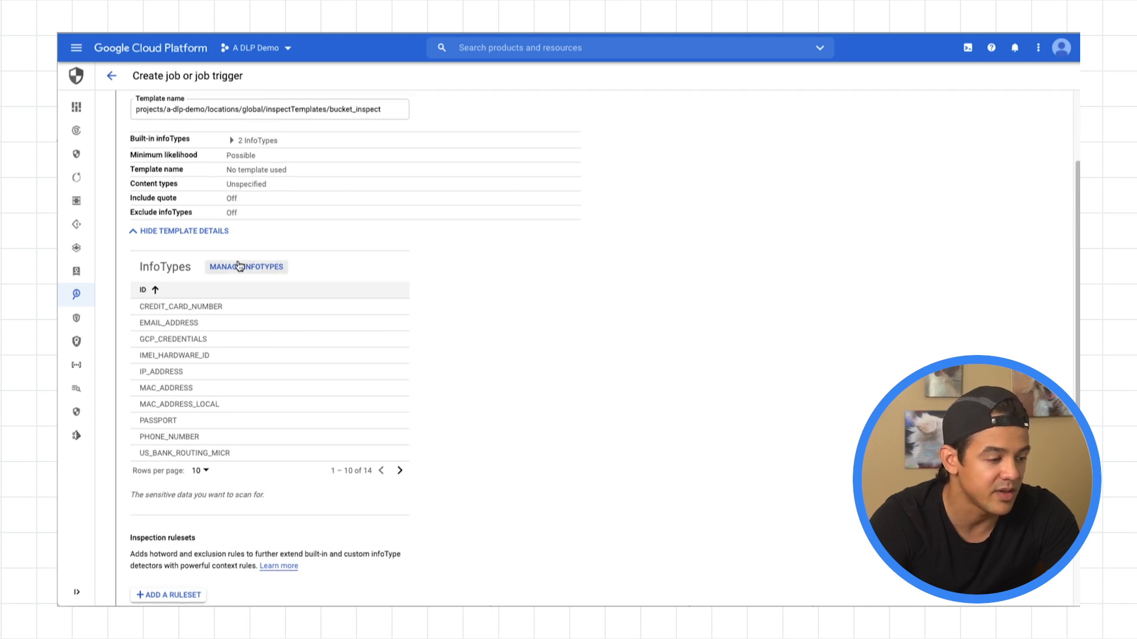
Clear all job-level infoTypes in Manage infoTypes and continue to Add actions.
{"action": "left_click", "coordinate": [247, 266]}
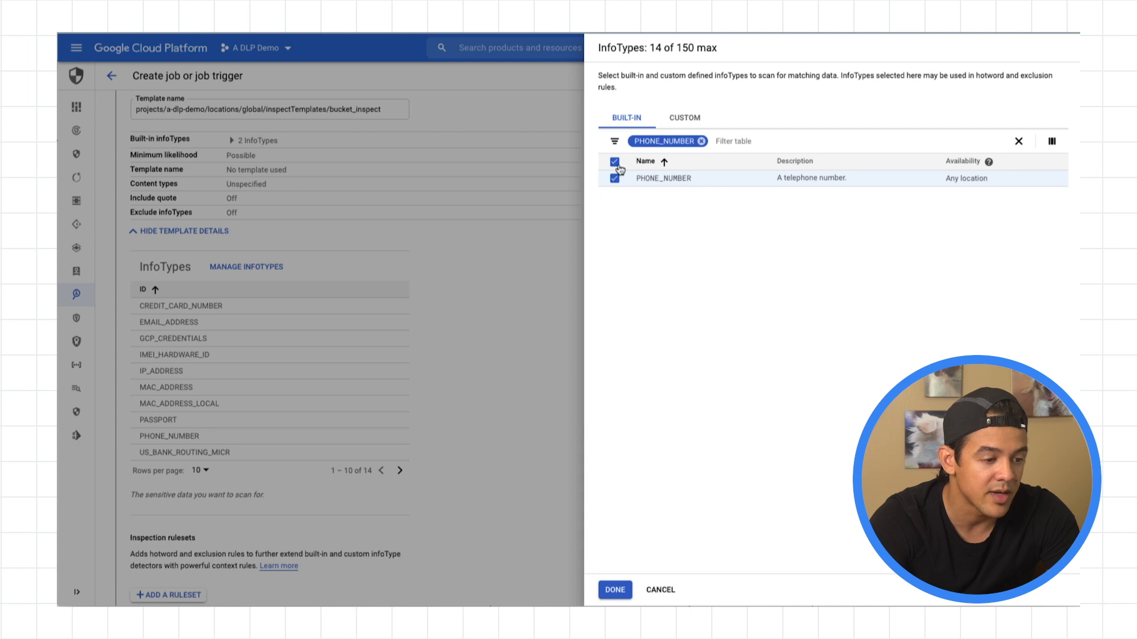
{"action": "left_click", "coordinate": [615, 161]}
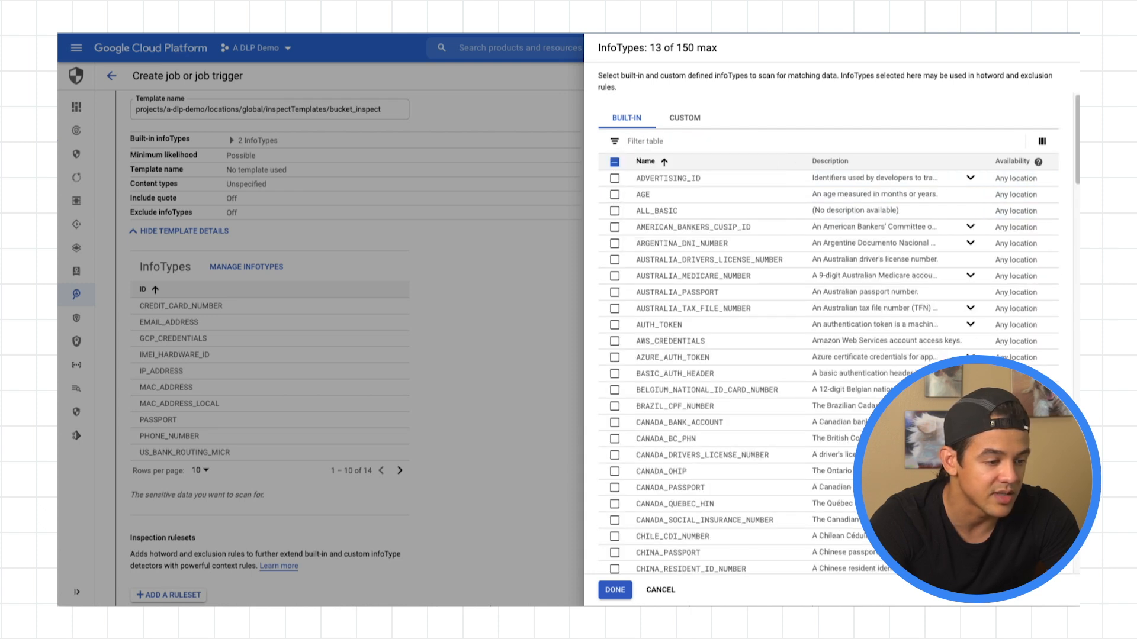
{"action": "left_click", "coordinate": [614, 161]}
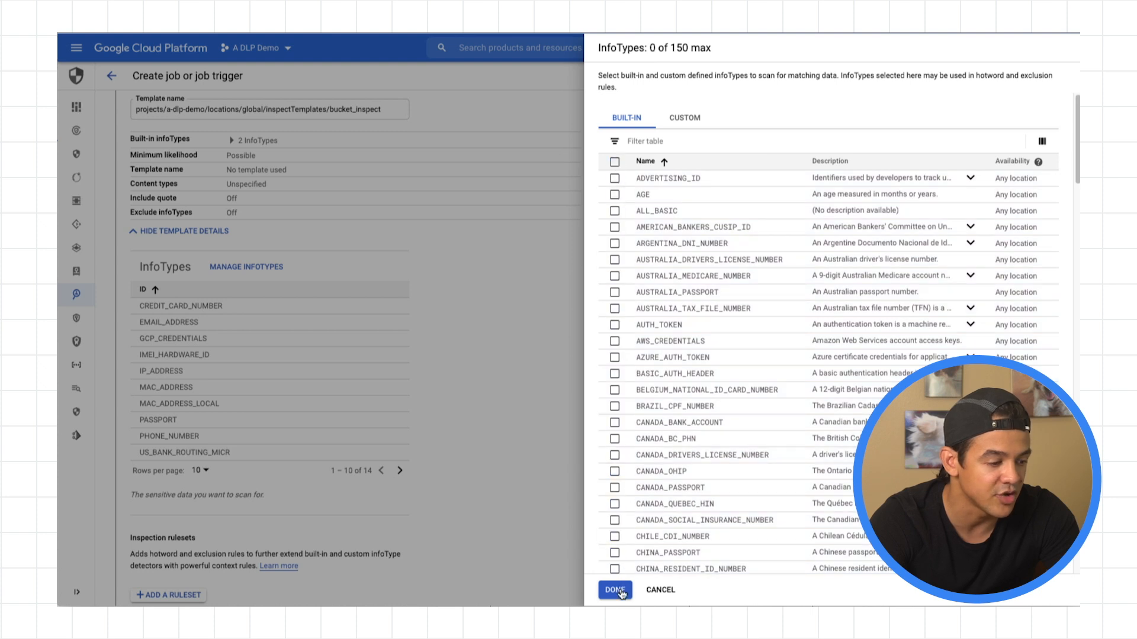
{"action": "left_click", "coordinate": [613, 590]}
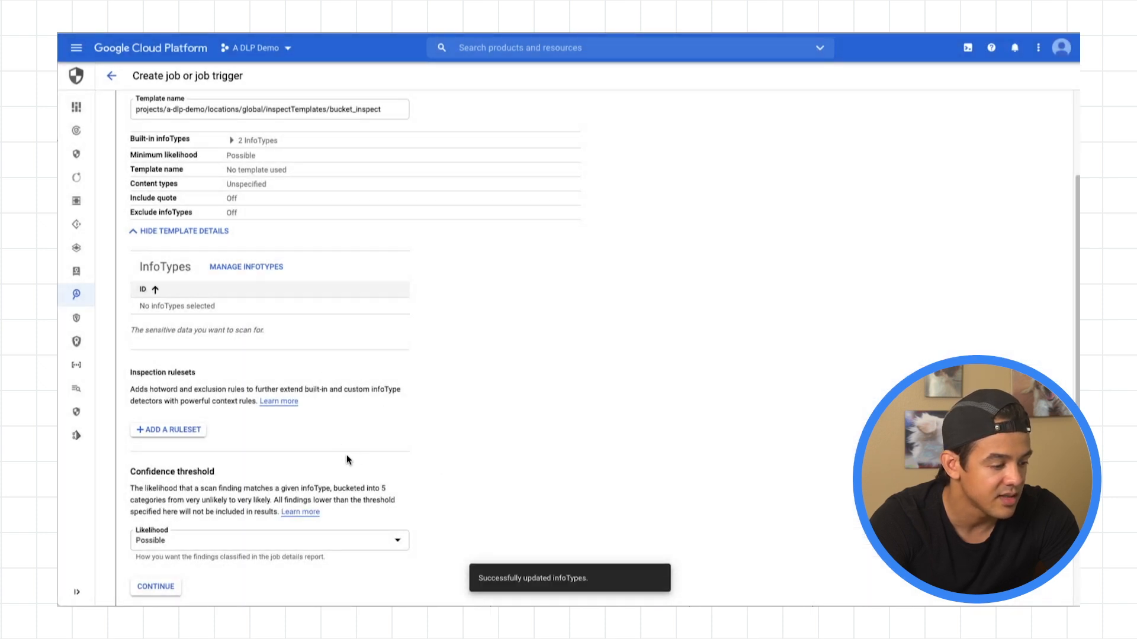
{"action": "scroll", "scroll_direction": "down", "scroll_amount": 3}
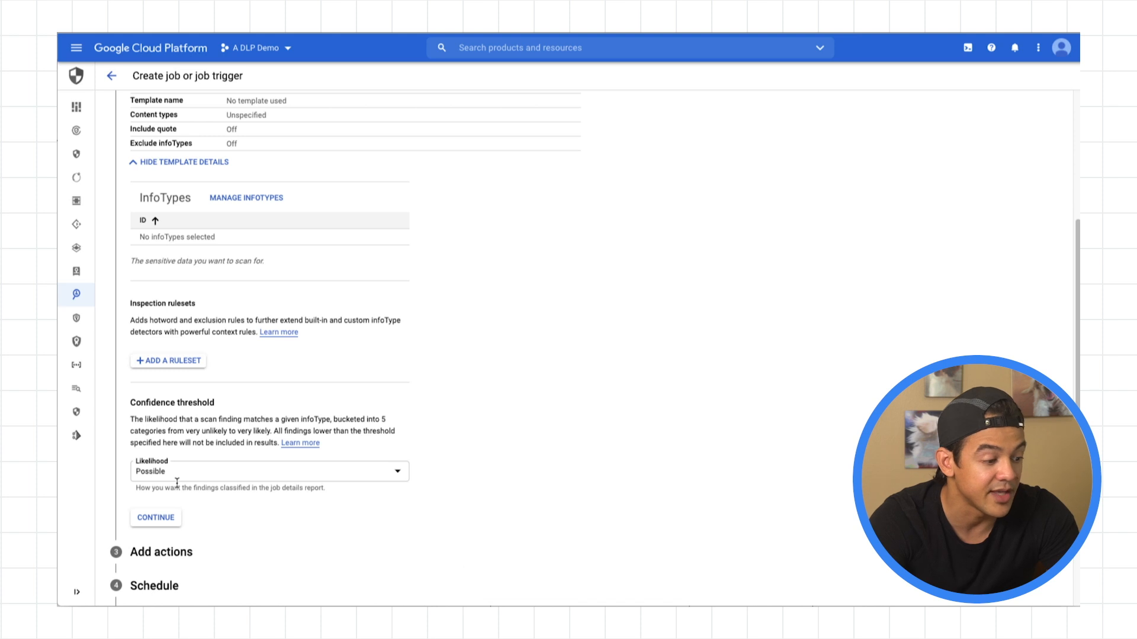
{"action": "left_click", "coordinate": [155, 517]}
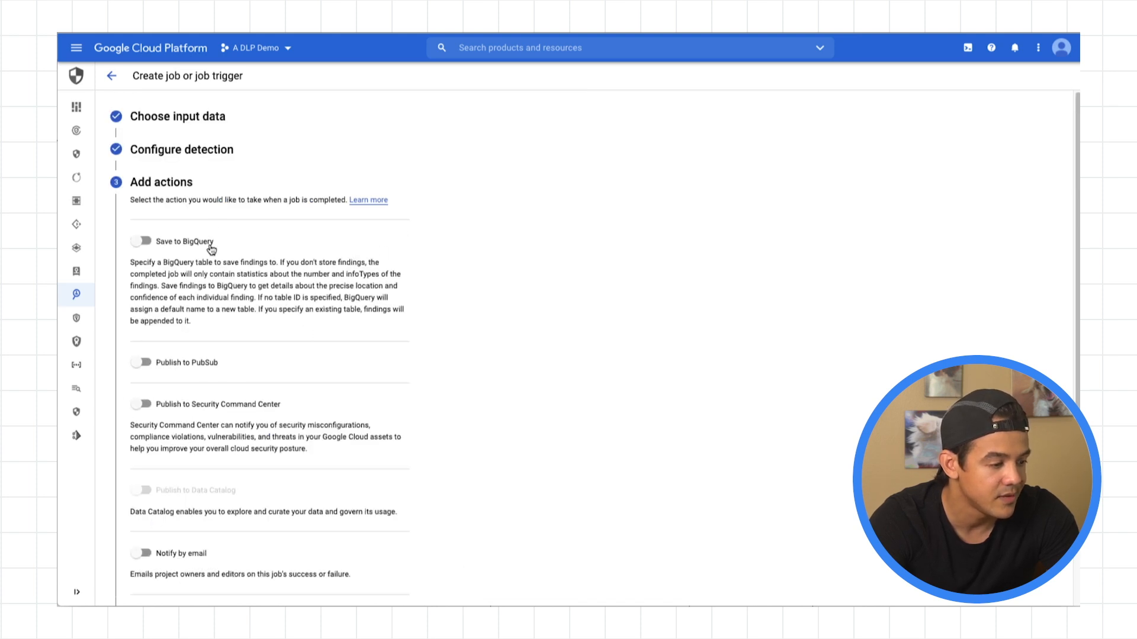
Enable Save to BigQuery with Project ID a-dlp-demo and Dataset ID bucket_inspect.
{"action": "scroll", "scroll_direction": "down", "scroll_amount": 3}
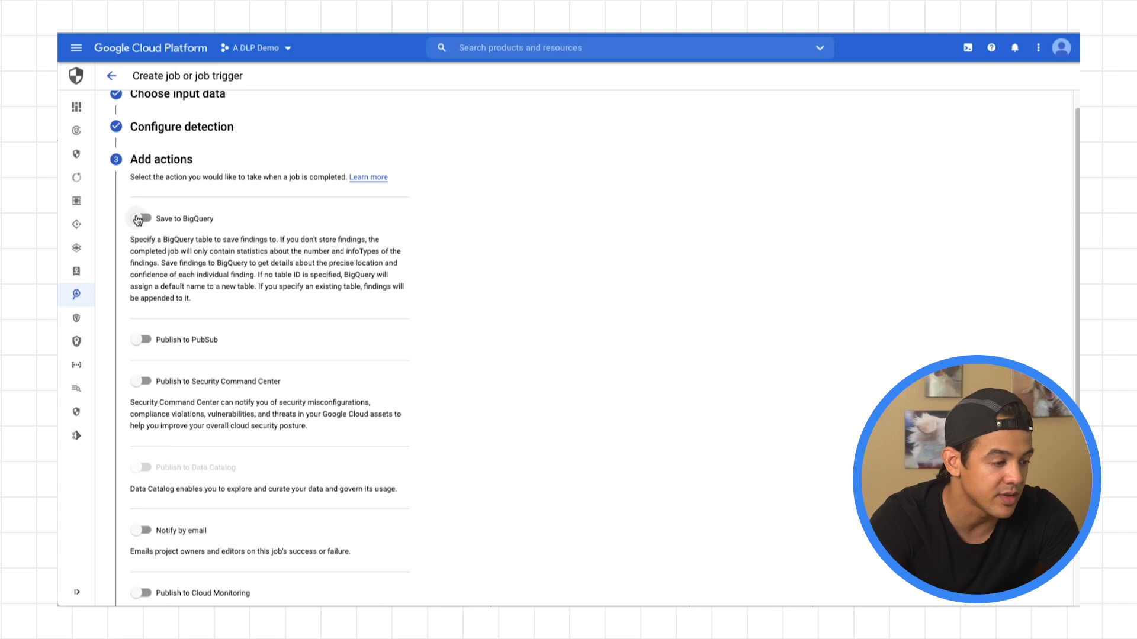
{"action": "left_click", "coordinate": [141, 218]}
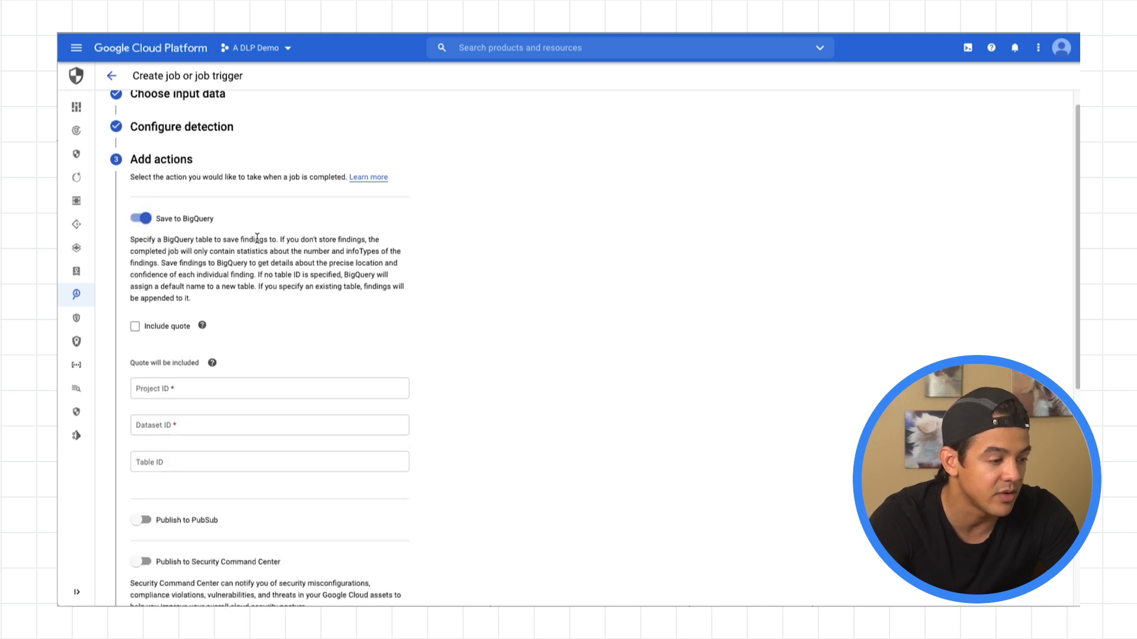
{"action": "mouse_move", "coordinate": [203, 325]}
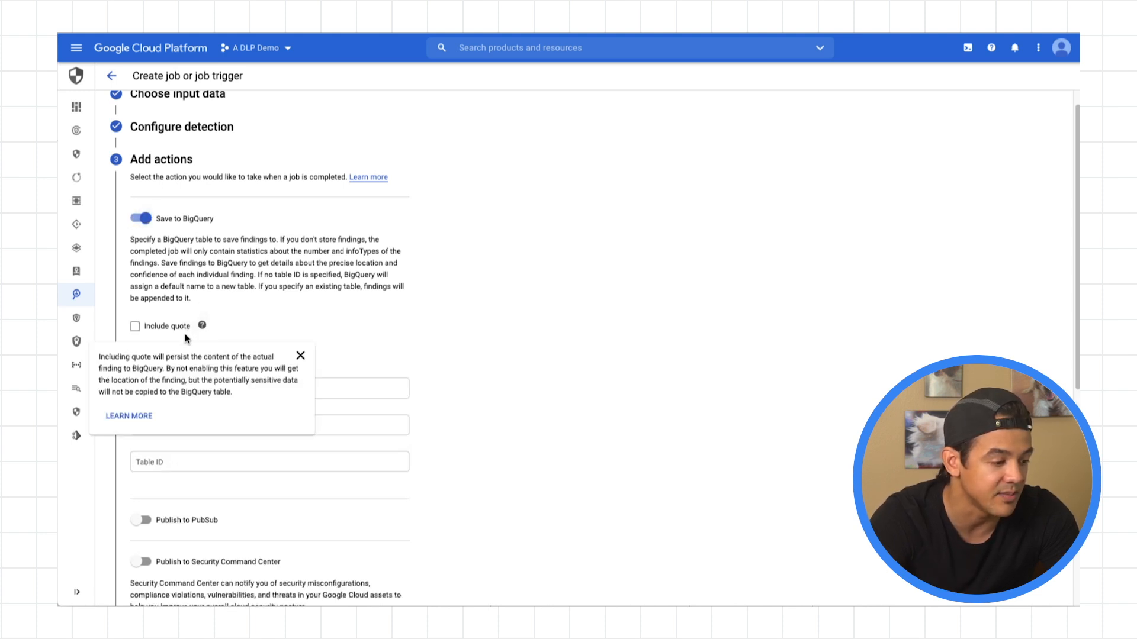
{"action": "left_click", "coordinate": [269, 388]}
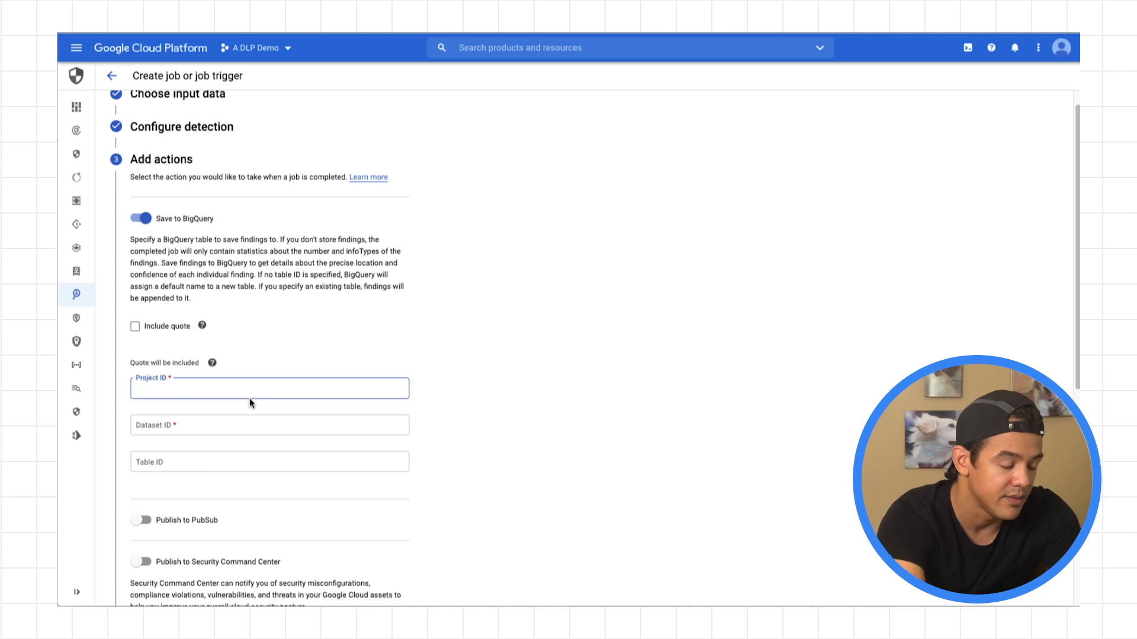
{"action": "type", "text": "a-dlp-demo"}
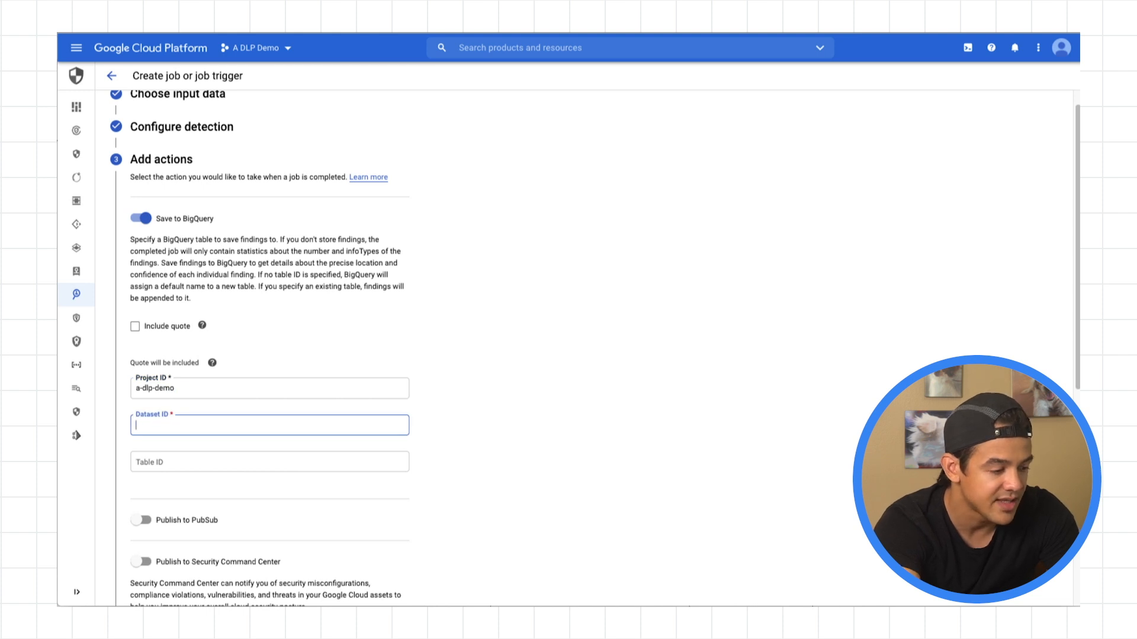
{"action": "type", "text": "bucket_inspect"}
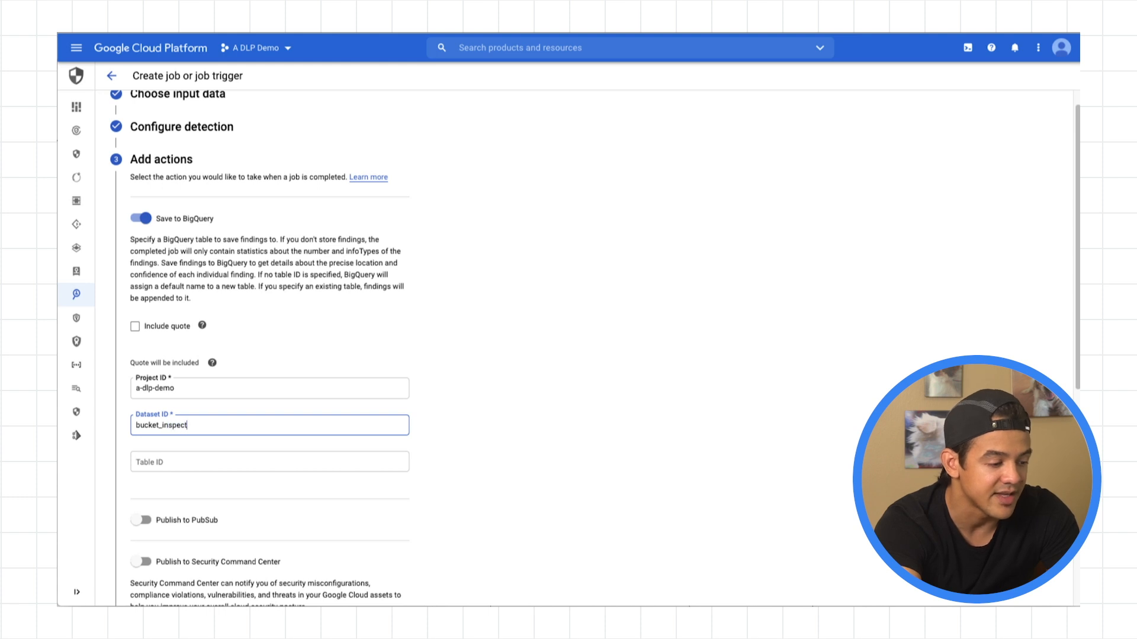
Set the findings Table ID to weekly_inspect.
{"action": "left_click", "coordinate": [269, 462]}
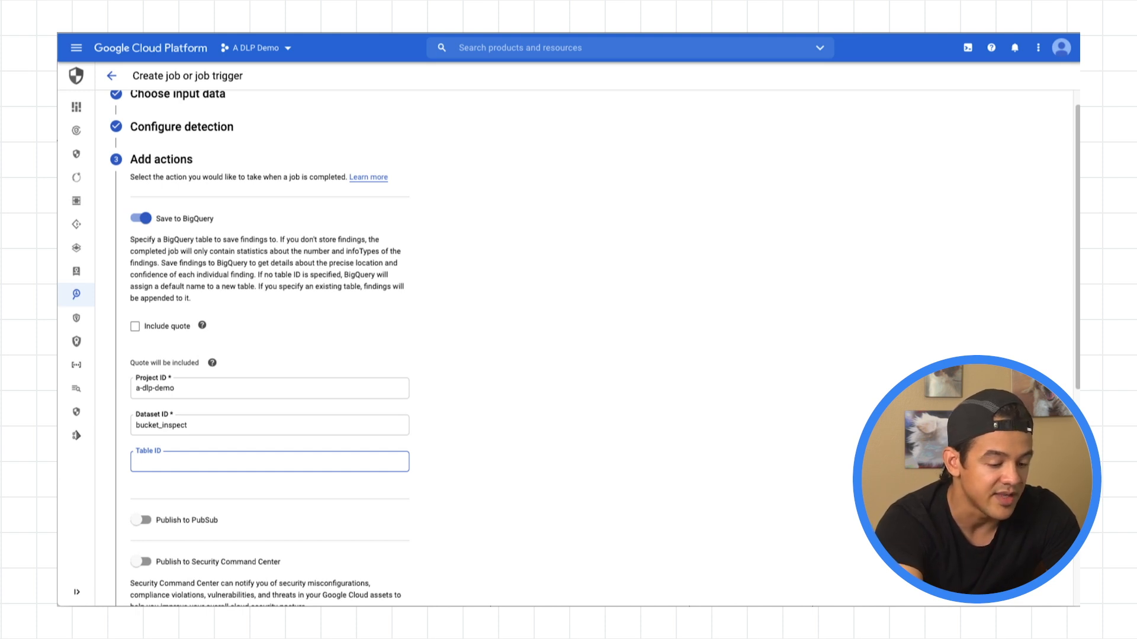
{"action": "type", "text": "weekly_"}
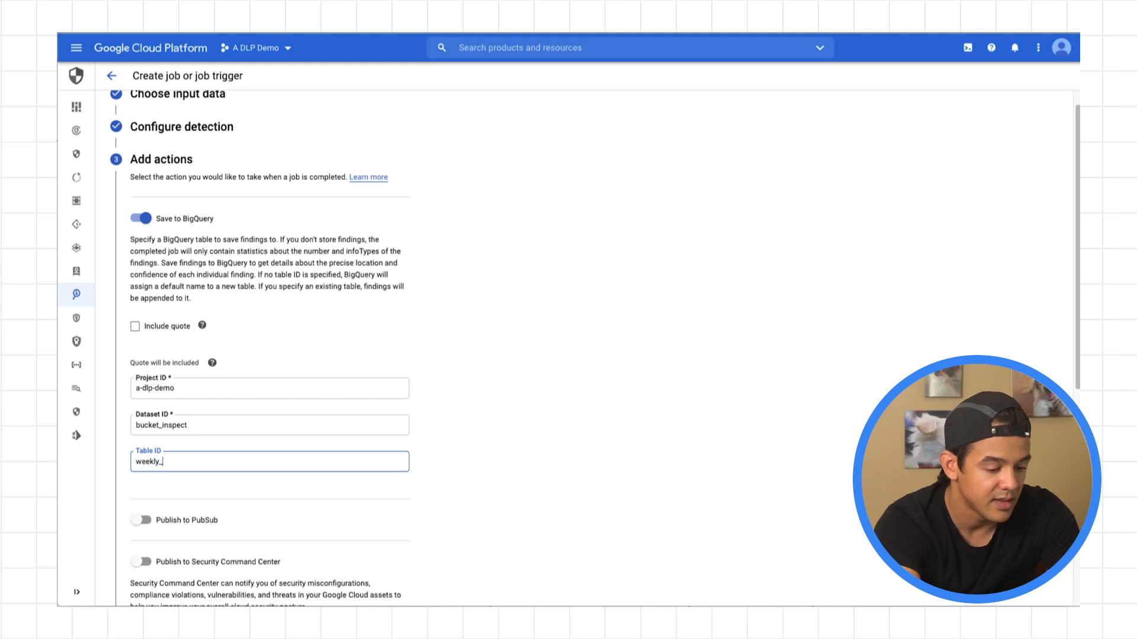
{"action": "type", "text": "inspect"}
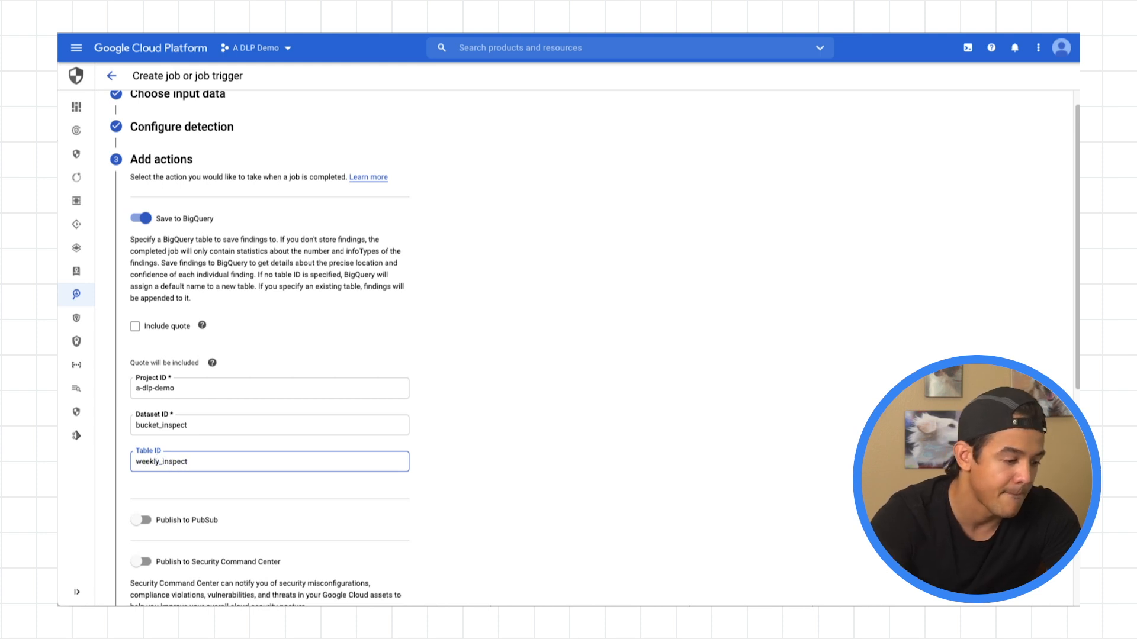
{"action": "scroll", "scroll_direction": "down", "scroll_amount": 3}
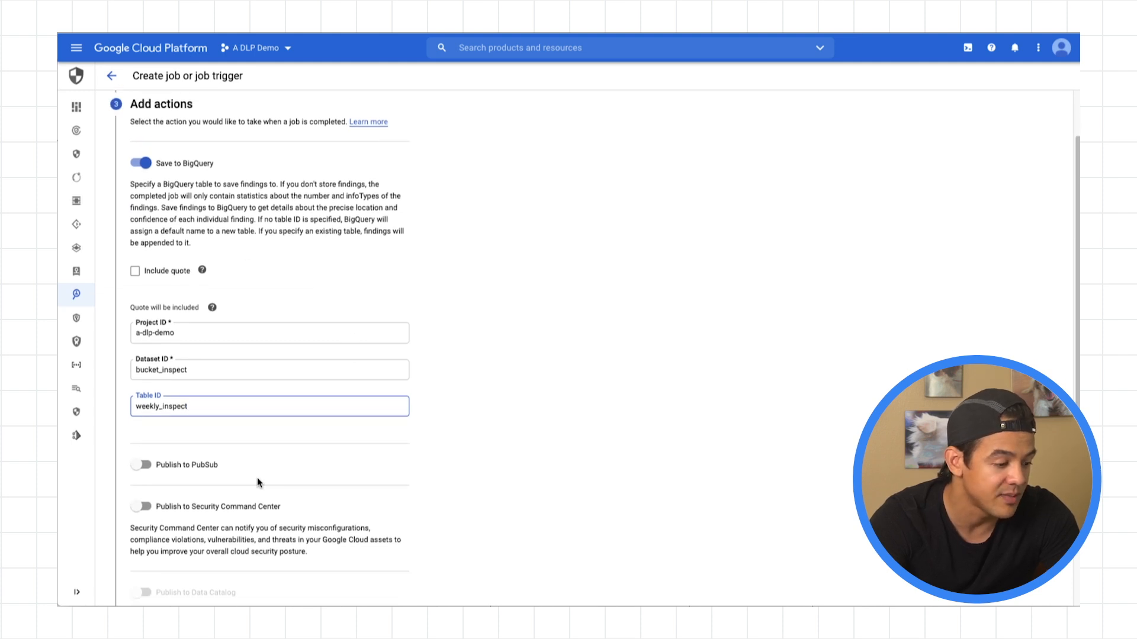
{"action": "scroll", "scroll_direction": "down", "scroll_amount": 3}
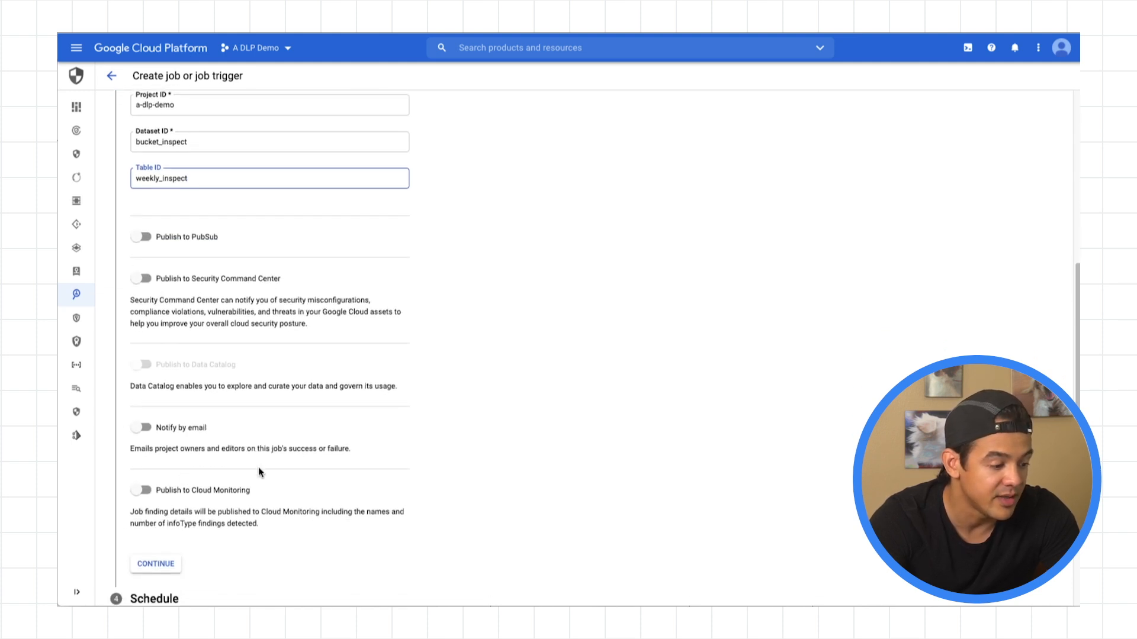
{"action": "scroll", "scroll_direction": "down", "scroll_amount": 3}
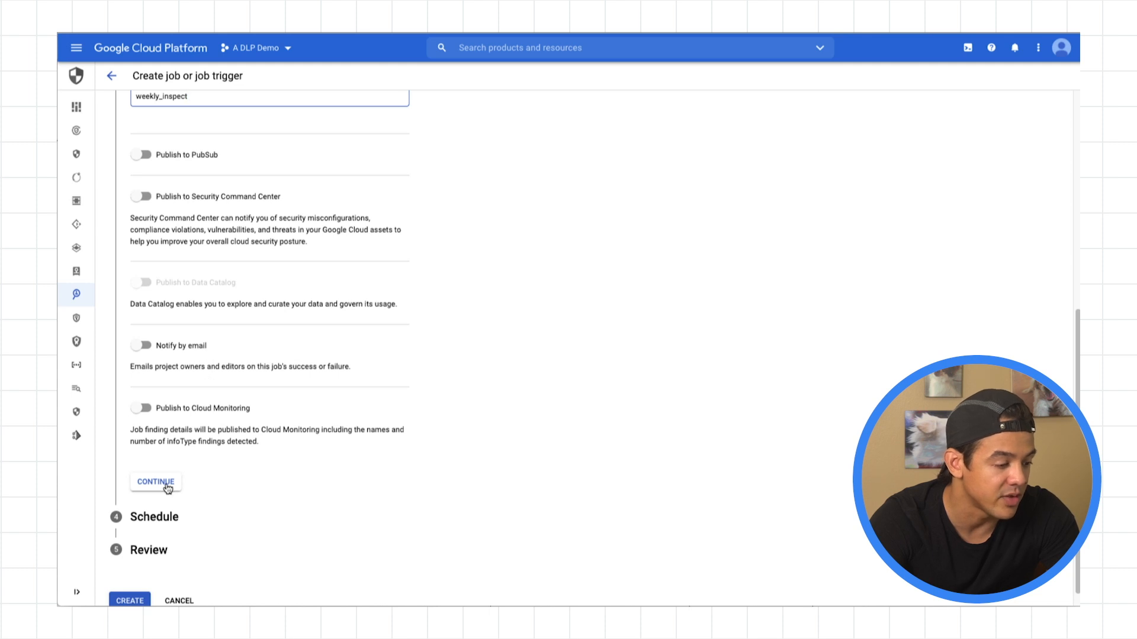
Schedule the job as a periodic trigger whose scan repeats Weekly.
{"action": "left_click", "coordinate": [155, 482]}
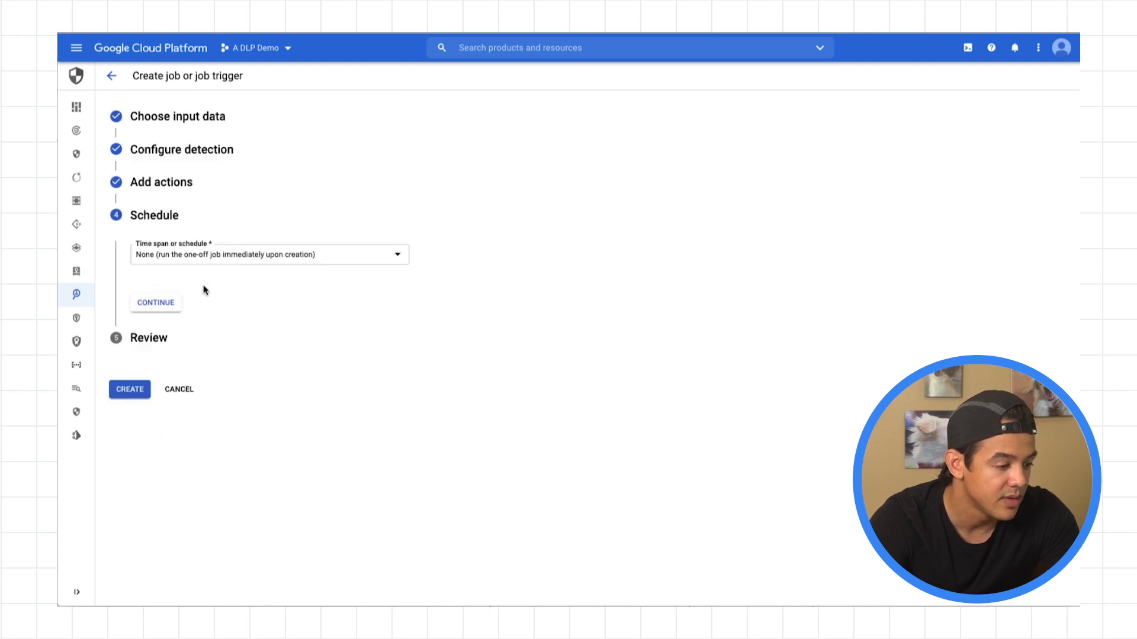
{"action": "left_click", "coordinate": [269, 254]}
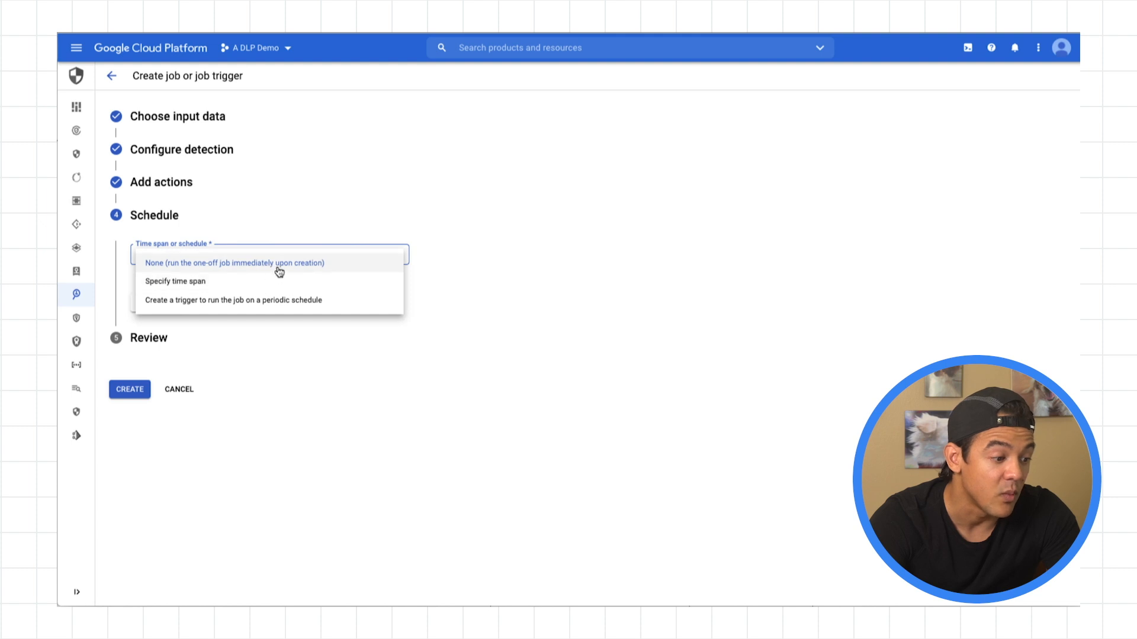
{"action": "left_click", "coordinate": [234, 299]}
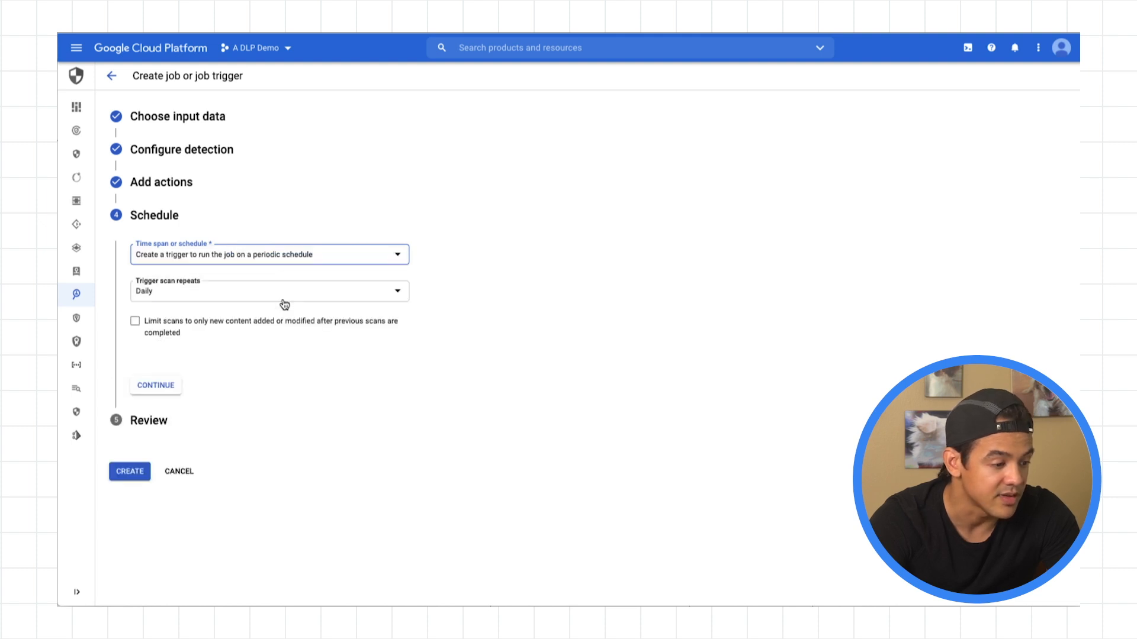
{"action": "left_click", "coordinate": [269, 292]}
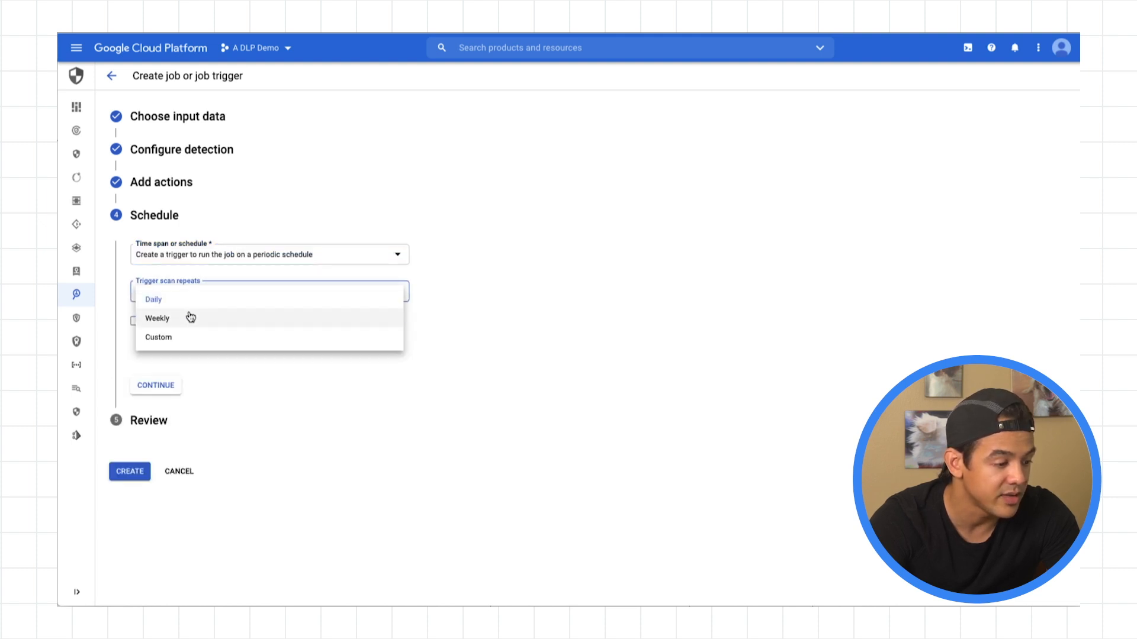
{"action": "left_click", "coordinate": [157, 317]}
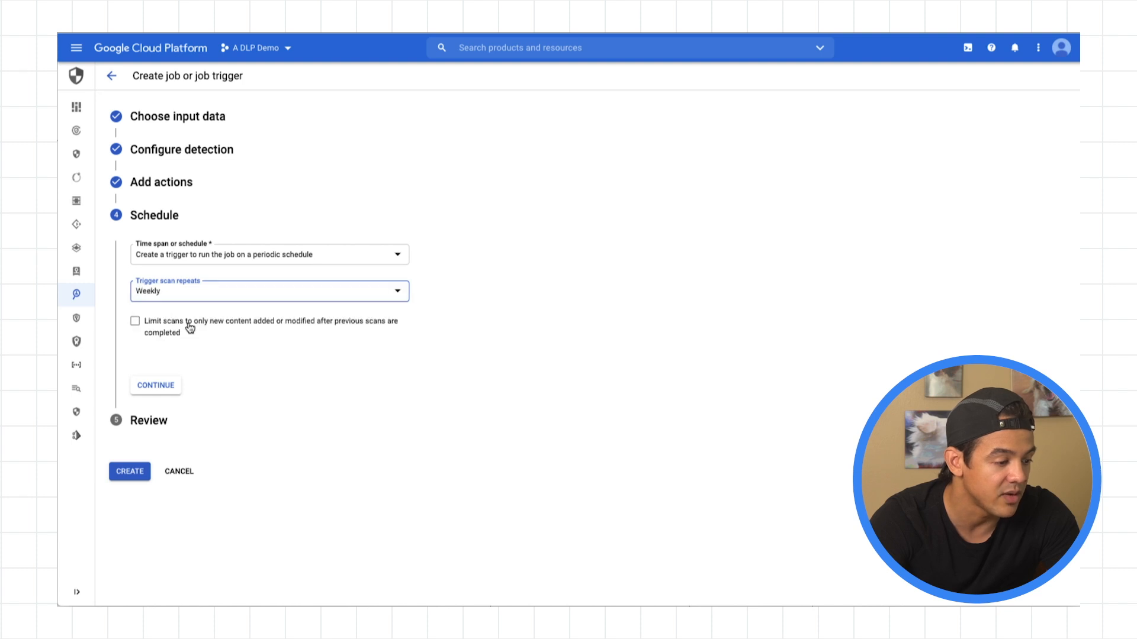
Continue to the Review step and read through the job configuration JSON.
{"action": "left_click", "coordinate": [155, 385]}
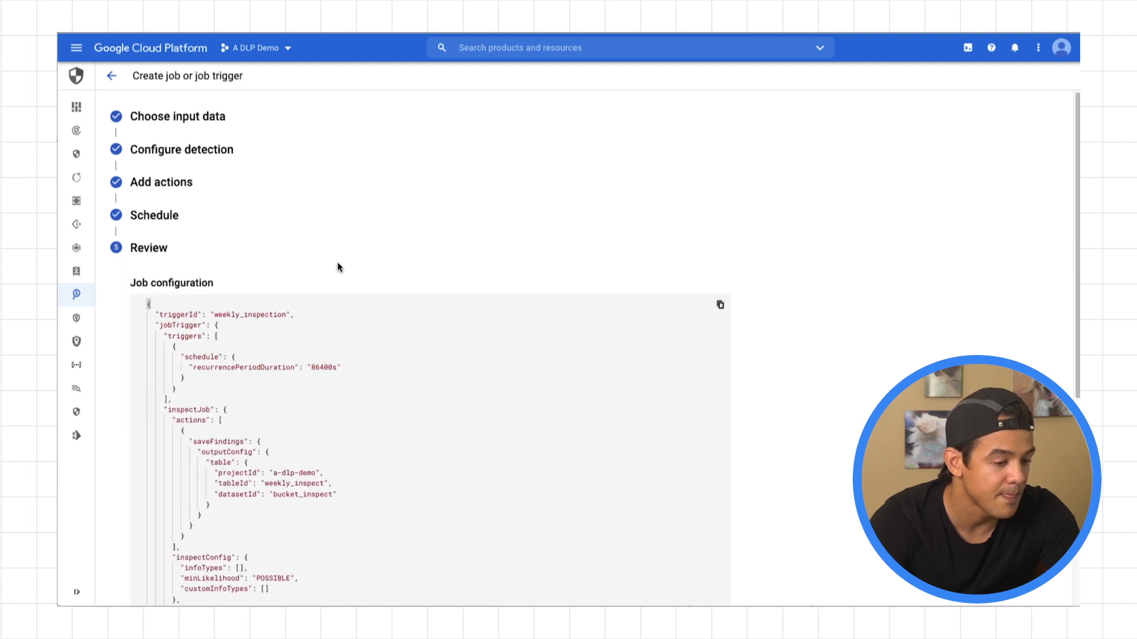
{"action": "scroll", "scroll_direction": "down", "scroll_amount": 3}
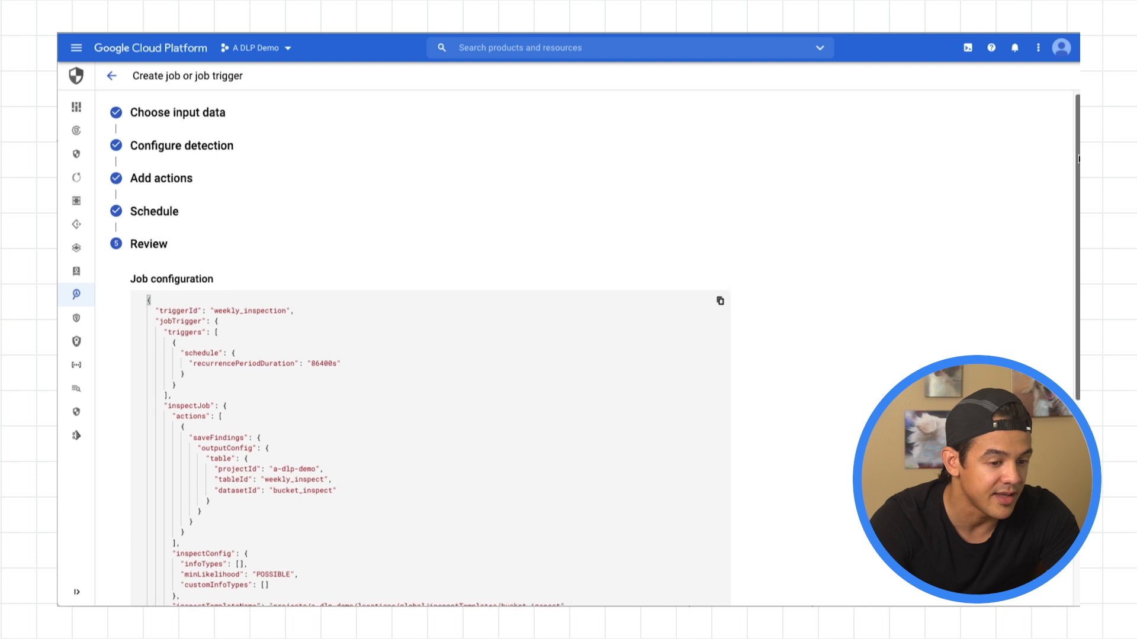
{"action": "scroll", "scroll_direction": "down", "scroll_amount": 3}
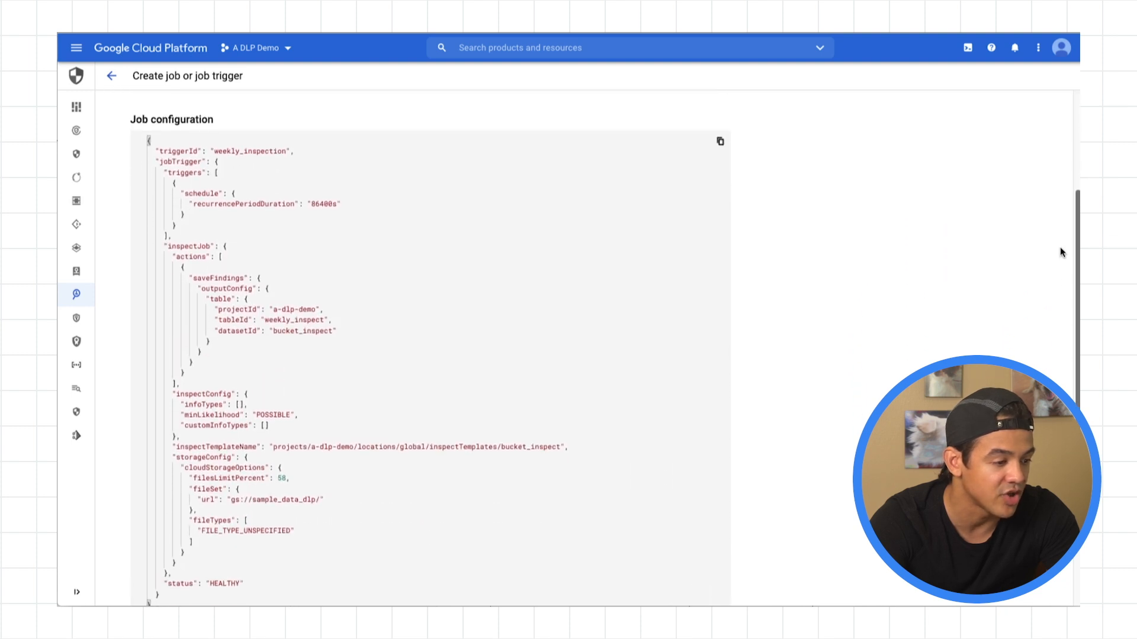
{"action": "scroll", "scroll_direction": "down", "scroll_amount": 3}
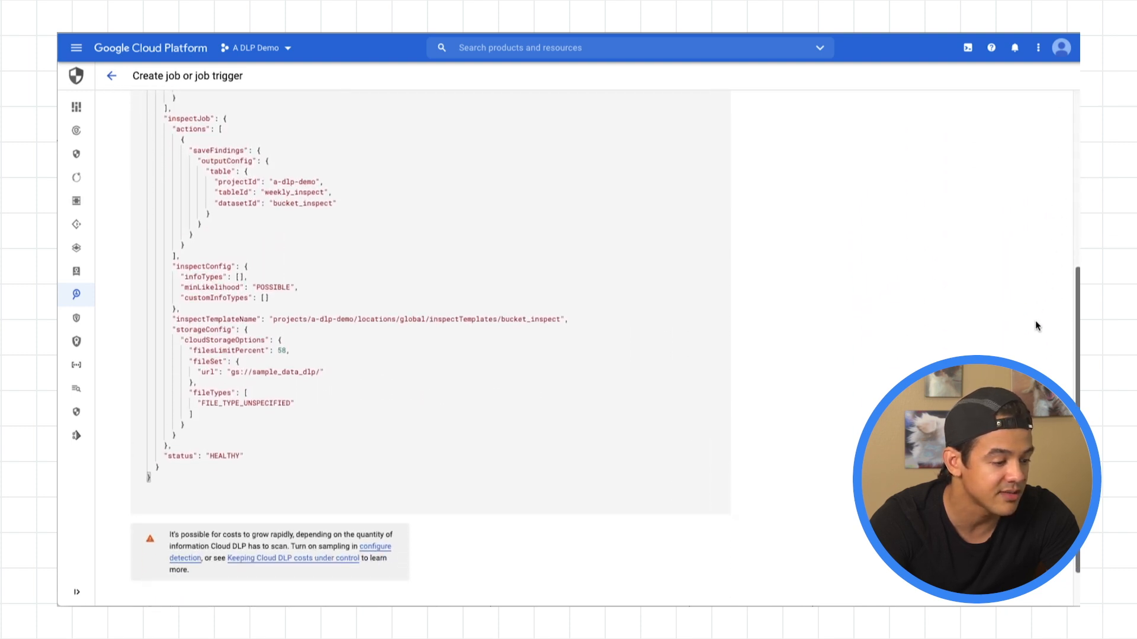
{"action": "scroll", "scroll_direction": "down", "scroll_amount": 3}
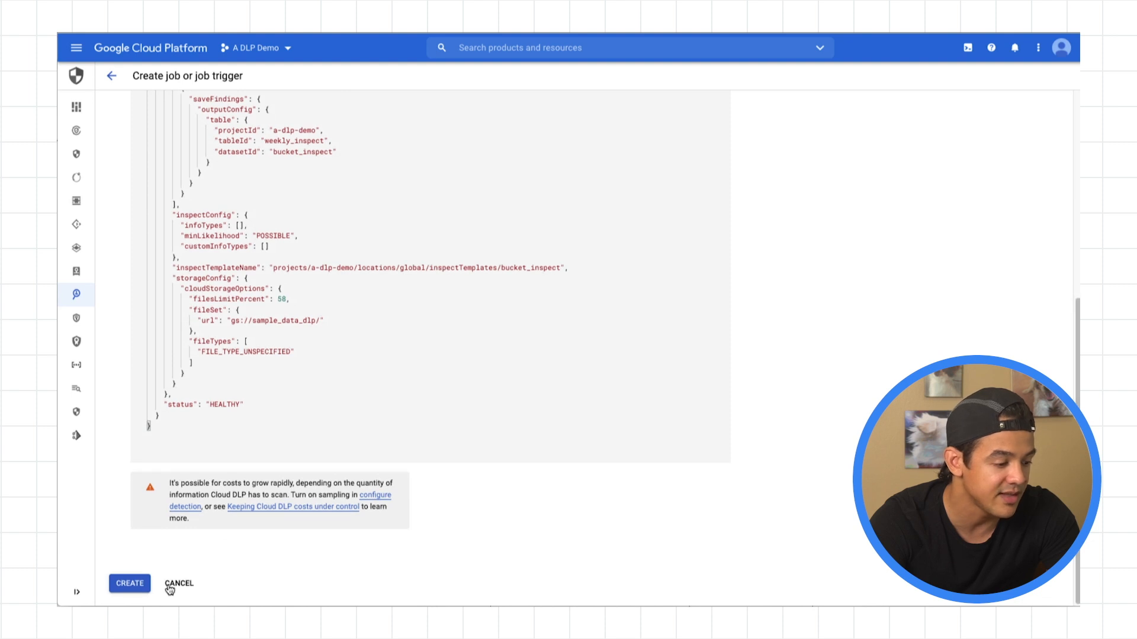
Create the weekly_inspection job trigger and confirm its creation.
{"action": "left_click", "coordinate": [129, 582]}
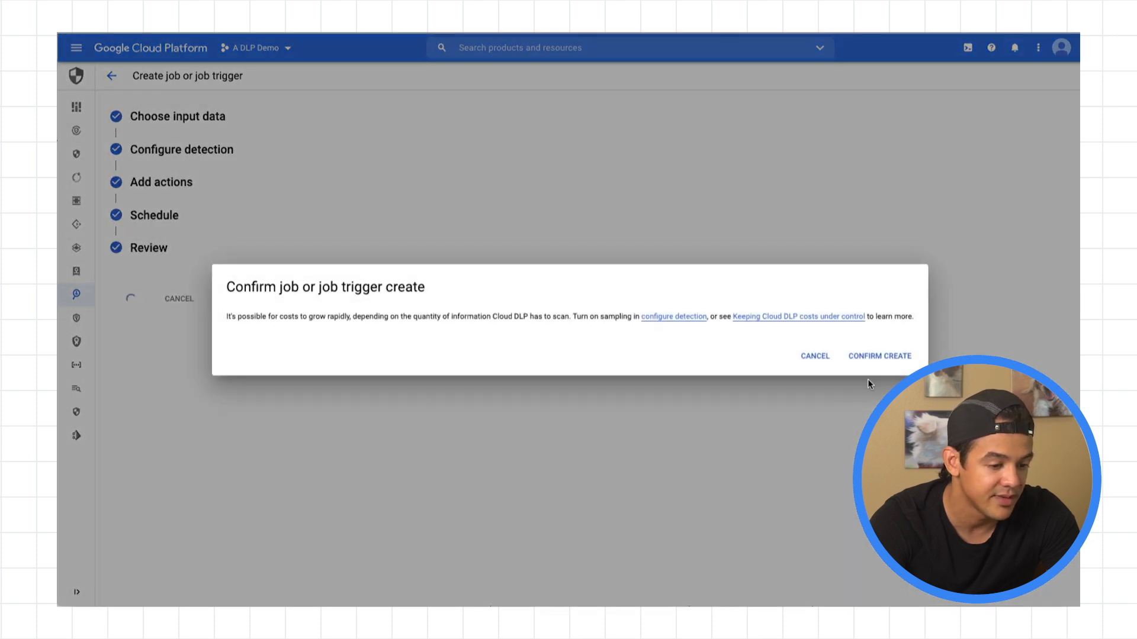
{"action": "left_click", "coordinate": [879, 356]}
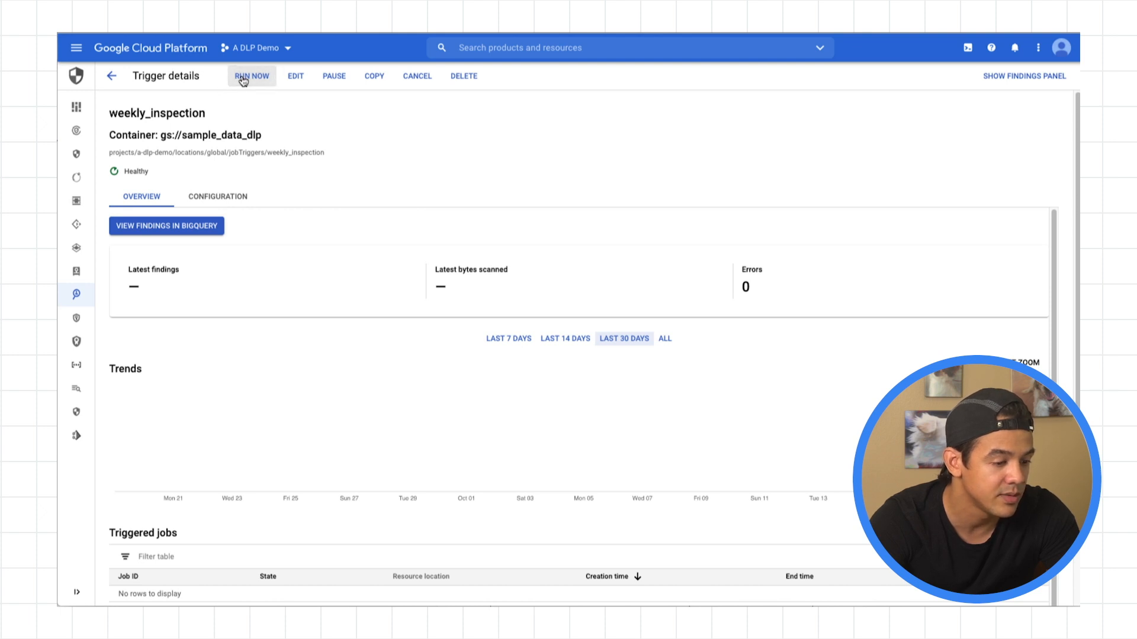
Run the weekly_inspection trigger now and check the jobs it started.
{"action": "left_click", "coordinate": [252, 76]}
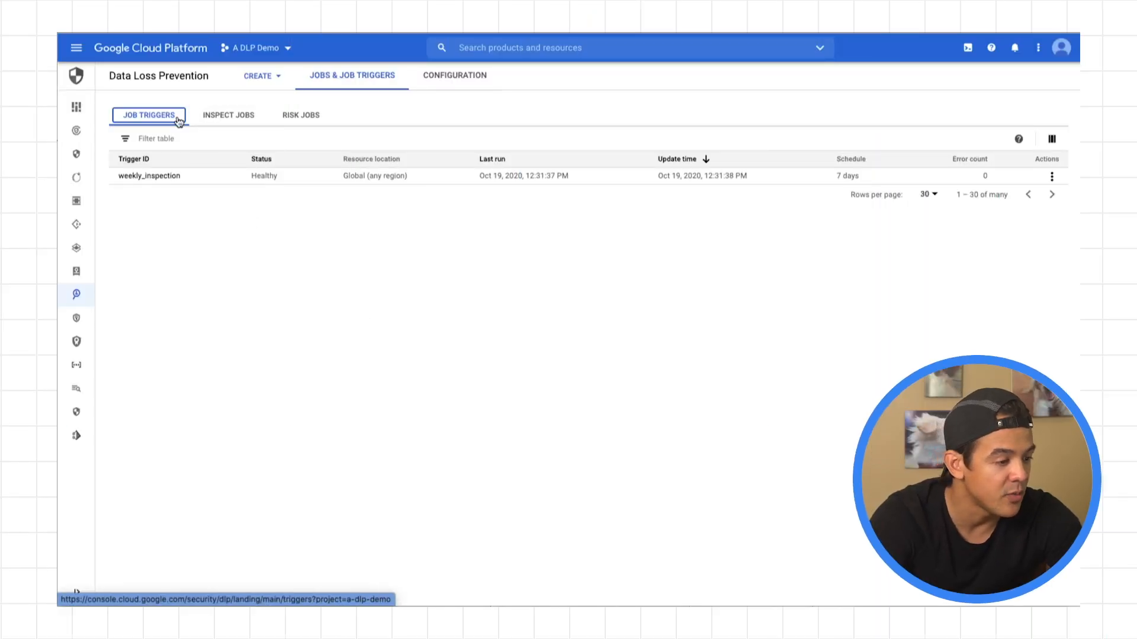
{"action": "left_click", "coordinate": [228, 115]}
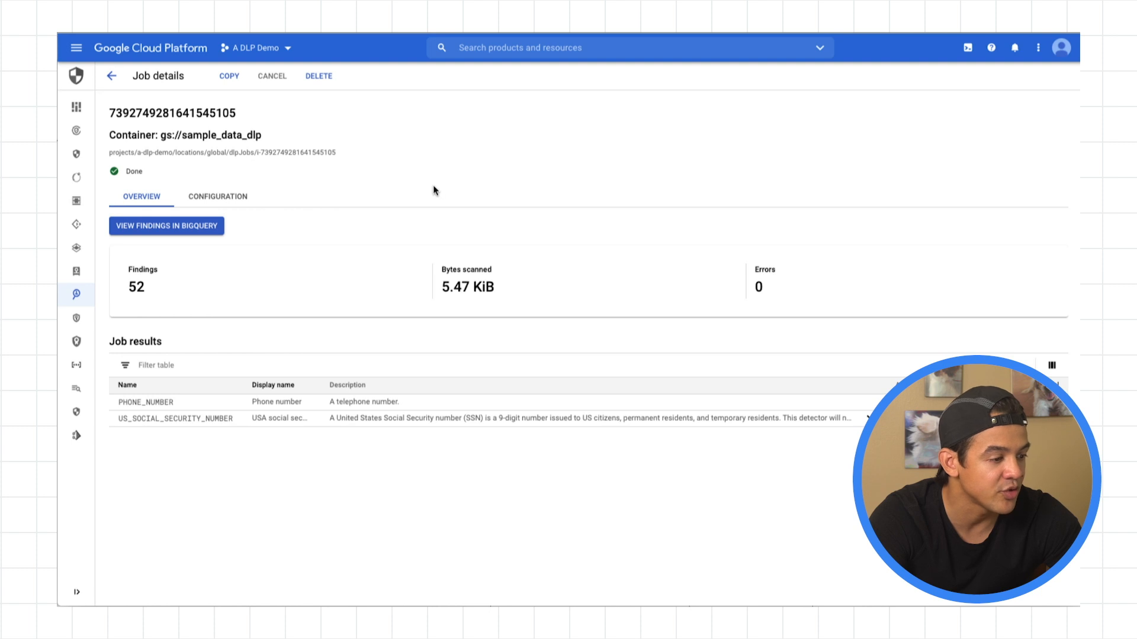
{"action": "mouse_move", "coordinate": [452, 263]}
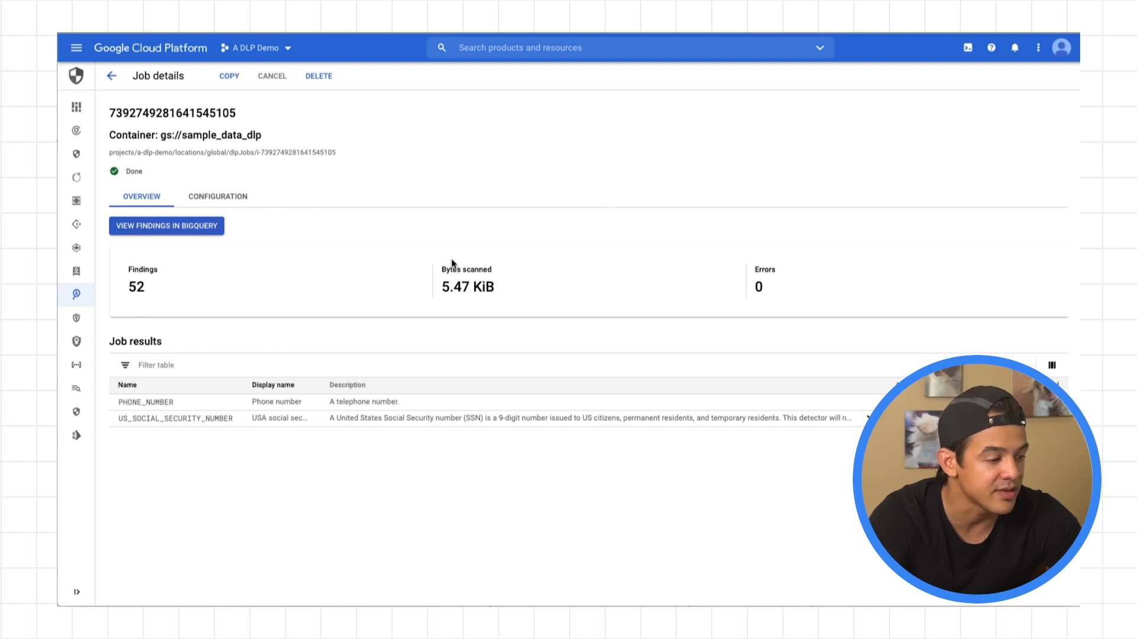
{"action": "mouse_move", "coordinate": [144, 296]}
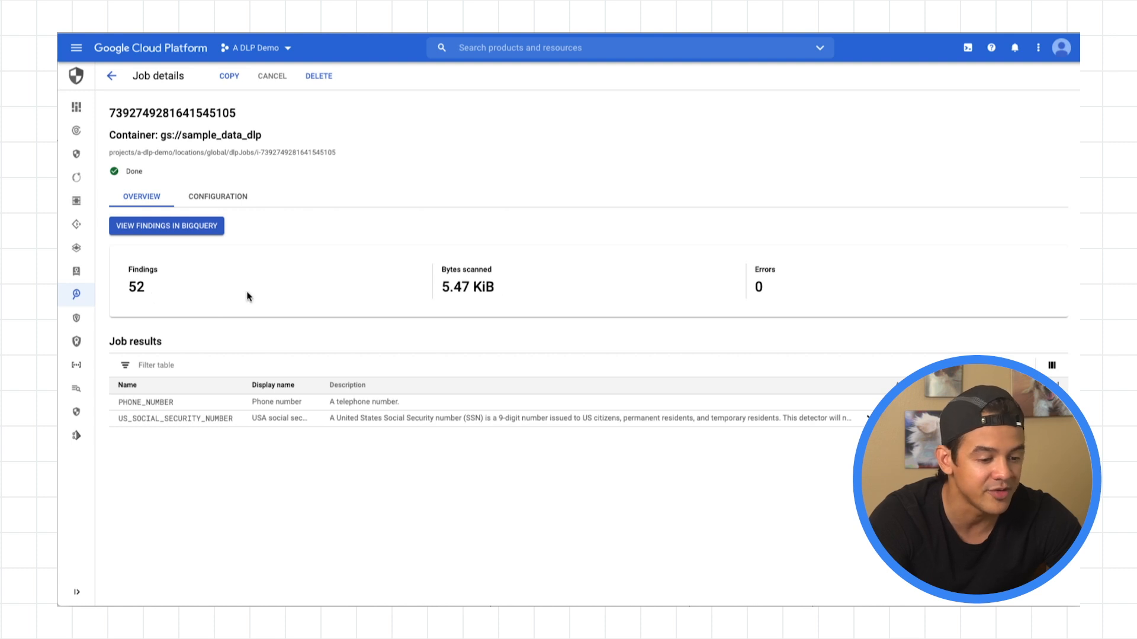
{"action": "mouse_move", "coordinate": [494, 397]}
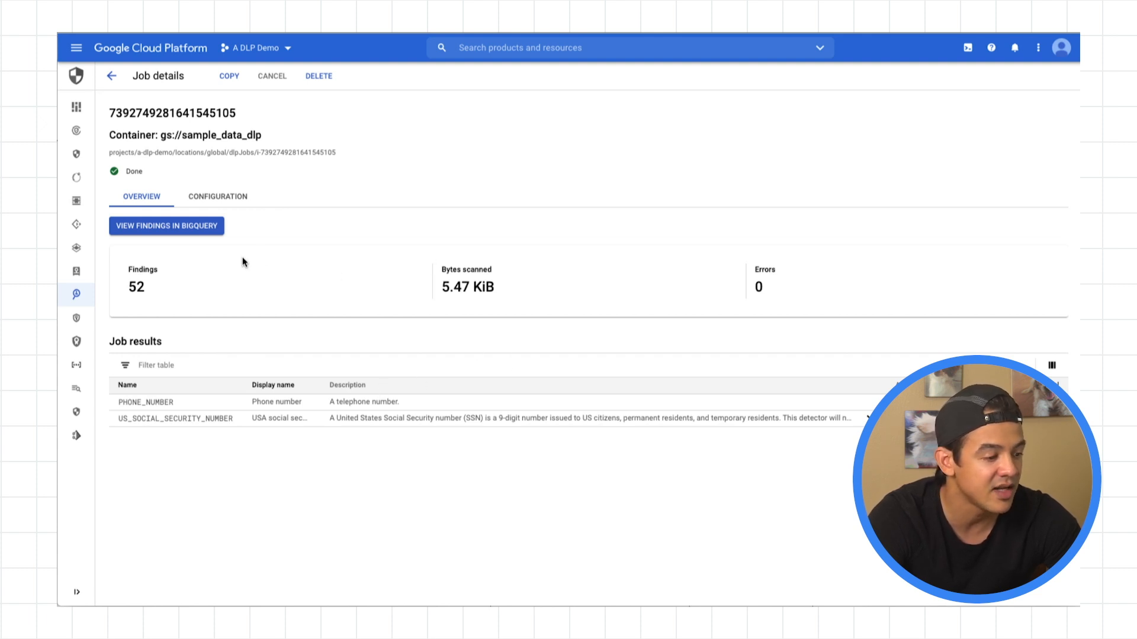
{"action": "mouse_move", "coordinate": [208, 260]}
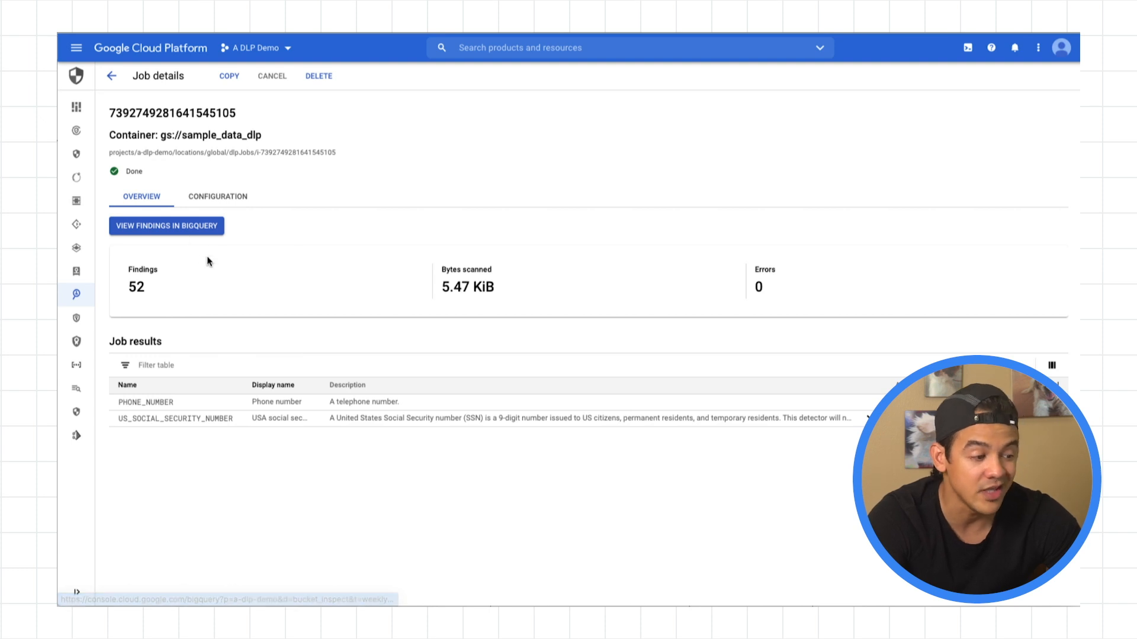
View the inspection findings in BigQuery and look through the weekly_inspect schema.
{"action": "left_click", "coordinate": [165, 225]}
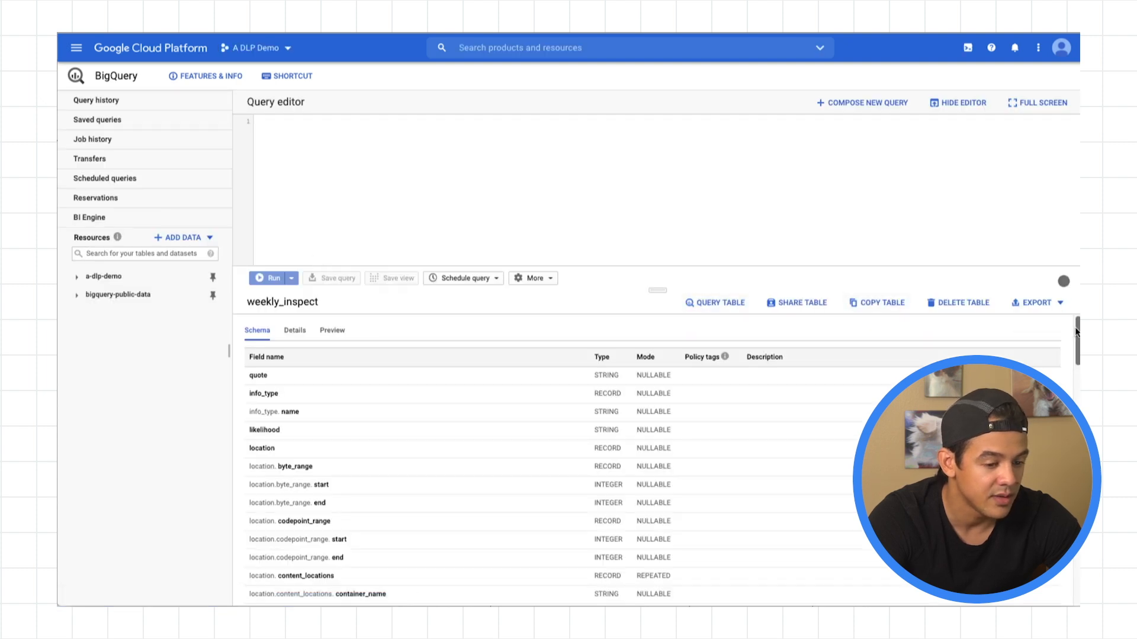
{"action": "scroll", "scroll_direction": "down", "scroll_amount": 3}
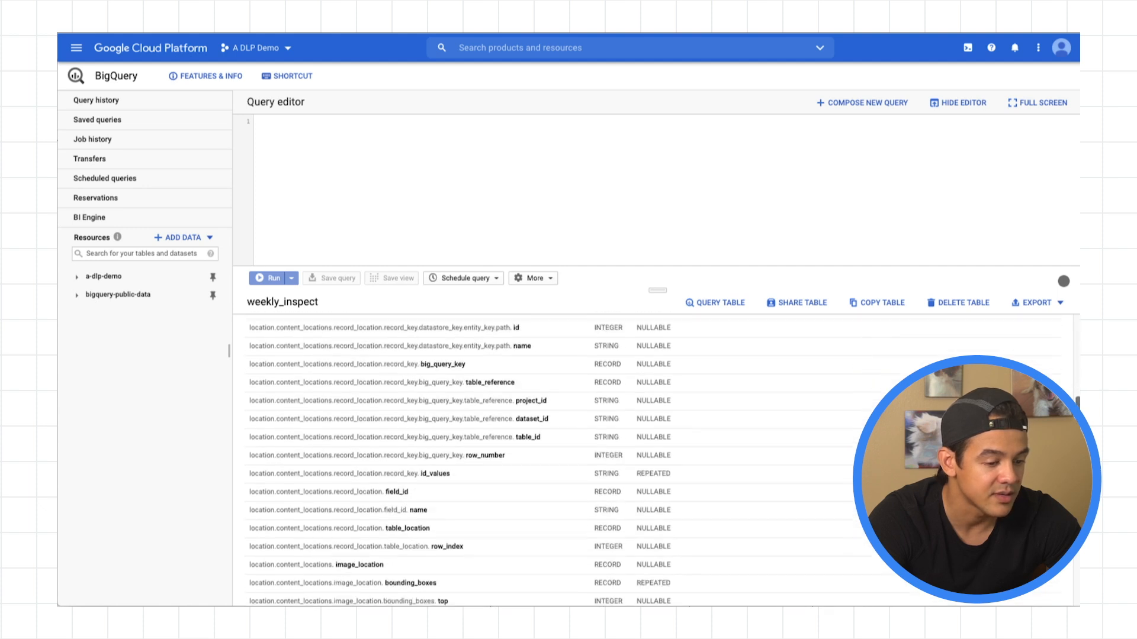
{"action": "scroll", "scroll_direction": "down", "scroll_amount": 3}
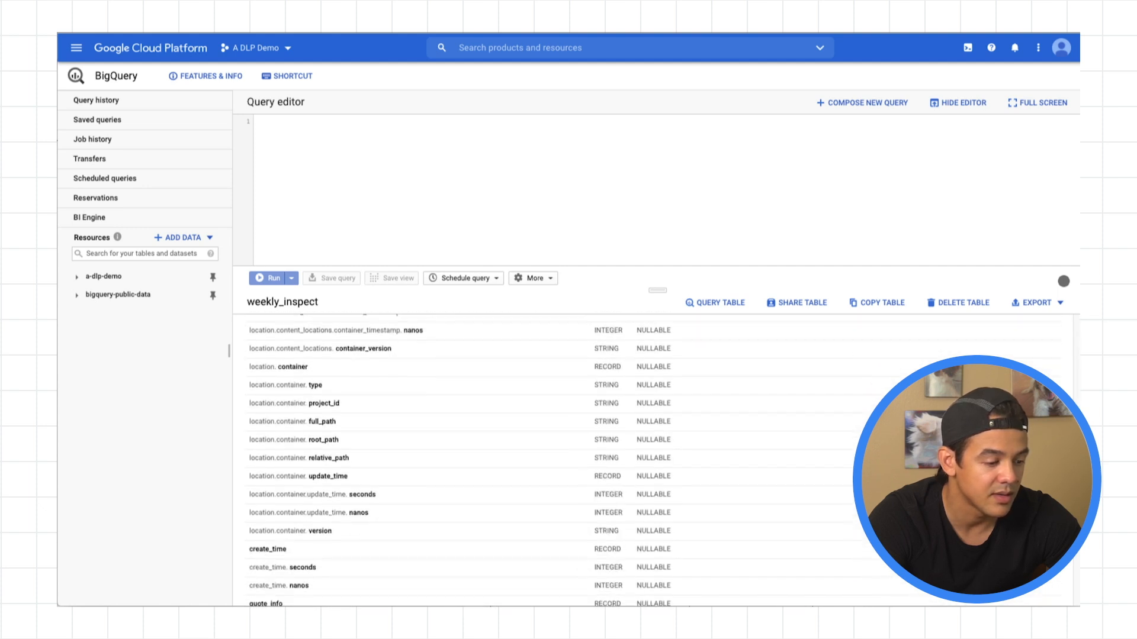
{"action": "scroll", "scroll_direction": "down", "scroll_amount": 3}
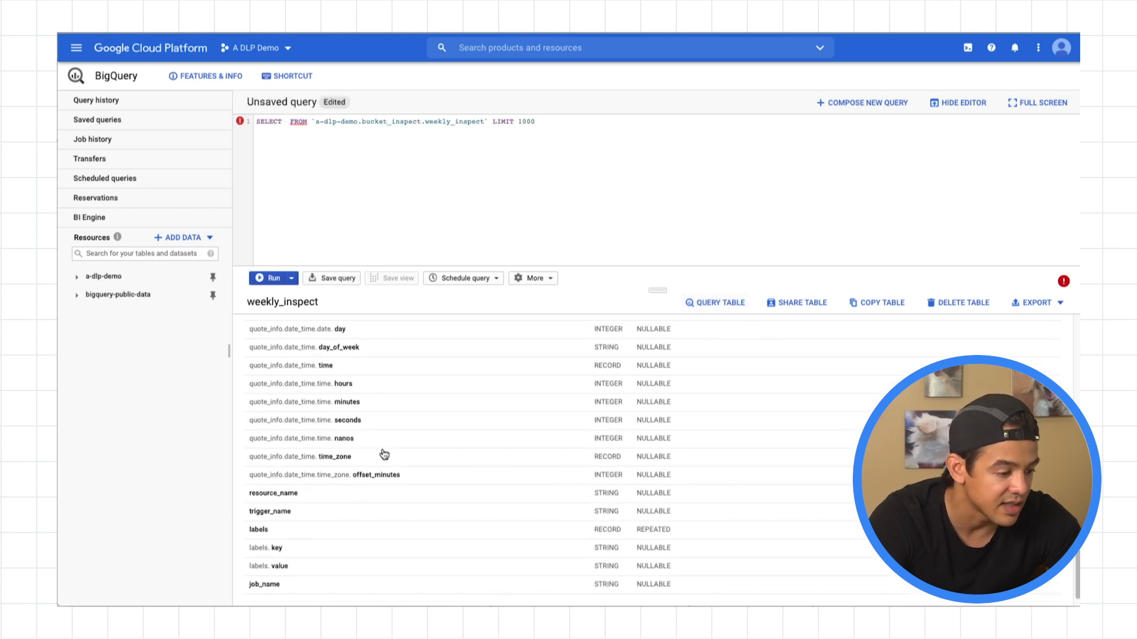
{"action": "scroll", "scroll_direction": "down", "scroll_amount": 3}
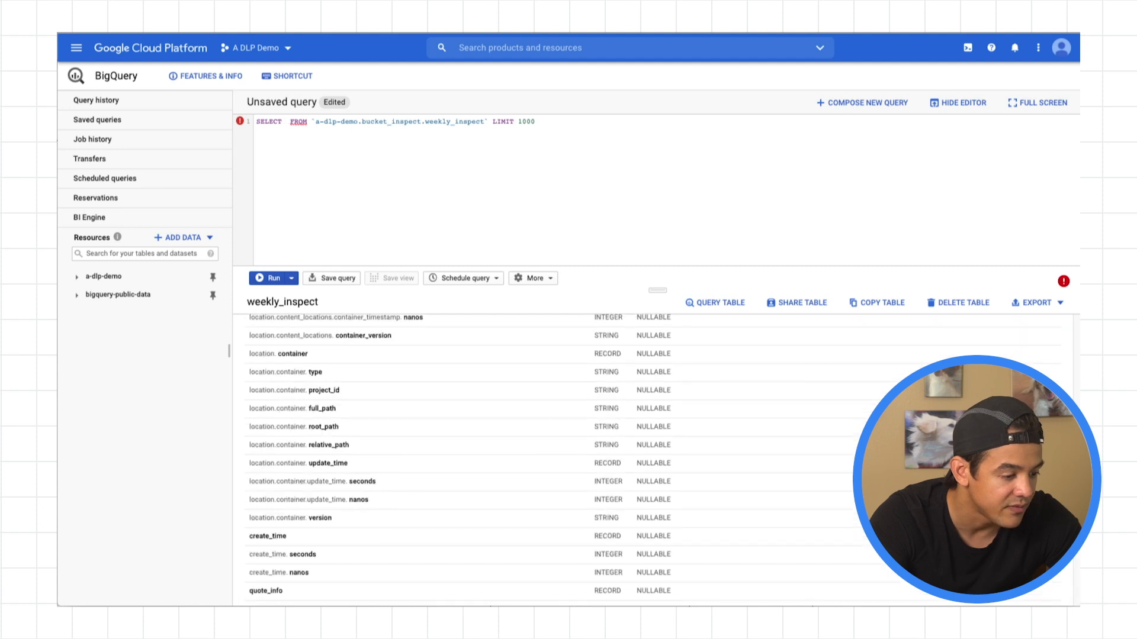
{"action": "mouse_move", "coordinate": [348, 500]}
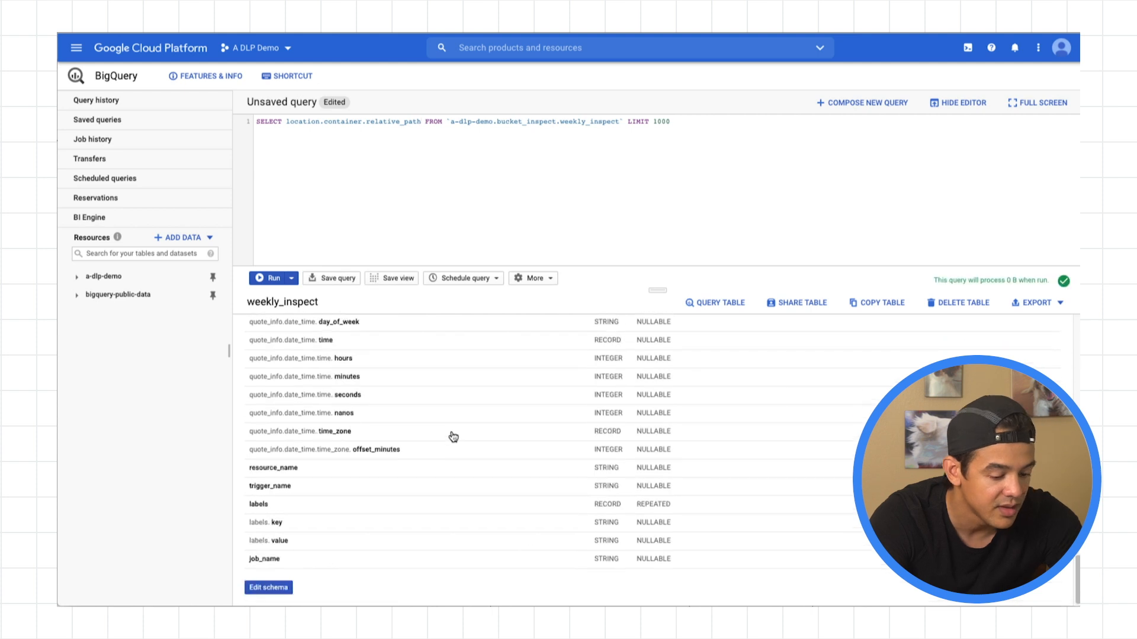
Add info_type and likelihood to the SELECT, run the query and mark the PHONE_NUMBER finding.
{"action": "type", "text": ","}
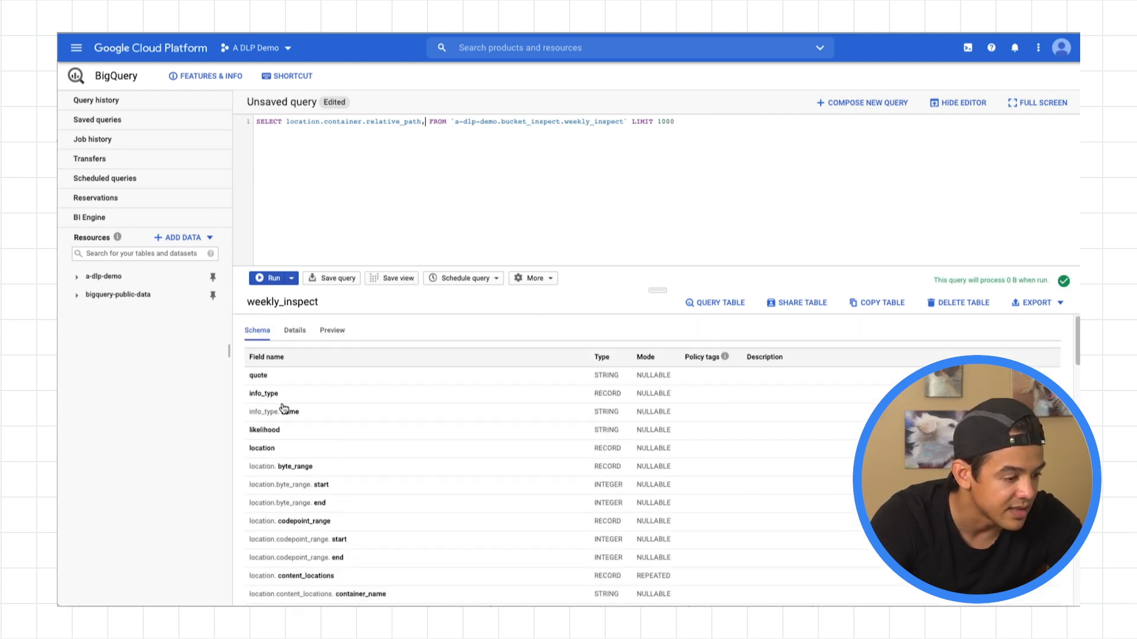
{"action": "type", "text": "info_type, likelihood"}
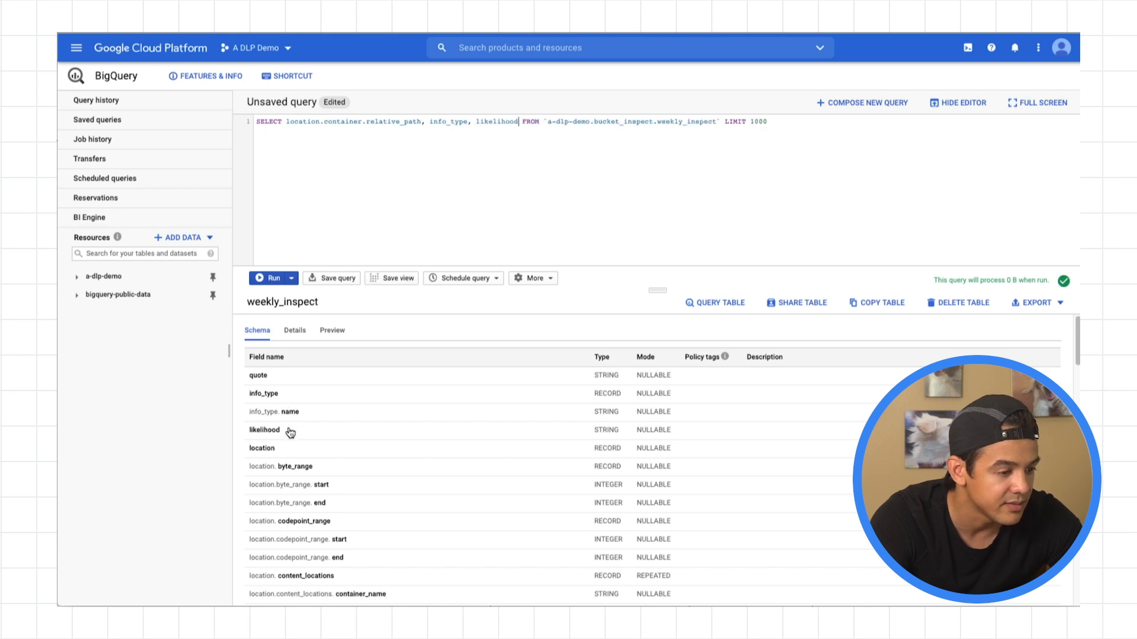
{"action": "left_click", "coordinate": [273, 278]}
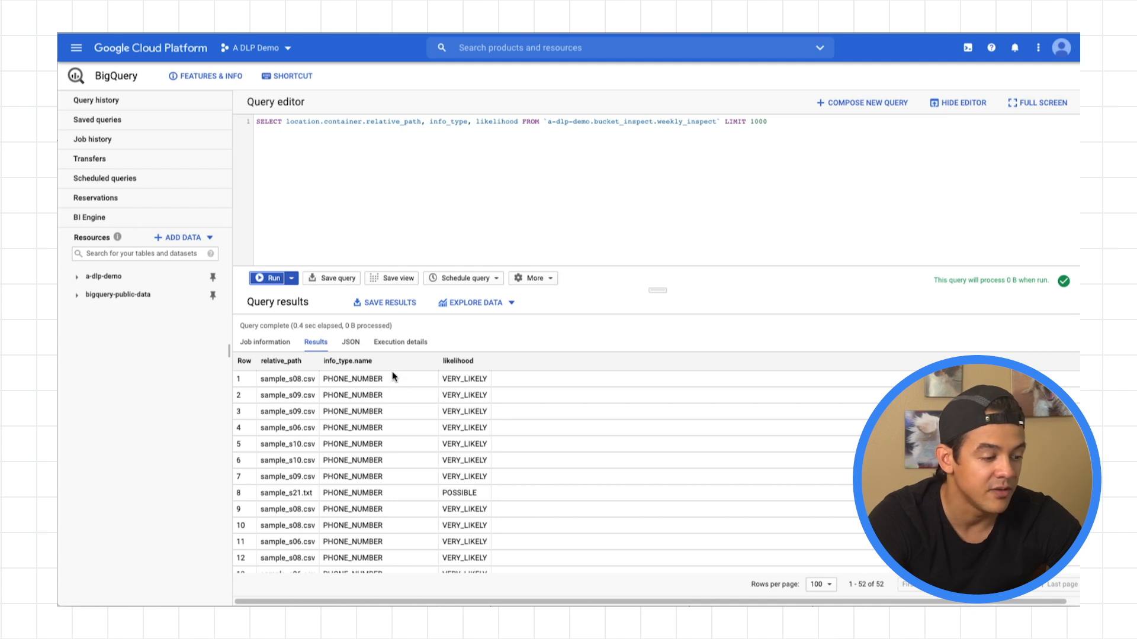
{"action": "mouse_move", "coordinate": [885, 288]}
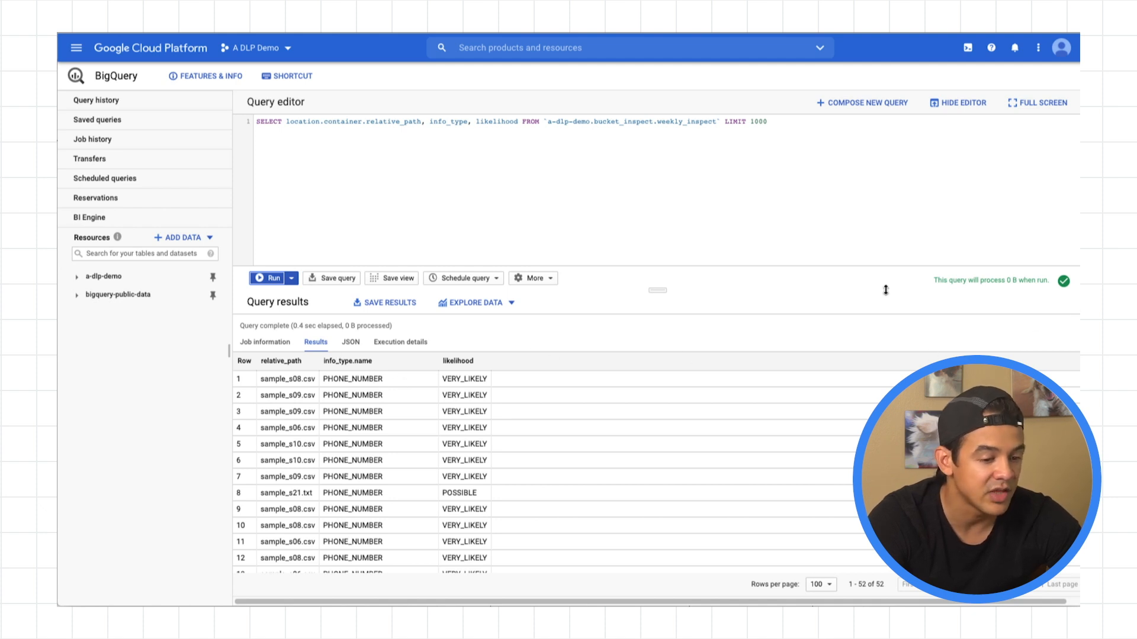
{"action": "mouse_move", "coordinate": [799, 306]}
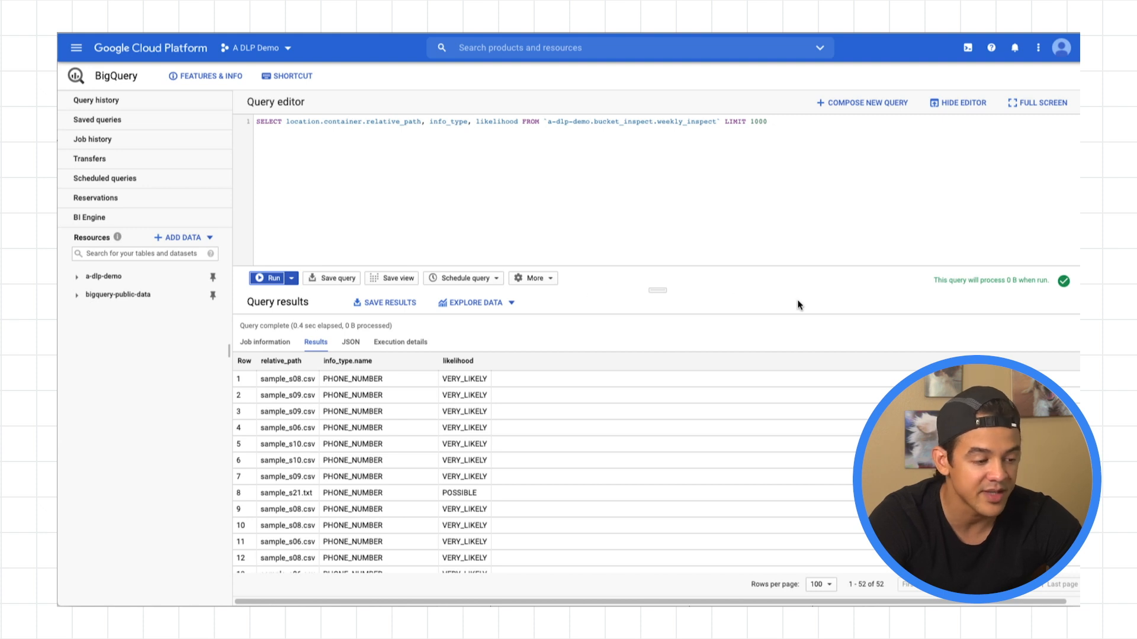
{"action": "mouse_move", "coordinate": [280, 388]}
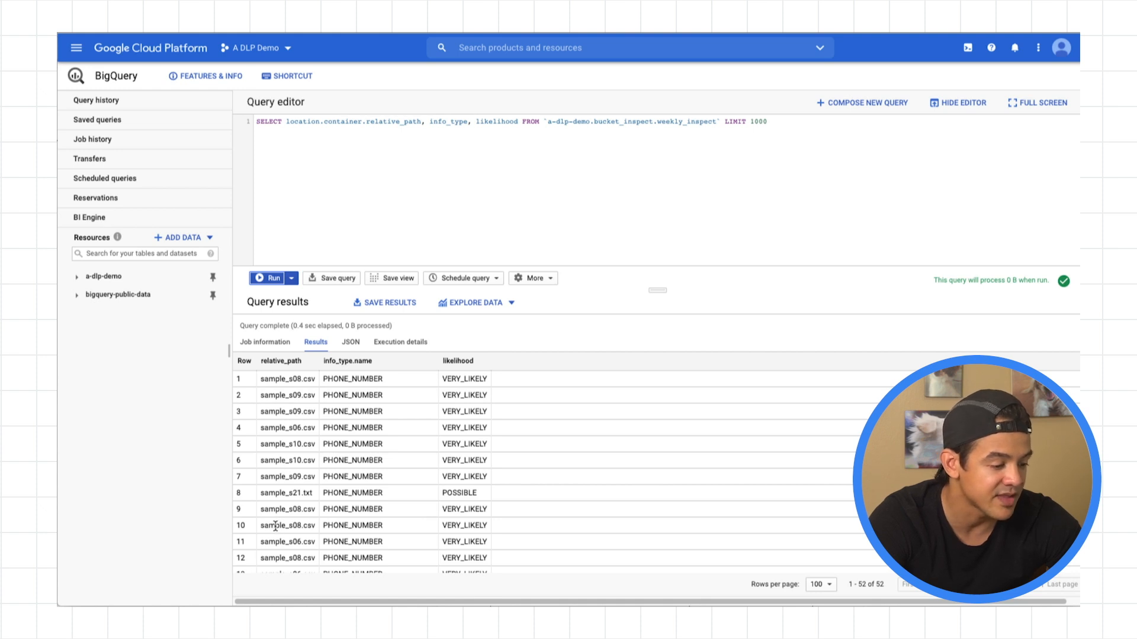
{"action": "mouse_move", "coordinate": [314, 360]}
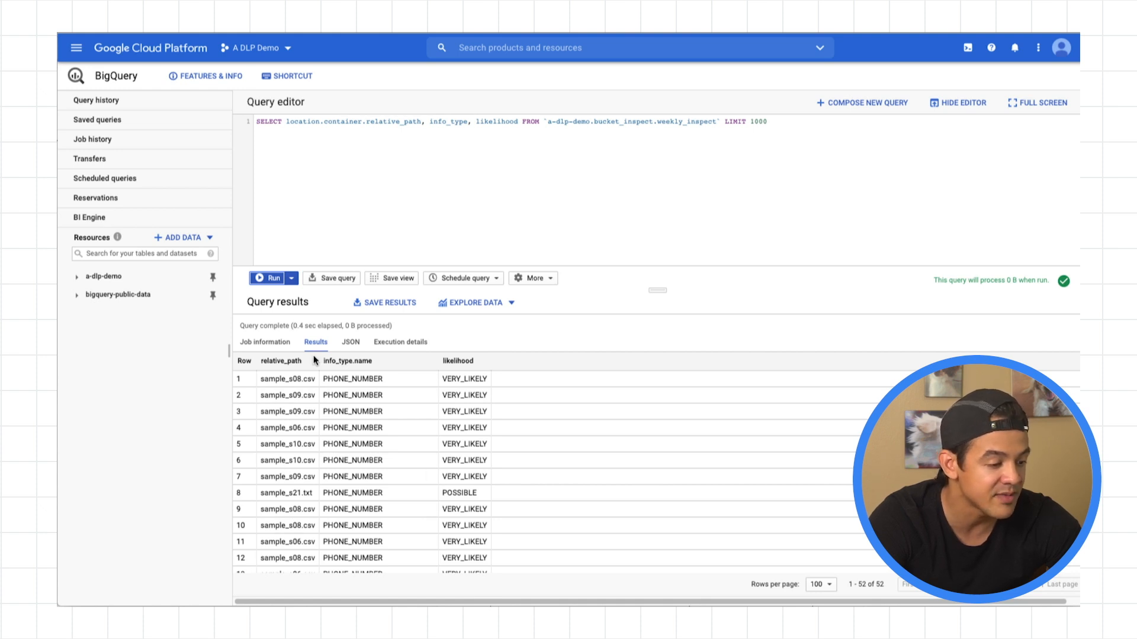
{"action": "double_click", "coordinate": [351, 379]}
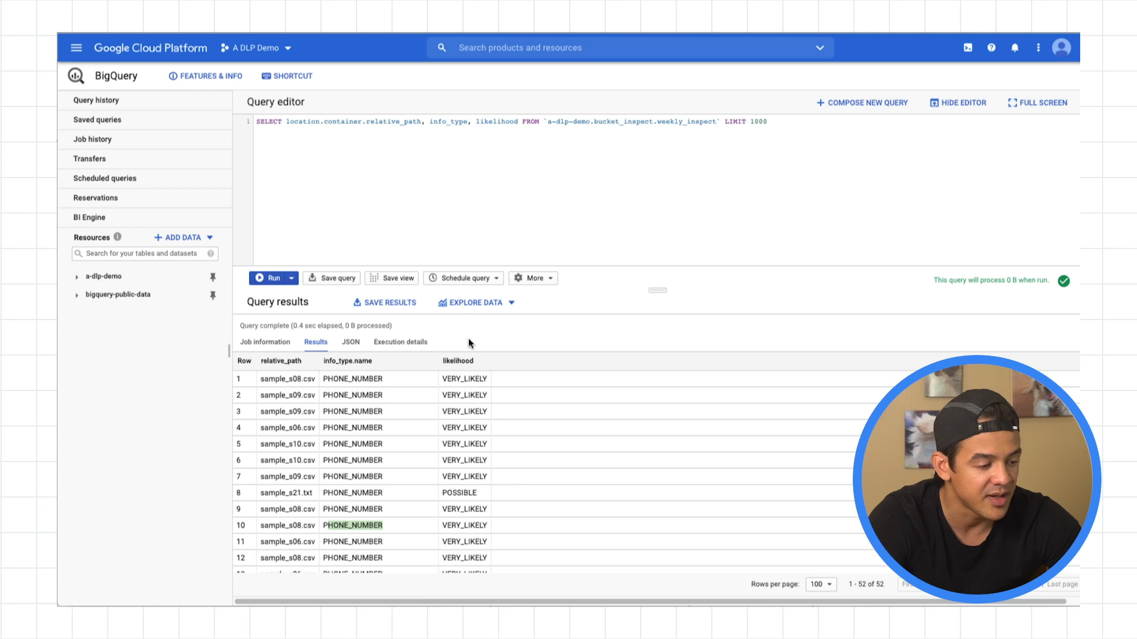
{"action": "mouse_move", "coordinate": [460, 393]}
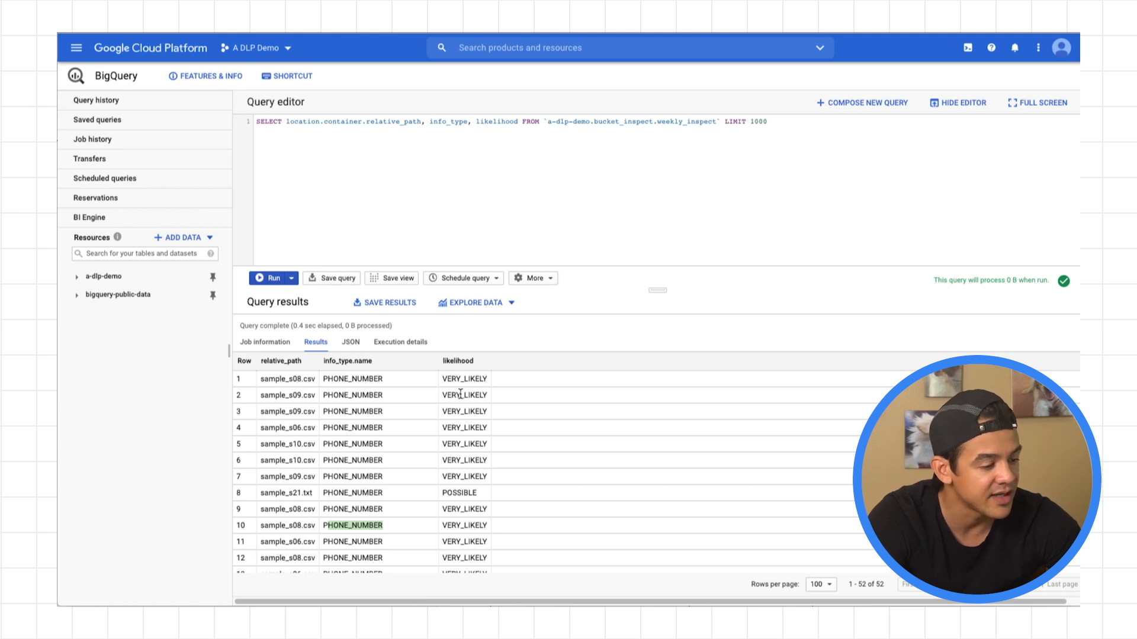
{"action": "mouse_move", "coordinate": [974, 348]}
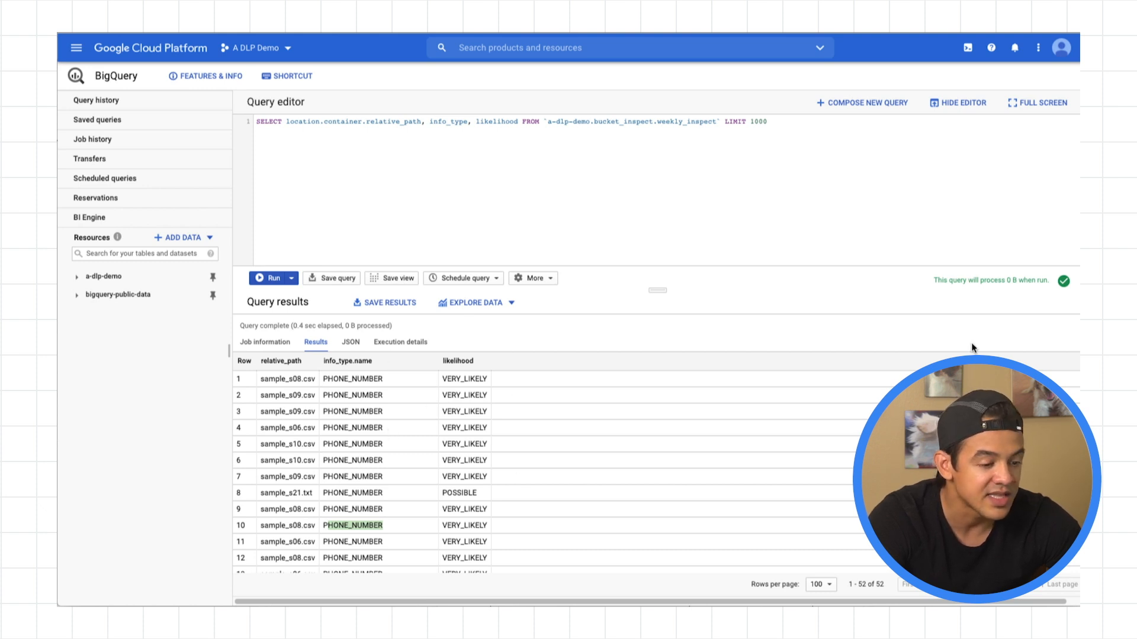
{"action": "mouse_move", "coordinate": [508, 350]}
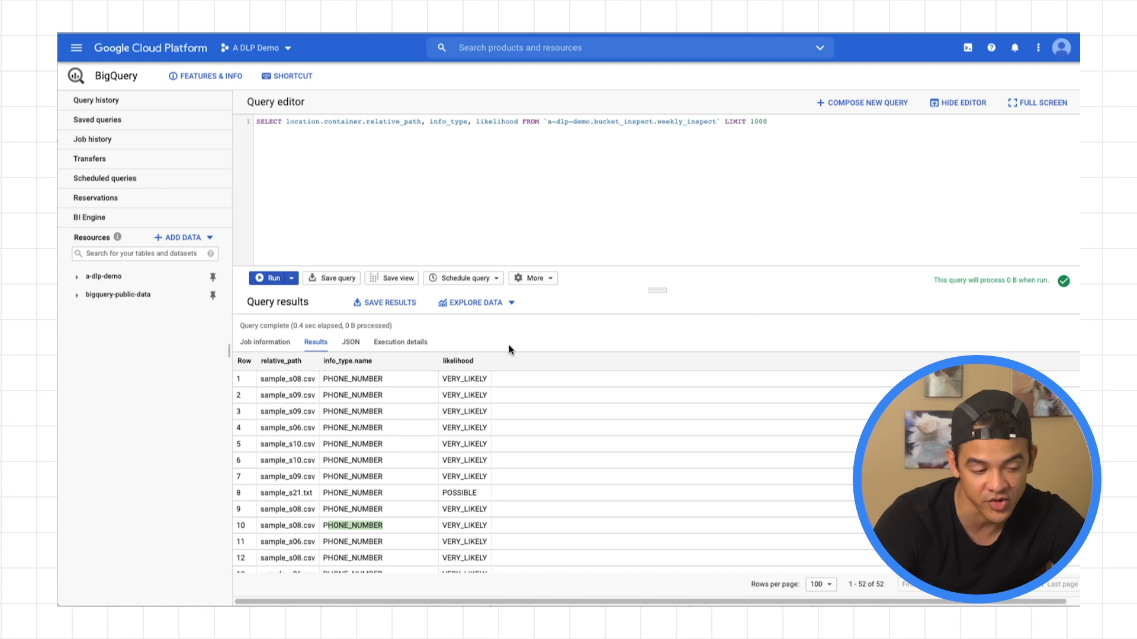
{"action": "mouse_move", "coordinate": [411, 355]}
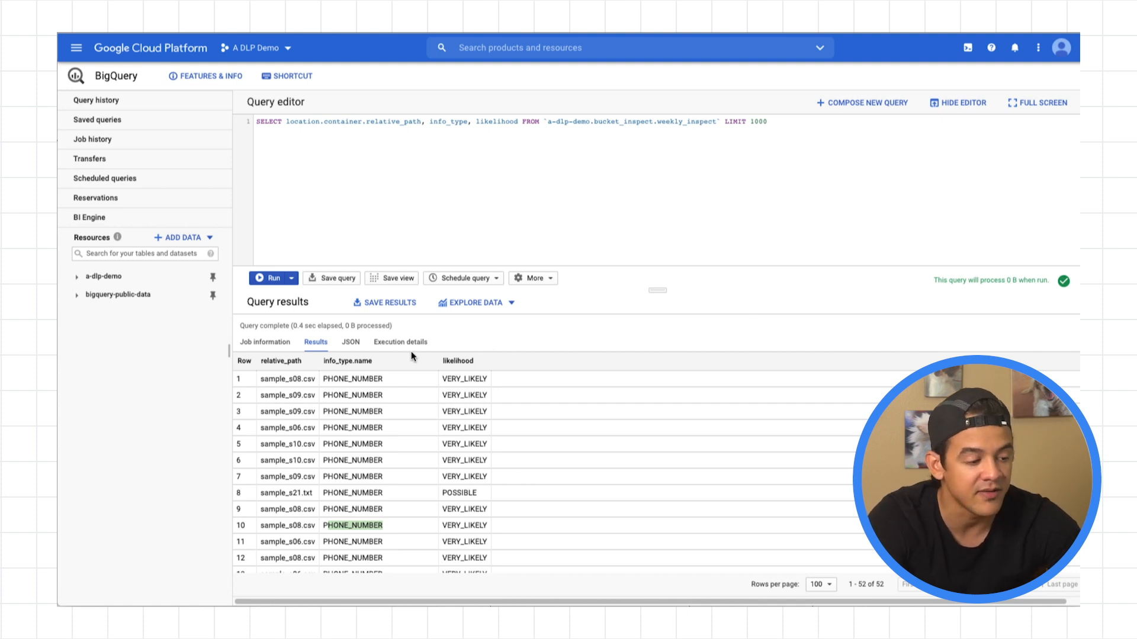
{"action": "mouse_move", "coordinate": [448, 343]}
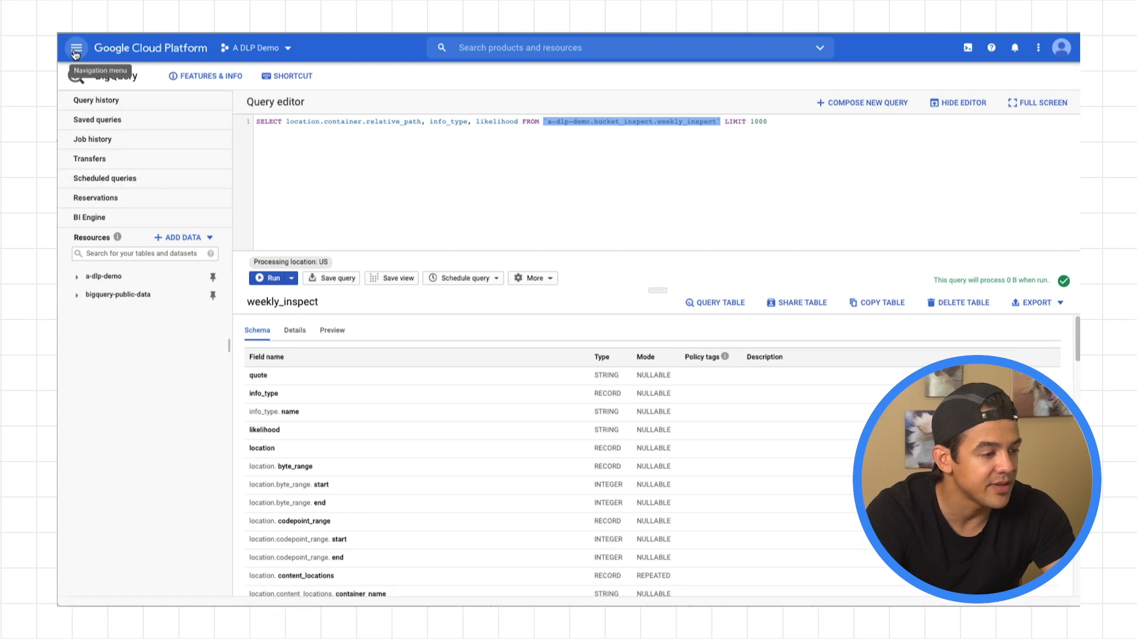
Navigate via the main menu through Cryptographic keys to the Data Loss Prevention page.
{"action": "left_click", "coordinate": [76, 48]}
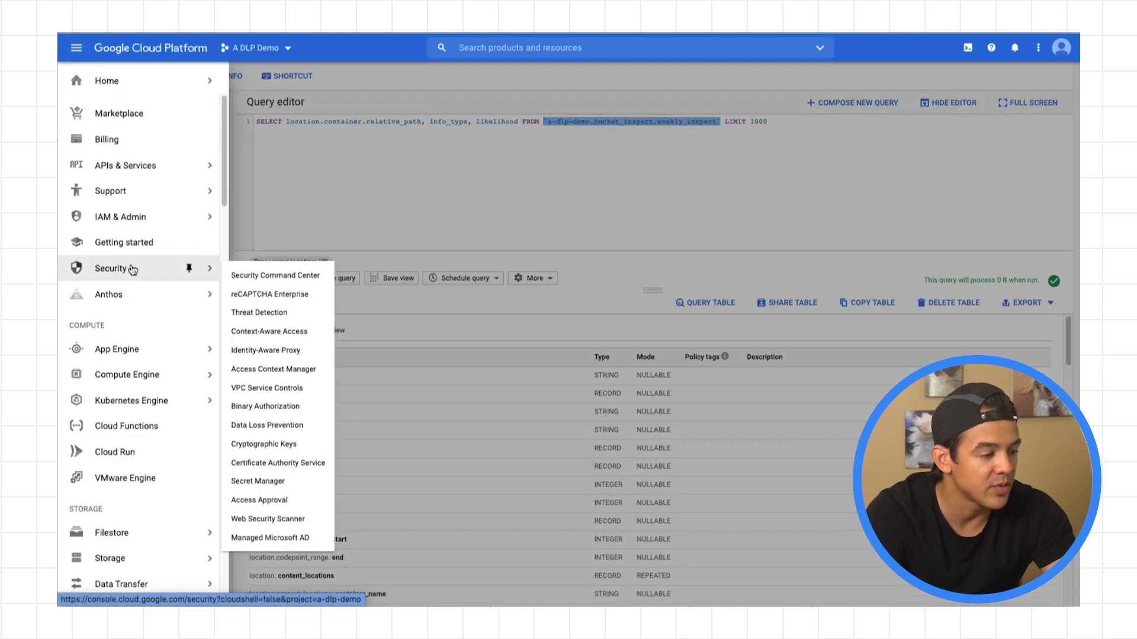
{"action": "mouse_move", "coordinate": [283, 407]}
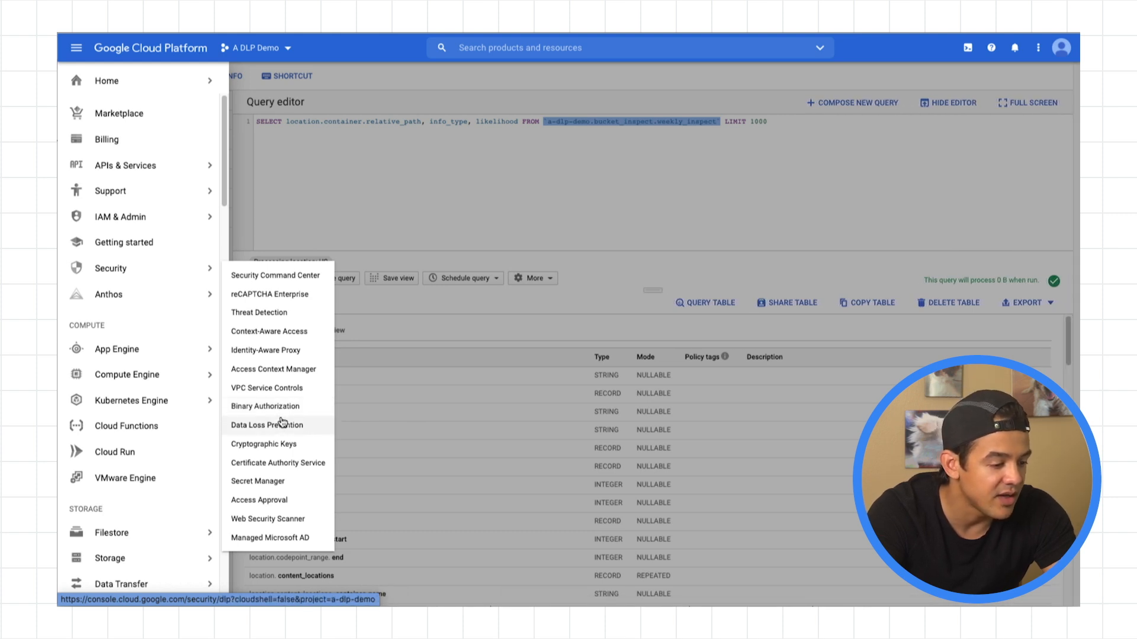
{"action": "left_click", "coordinate": [267, 425]}
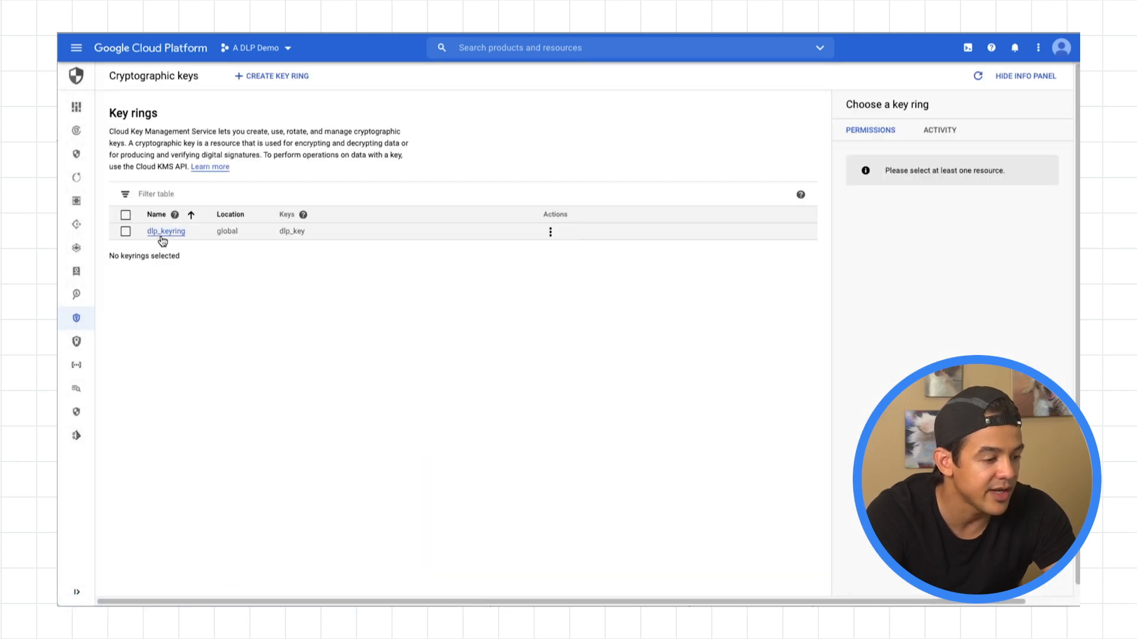
{"action": "left_click", "coordinate": [166, 231]}
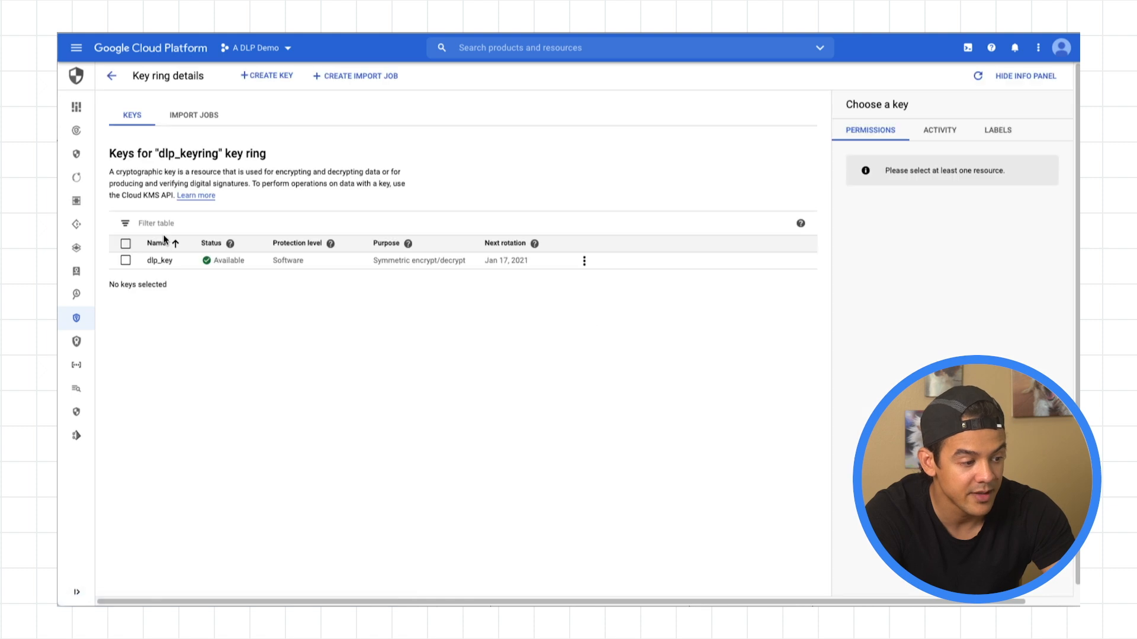
{"action": "mouse_move", "coordinate": [158, 261]}
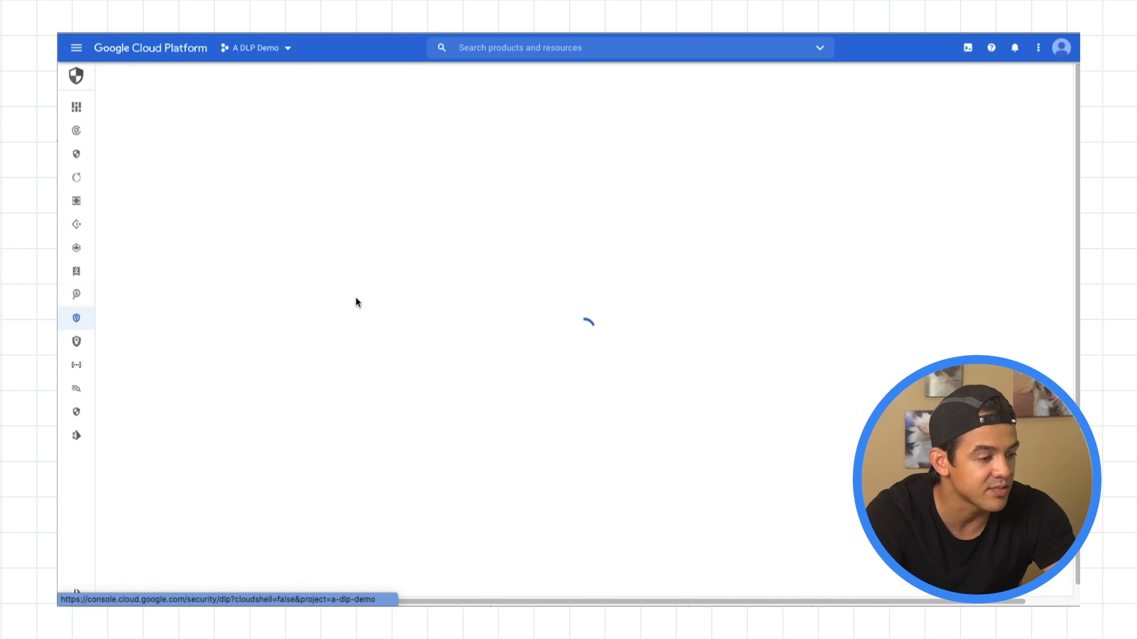
Create a De-identify template with ID bucket_deid and display name 'Bucket deidentification template'.
{"action": "left_click", "coordinate": [259, 76]}
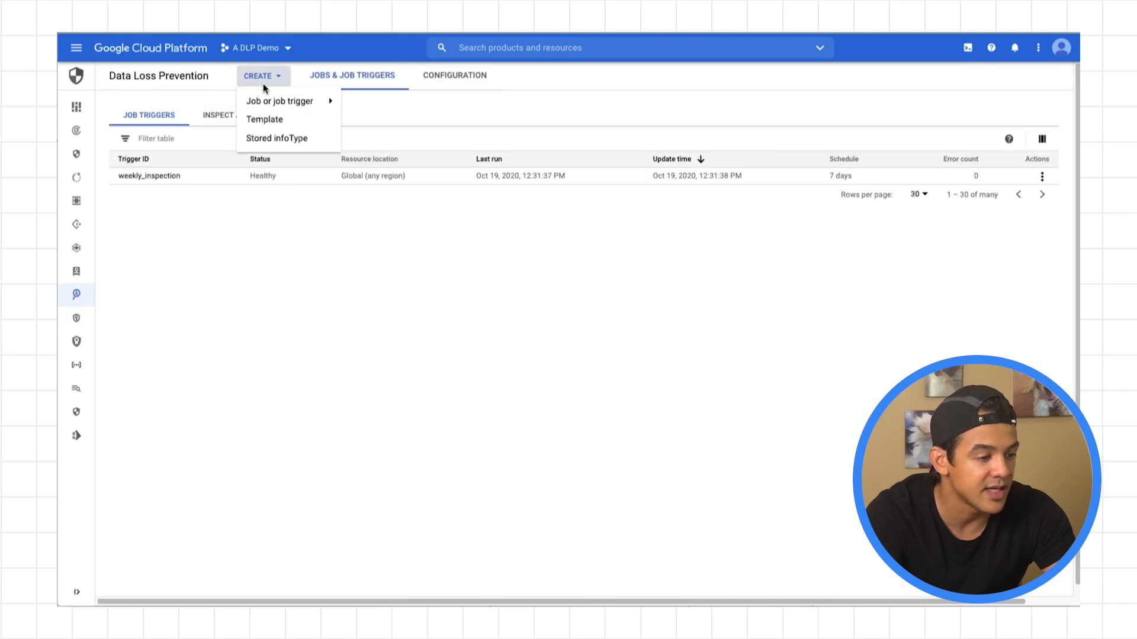
{"action": "left_click", "coordinate": [264, 118]}
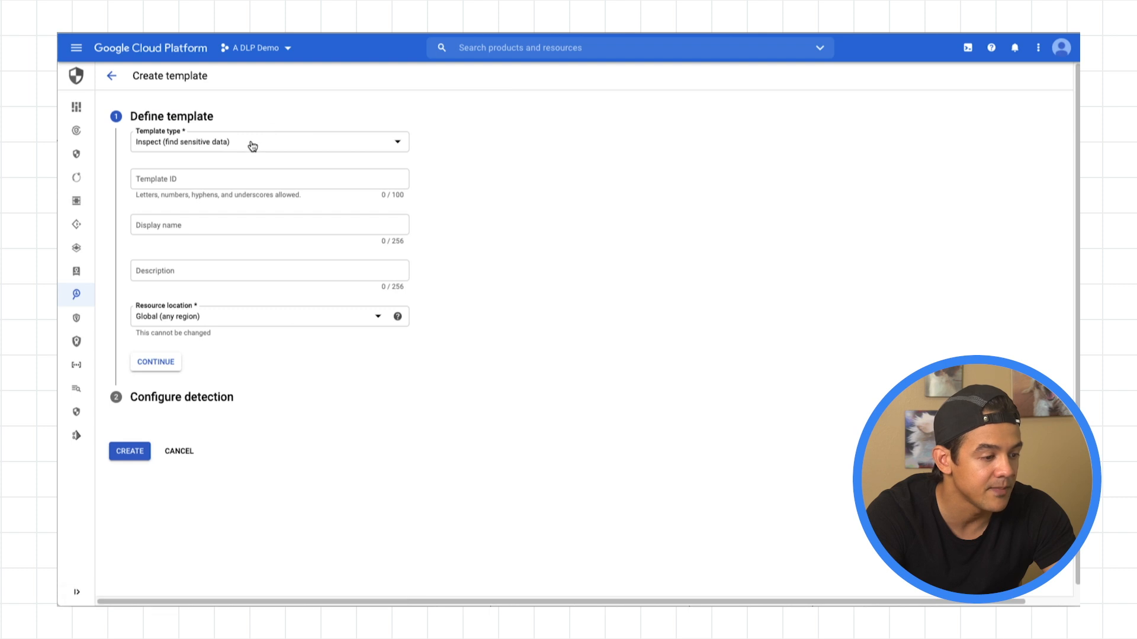
{"action": "left_click", "coordinate": [269, 141]}
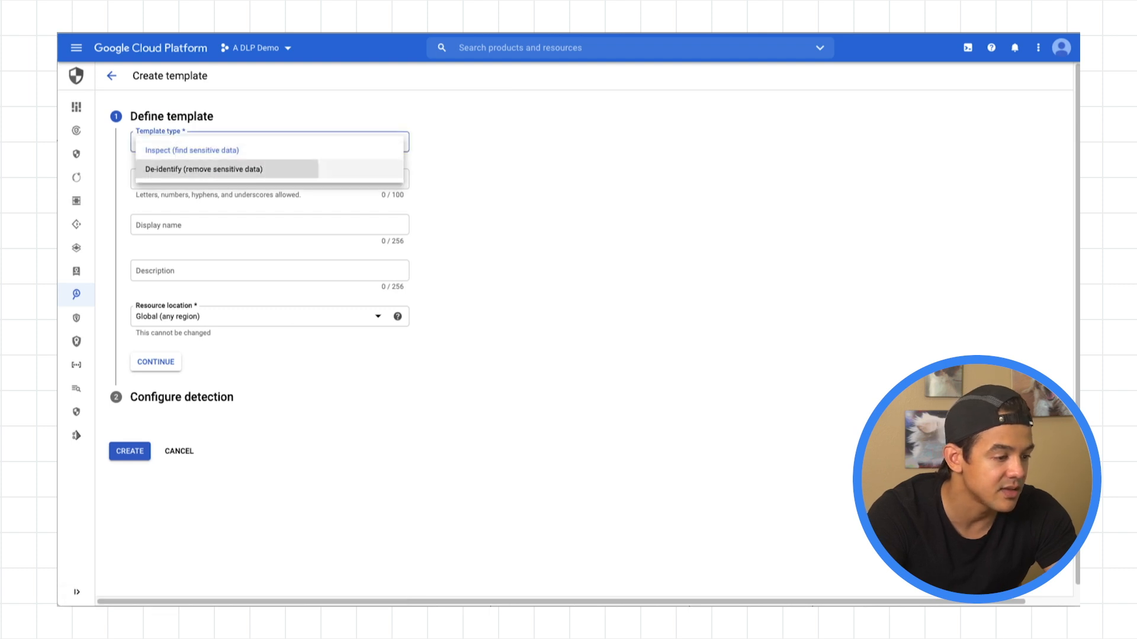
{"action": "left_click", "coordinate": [206, 170]}
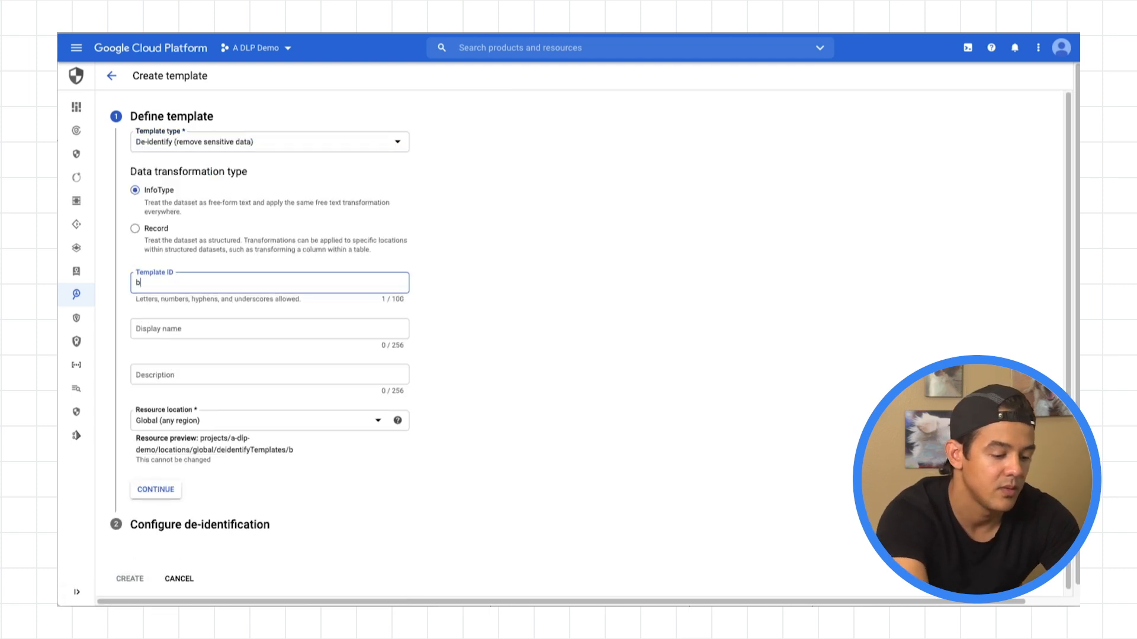
{"action": "type", "text": "ucket_deid"}
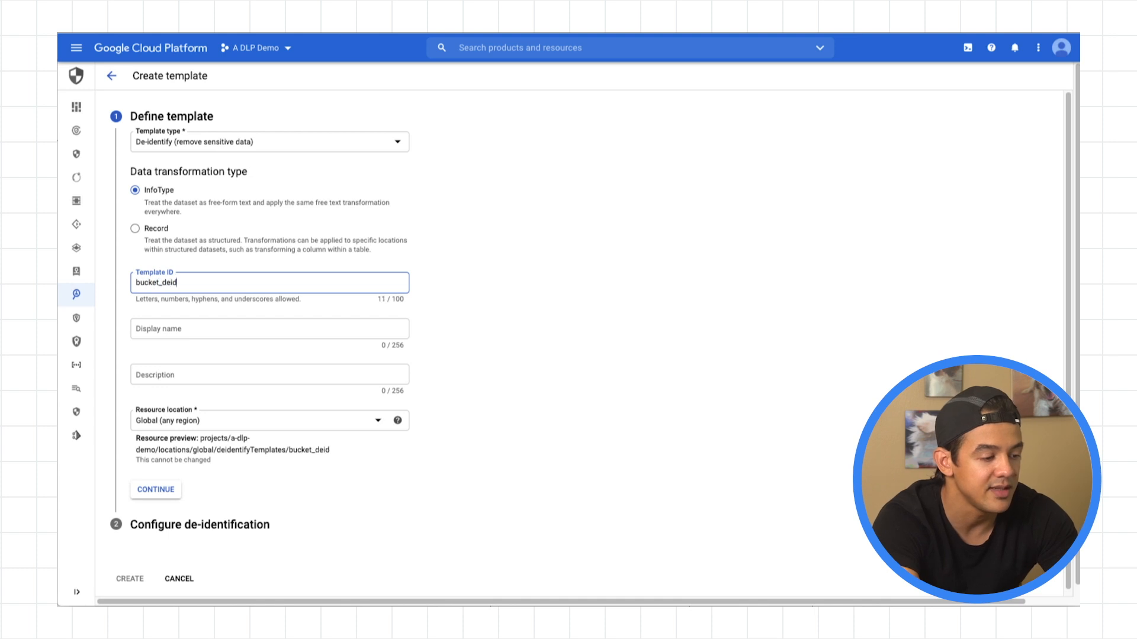
{"action": "type", "text": "Bucket deidentification tem"}
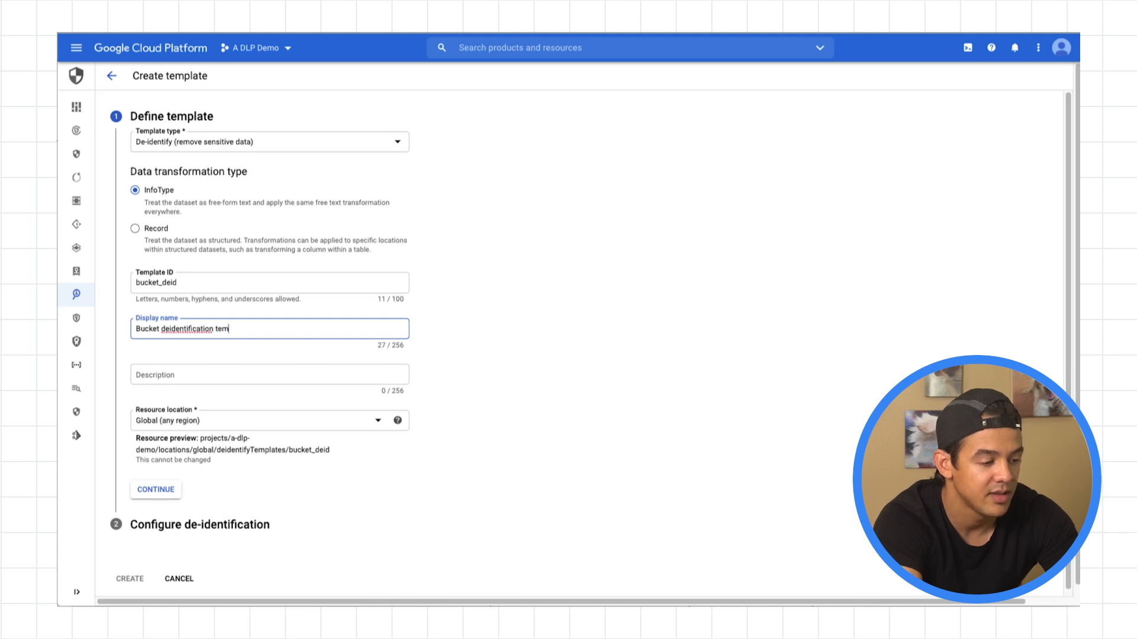
Continue to de-identification and choose Pseudonymize (cryptographic deterministic token) transformation.
{"action": "type", "text": "plate"}
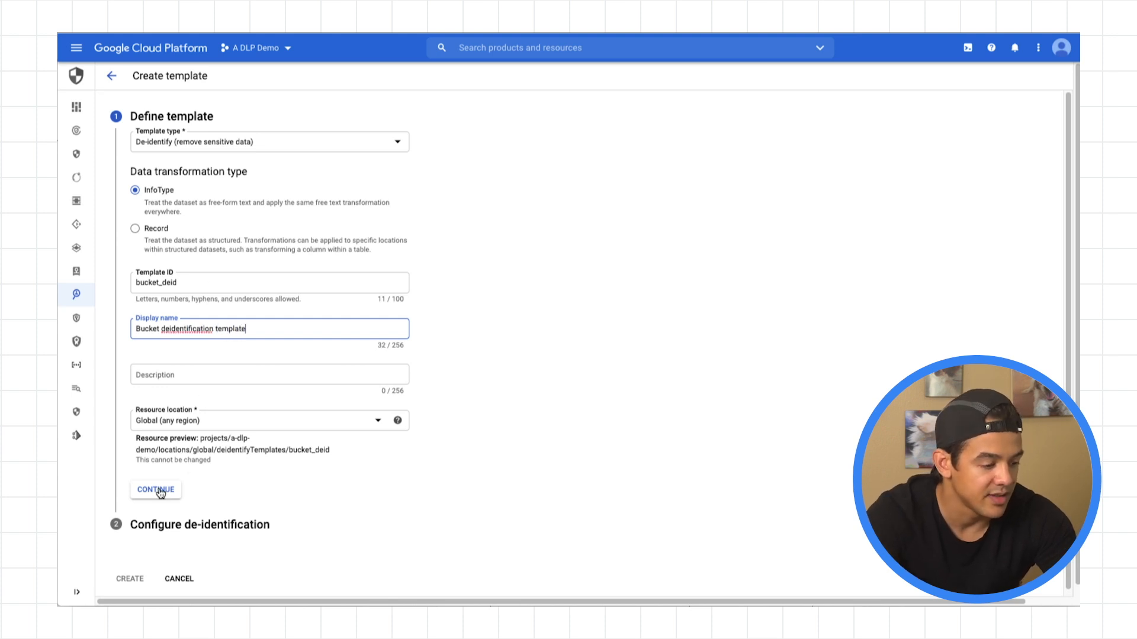
{"action": "left_click", "coordinate": [155, 490]}
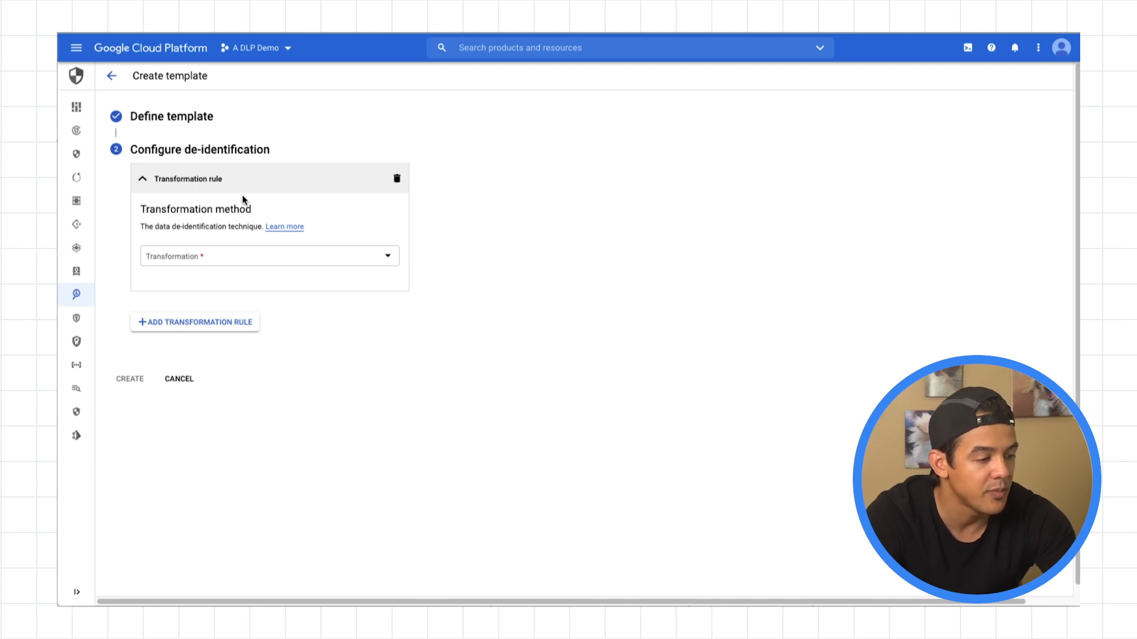
{"action": "left_click", "coordinate": [269, 256]}
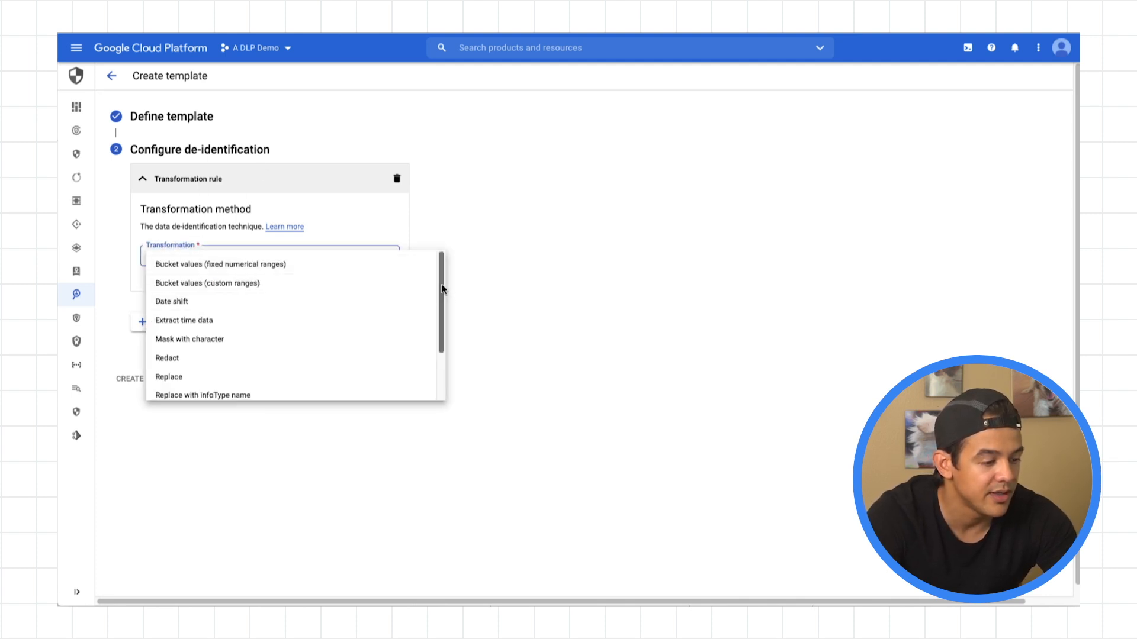
{"action": "mouse_move", "coordinate": [222, 363]}
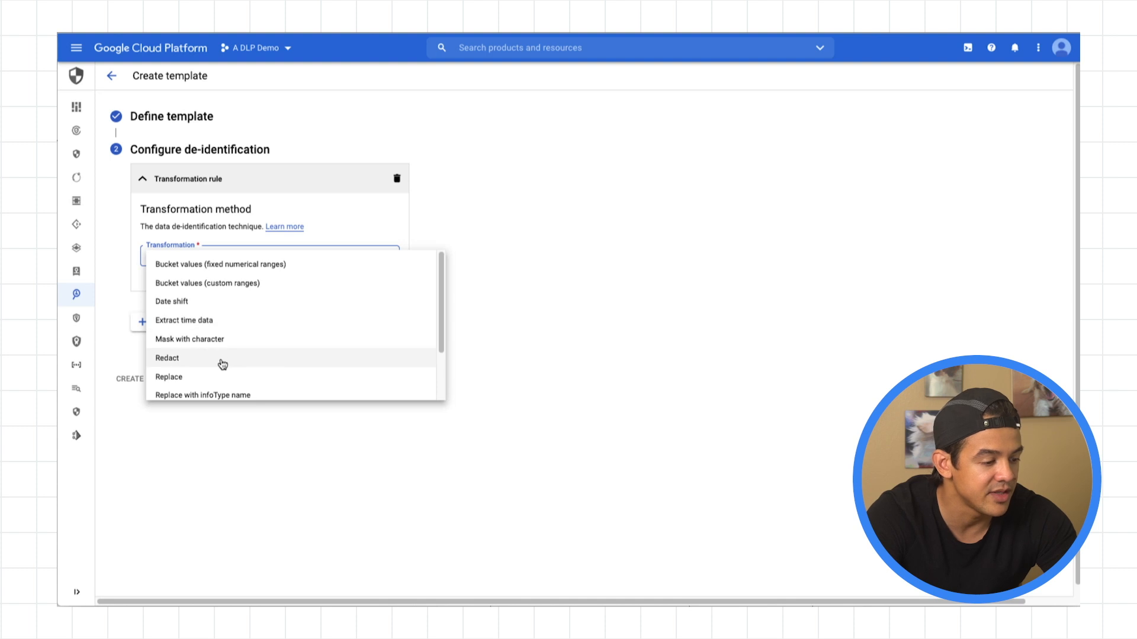
{"action": "scroll", "scroll_direction": "down", "scroll_amount": 3}
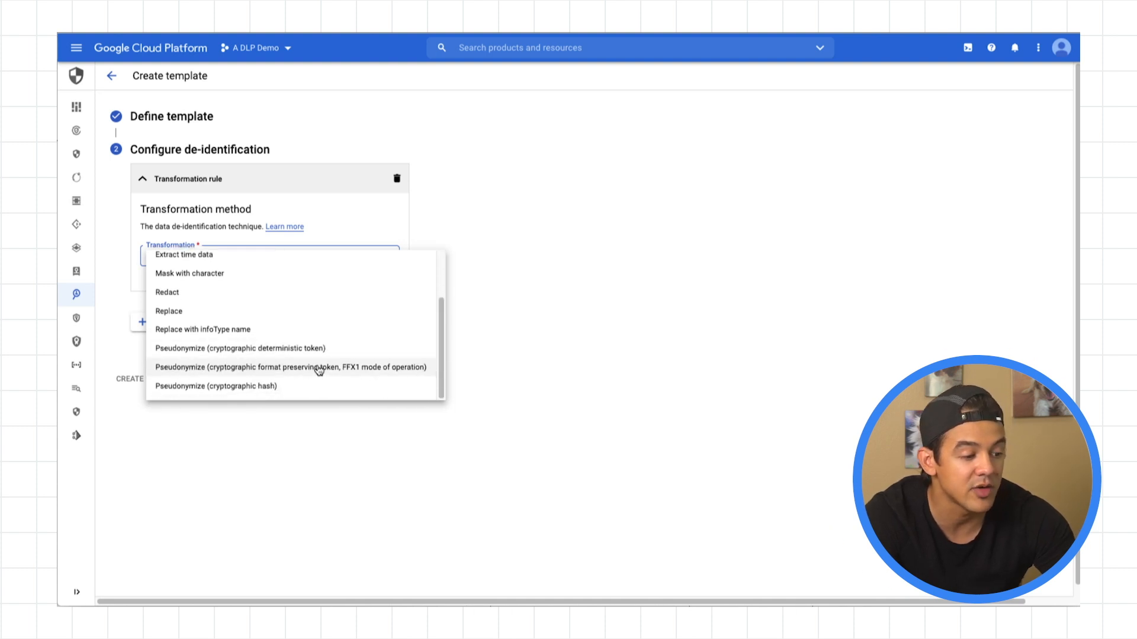
{"action": "mouse_move", "coordinate": [285, 354]}
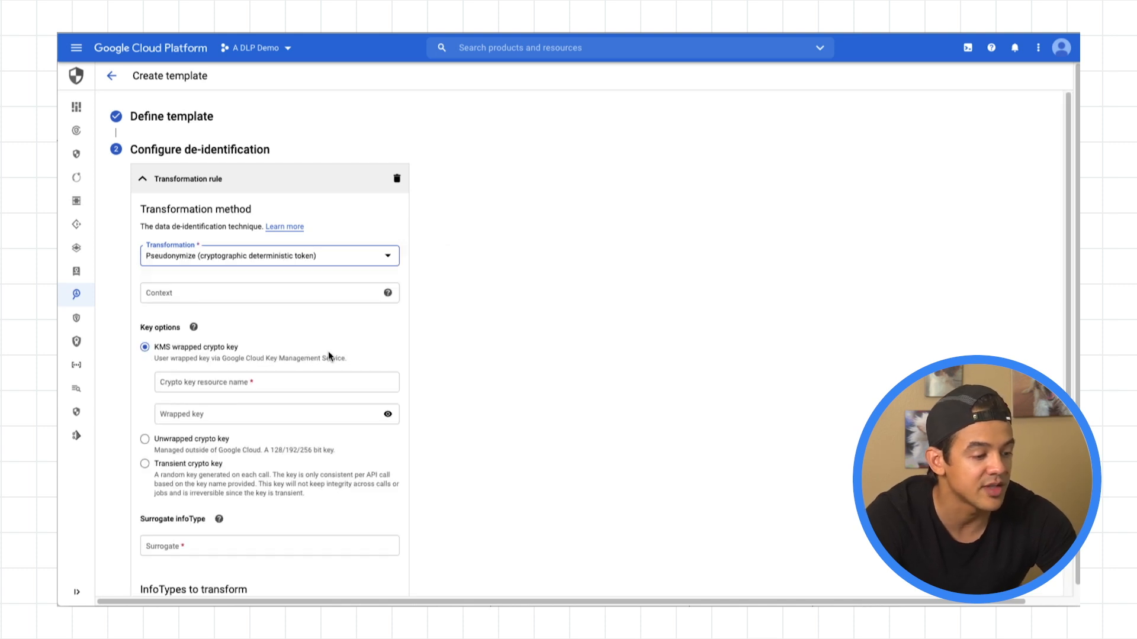
Enter crypto key resource name a-dlp-demo/locations/global/keyRings/dlp_keyring/cryptoKeys/dlp_key.
{"action": "left_click", "coordinate": [276, 383]}
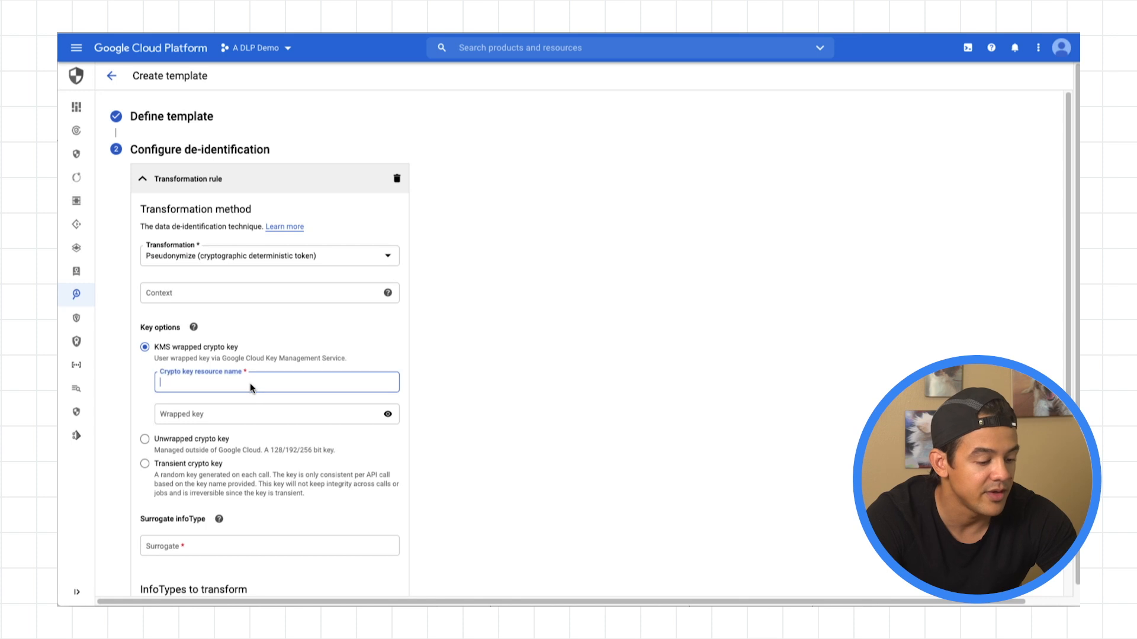
{"action": "type", "text": "dlp-demo/locations/global/keyRings/dlp_keyring/cryptoKeys/dlp_key"}
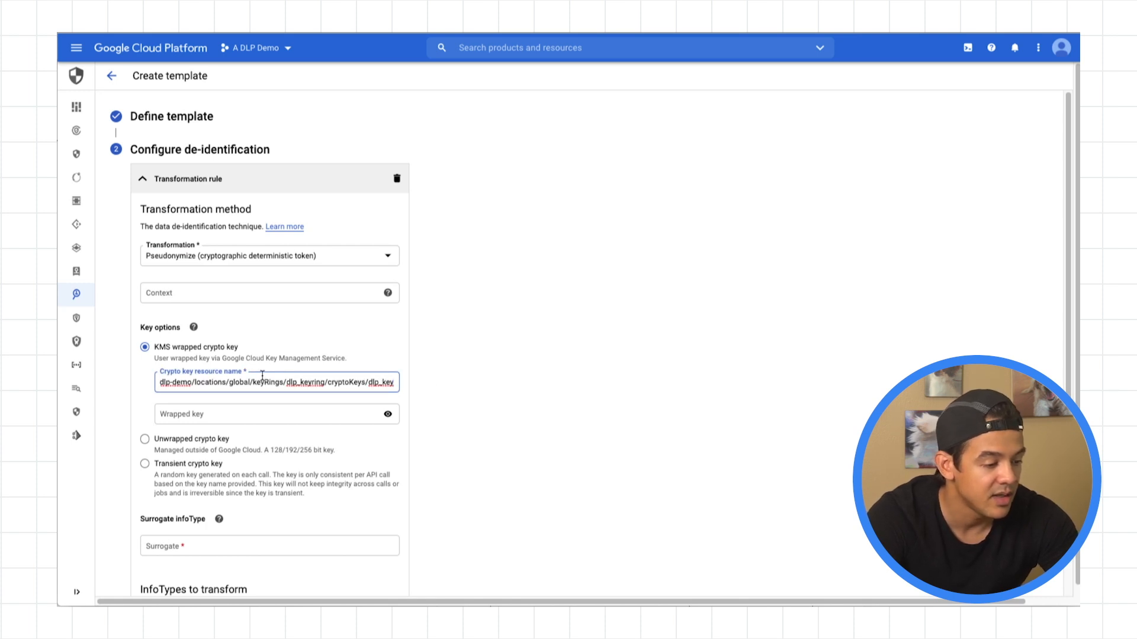
{"action": "left_click", "coordinate": [276, 415]}
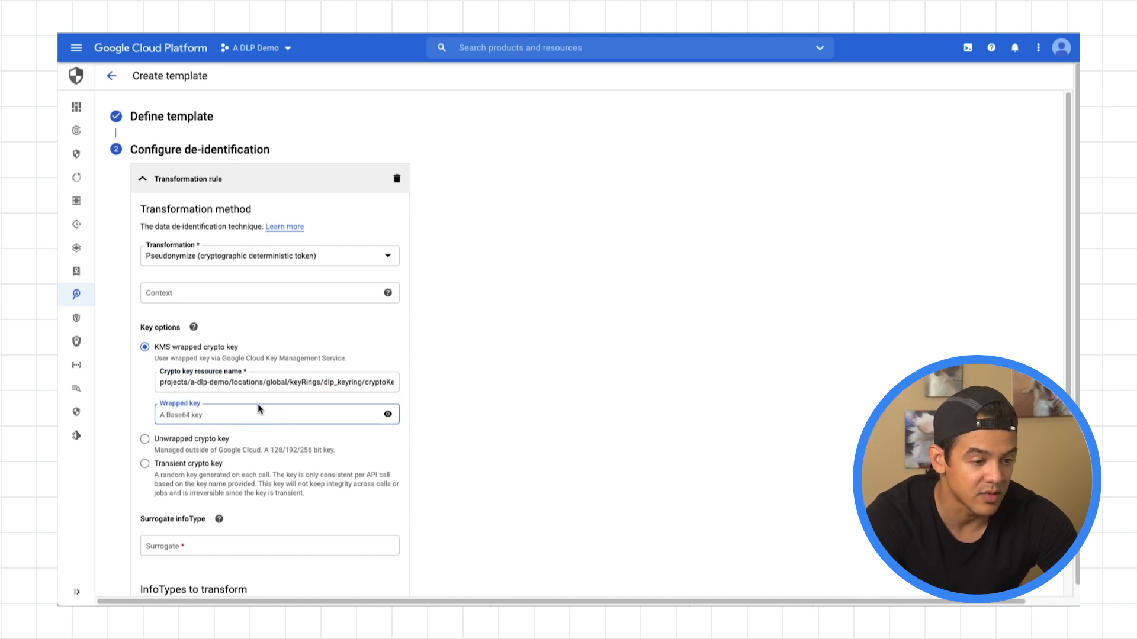
{"action": "mouse_move", "coordinate": [424, 358]}
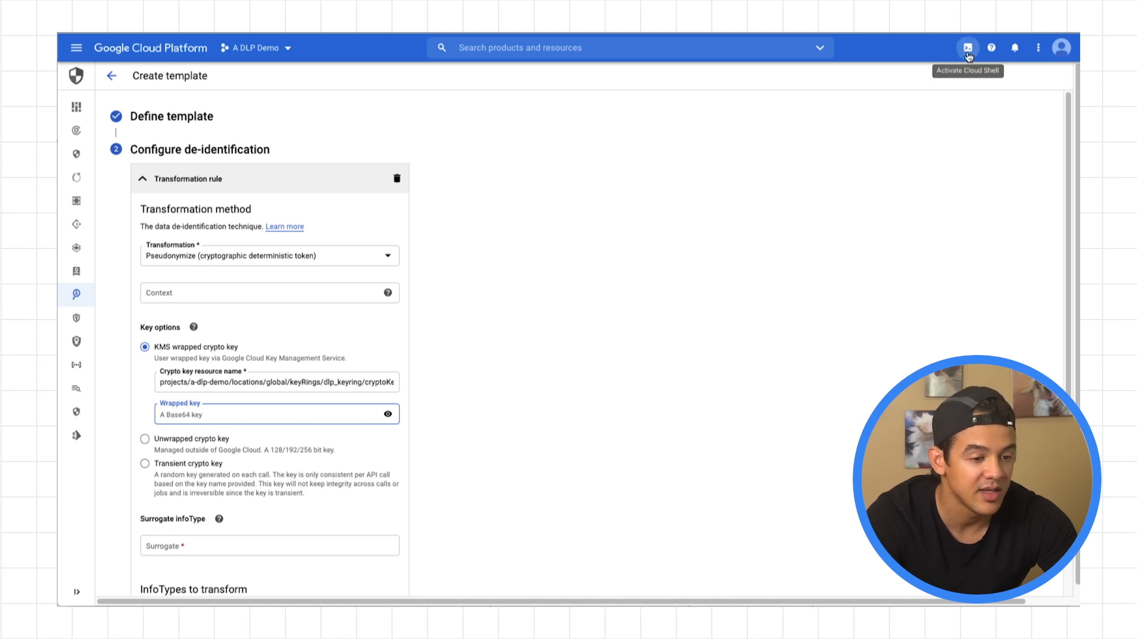
In Cloud Shell, export a random base64 key string from openssl rand and echo it.
{"action": "left_click", "coordinate": [968, 47]}
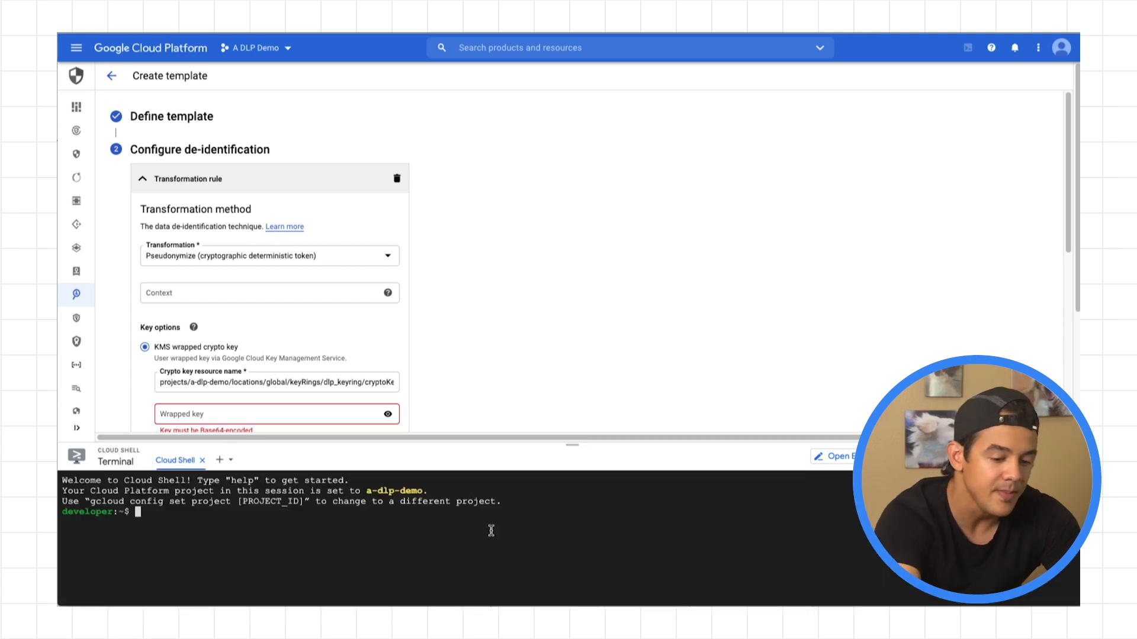
{"action": "type", "text": "expor"}
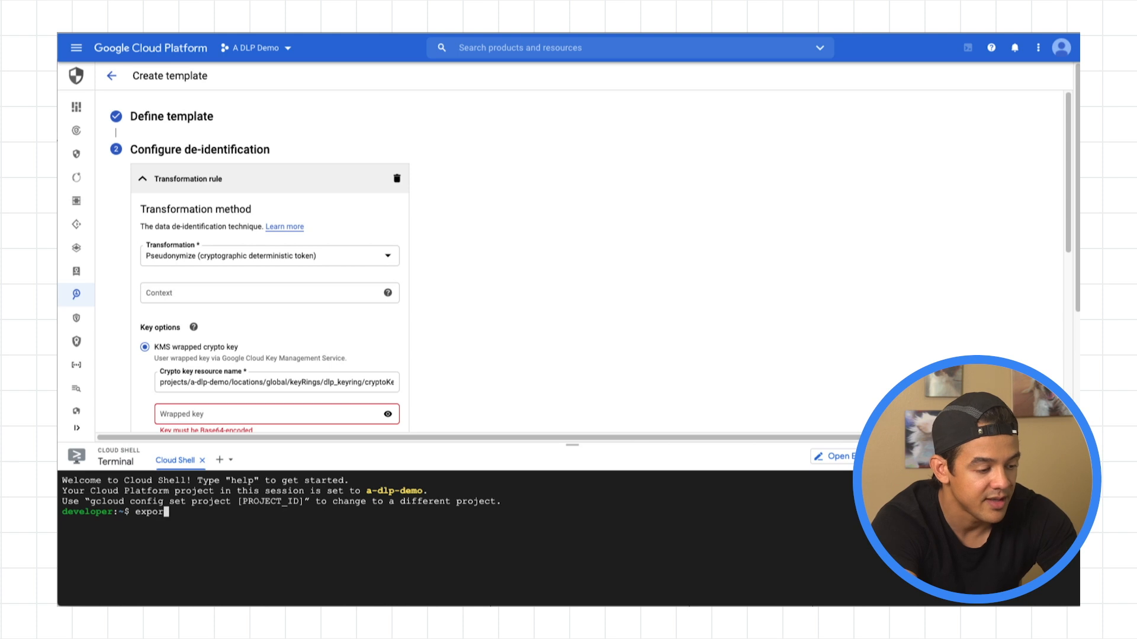
{"action": "type", "text": "string="}
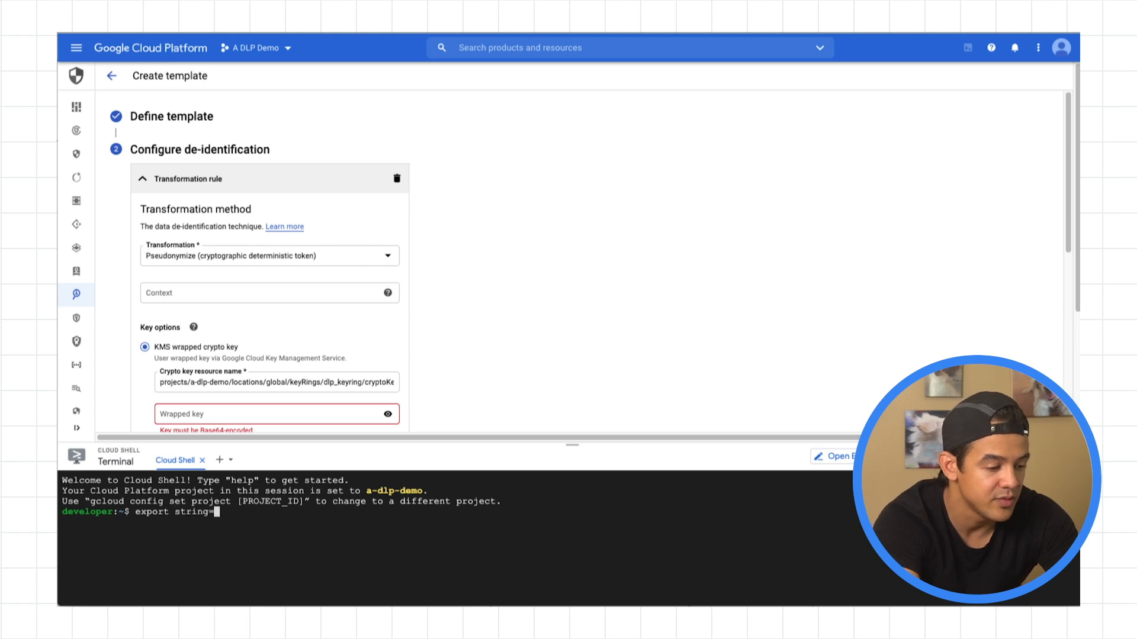
{"action": "type", "text": "`openssl rand"}
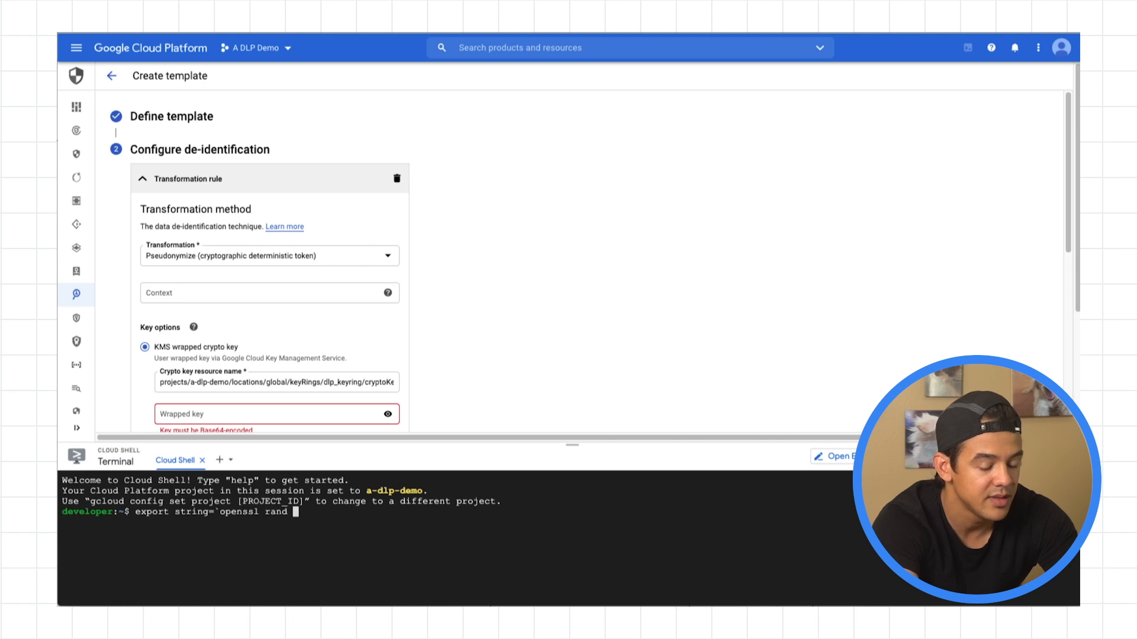
{"action": "type", "text": "-base64 16"}
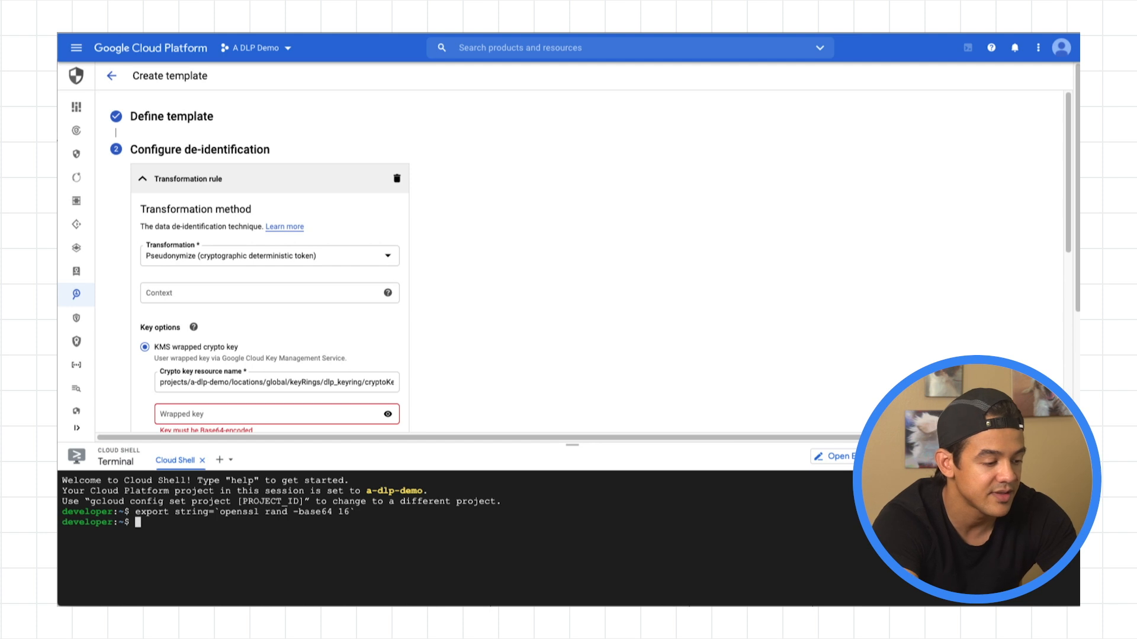
{"action": "type", "text": "echo $string"}
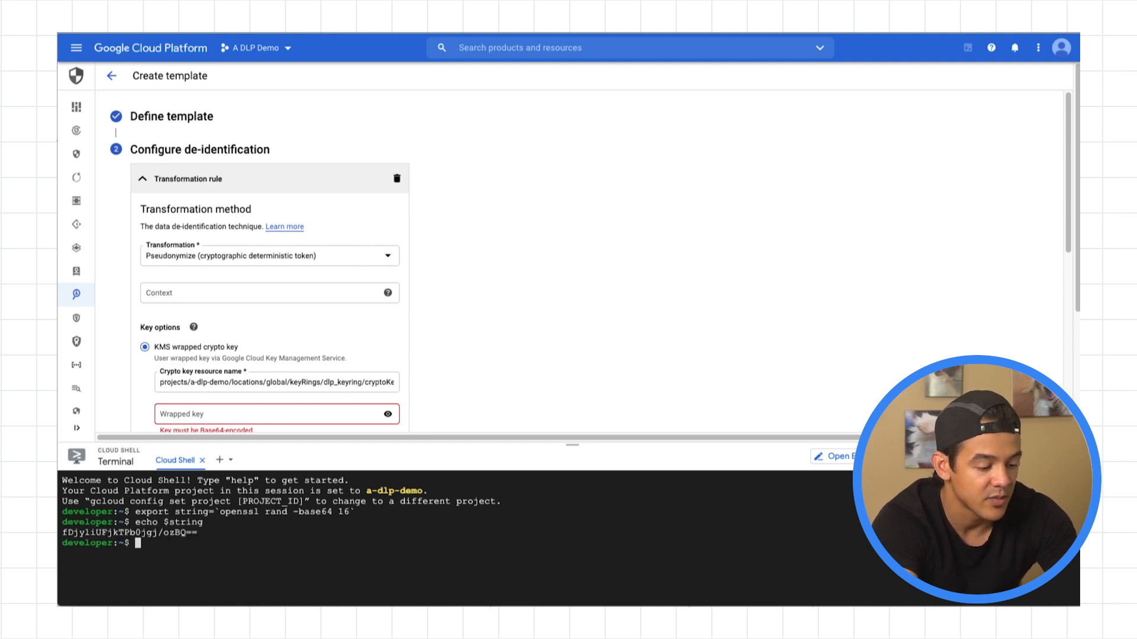
Encrypt the string with gcloud kms encrypt using dlp_keyring/dlp_key into ./ciphertext and view it.
{"action": "type", "text": "echo"}
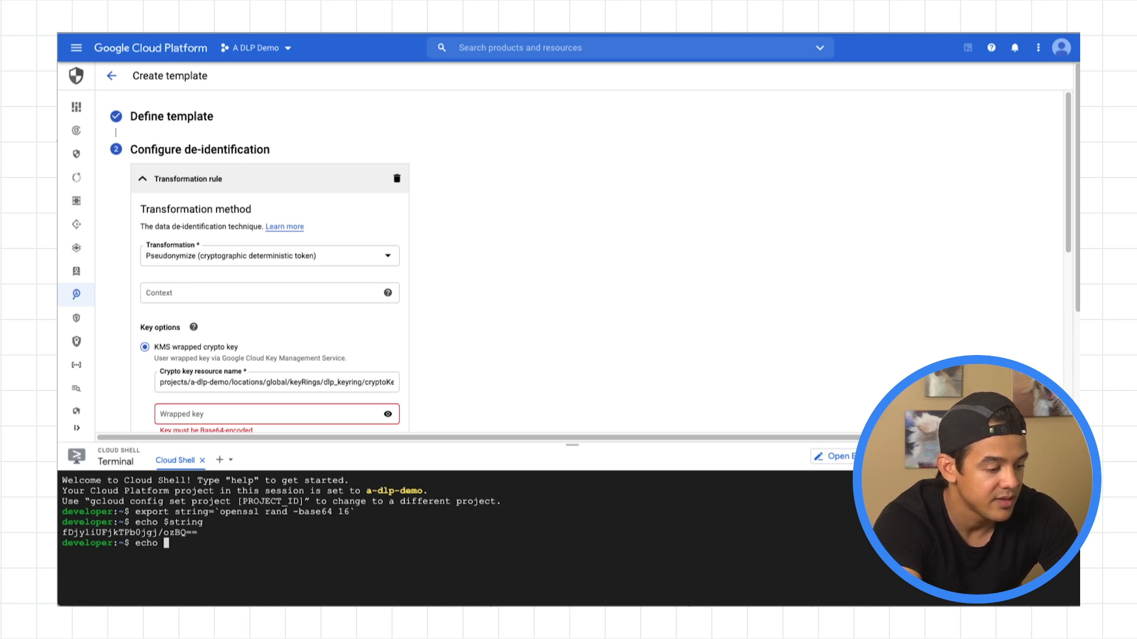
{"action": "type", "text": "-n"}
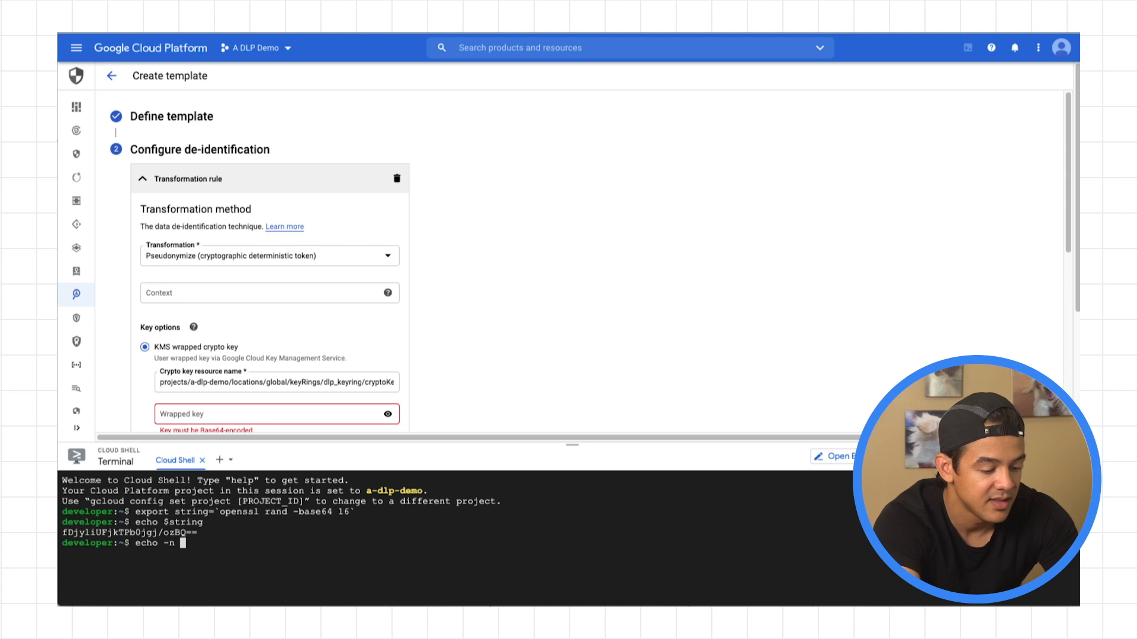
{"action": "type", "text": "$string |"}
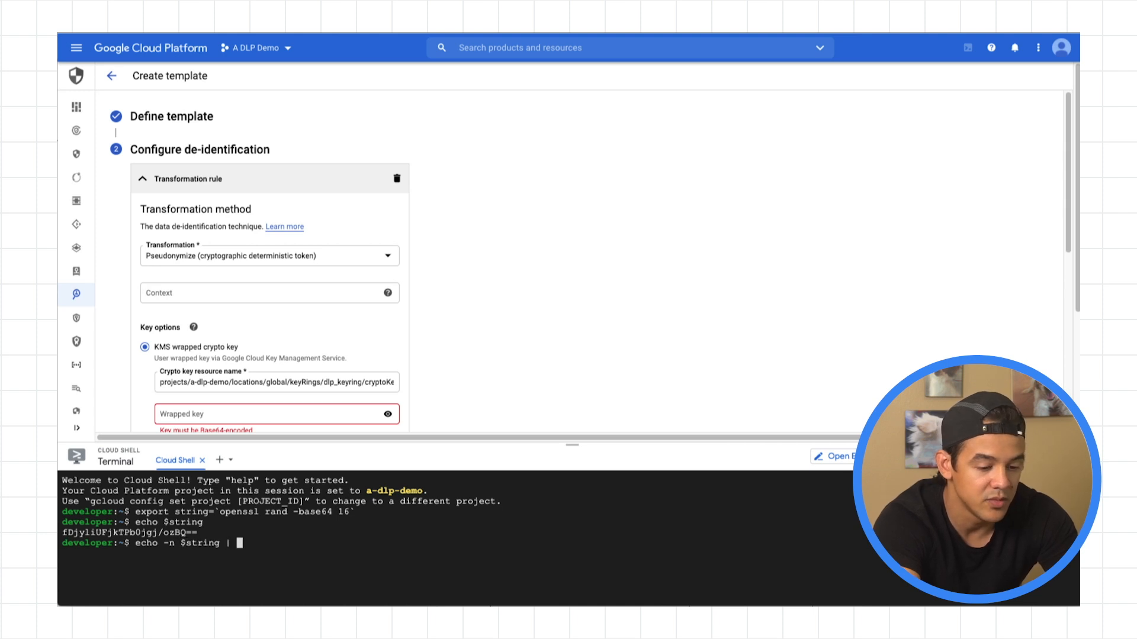
{"action": "type", "text": "gcloud"}
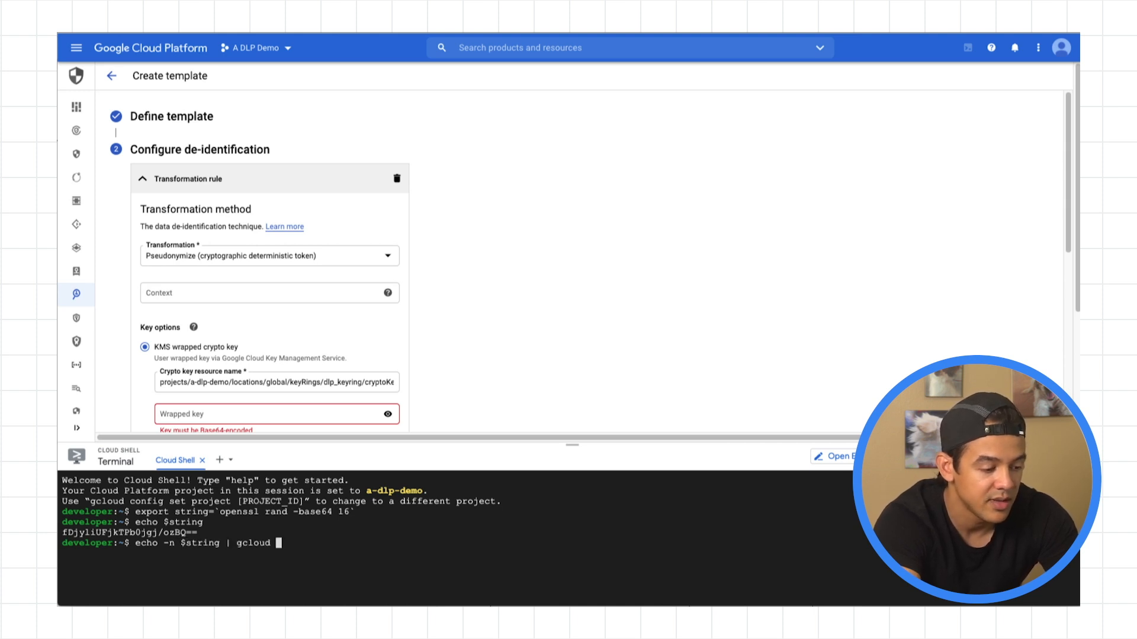
{"action": "type", "text": "kmsencr"}
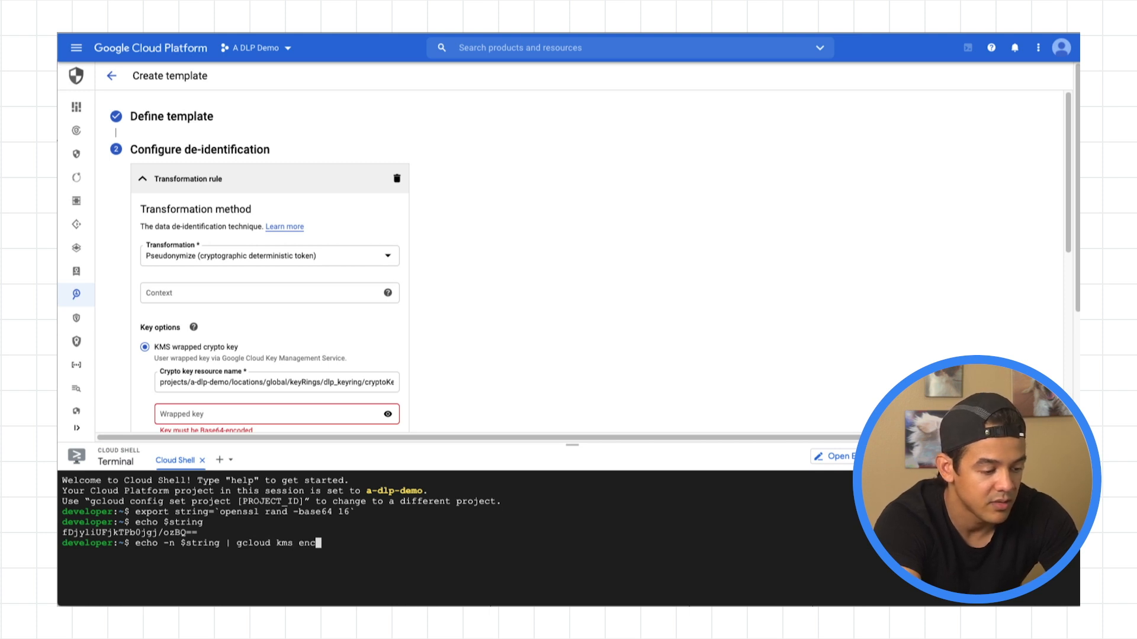
{"action": "type", "text": "rypt"}
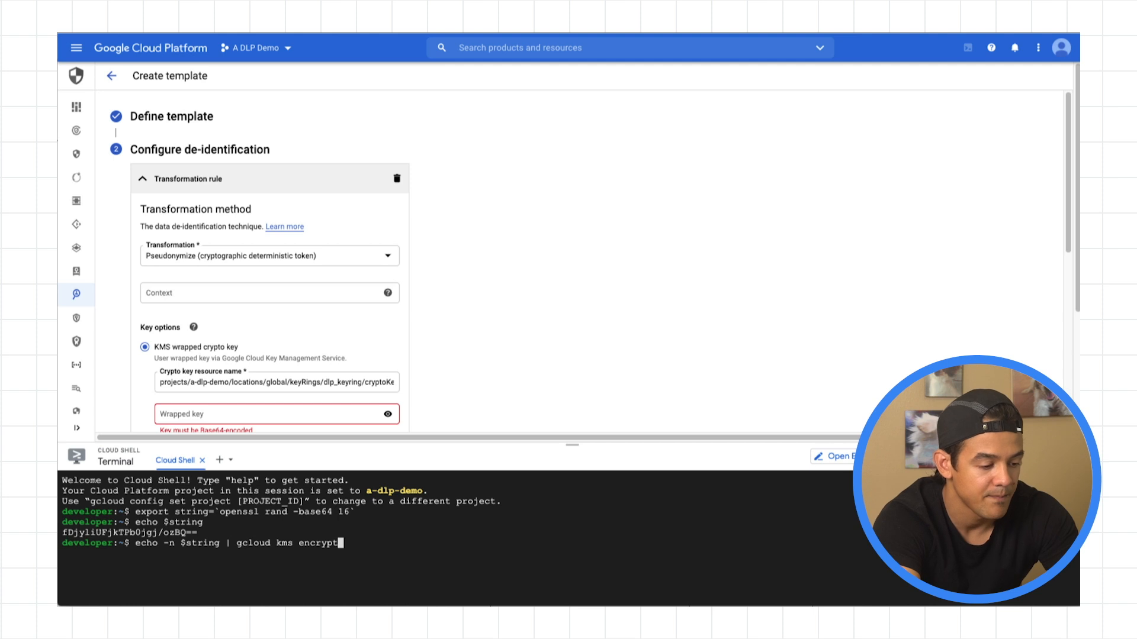
{"action": "type", "text": "--"}
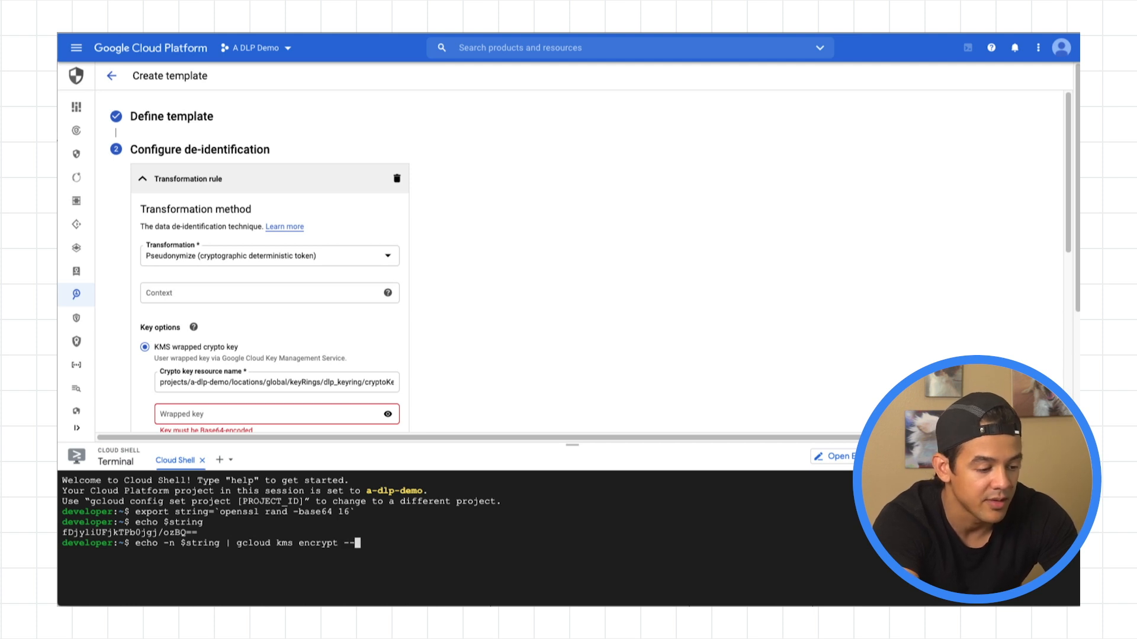
{"action": "type", "text": "l"}
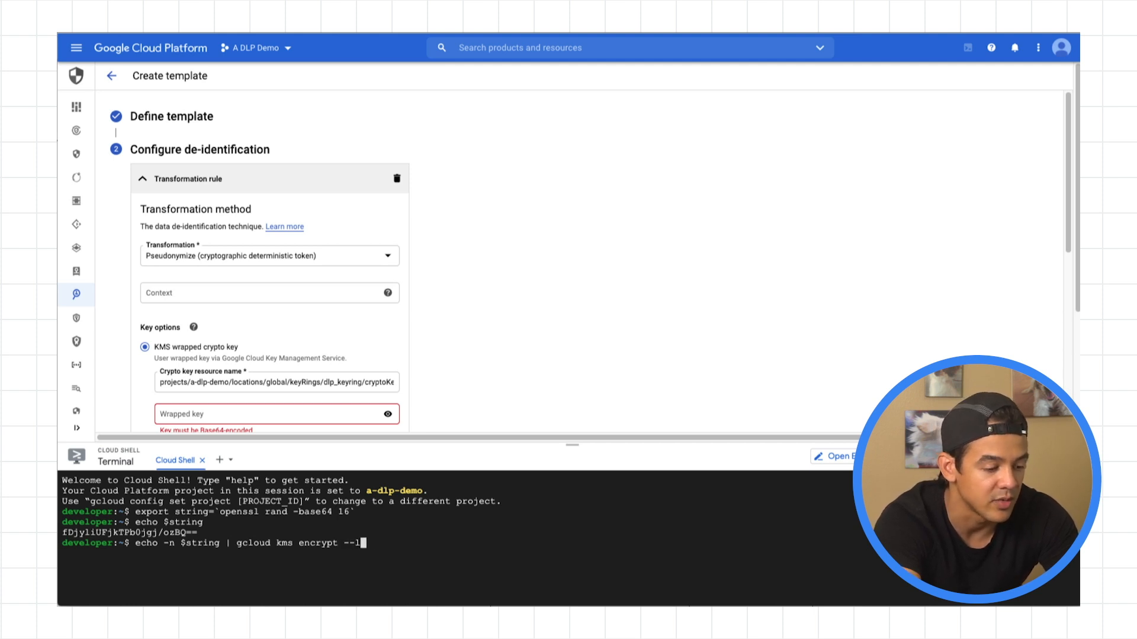
{"action": "type", "text": "ocation global --keyring"}
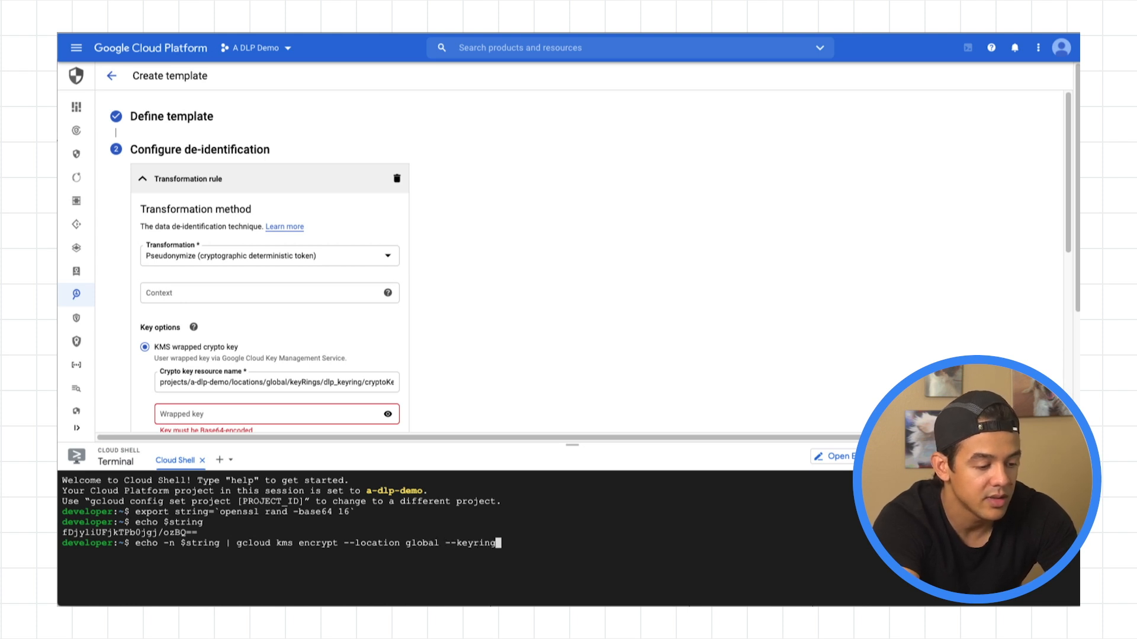
{"action": "type", "text": "dl"}
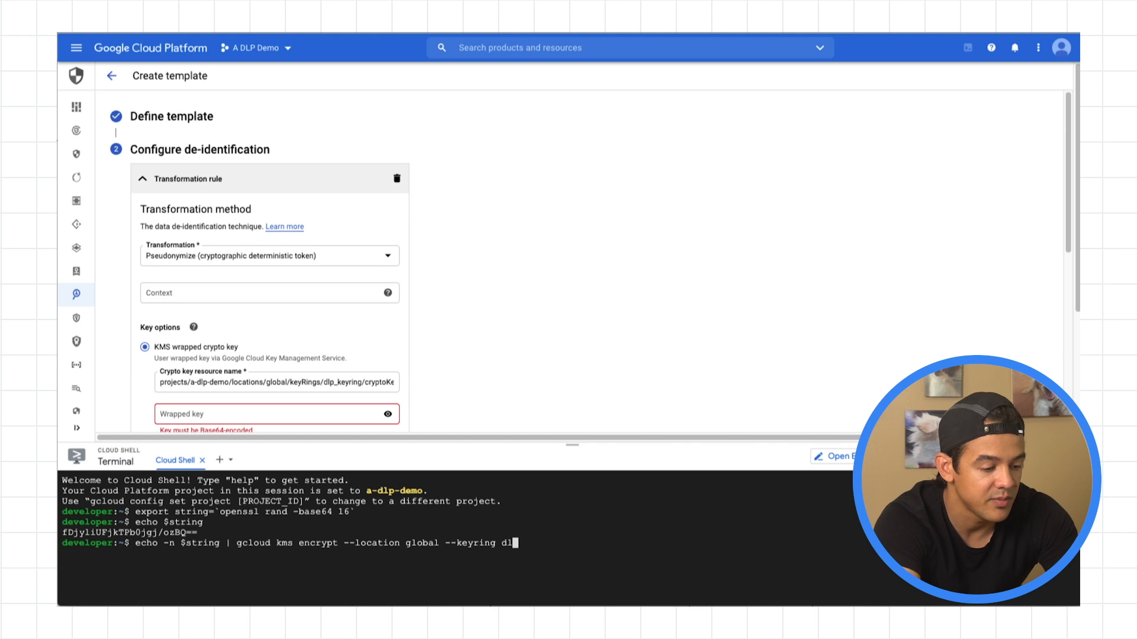
{"action": "type", "text": "p"}
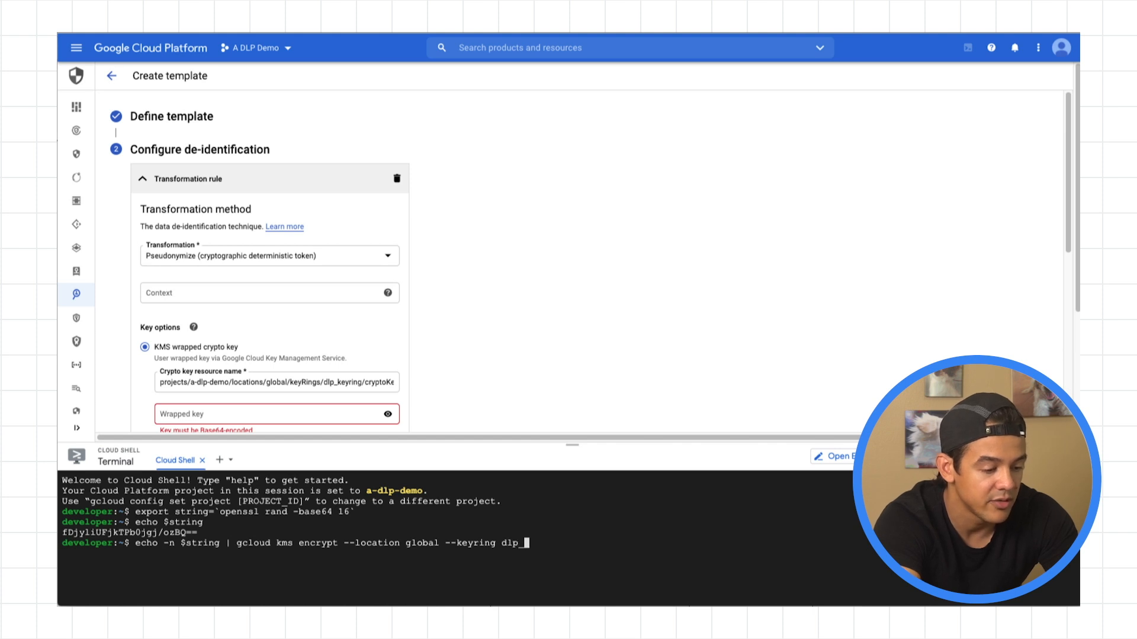
{"action": "type", "text": "_keyring"}
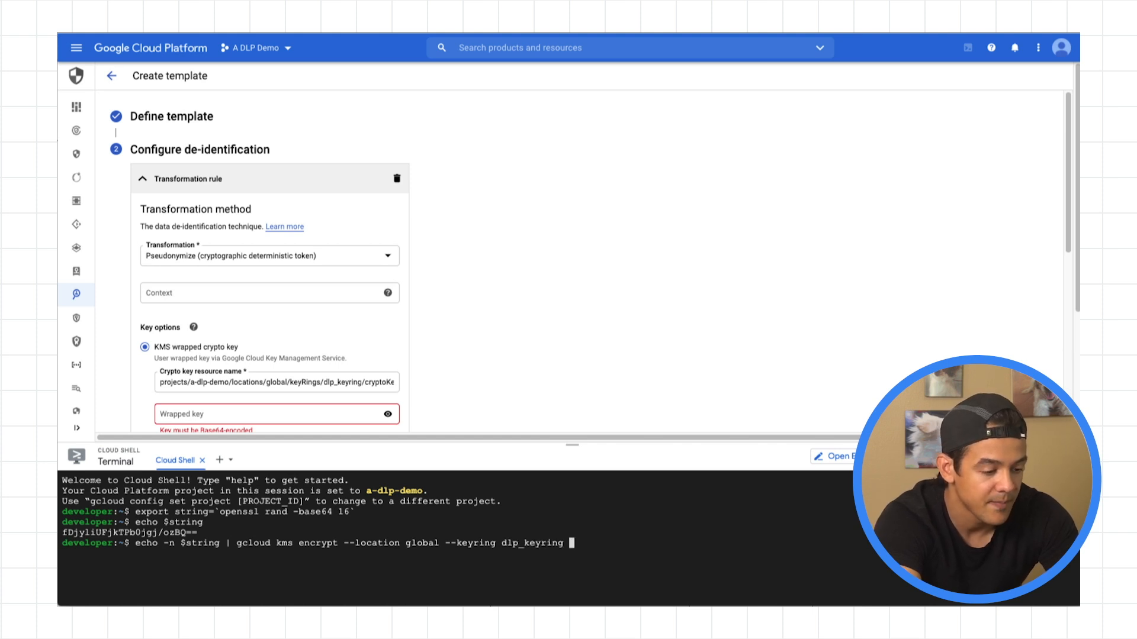
{"action": "type", "text": "--key dlp_key --plain"}
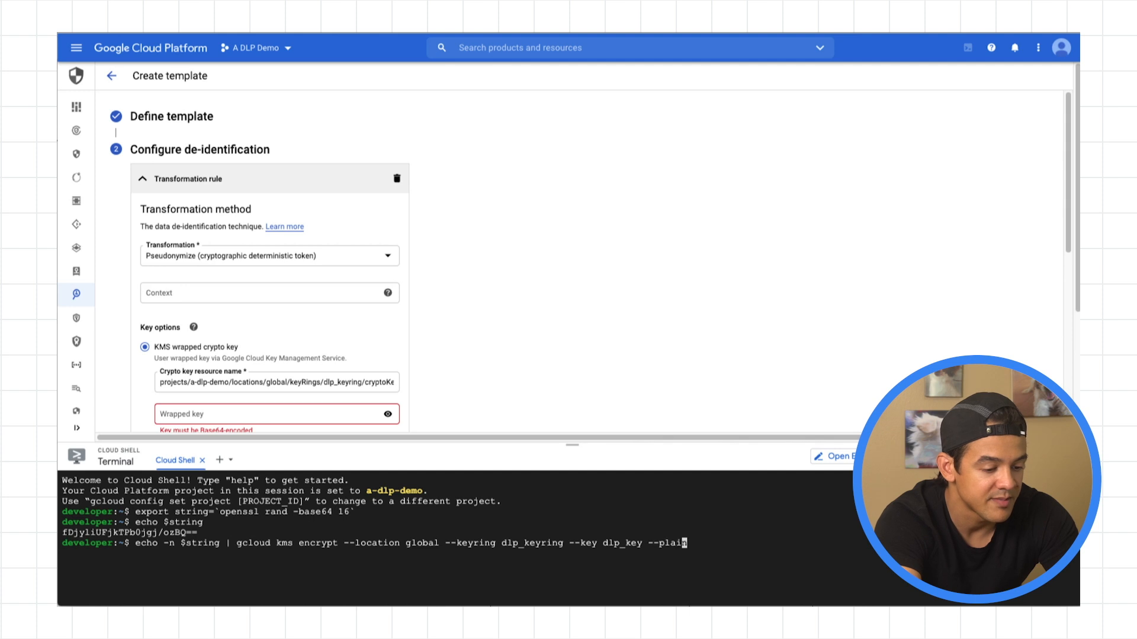
{"action": "type", "text": "text-file"}
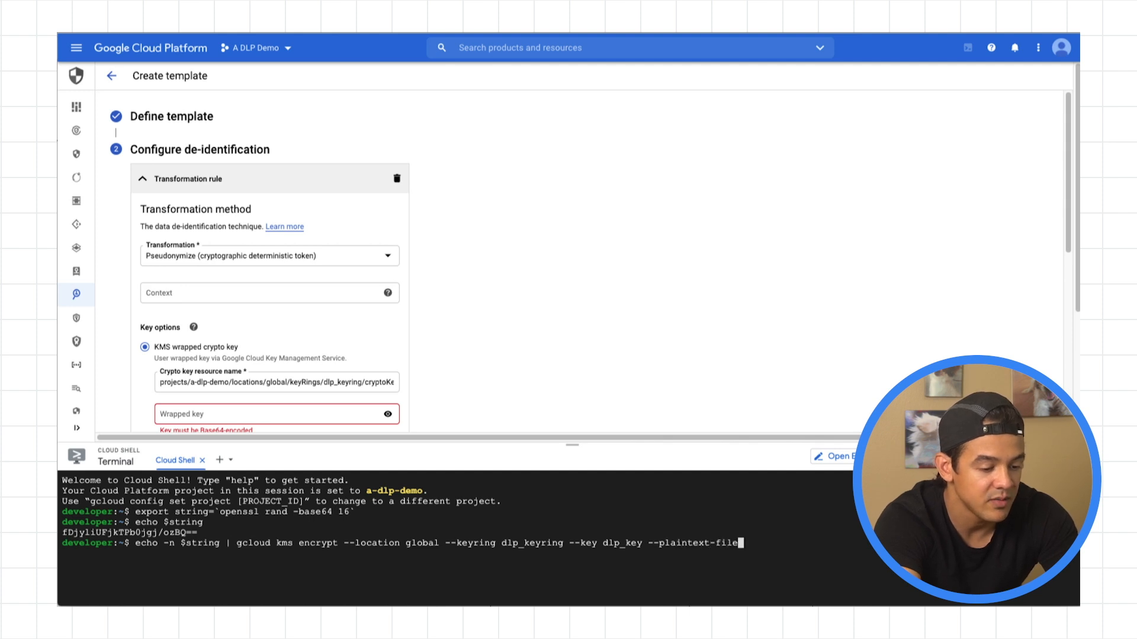
{"action": "type", "text": "-"}
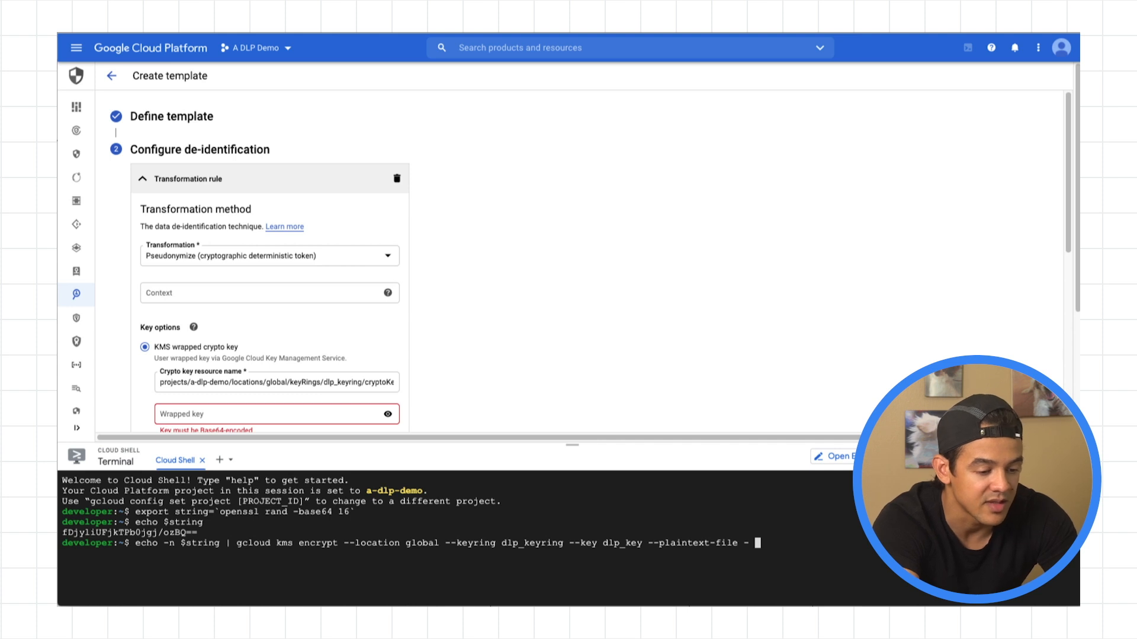
{"action": "type", "text": "--ciphertext-file ./"}
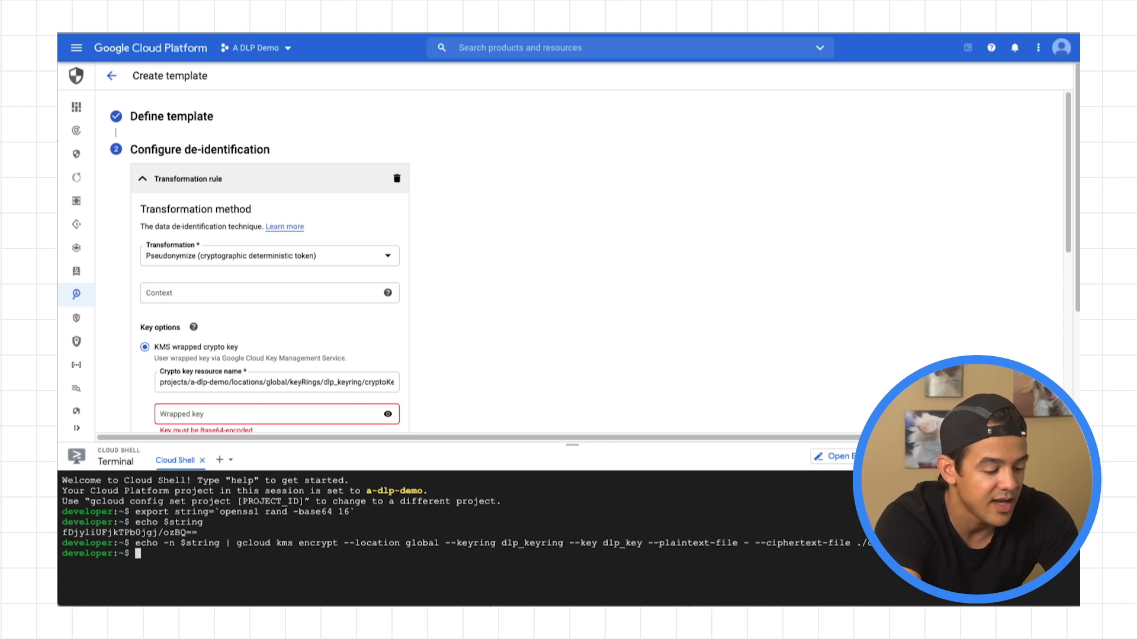
{"action": "type", "text": "cat ciphertext"}
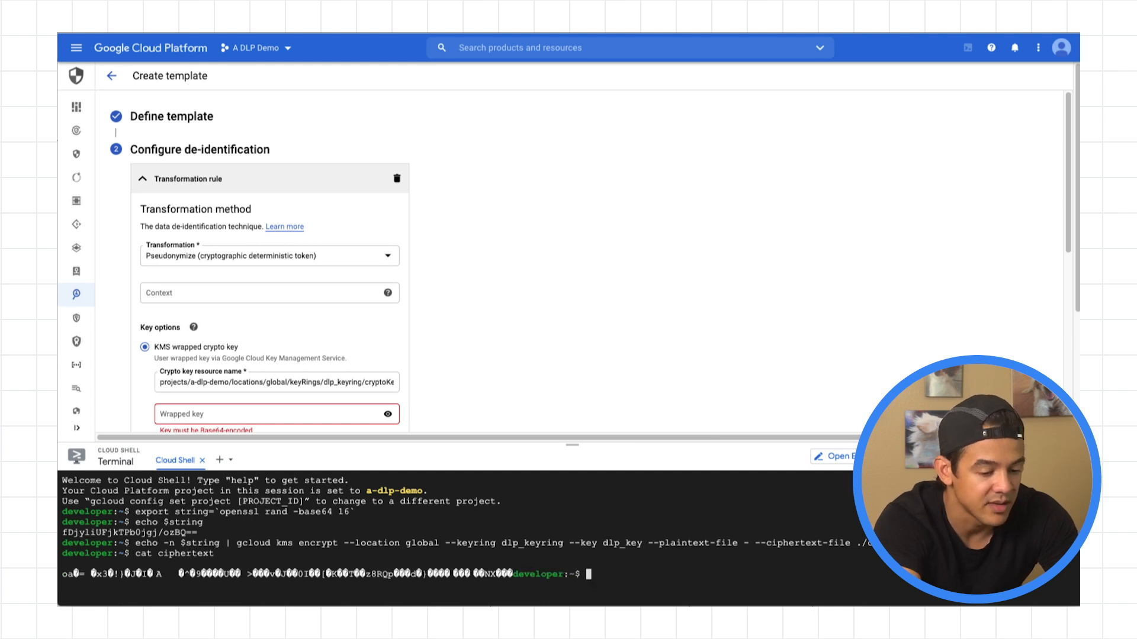
{"action": "type", "text": "base6"}
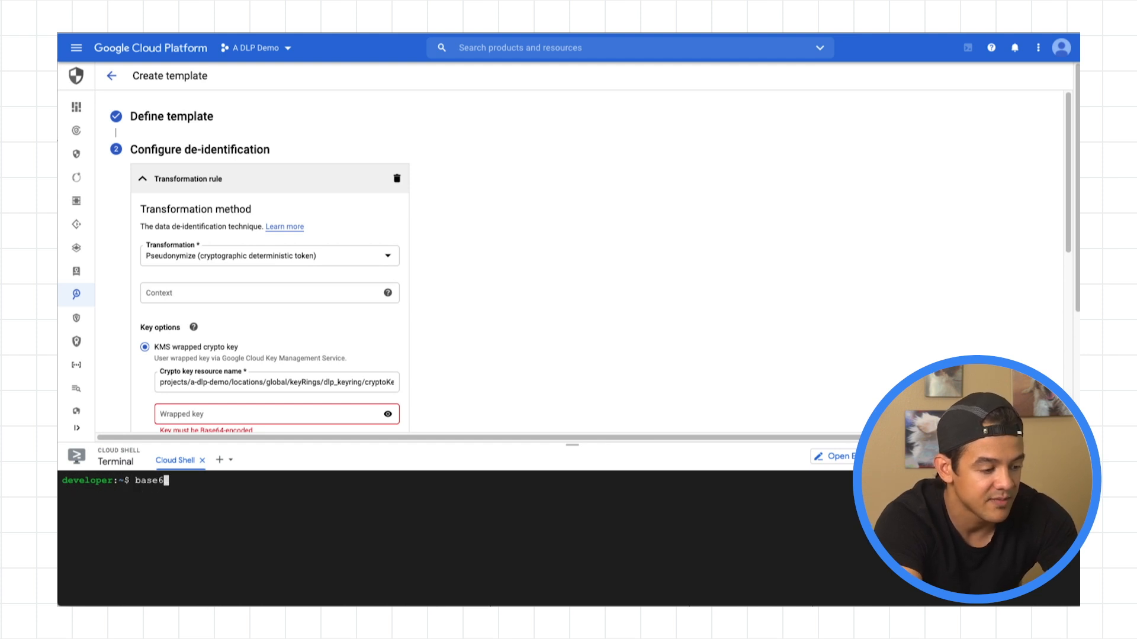
Run base64 -w 0 ciphertext and paste the output into the Wrapped key field.
{"action": "type", "text": "4 -w 0 ciphertext"}
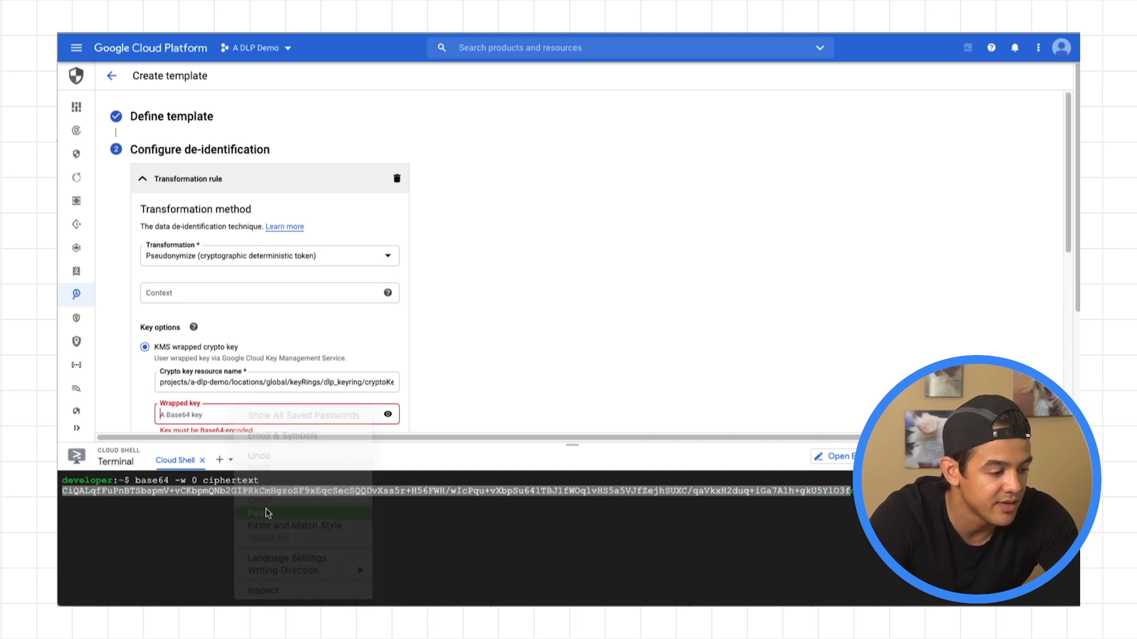
{"action": "left_click", "coordinate": [256, 513]}
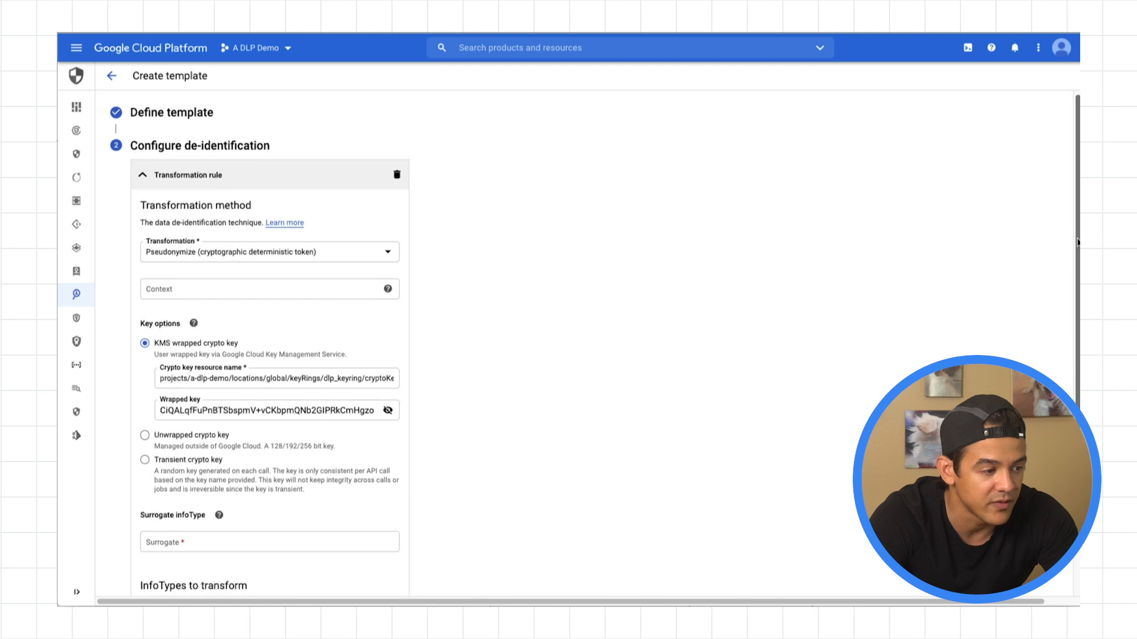
Enter SSN as the Surrogate infoType below the wrapped key.
{"action": "scroll", "scroll_direction": "down", "scroll_amount": 3}
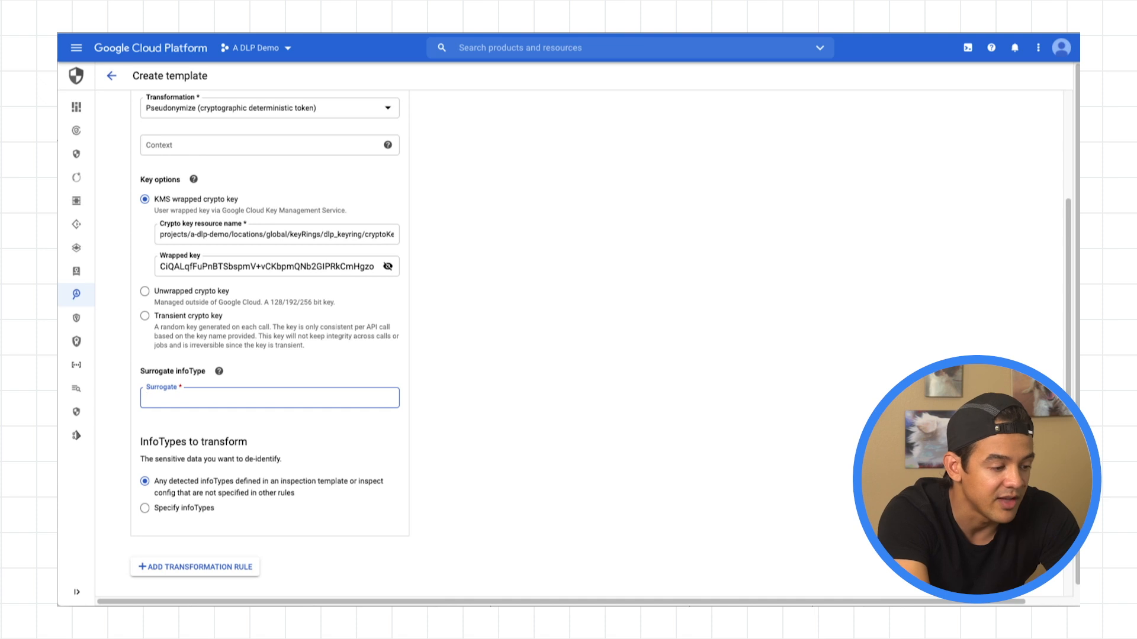
{"action": "type", "text": "S"}
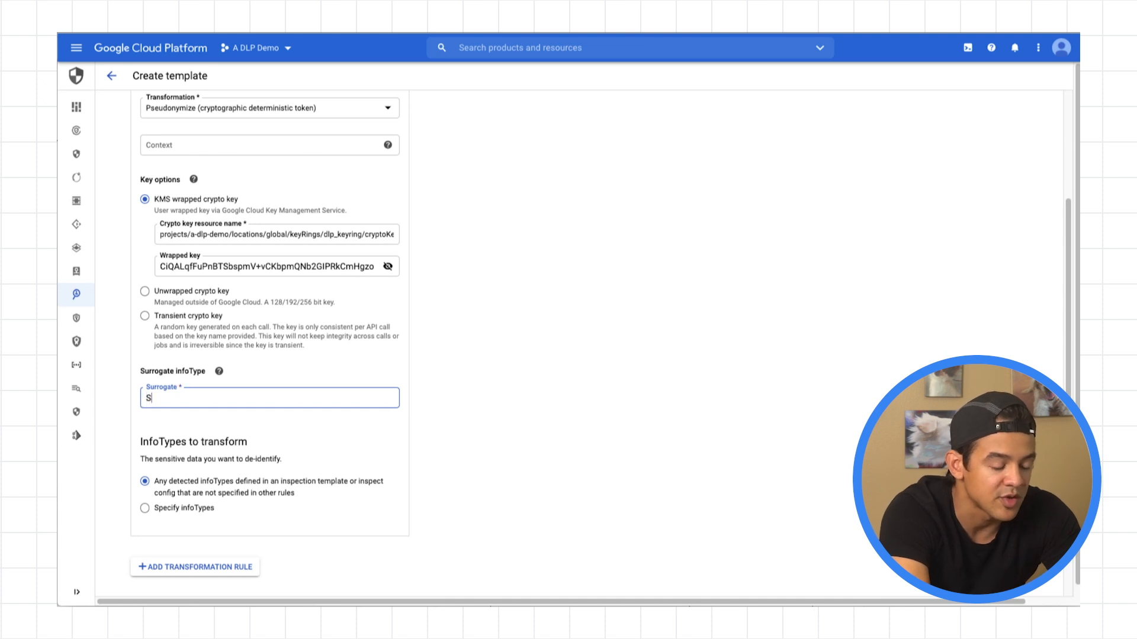
Restrict the rule to US_SOCIAL_SECURITY_NUMBER via Specify infoTypes and create the template.
{"action": "type", "text": "SN"}
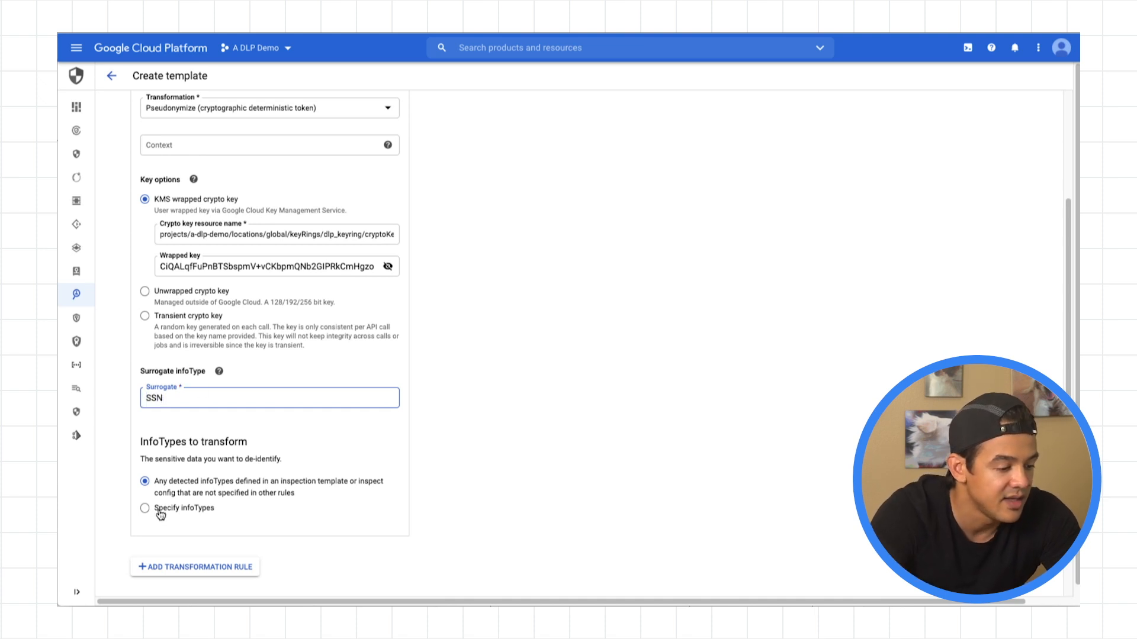
{"action": "left_click", "coordinate": [144, 508]}
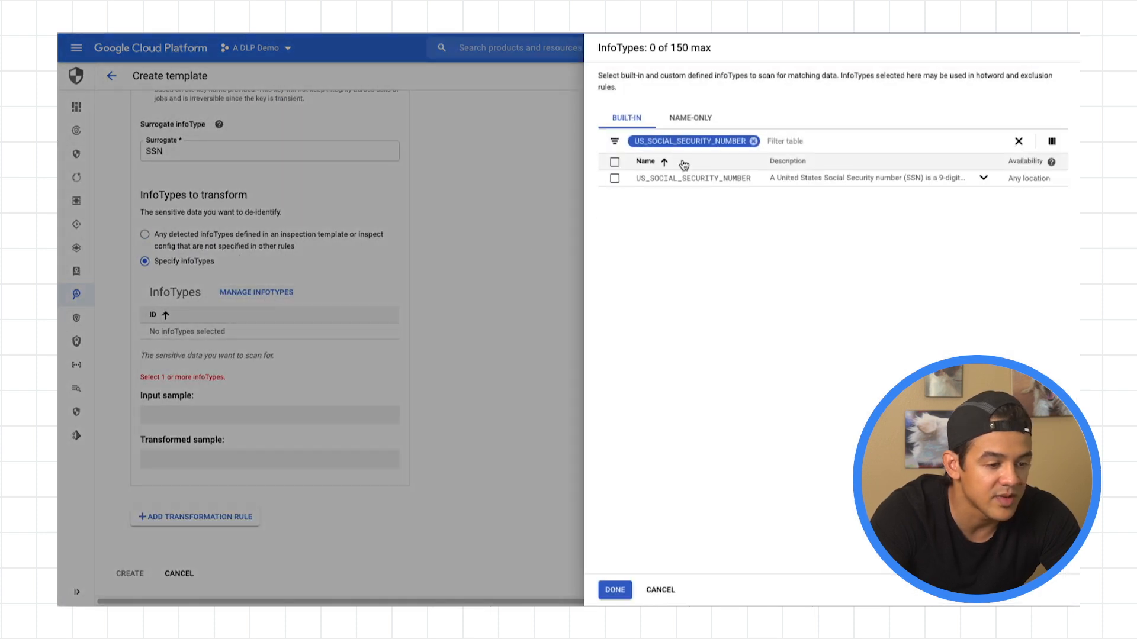
{"action": "left_click", "coordinate": [615, 178]}
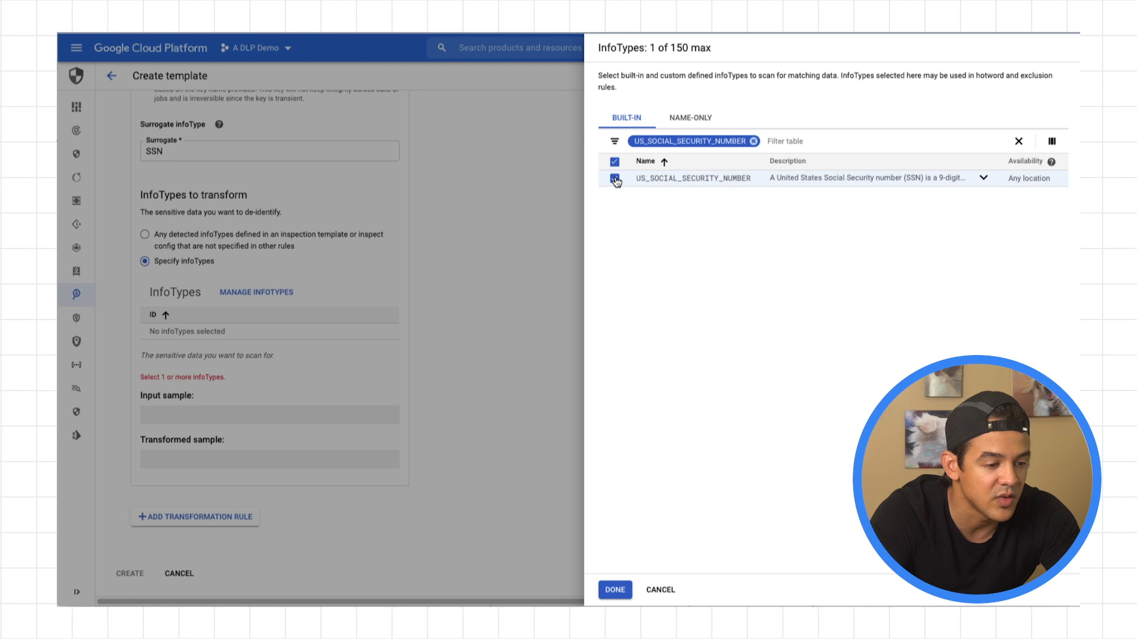
{"action": "left_click", "coordinate": [753, 141]}
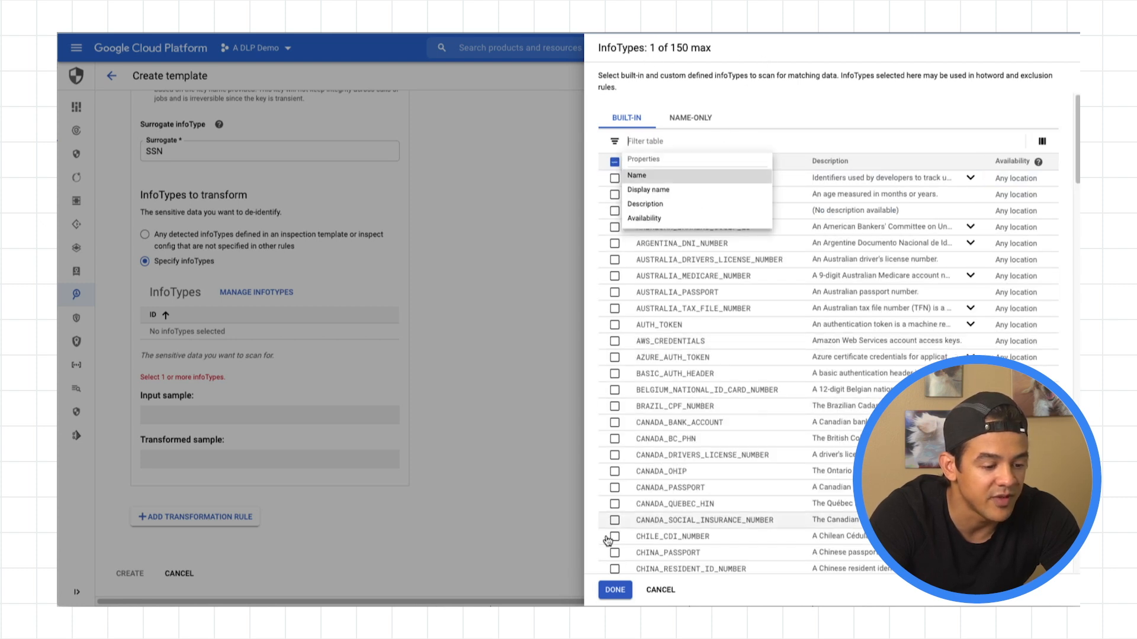
{"action": "left_click", "coordinate": [615, 590]}
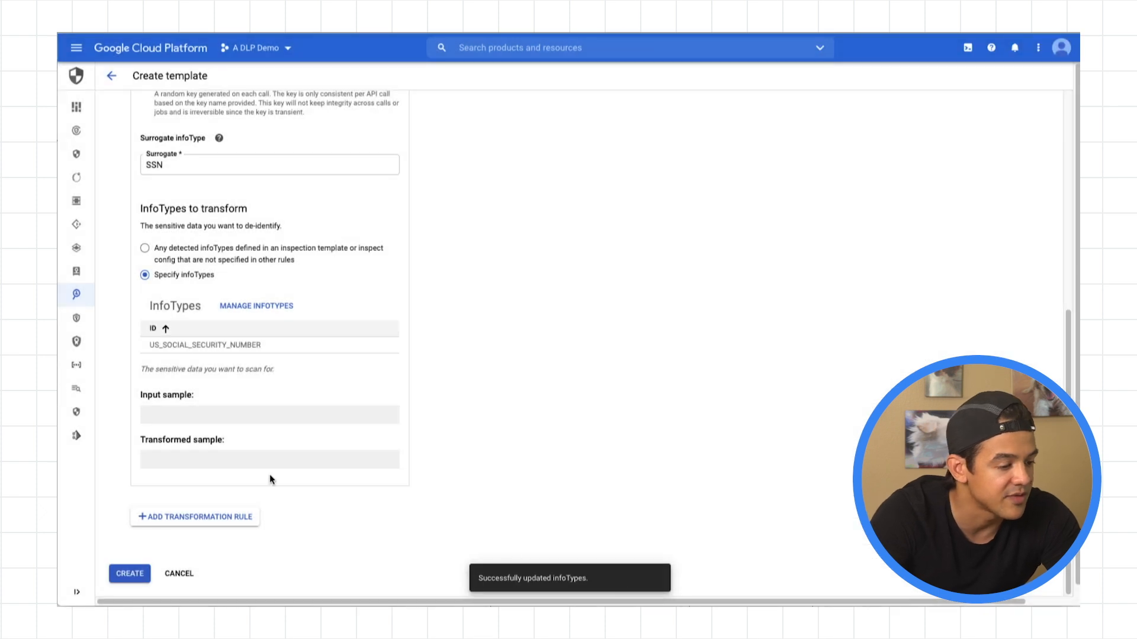
{"action": "left_click", "coordinate": [129, 573]}
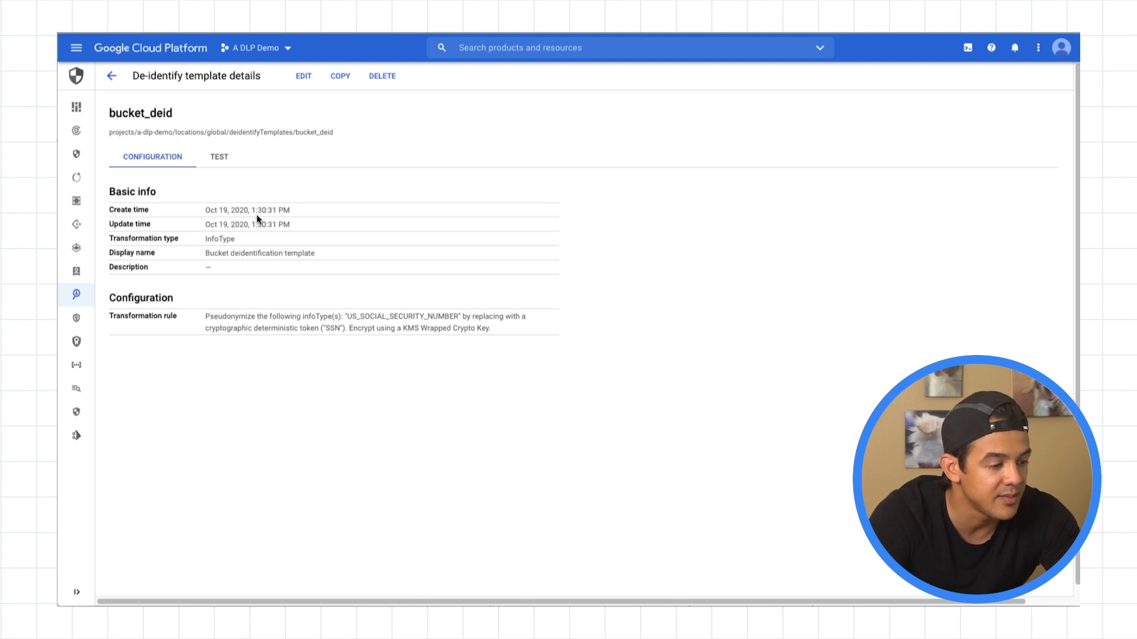
Test the template with input sample 123-22-1234 and see it become an SSN token.
{"action": "left_click", "coordinate": [218, 156]}
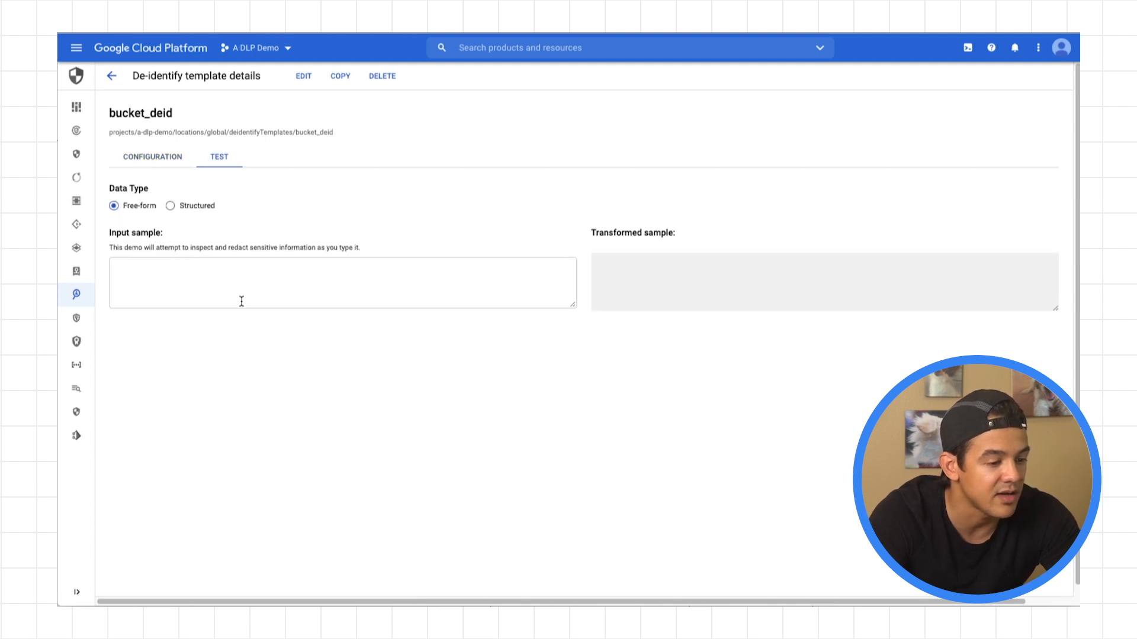
{"action": "left_click", "coordinate": [343, 283]}
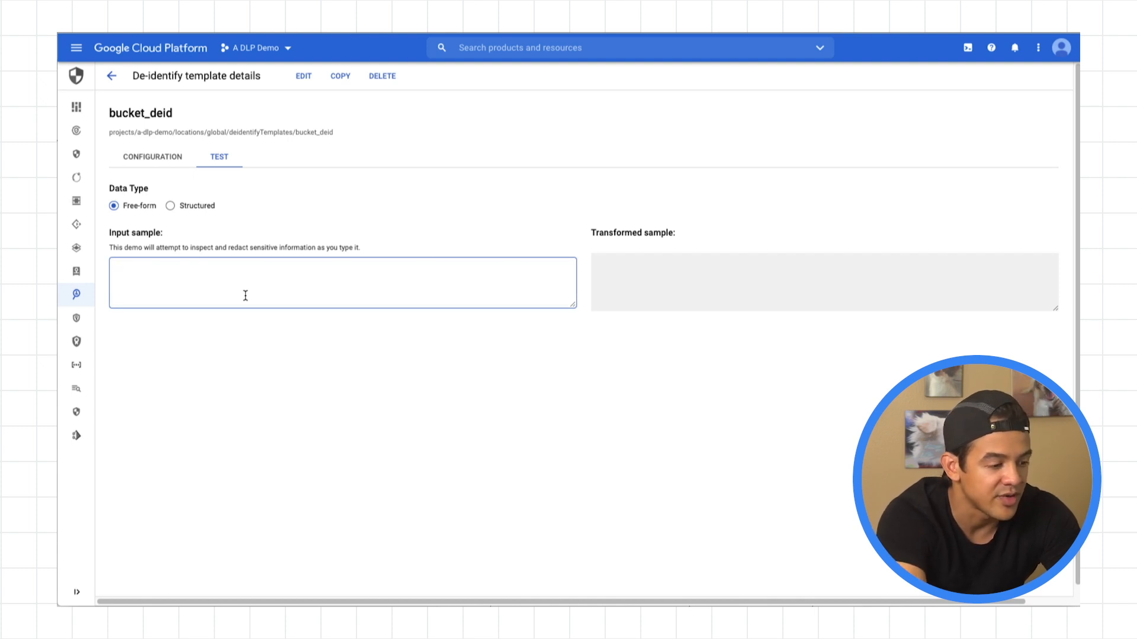
{"action": "type", "text": "123-22-"}
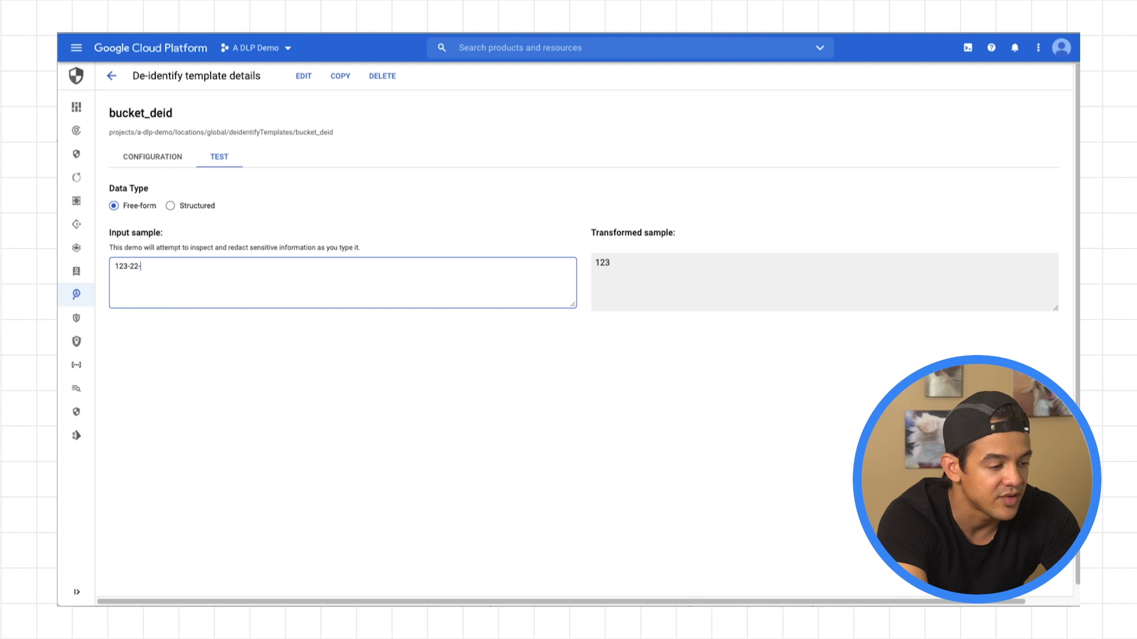
{"action": "type", "text": "1234"}
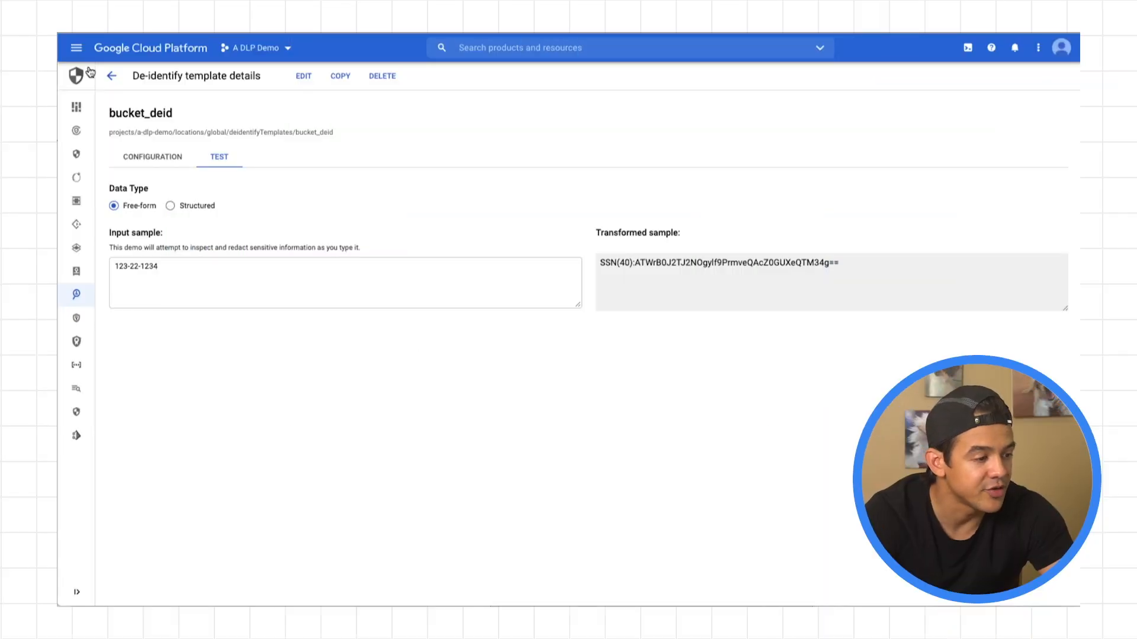
From Dataflow Jobs, create a job from template and start naming it Bucket Deid.
{"action": "left_click", "coordinate": [75, 47]}
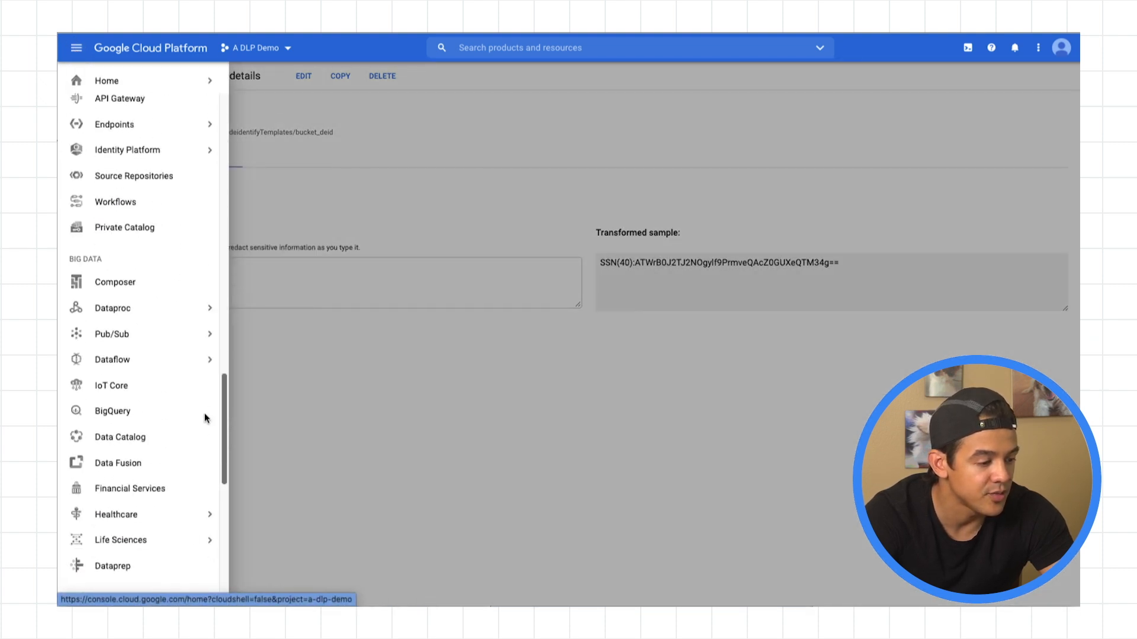
{"action": "mouse_move", "coordinate": [138, 360]}
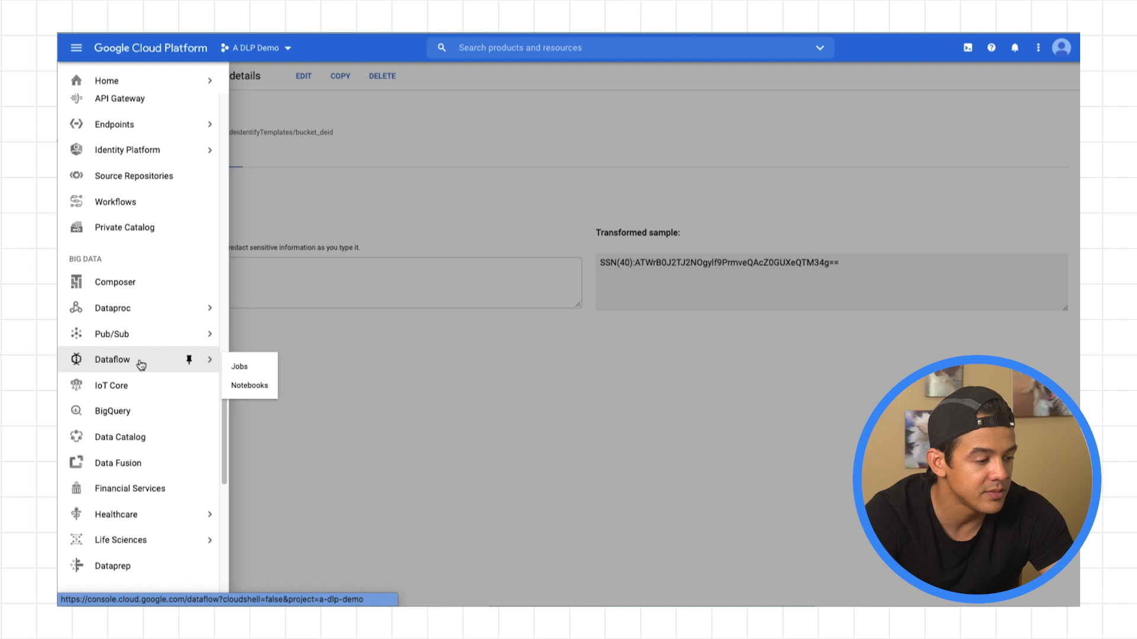
{"action": "left_click", "coordinate": [238, 365]}
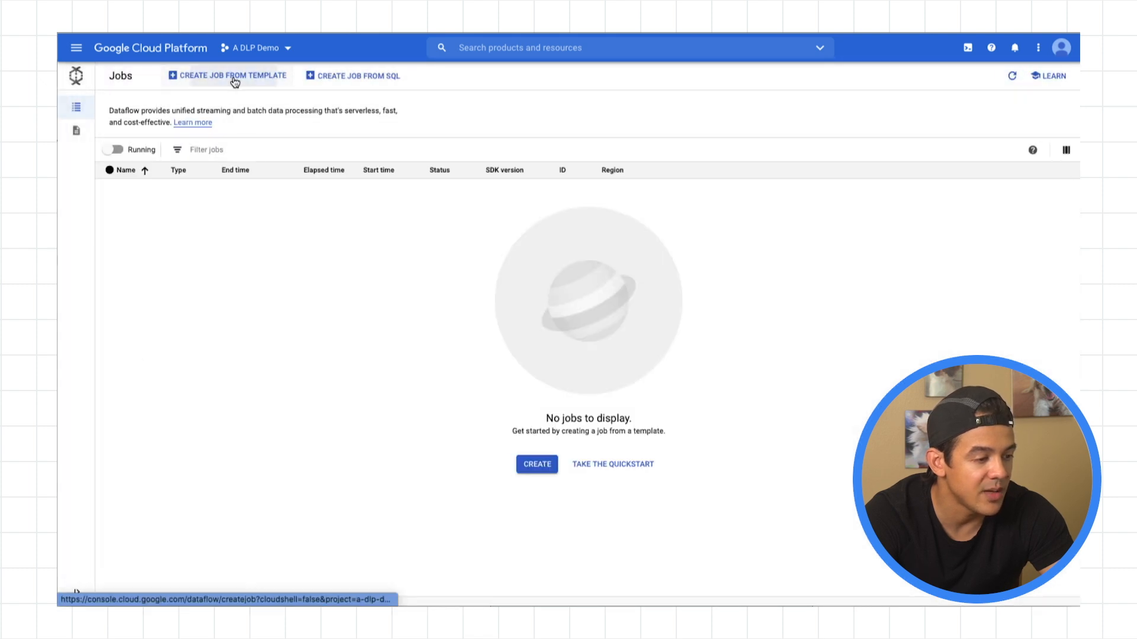
{"action": "left_click", "coordinate": [232, 76]}
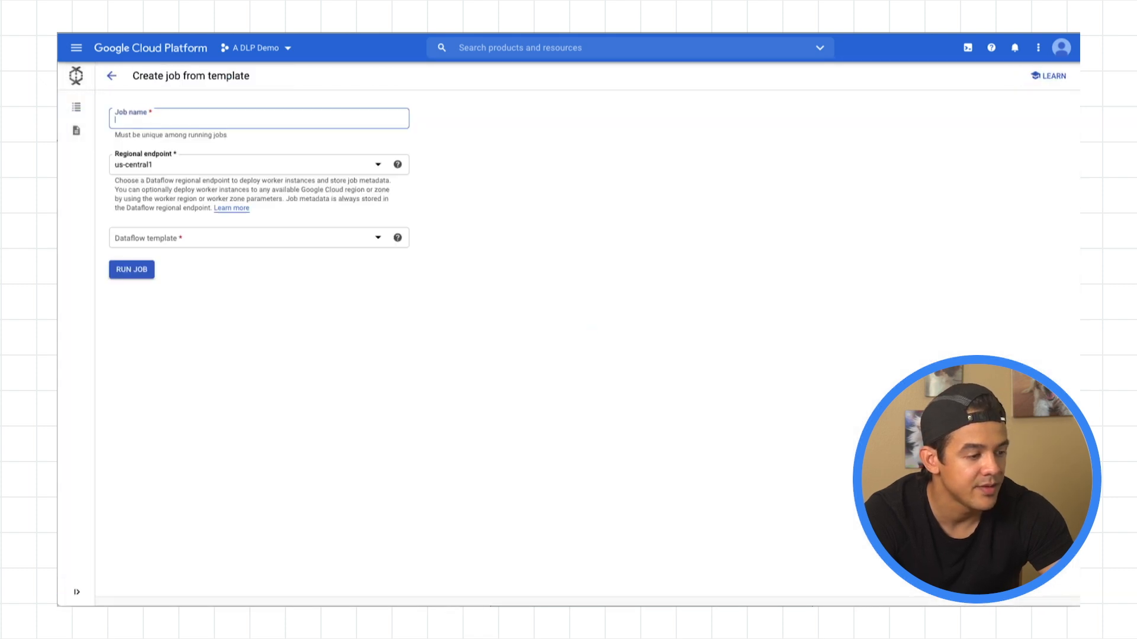
{"action": "type", "text": "Bucket Deid"}
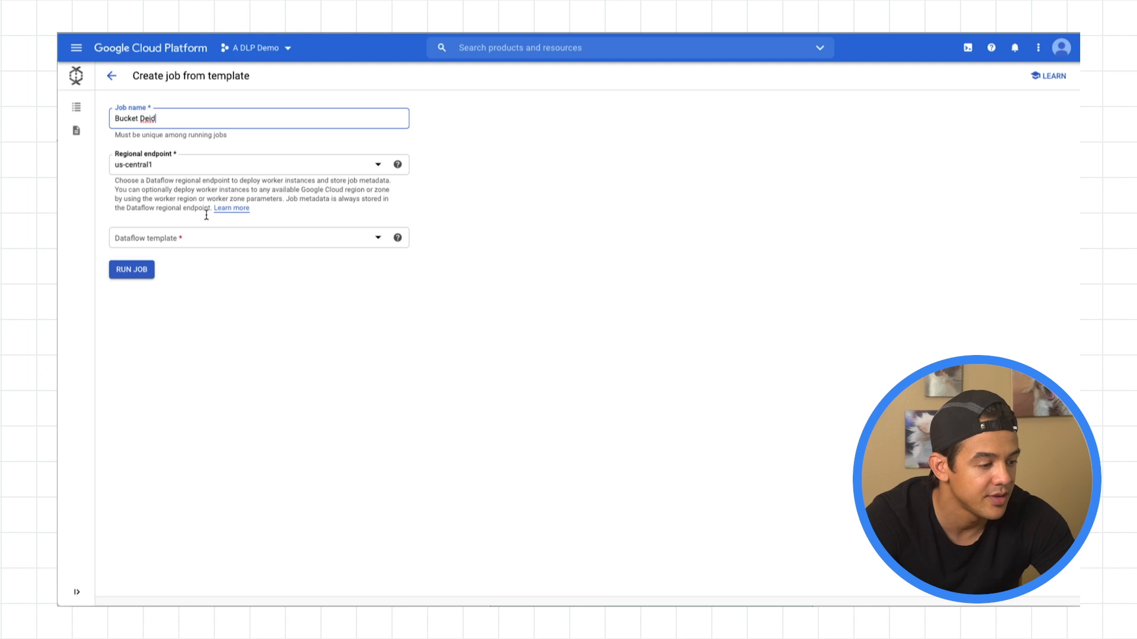
Choose Data Masking/Tokenization from Cloud Storage to BigQuery with input gs://sample_data_dlp/*.csv.
{"action": "left_click", "coordinate": [253, 237]}
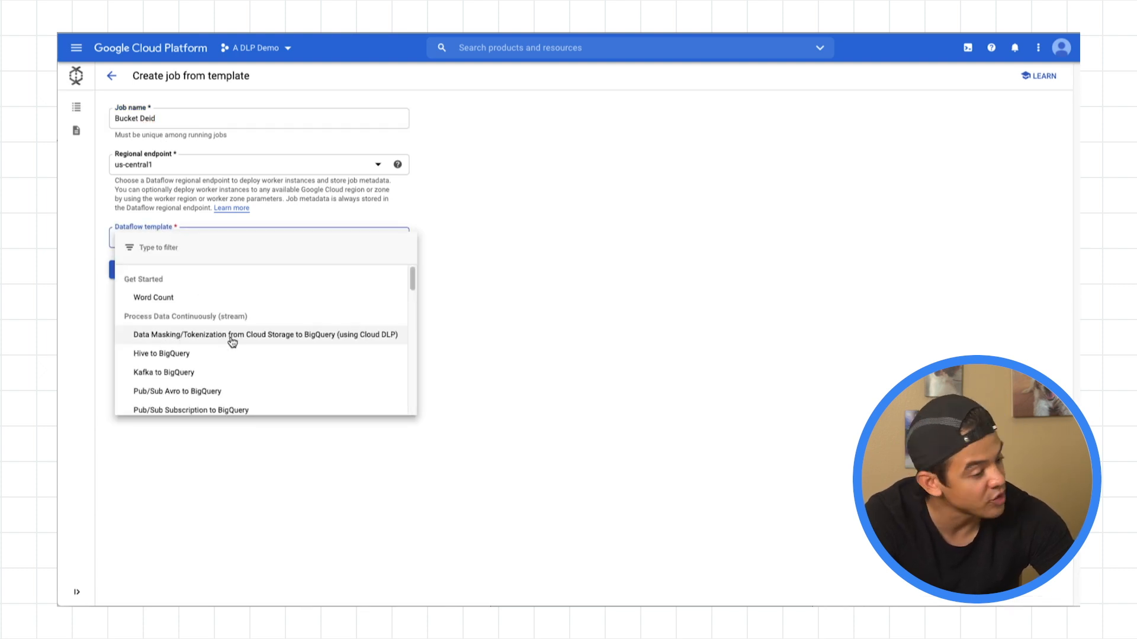
{"action": "mouse_move", "coordinate": [297, 344]}
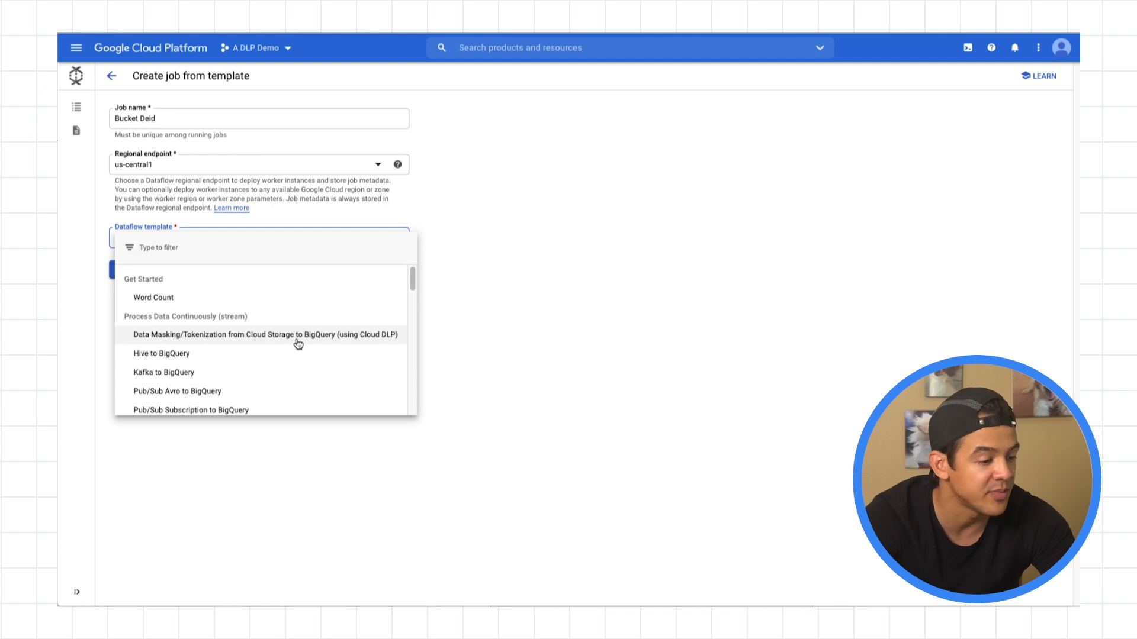
{"action": "left_click", "coordinate": [264, 334]}
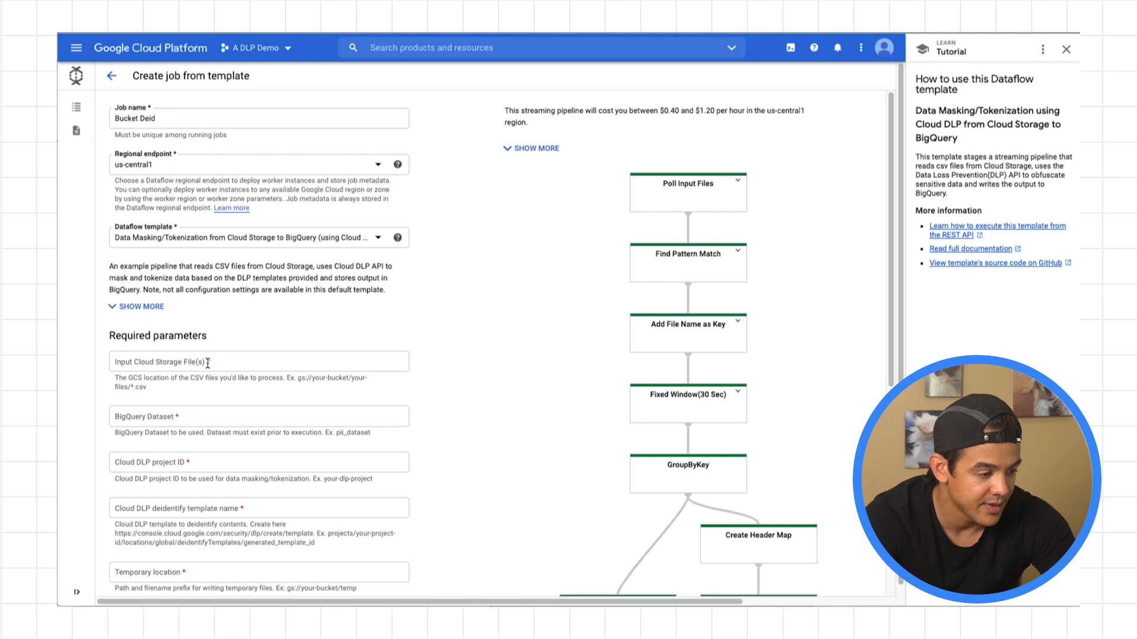
{"action": "type", "text": "gs://"}
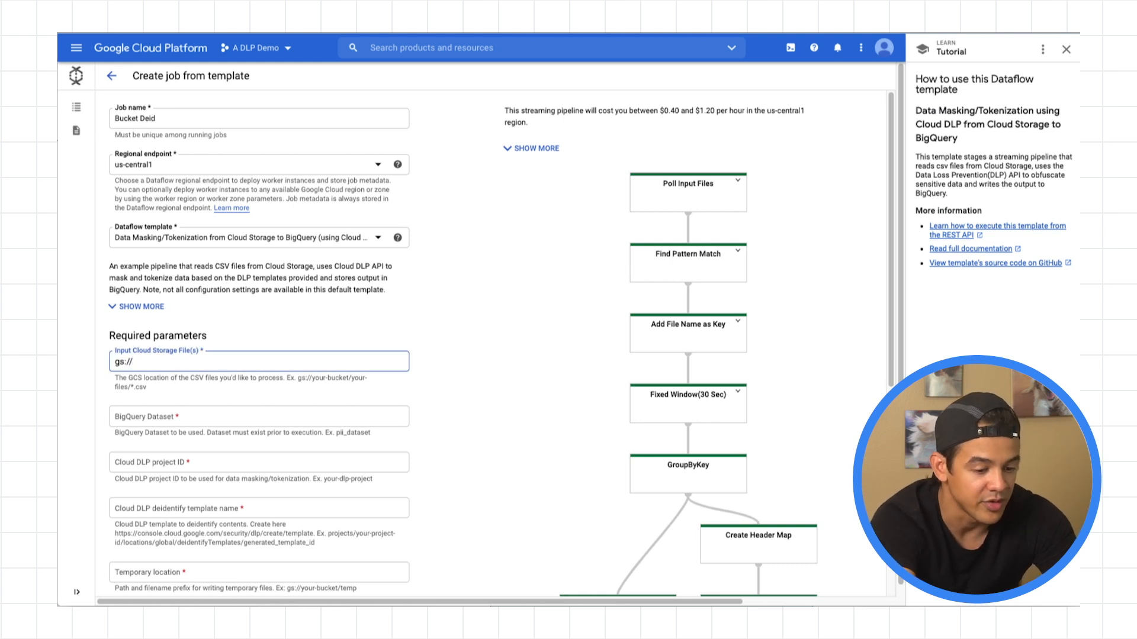
{"action": "type", "text": "sample_data_dlp/*."}
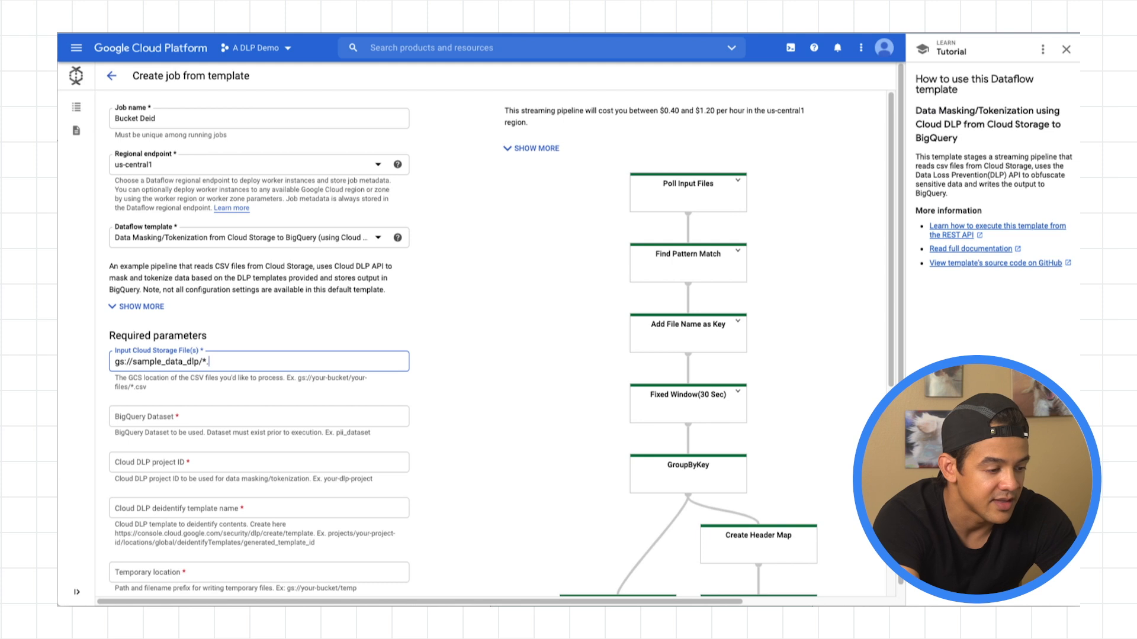
Set the BigQuery dataset to bucket_deid and the Cloud DLP project ID to a-dlp-demo.
{"action": "type", "text": "csv"}
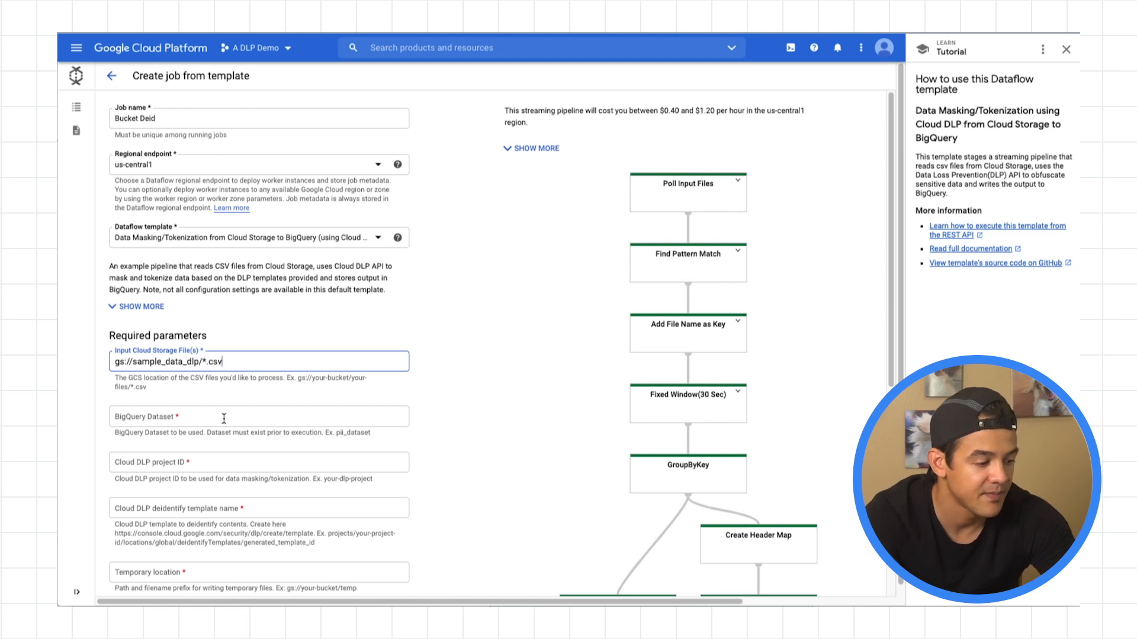
{"action": "scroll", "scroll_direction": "down", "scroll_amount": 3}
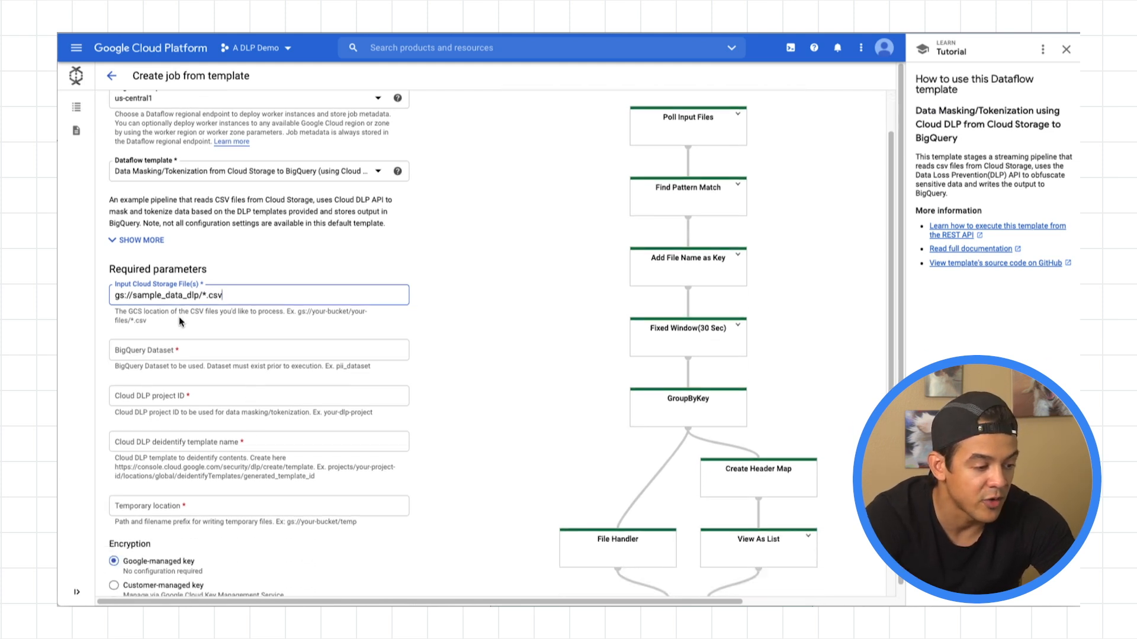
{"action": "left_click", "coordinate": [257, 350]}
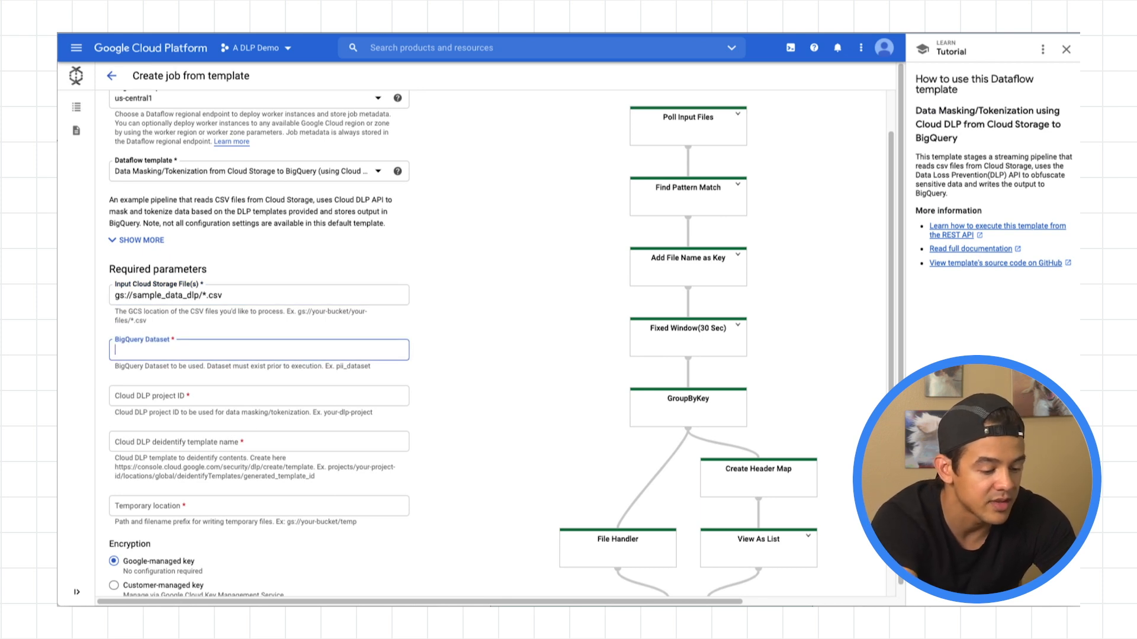
{"action": "type", "text": "bucket_deid"}
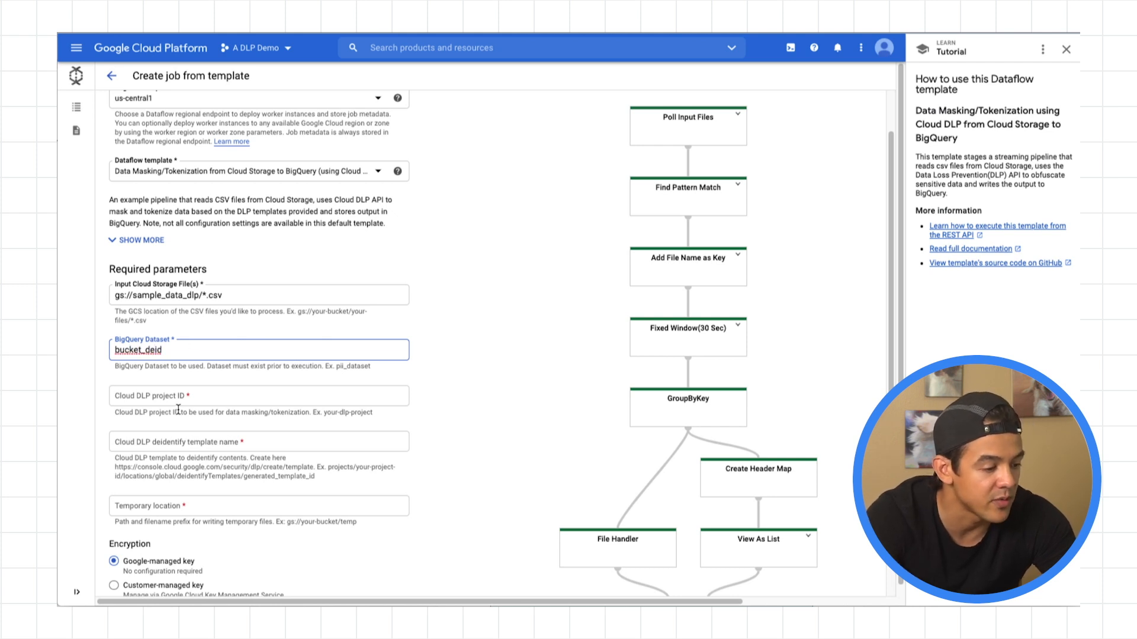
{"action": "left_click", "coordinate": [258, 396]}
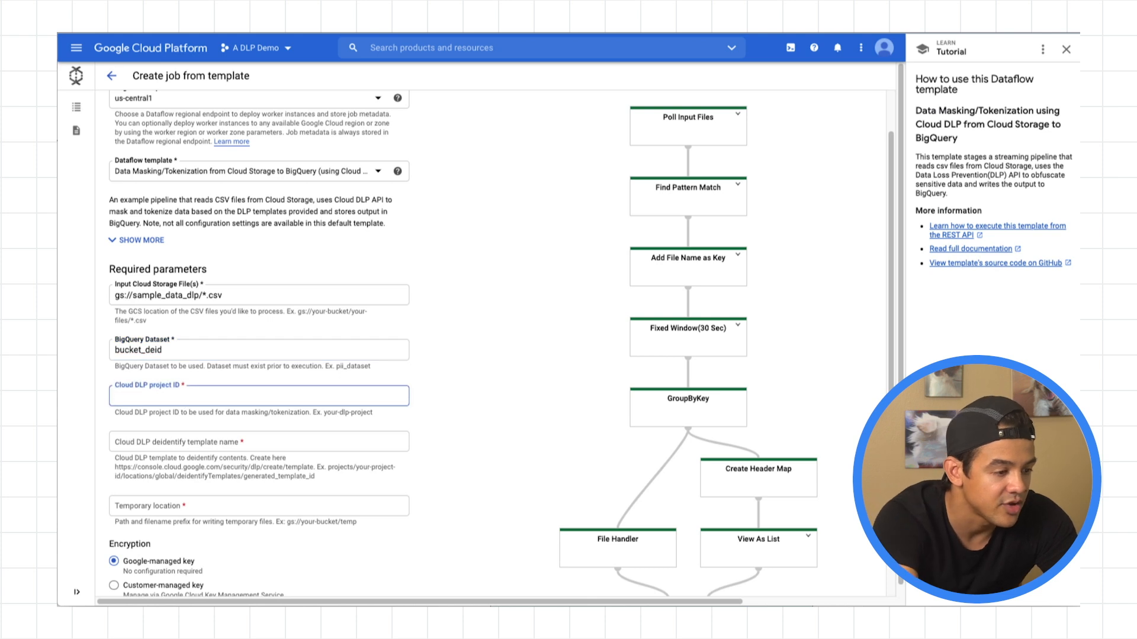
{"action": "type", "text": "a-dlp-demo"}
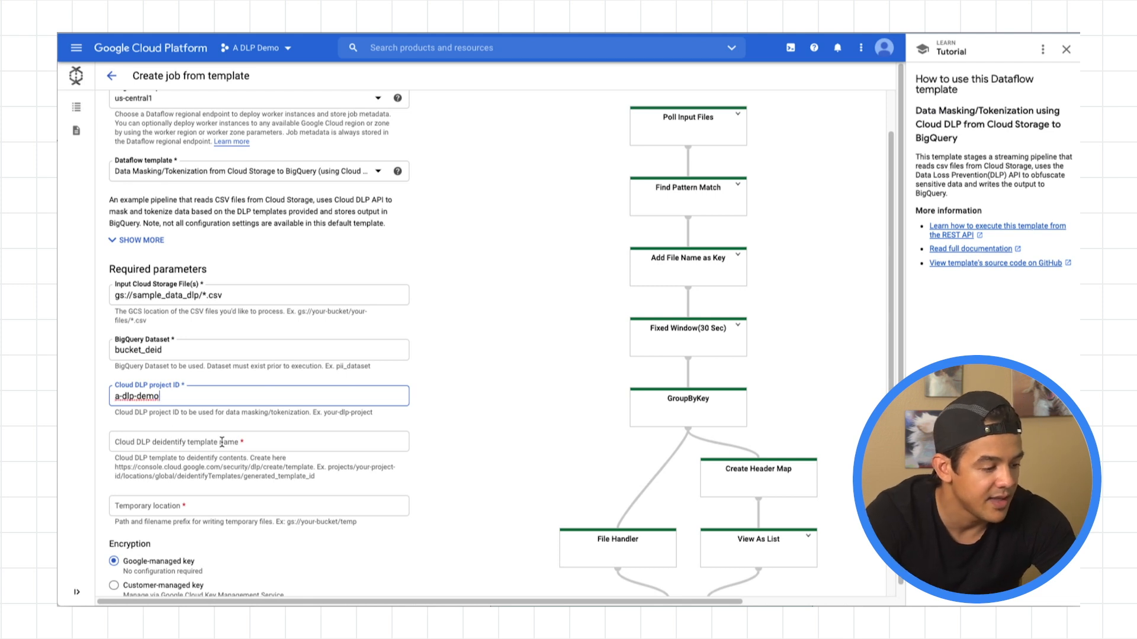
Enter the bucket_deid deidentify template path and temporary location gs://sample_data_dlp/temp.
{"action": "type", "text": "projects/a-dlp-demo/locations/global/deidentifyTemplates/bucket_deid"}
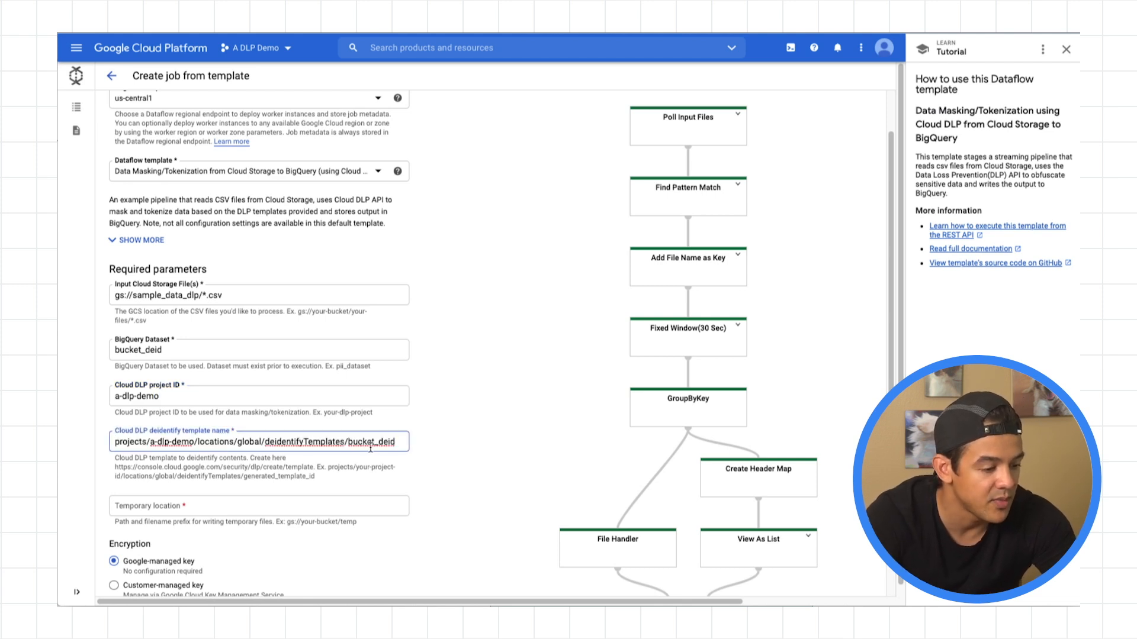
{"action": "left_click", "coordinate": [260, 506]}
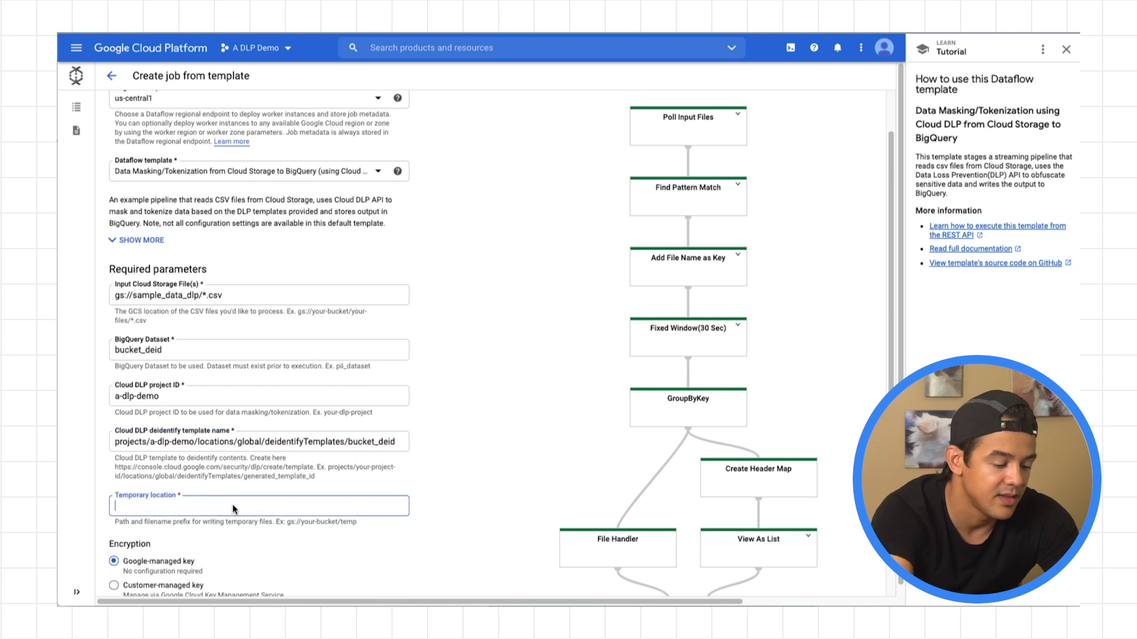
{"action": "left_click", "coordinate": [259, 295]}
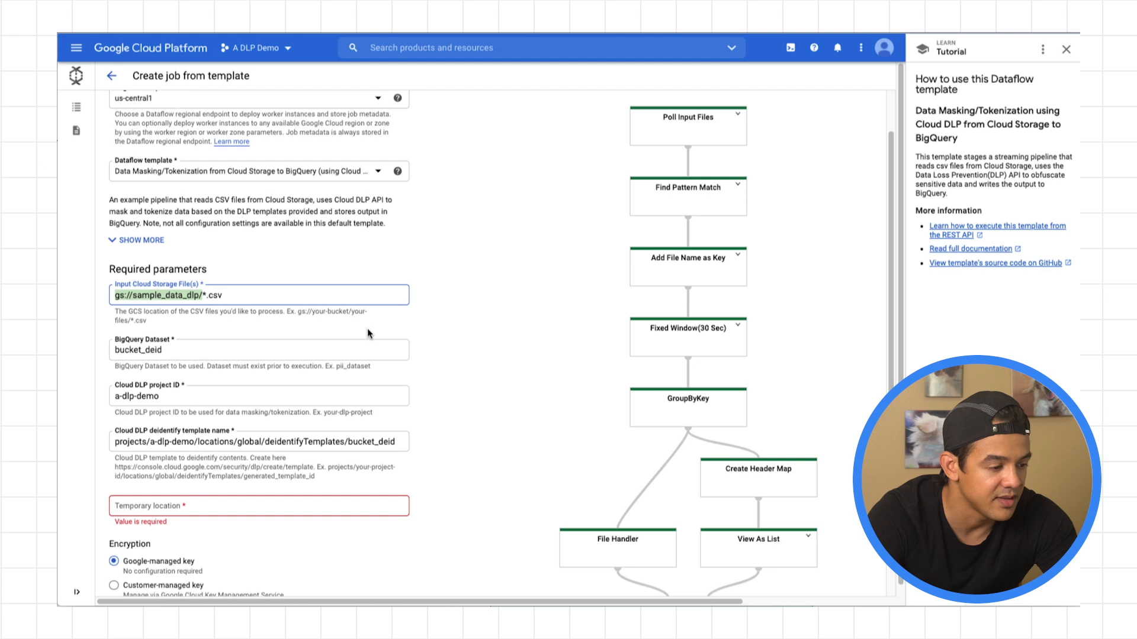
{"action": "type", "text": "gs://sample_data_dlp/"}
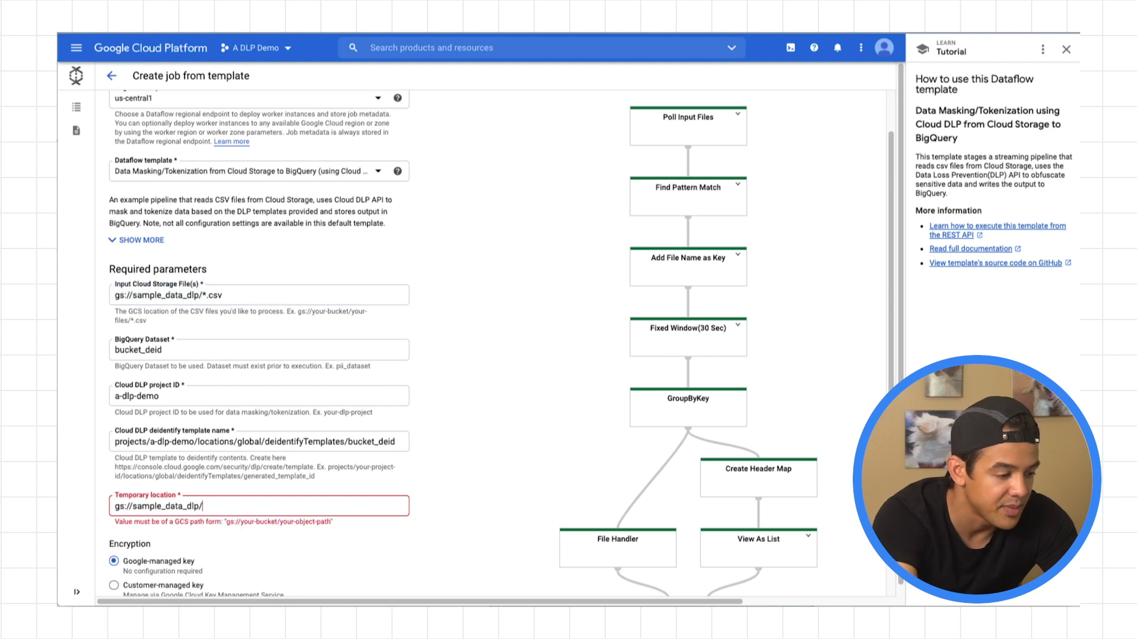
{"action": "type", "text": "temp"}
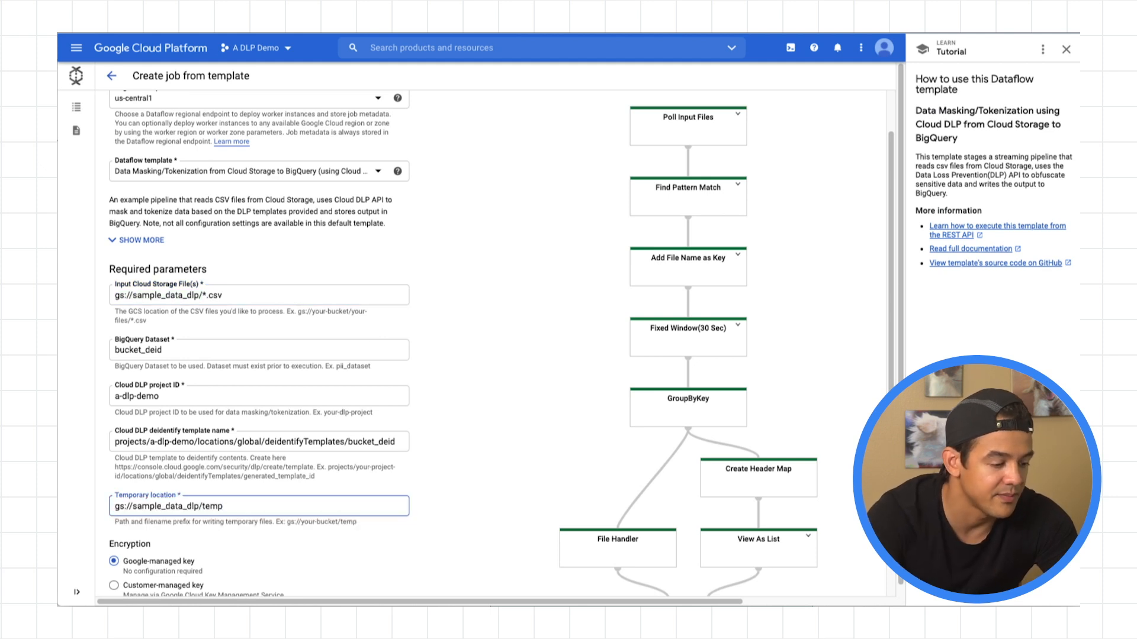
{"action": "scroll", "scroll_direction": "down", "scroll_amount": 3}
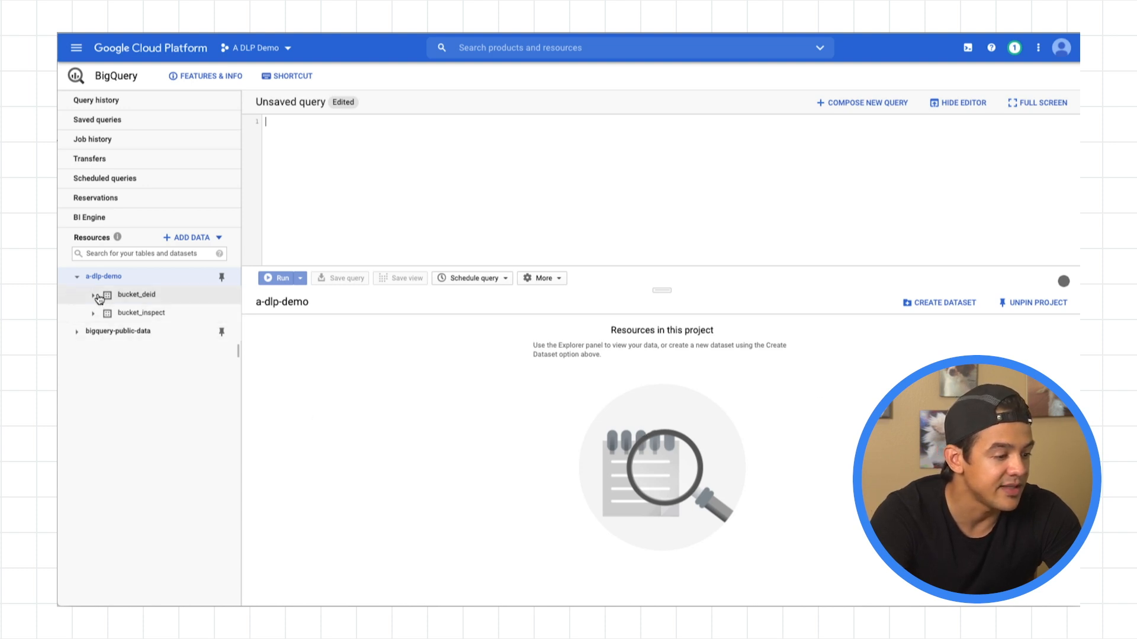
Expand bucket_deid in Resources and open the sample_s20 table to see its schema.
{"action": "left_click", "coordinate": [93, 294]}
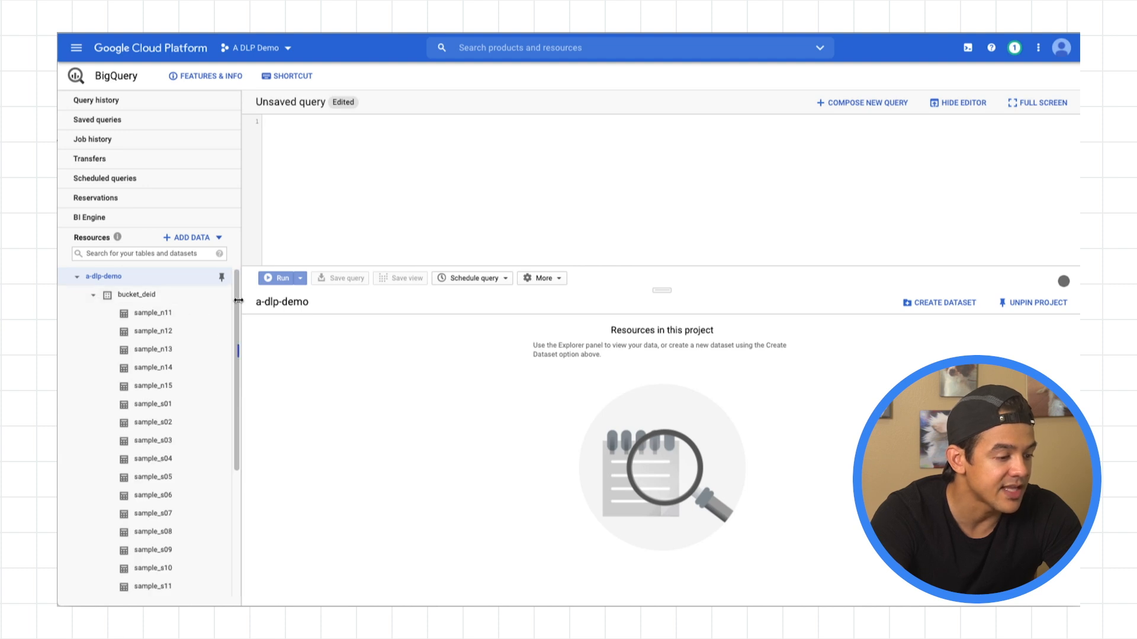
{"action": "scroll", "scroll_direction": "down", "scroll_amount": 3}
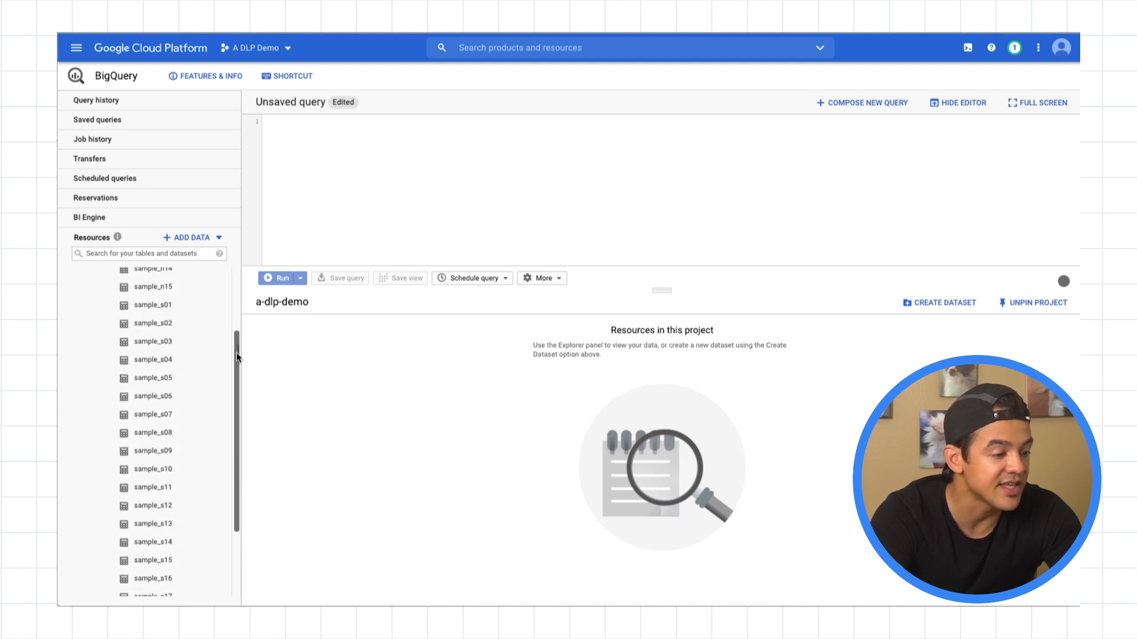
{"action": "scroll", "scroll_direction": "down", "scroll_amount": 3}
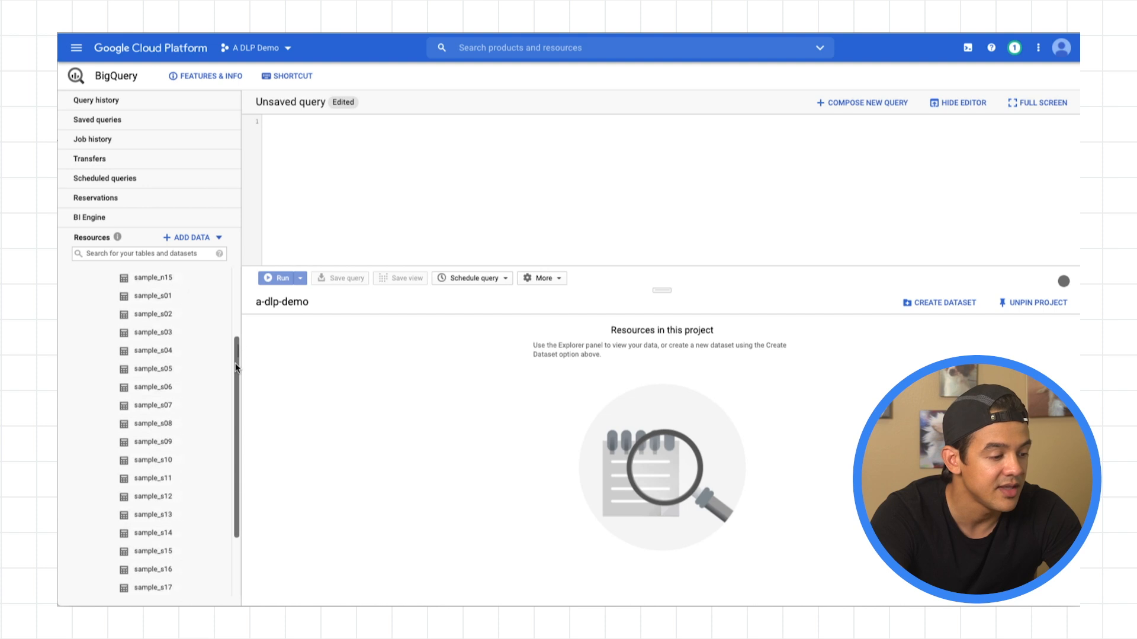
{"action": "scroll", "scroll_direction": "down", "scroll_amount": 3}
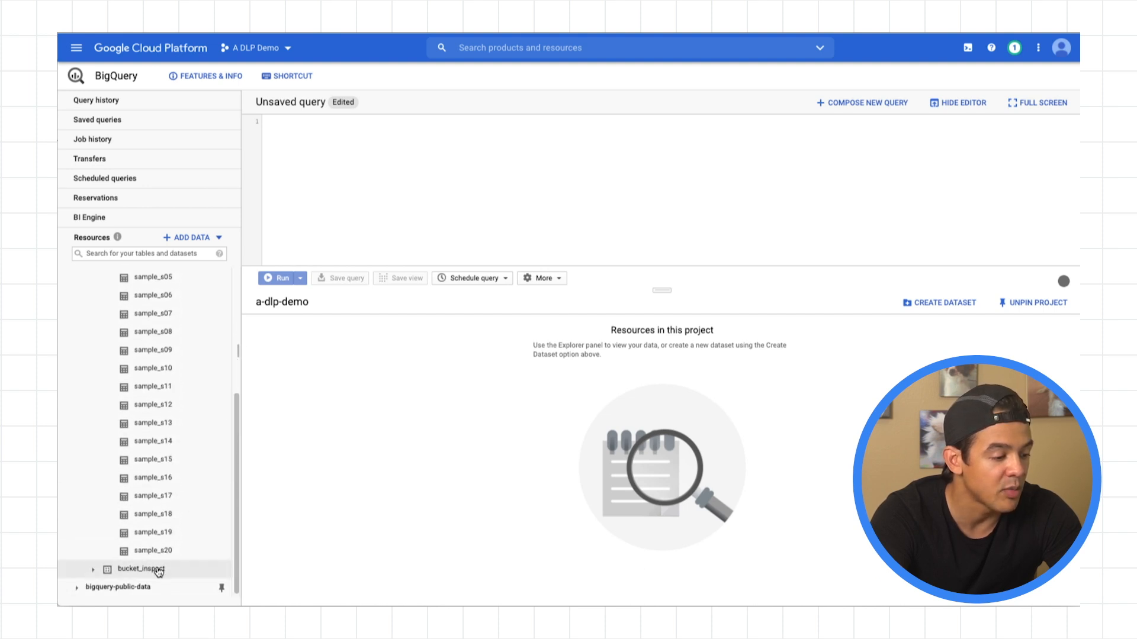
{"action": "mouse_move", "coordinate": [160, 555]}
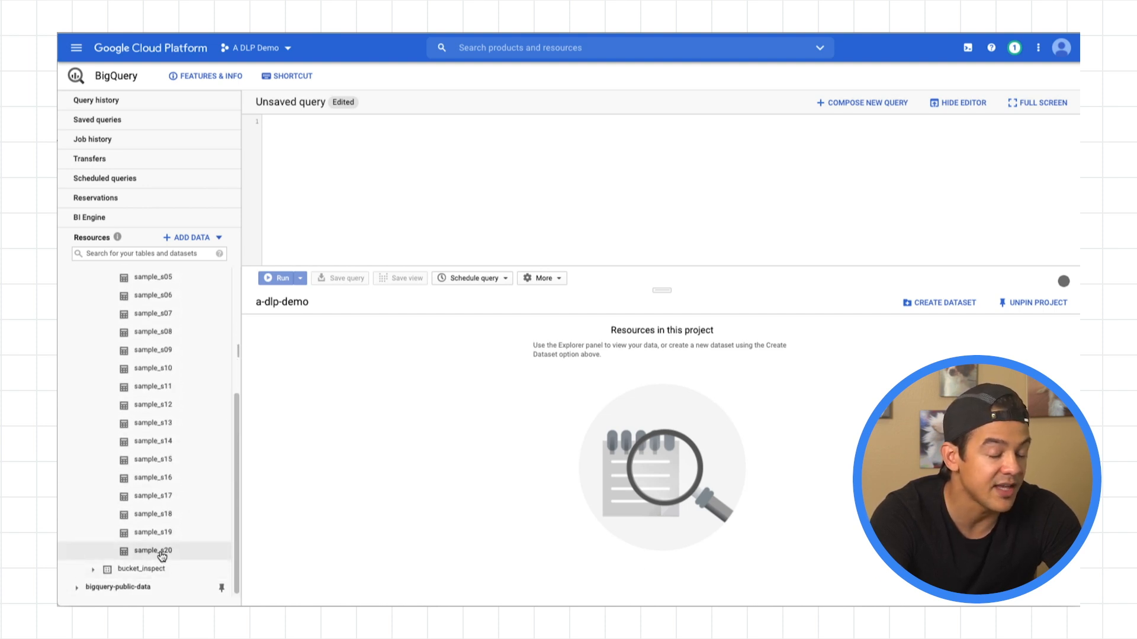
{"action": "left_click", "coordinate": [153, 551]}
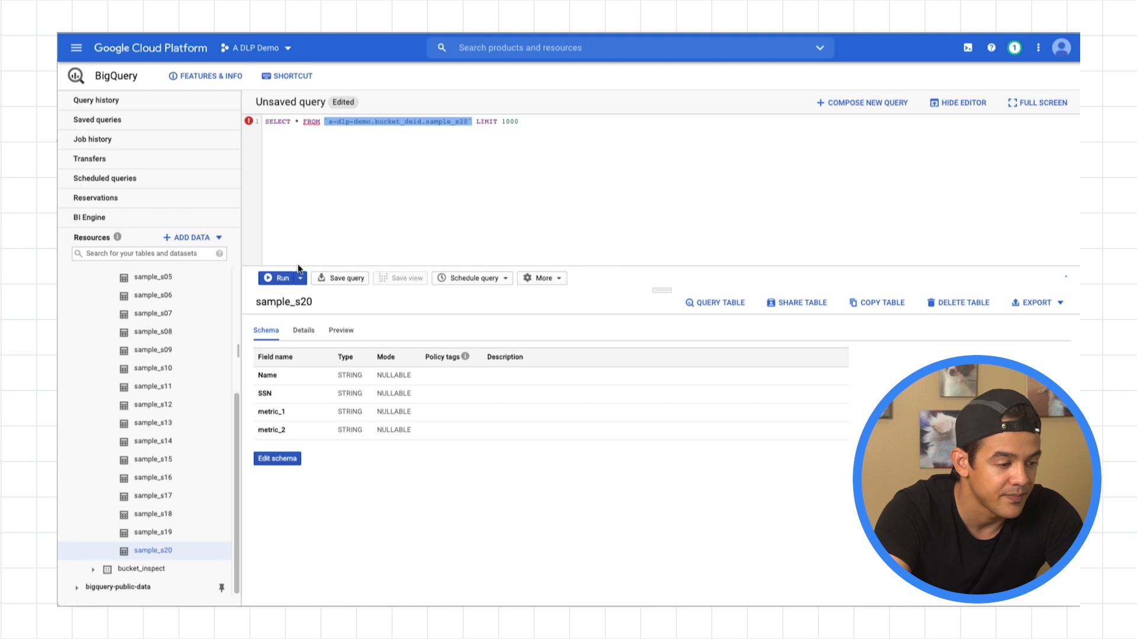
Run the query on sample_s20 and view its 8 rows with tokenized SSN values.
{"action": "left_click", "coordinate": [280, 277]}
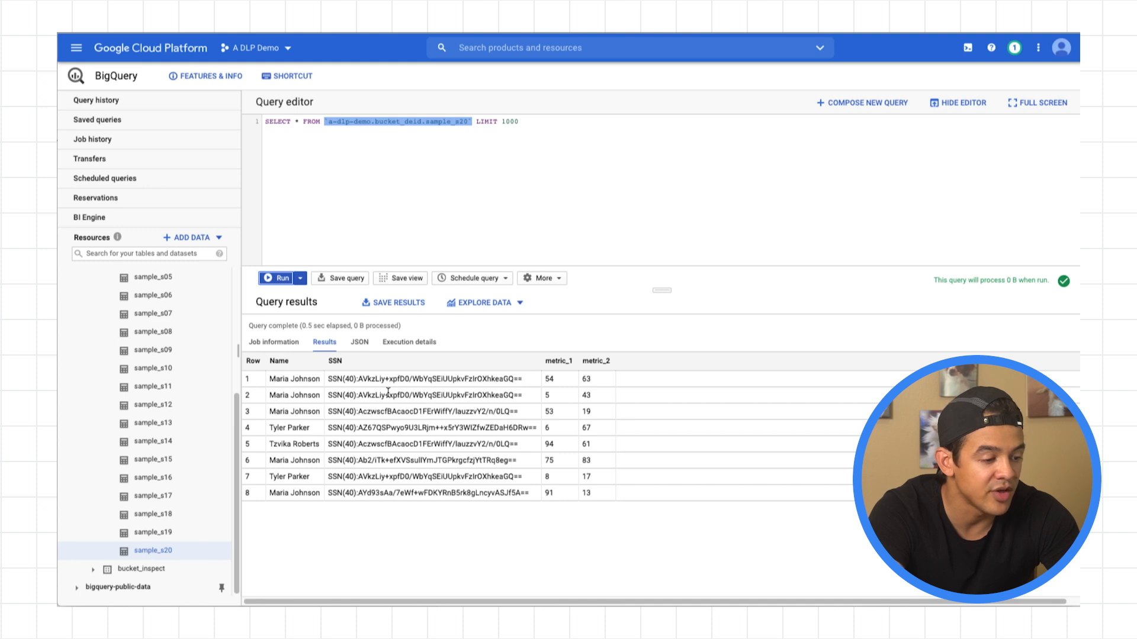
{"action": "mouse_move", "coordinate": [324, 386]}
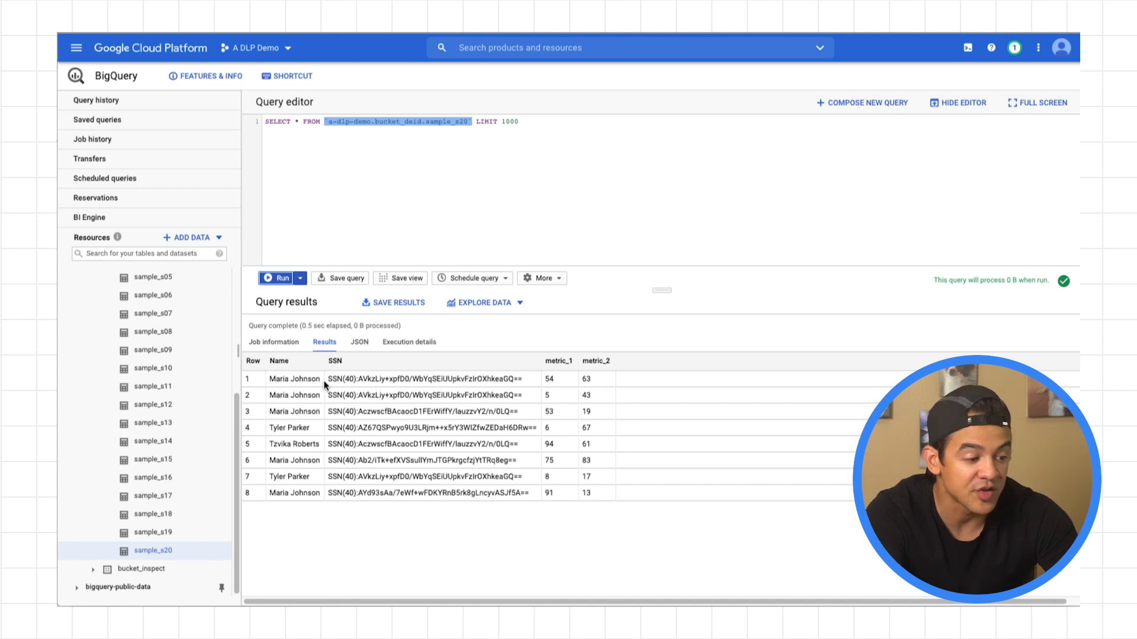